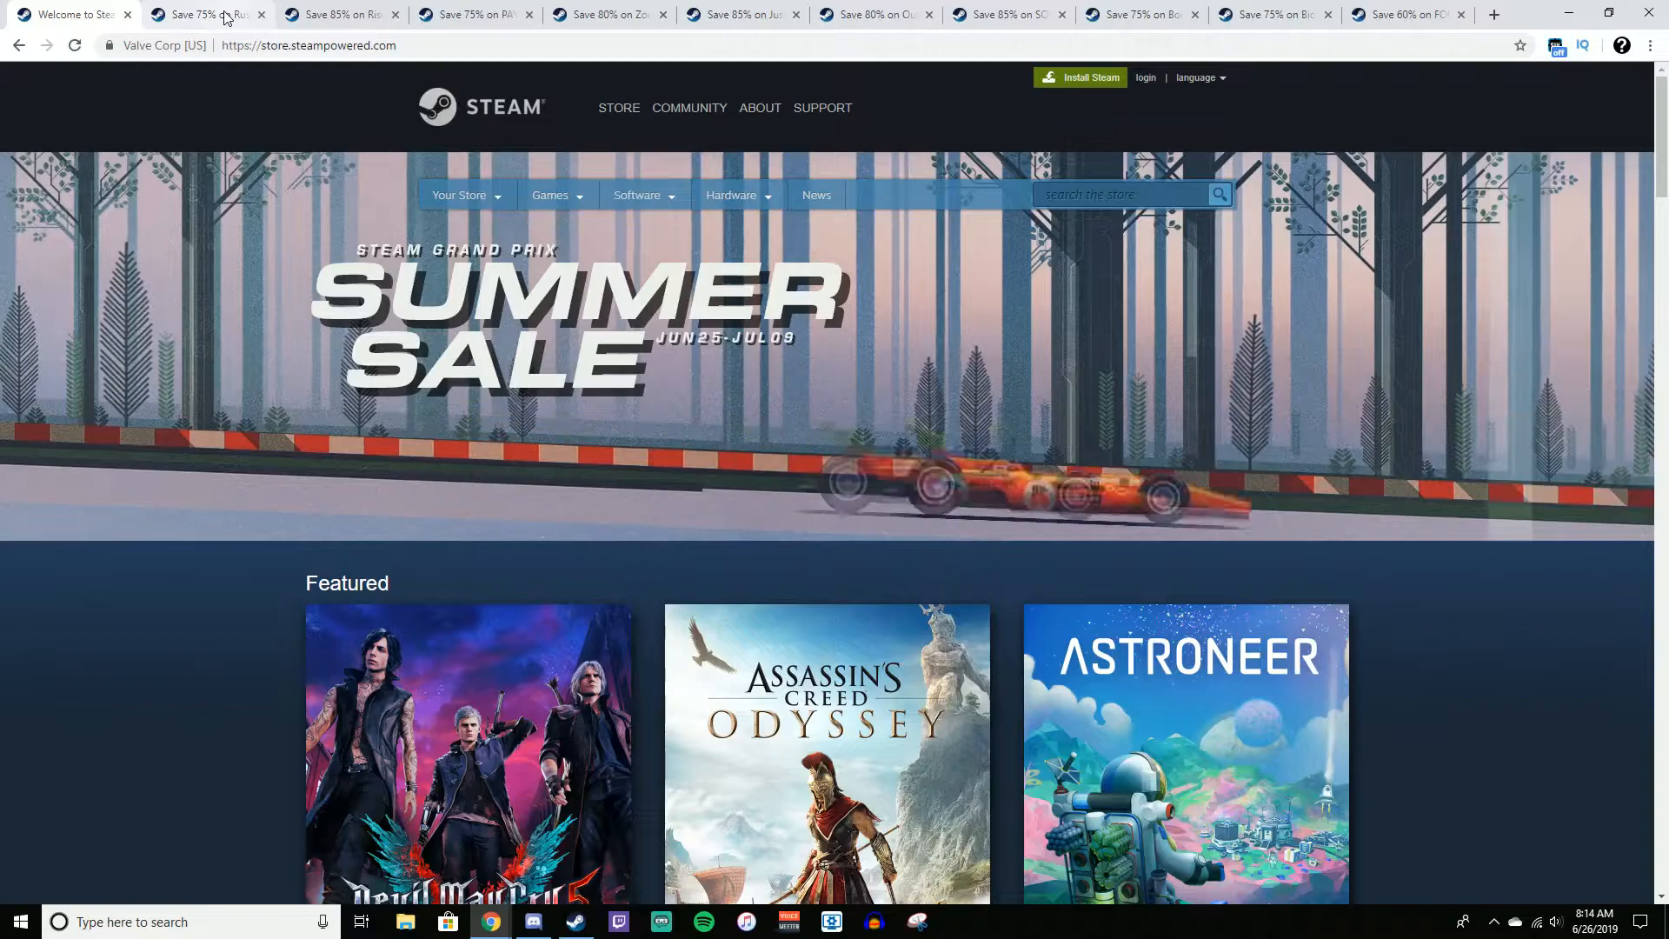
# Switch to the Rust store page showing 75% off at $8.74
pyautogui.click(202, 14)
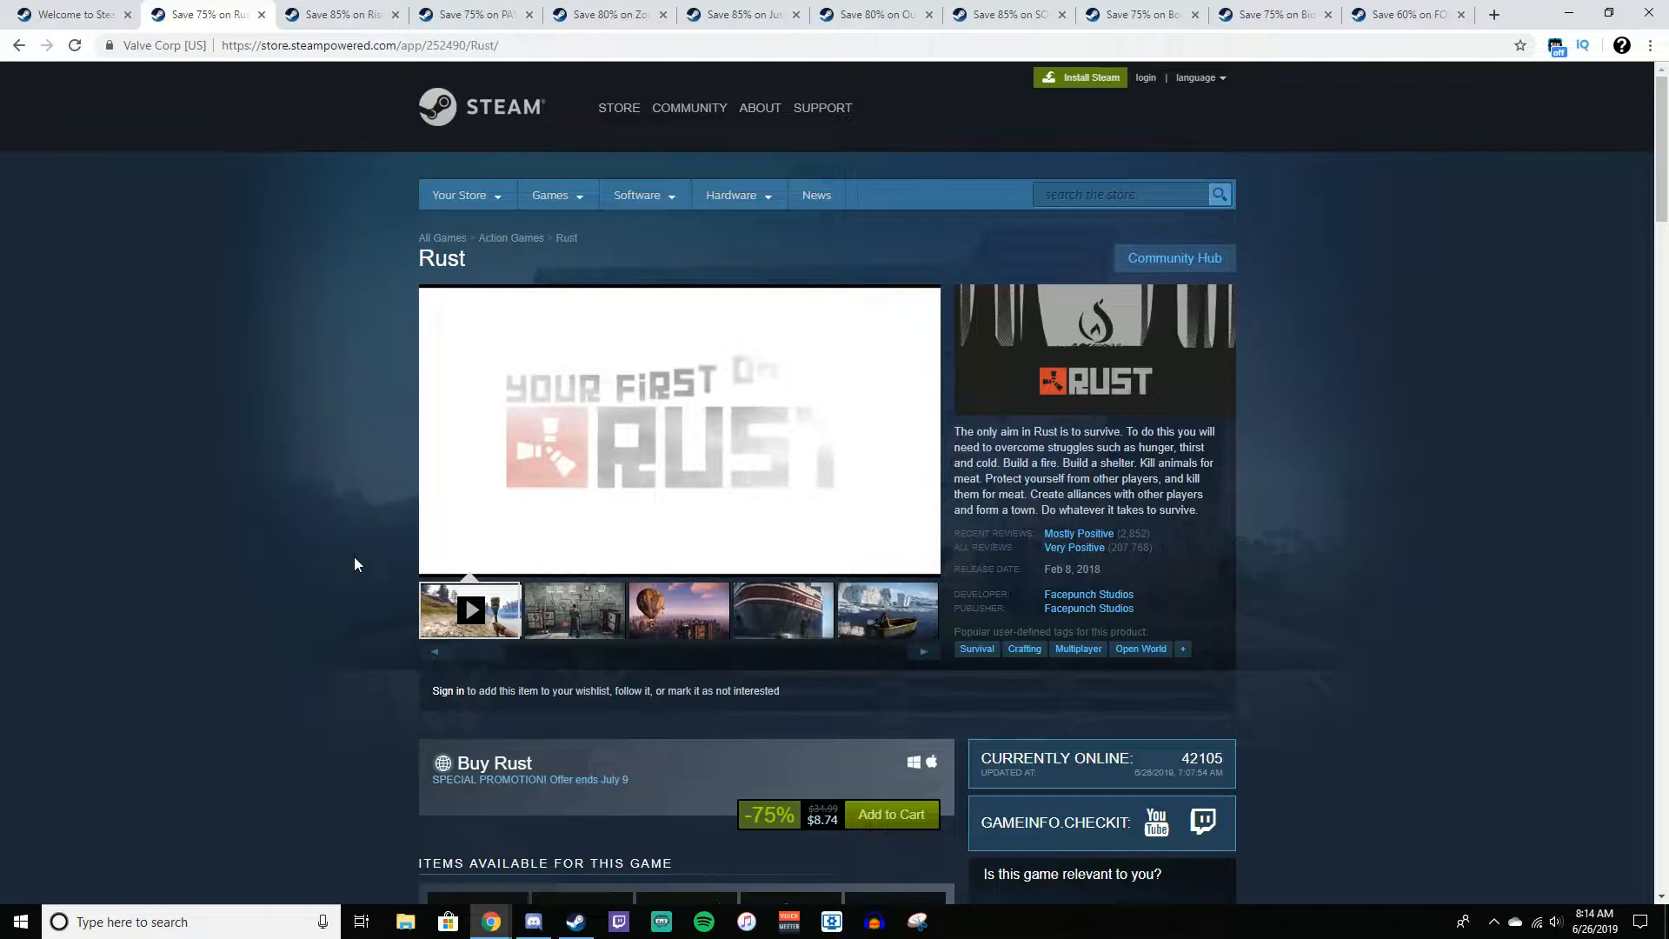
pyautogui.moveTo(409, 560)
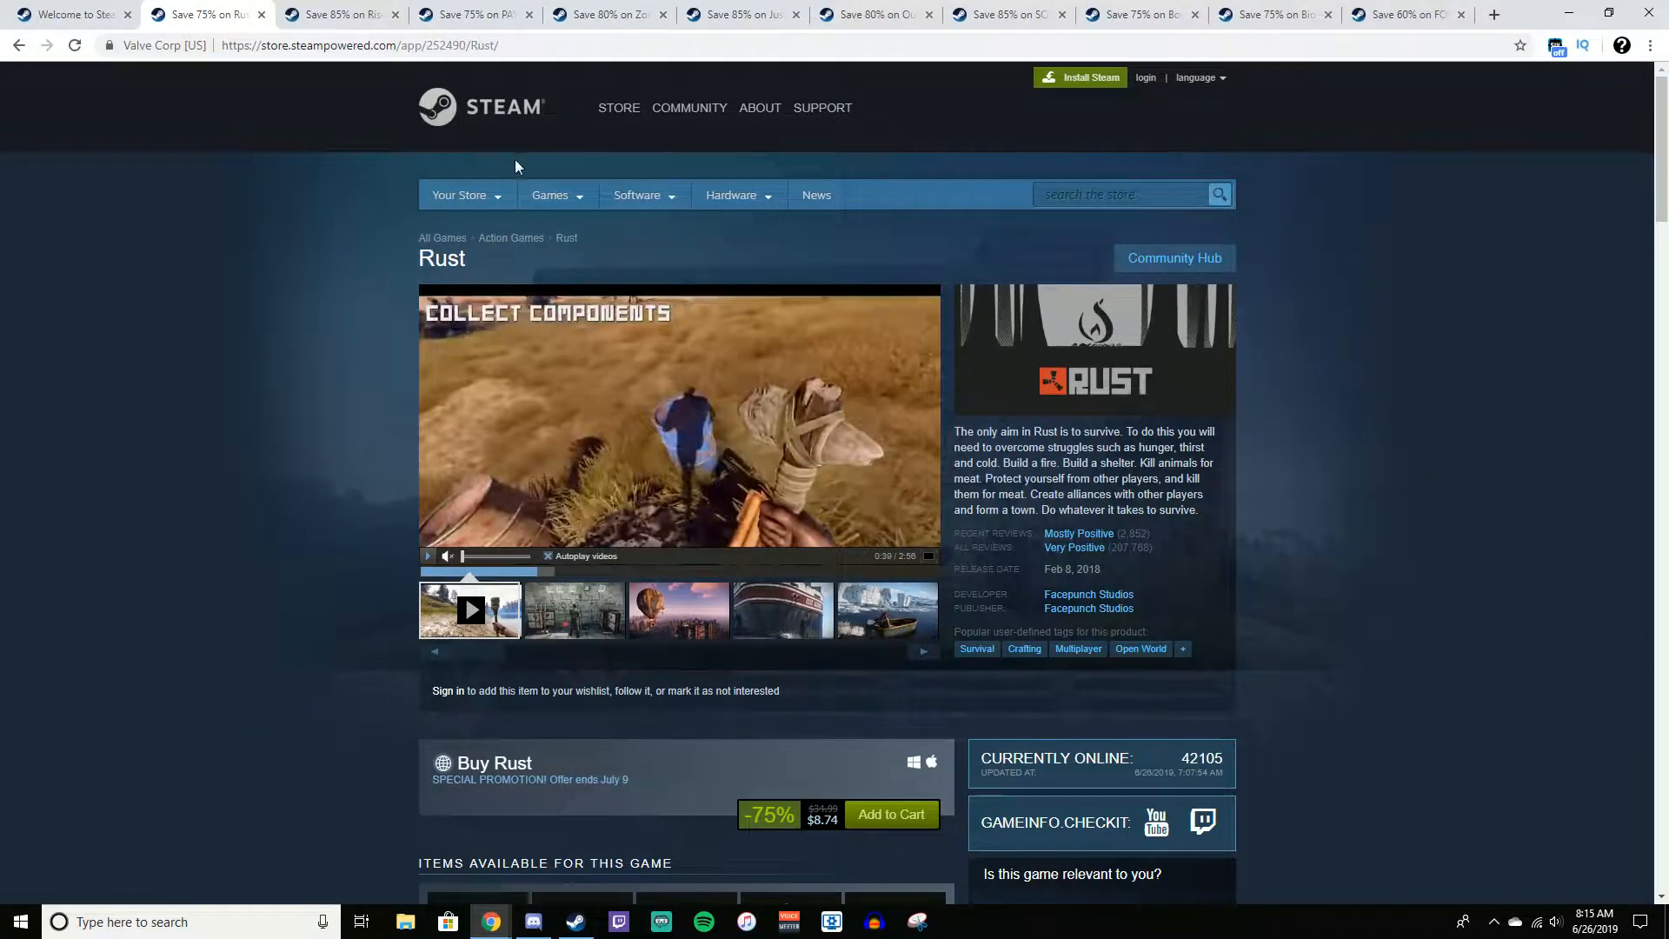
# Review Rise of the Tomb Raider's 85%-off $8.99 offer and $7.49 Season Pass
pyautogui.click(341, 13)
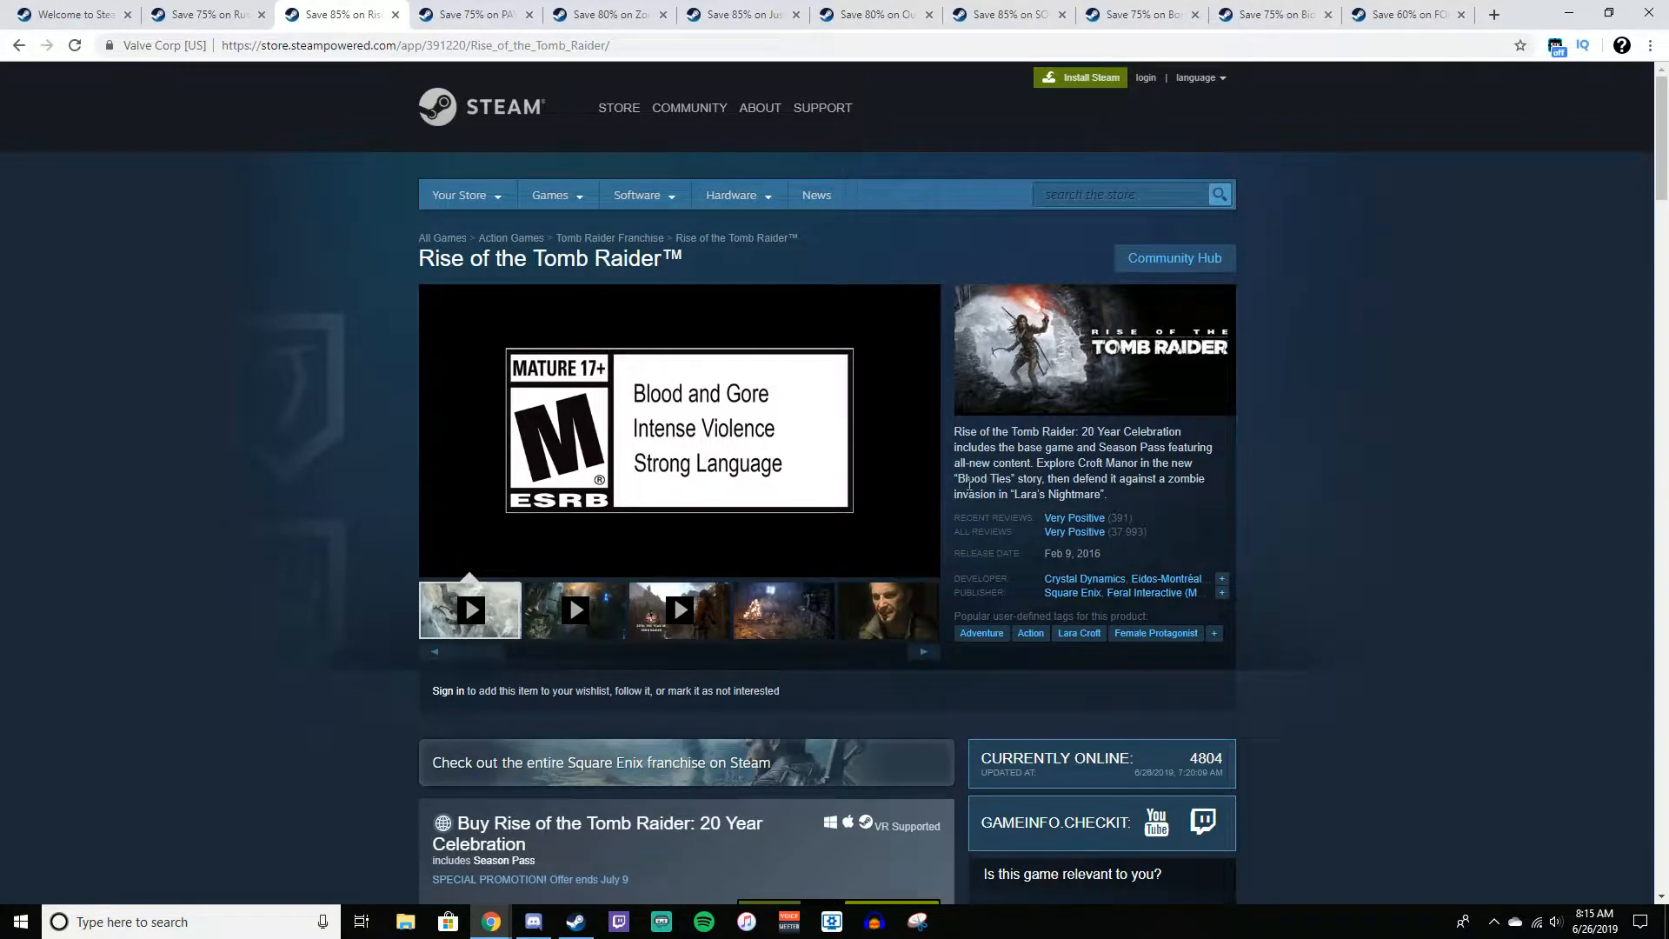
pyautogui.scroll(-3)
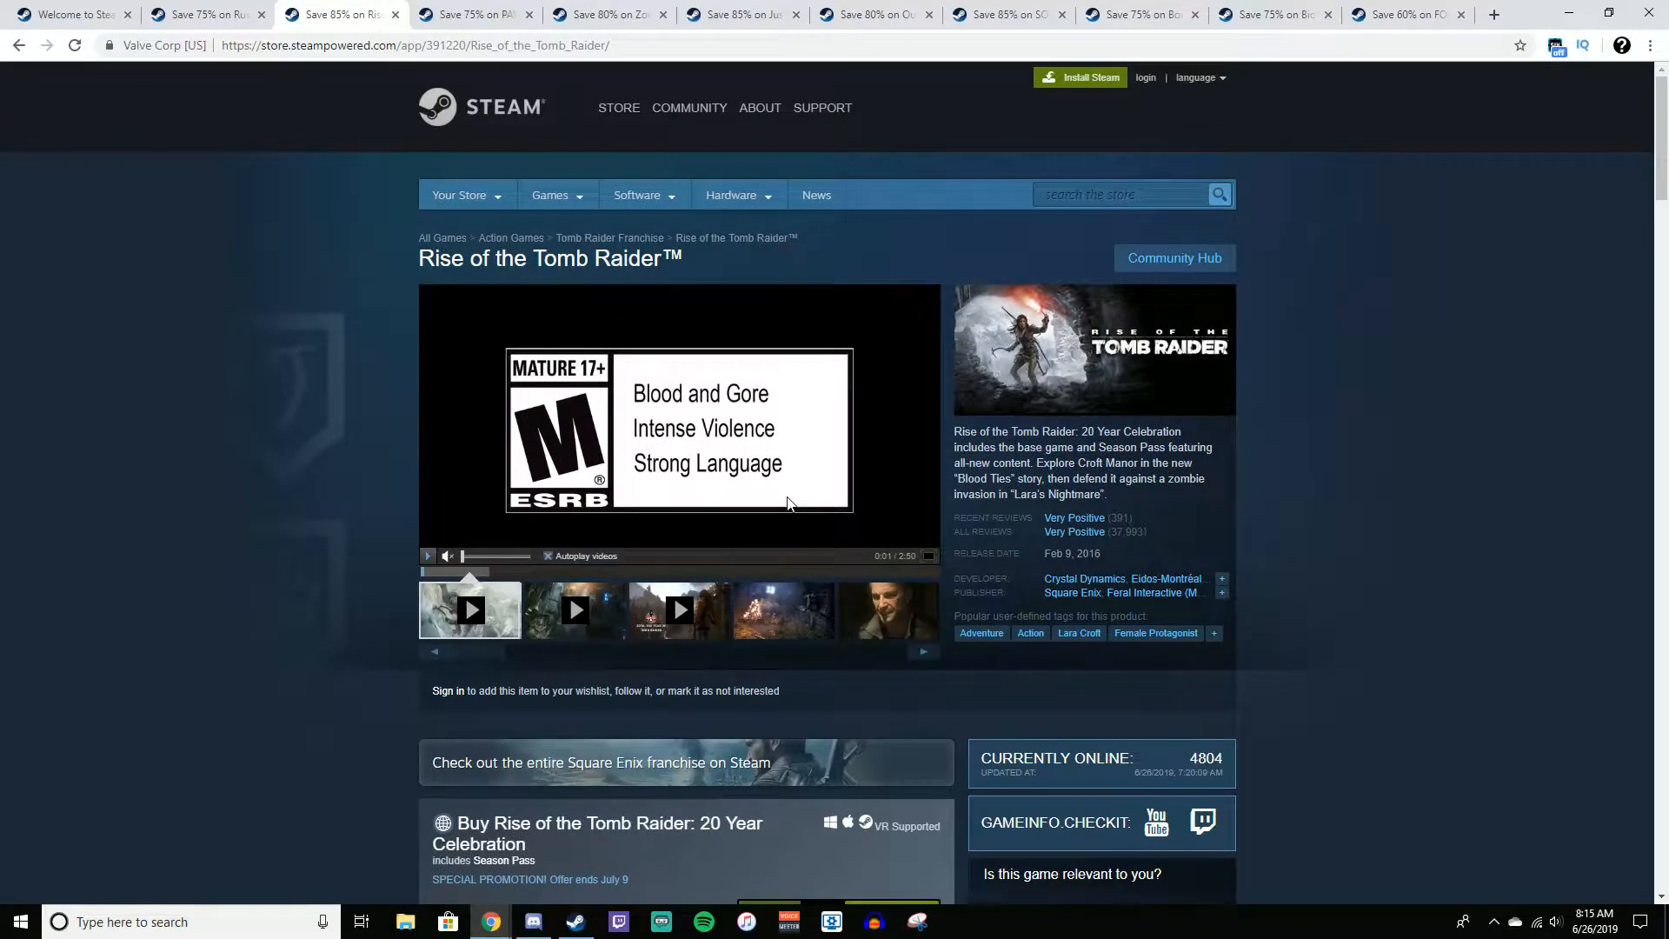
pyautogui.scroll(-3)
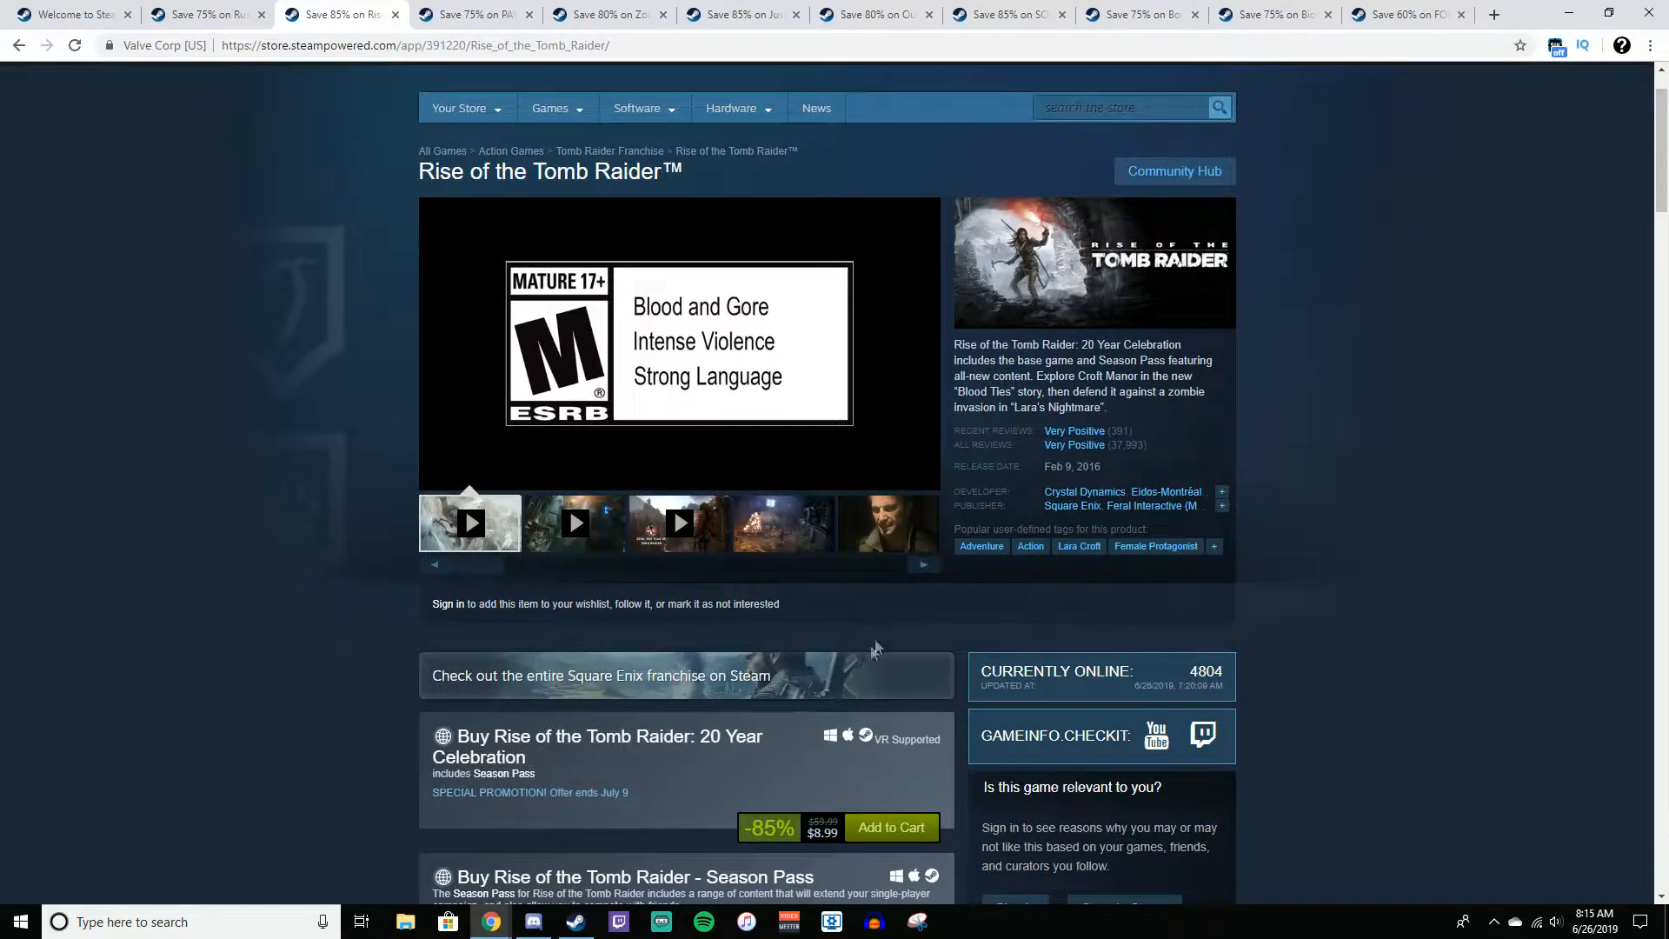
pyautogui.scroll(-3)
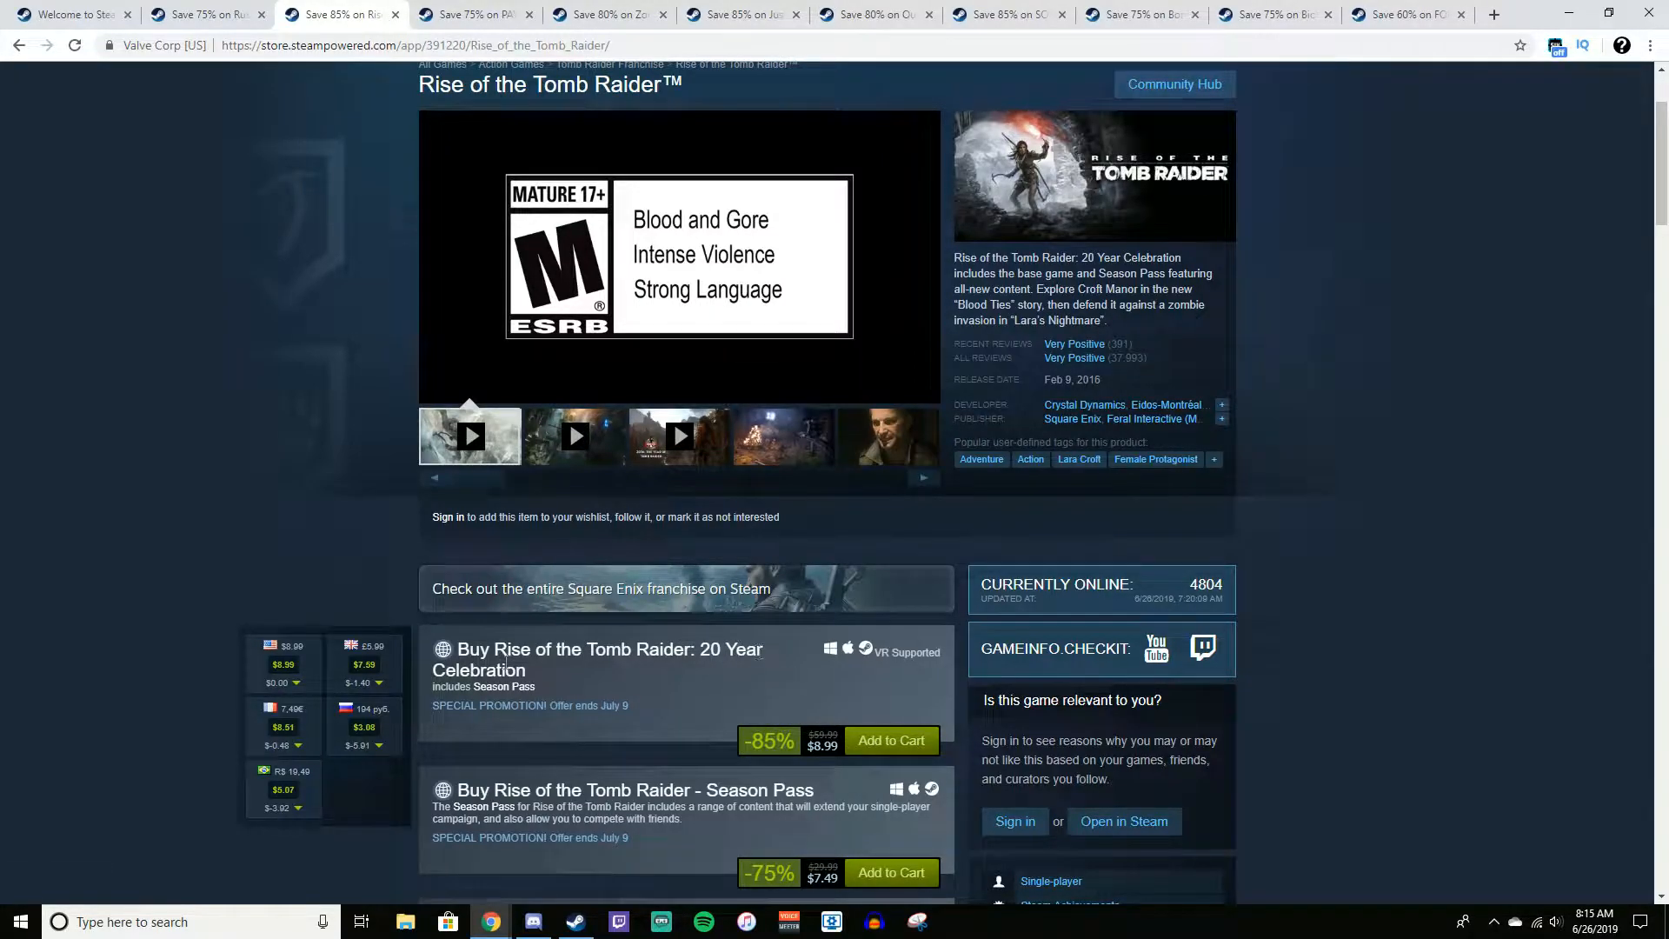
pyautogui.moveTo(905, 750)
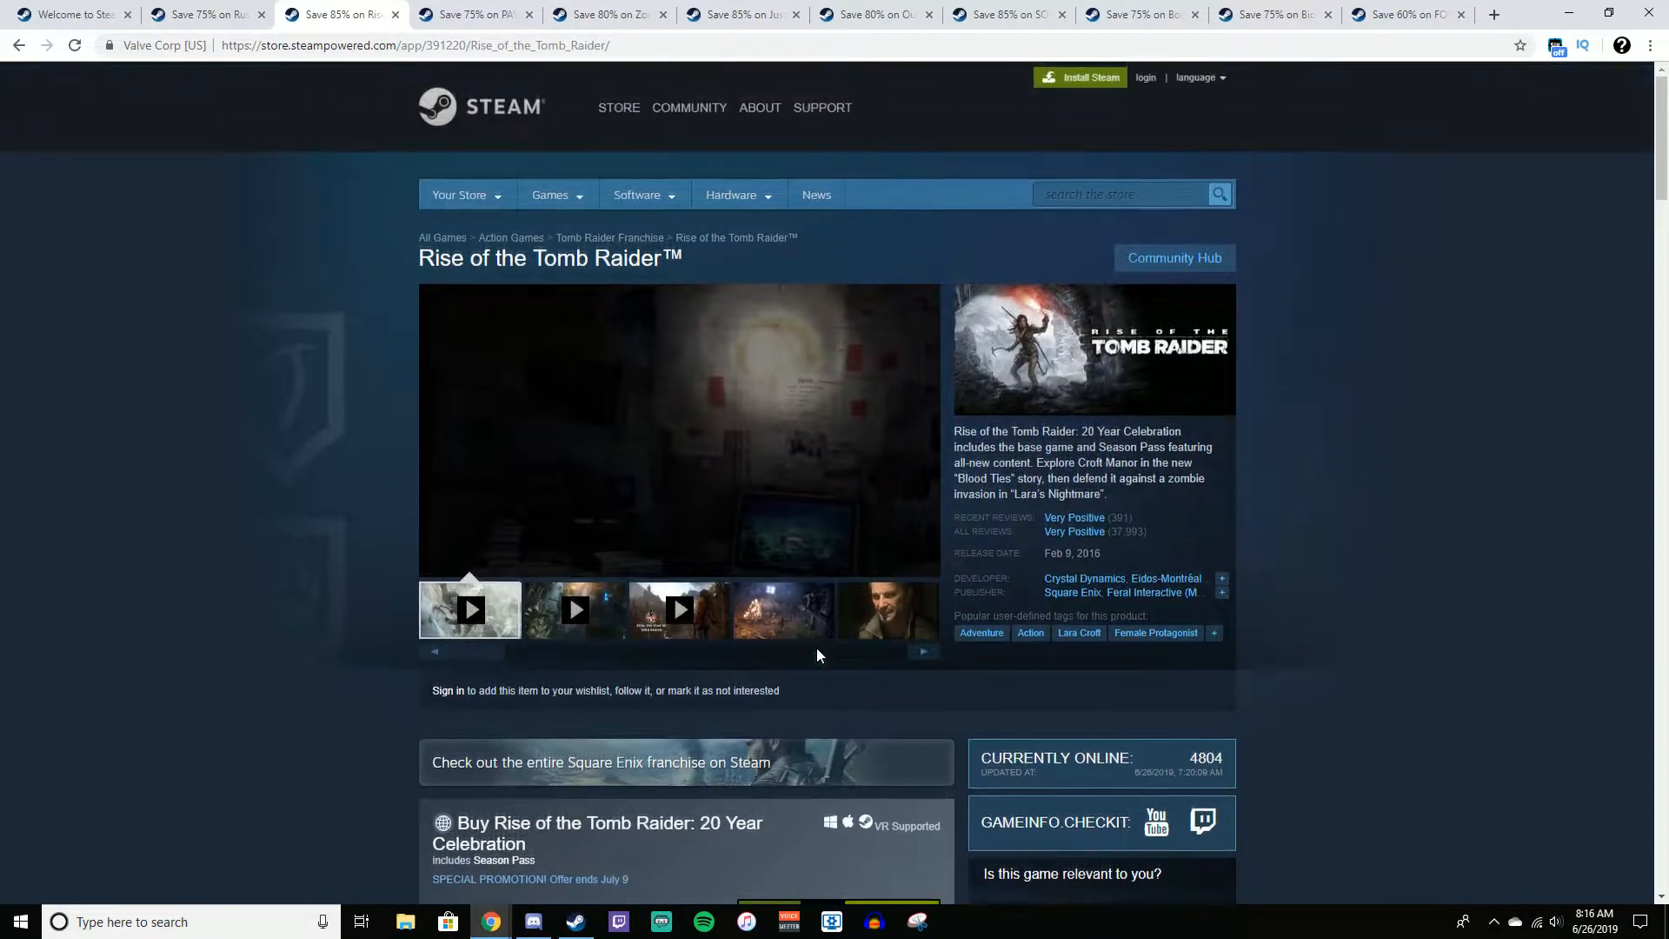
# Review PAYDAY 2 at 75% off ($2.49), its $5.48 Ultimate Edition bundle and included content
pyautogui.click(474, 13)
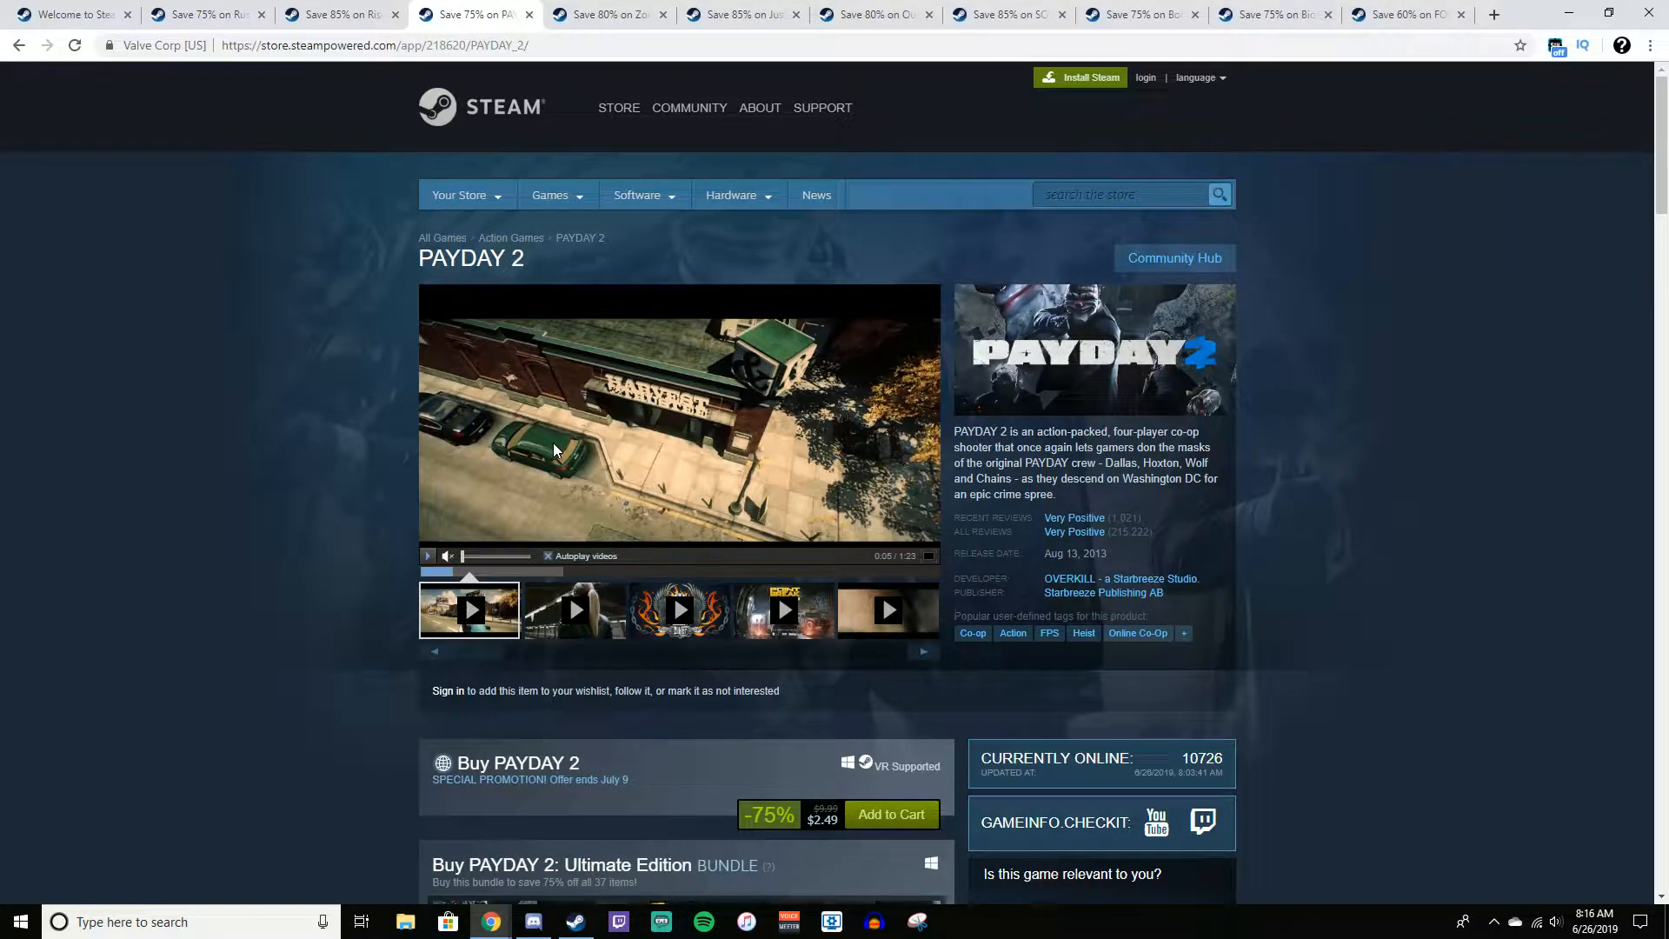
pyautogui.scroll(-3)
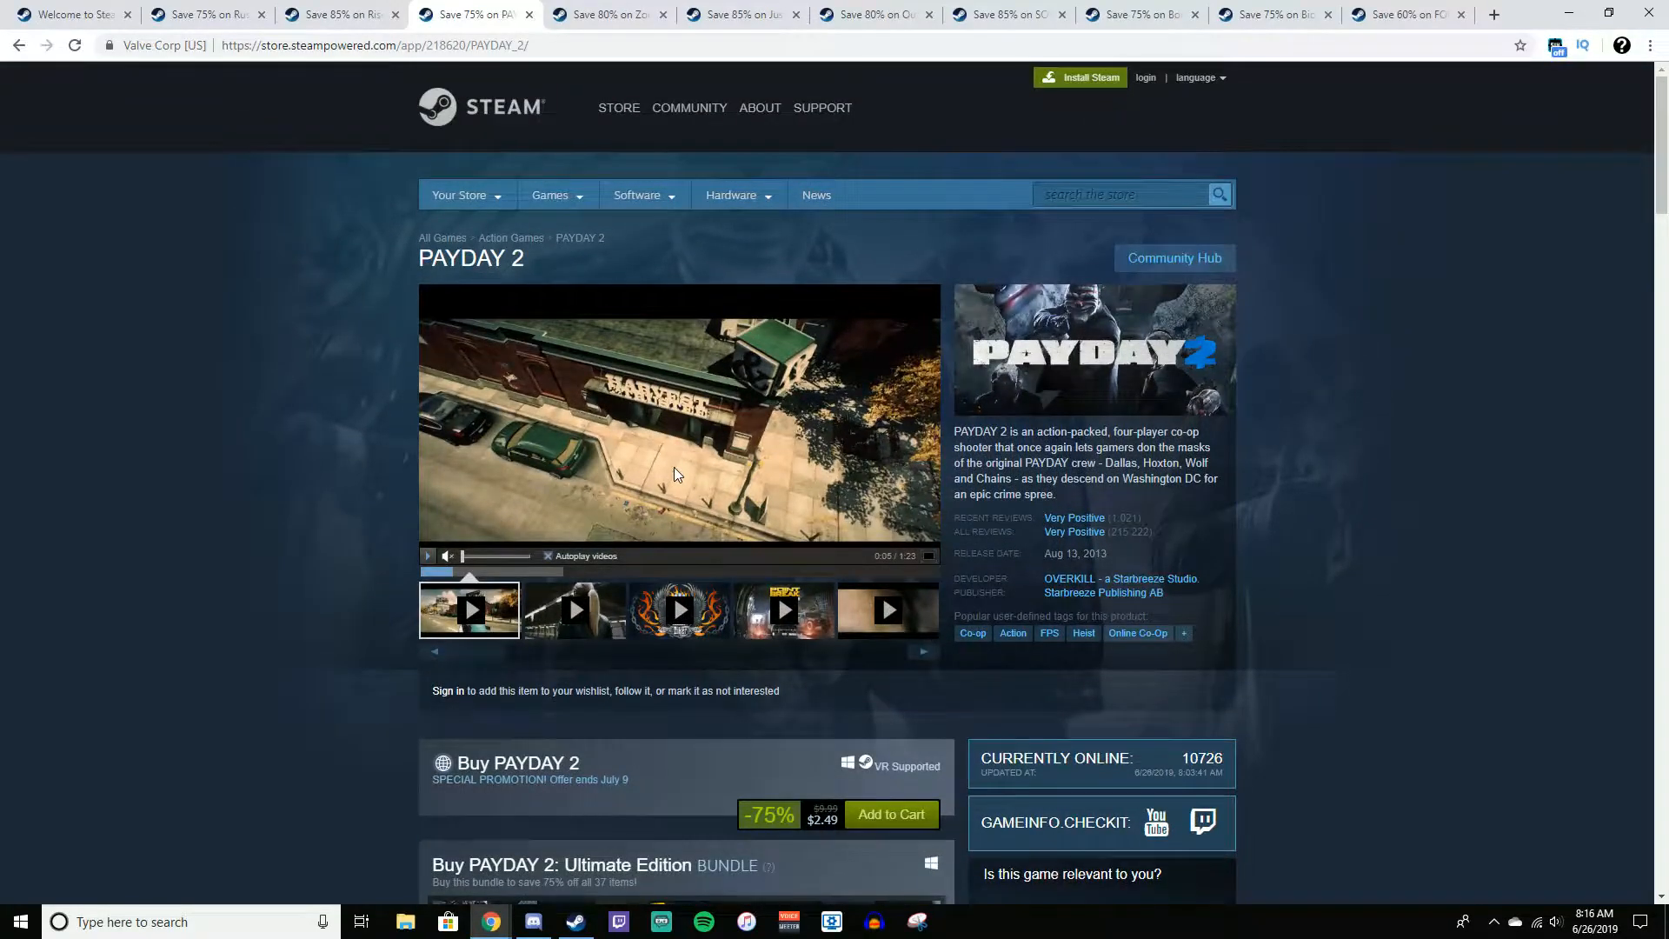
pyautogui.scroll(-3)
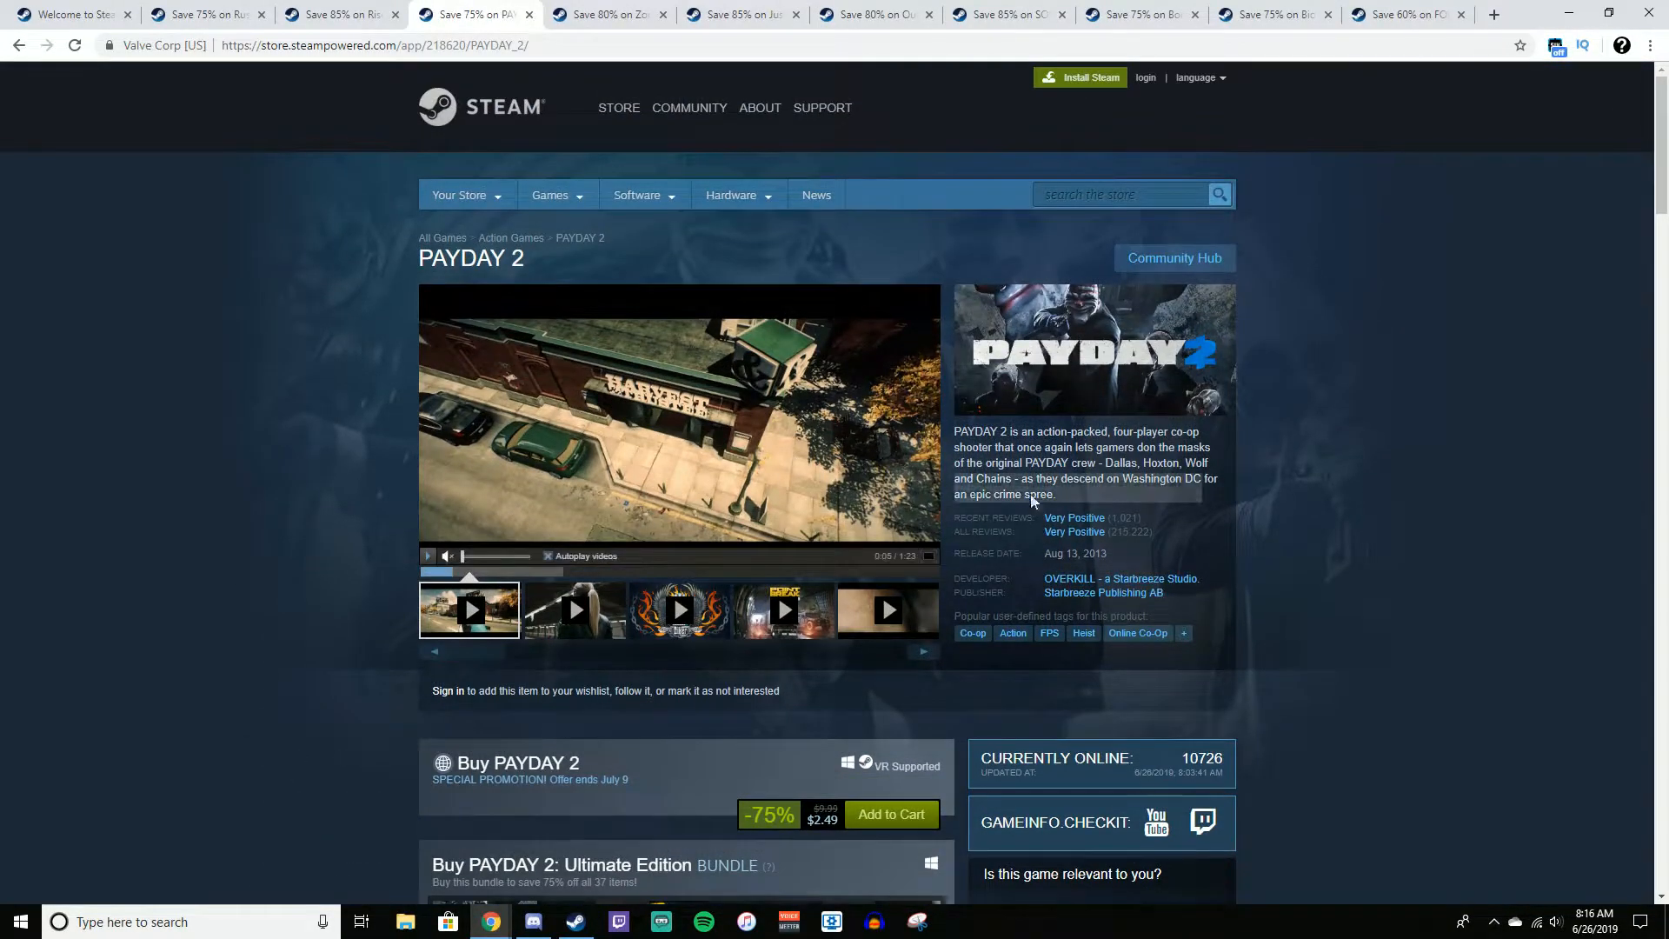
pyautogui.scroll(-3)
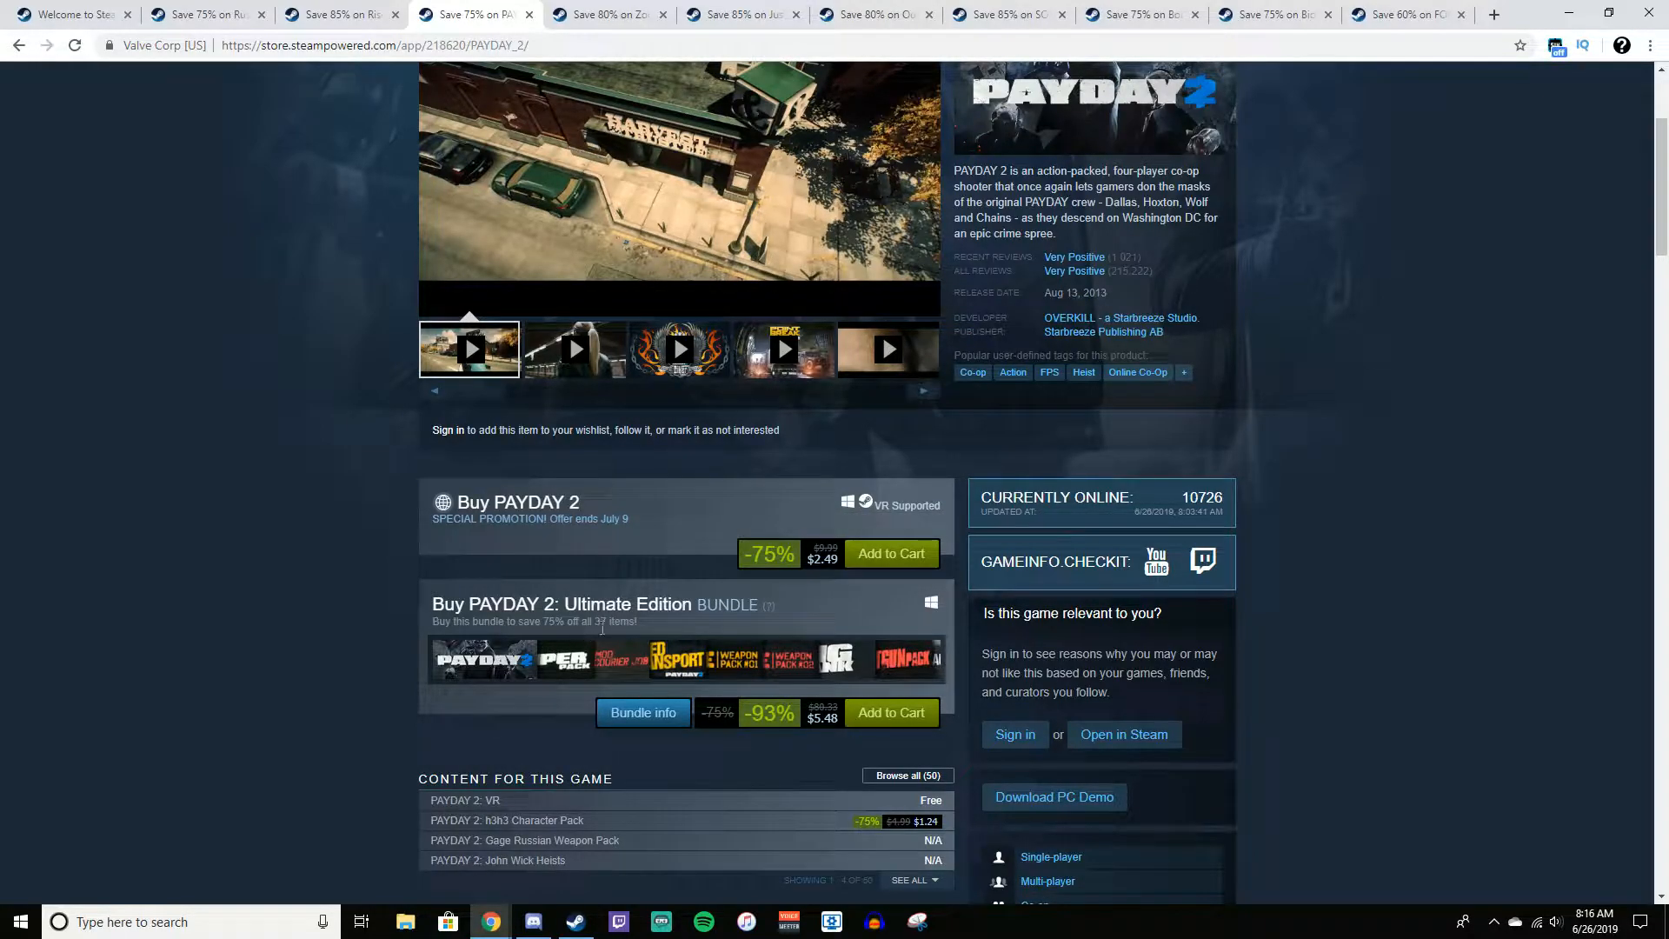
pyautogui.moveTo(883, 621)
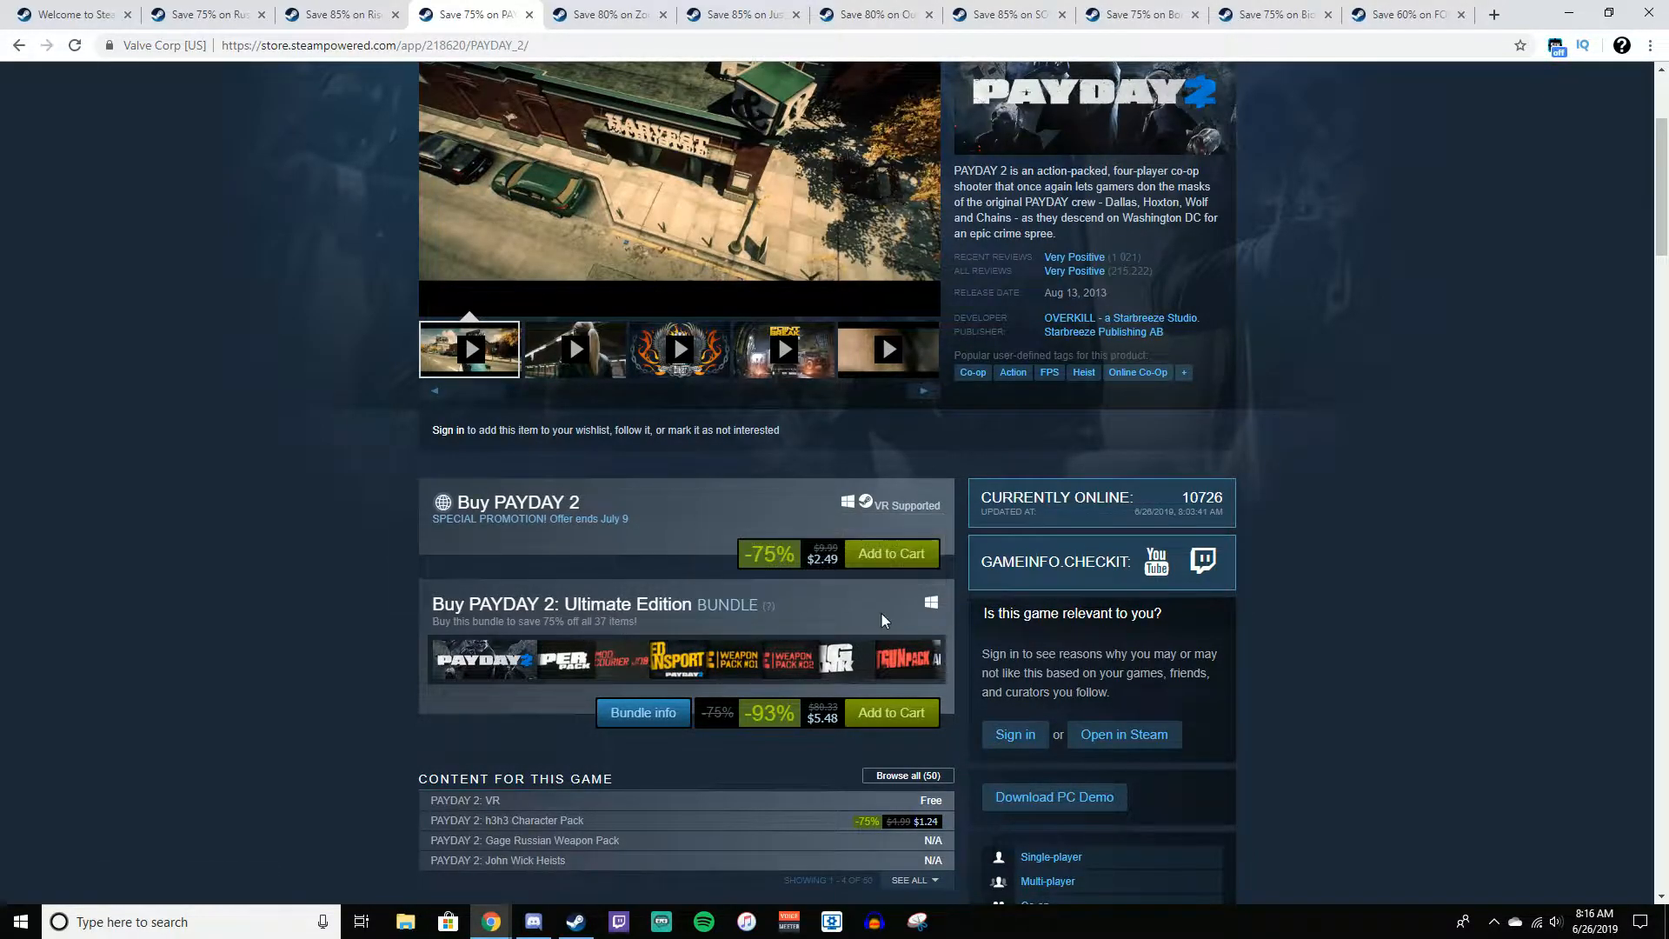
pyautogui.moveTo(768, 643)
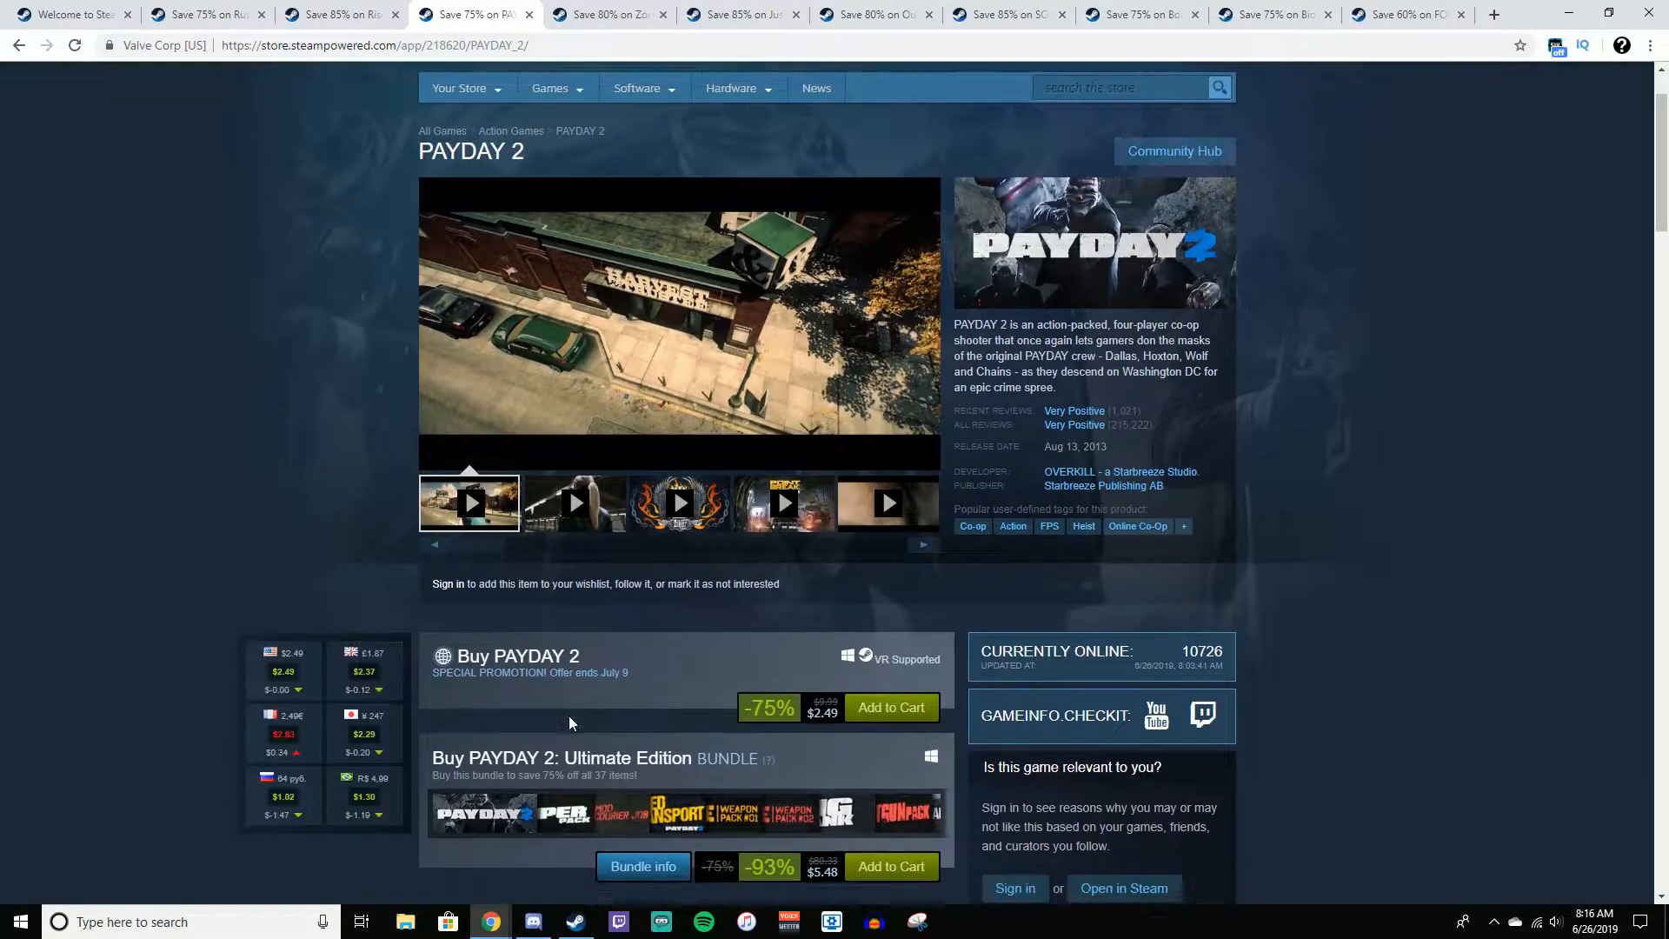
pyautogui.scroll(-3)
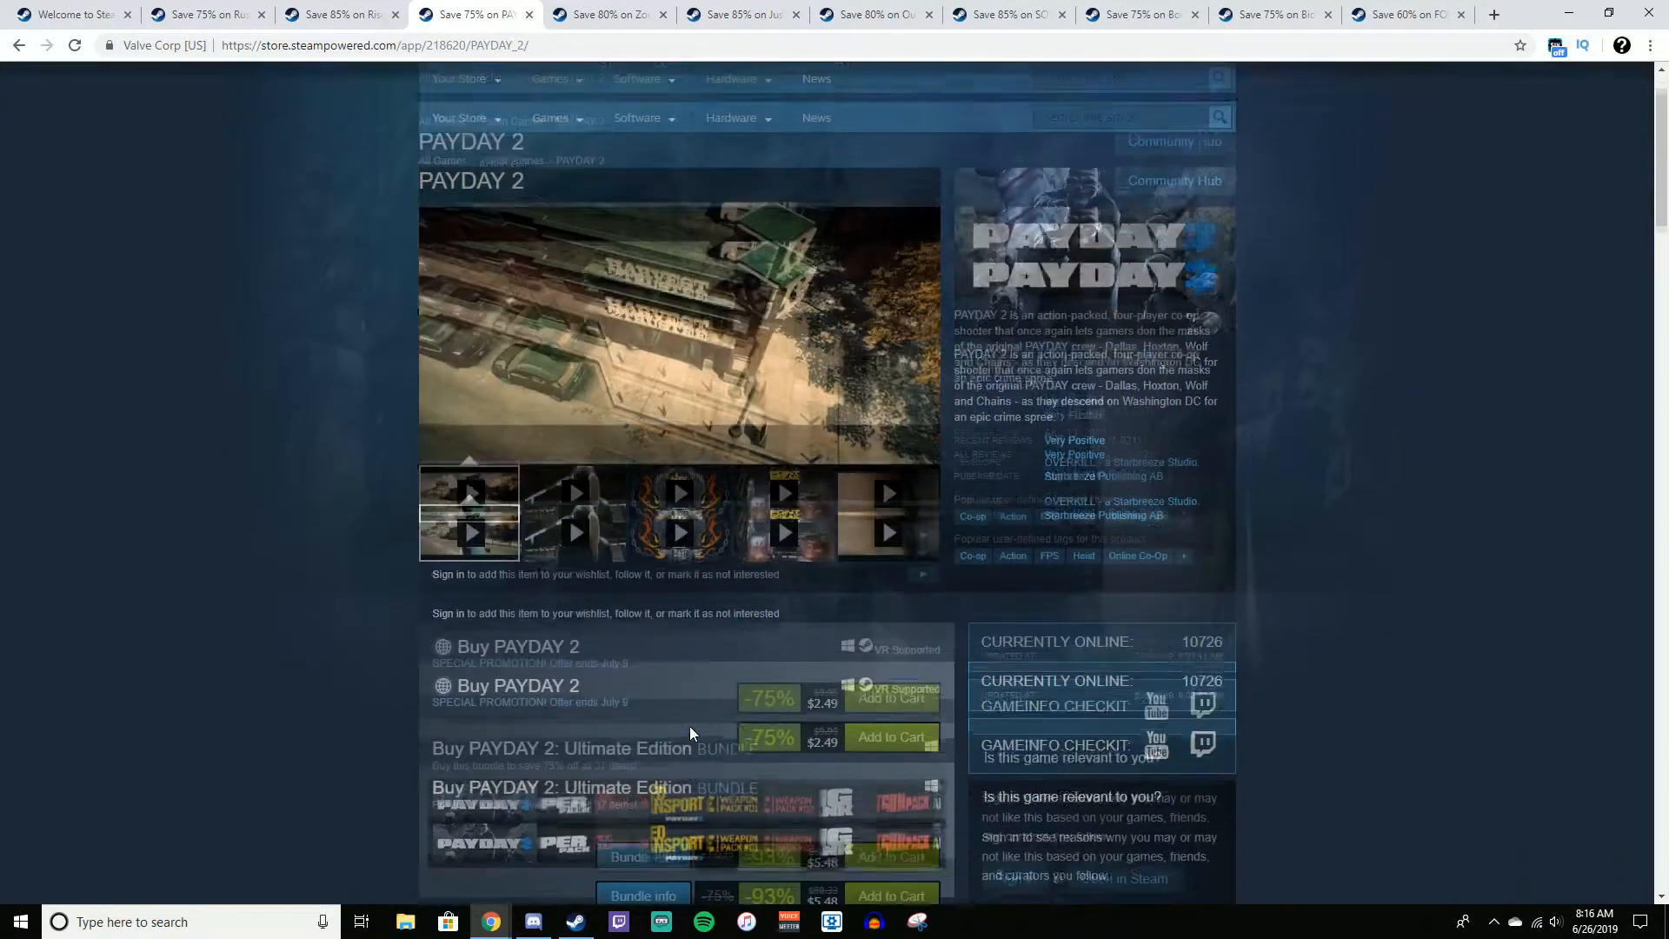
pyautogui.scroll(-3)
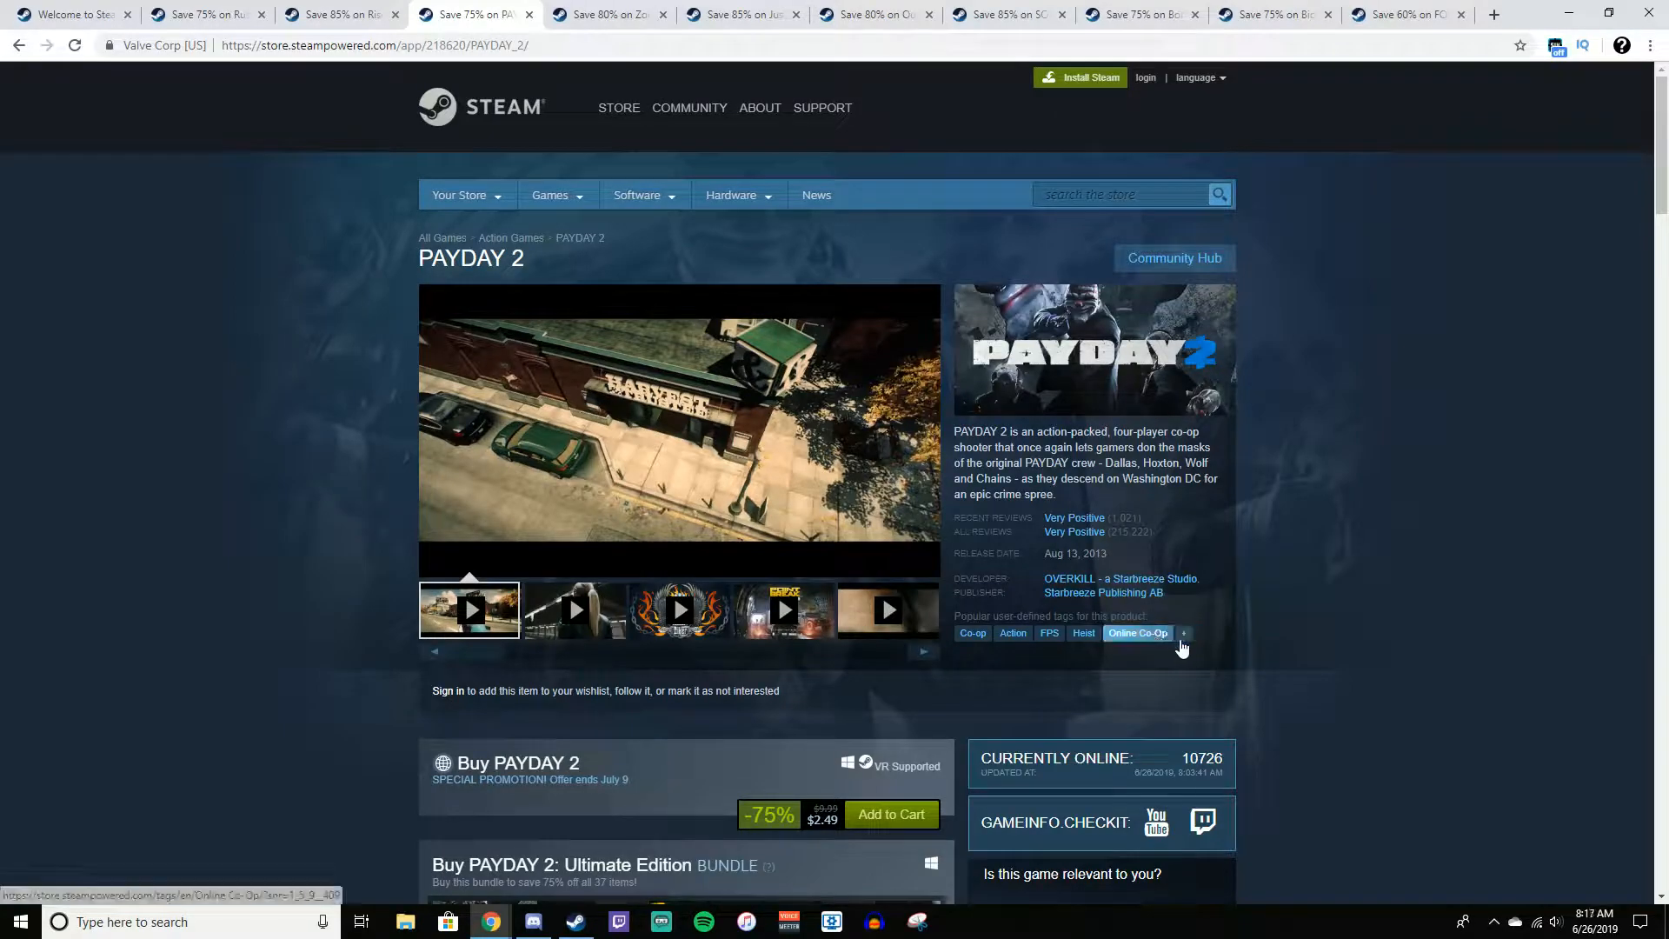
pyautogui.click(1182, 633)
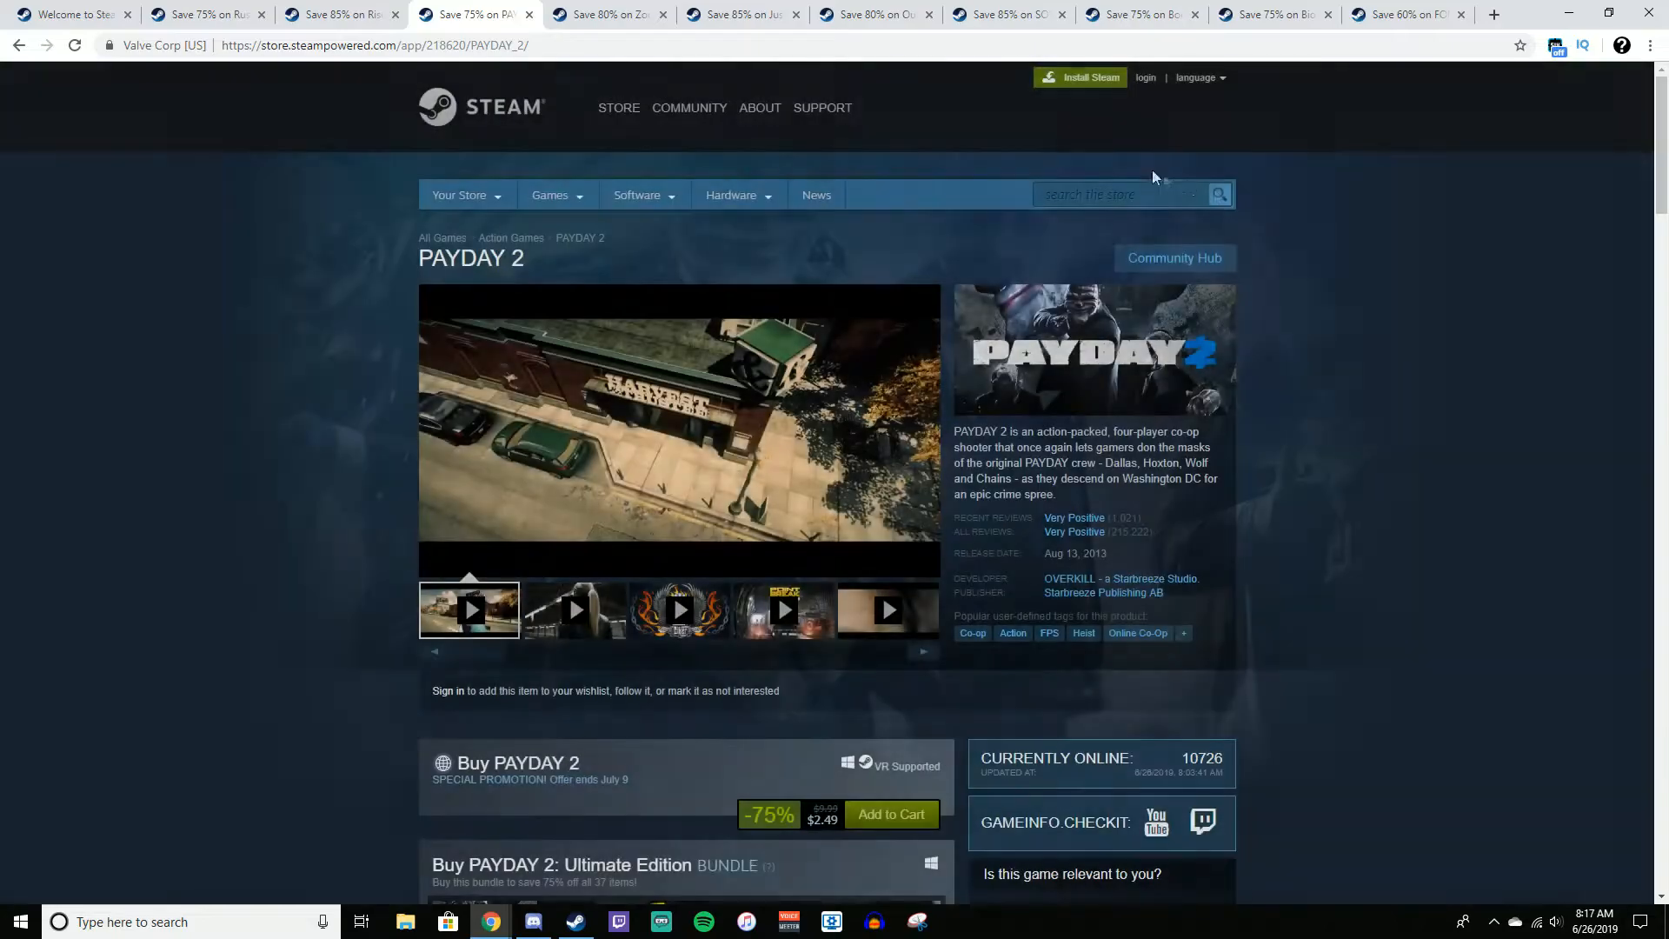
pyautogui.moveTo(1234, 554)
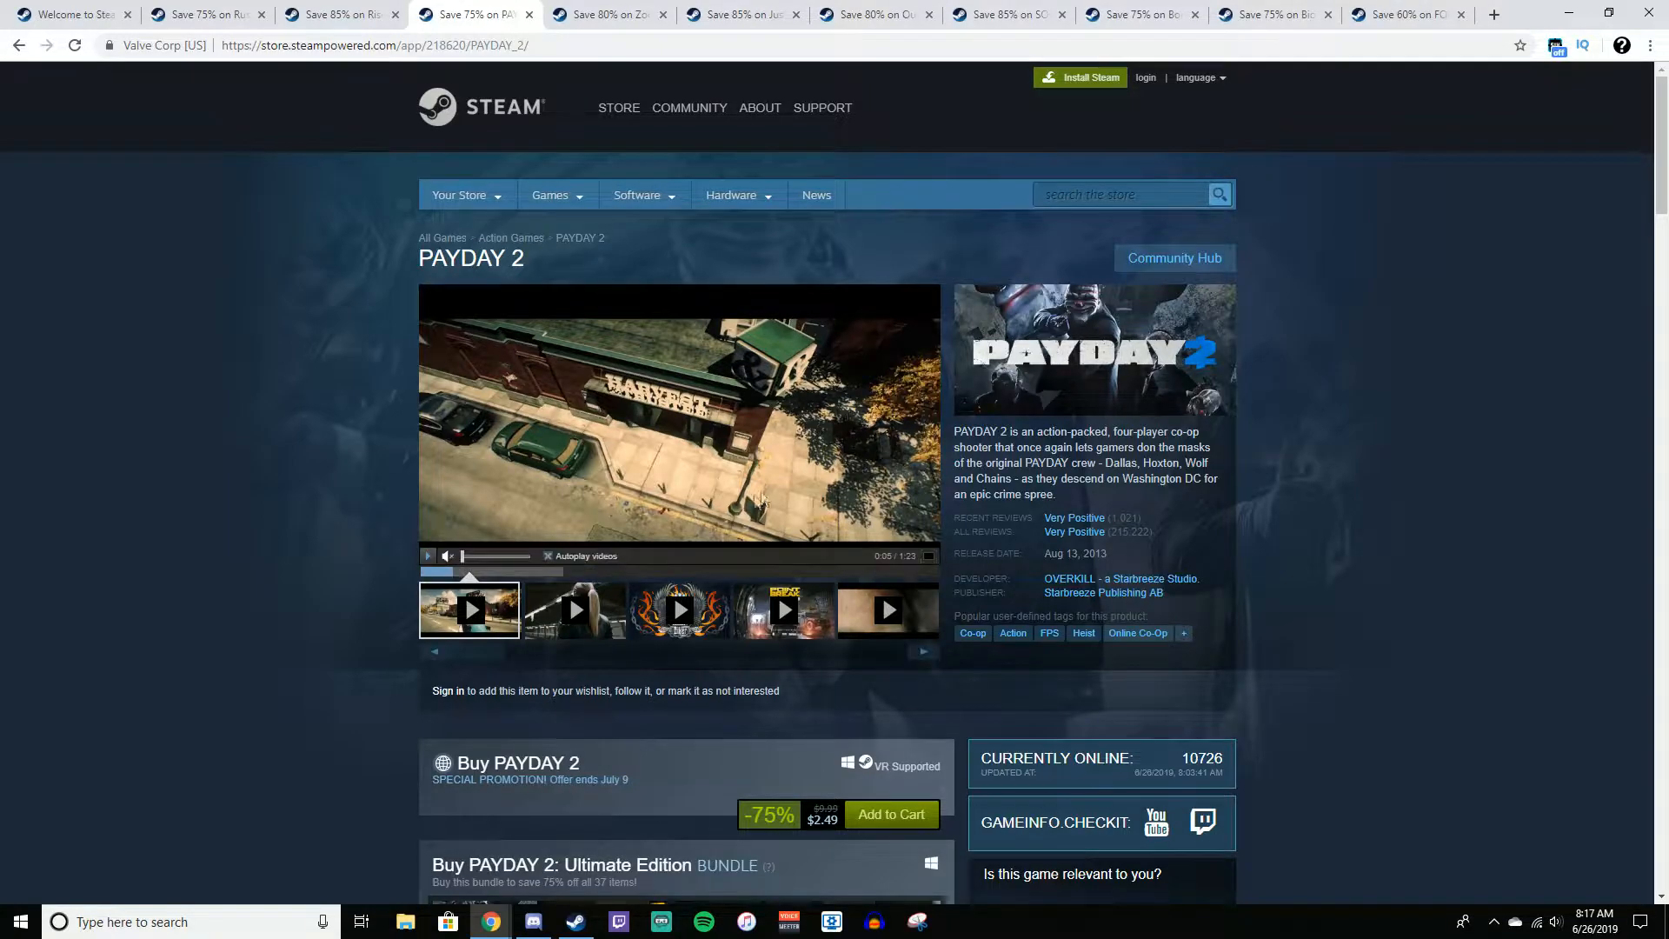
pyautogui.moveTo(801, 470)
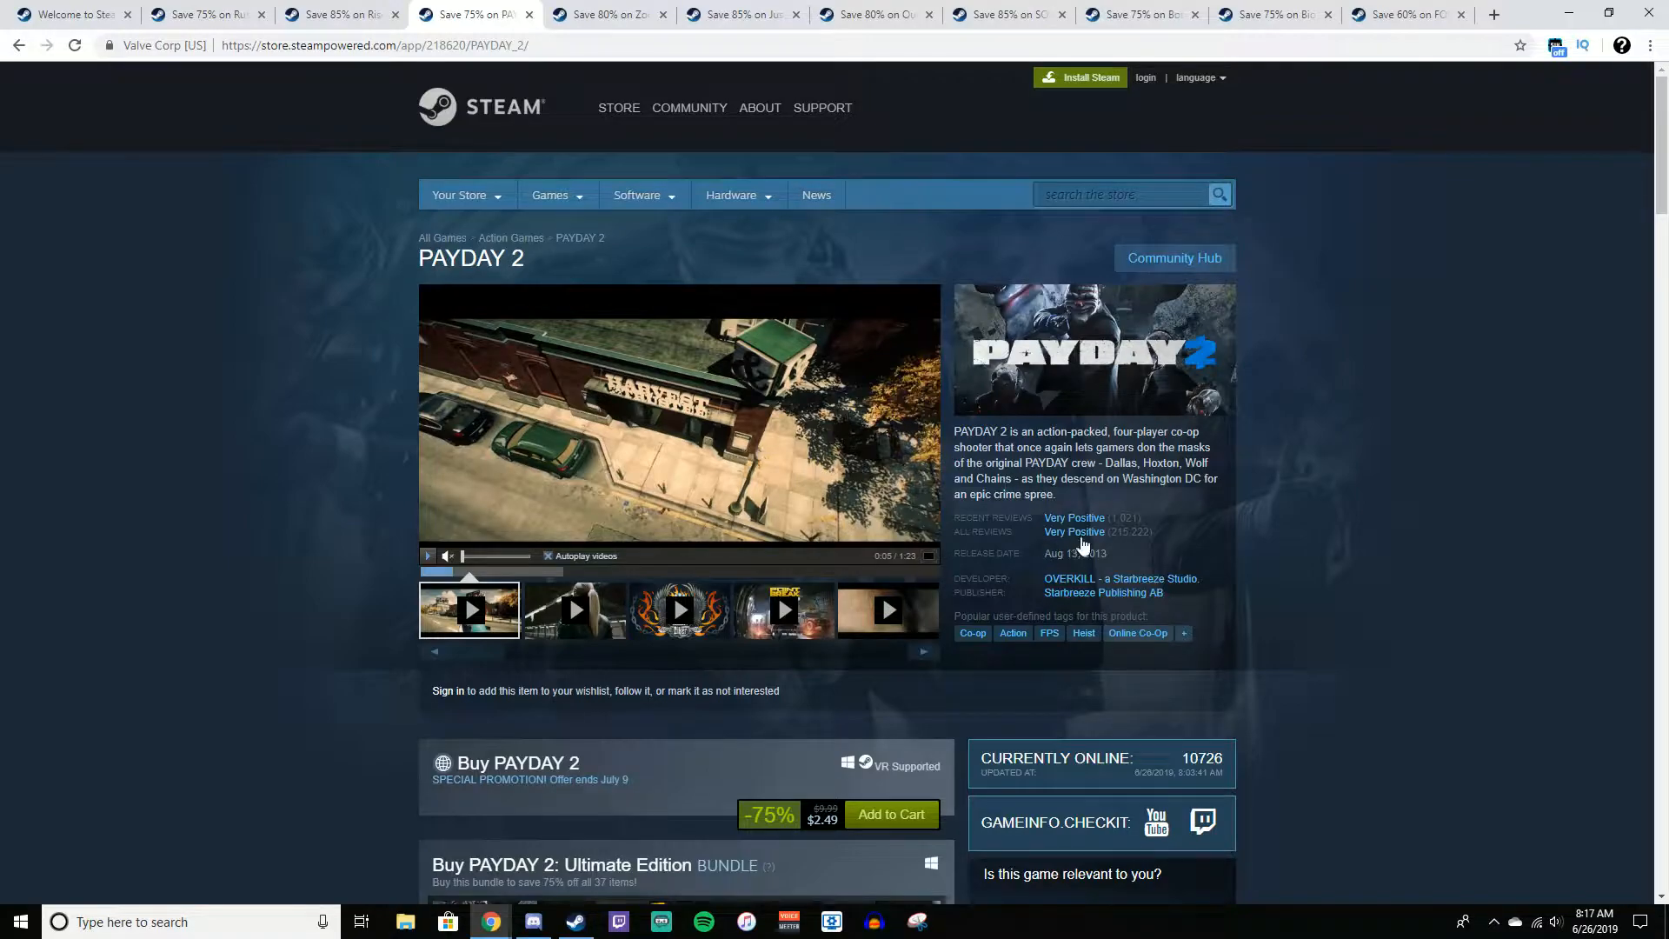
pyautogui.moveTo(1074, 531)
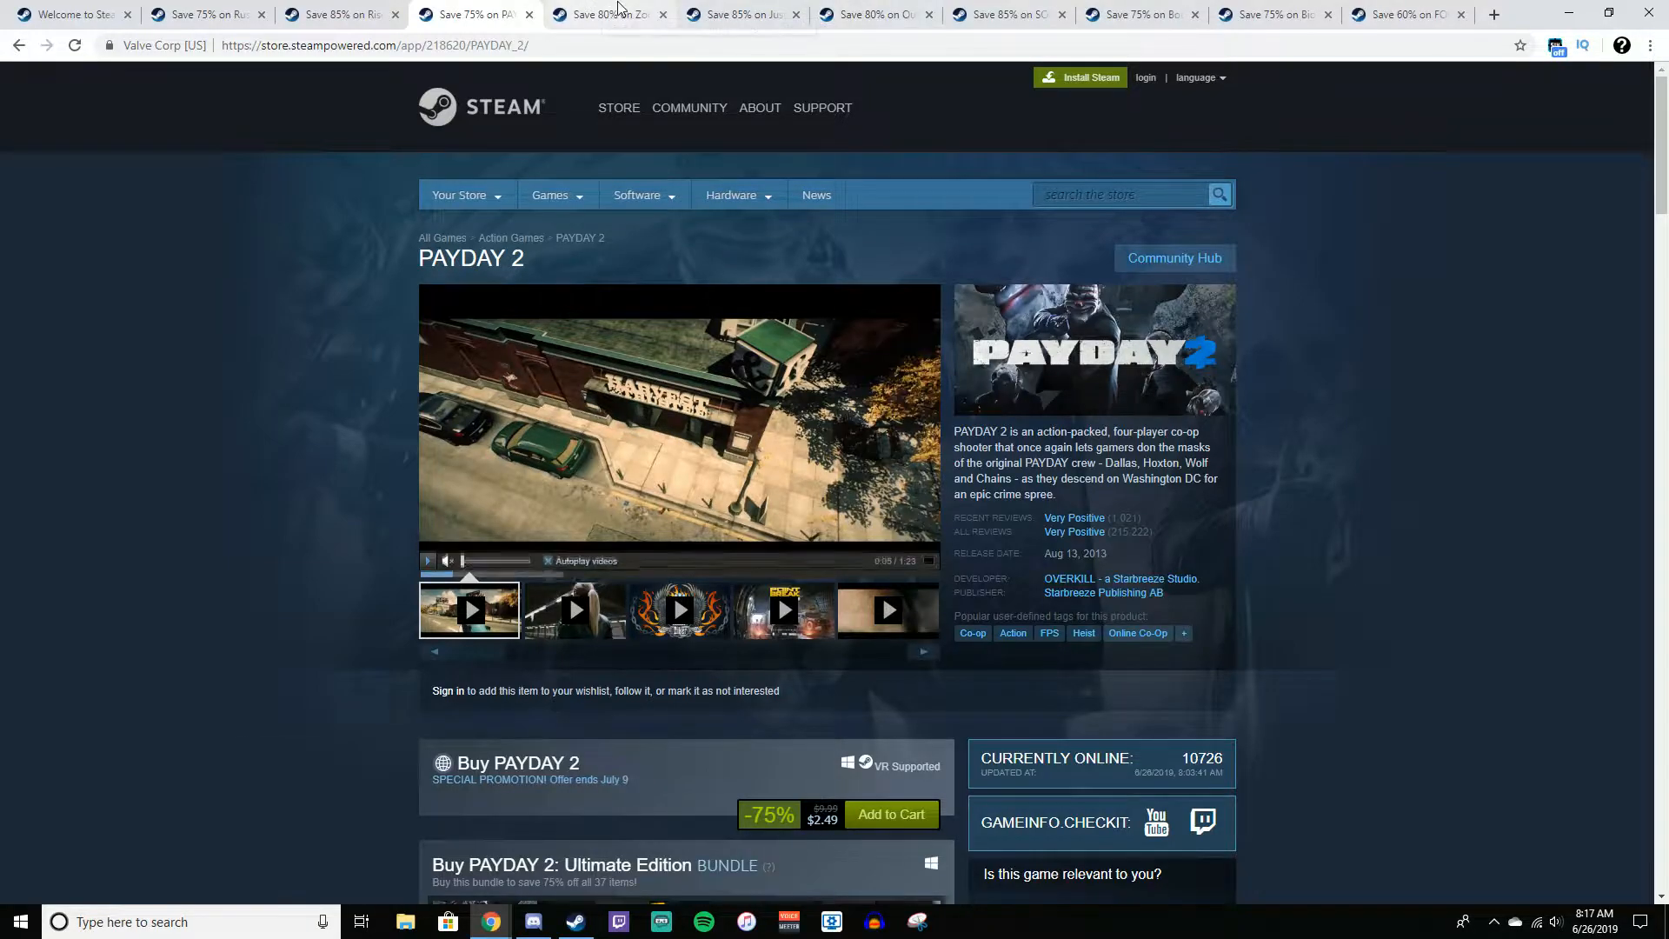
# Review Zombie Army Trilogy's 80%-off $8.99 price, features and the $98.32 bundle
pyautogui.click(607, 14)
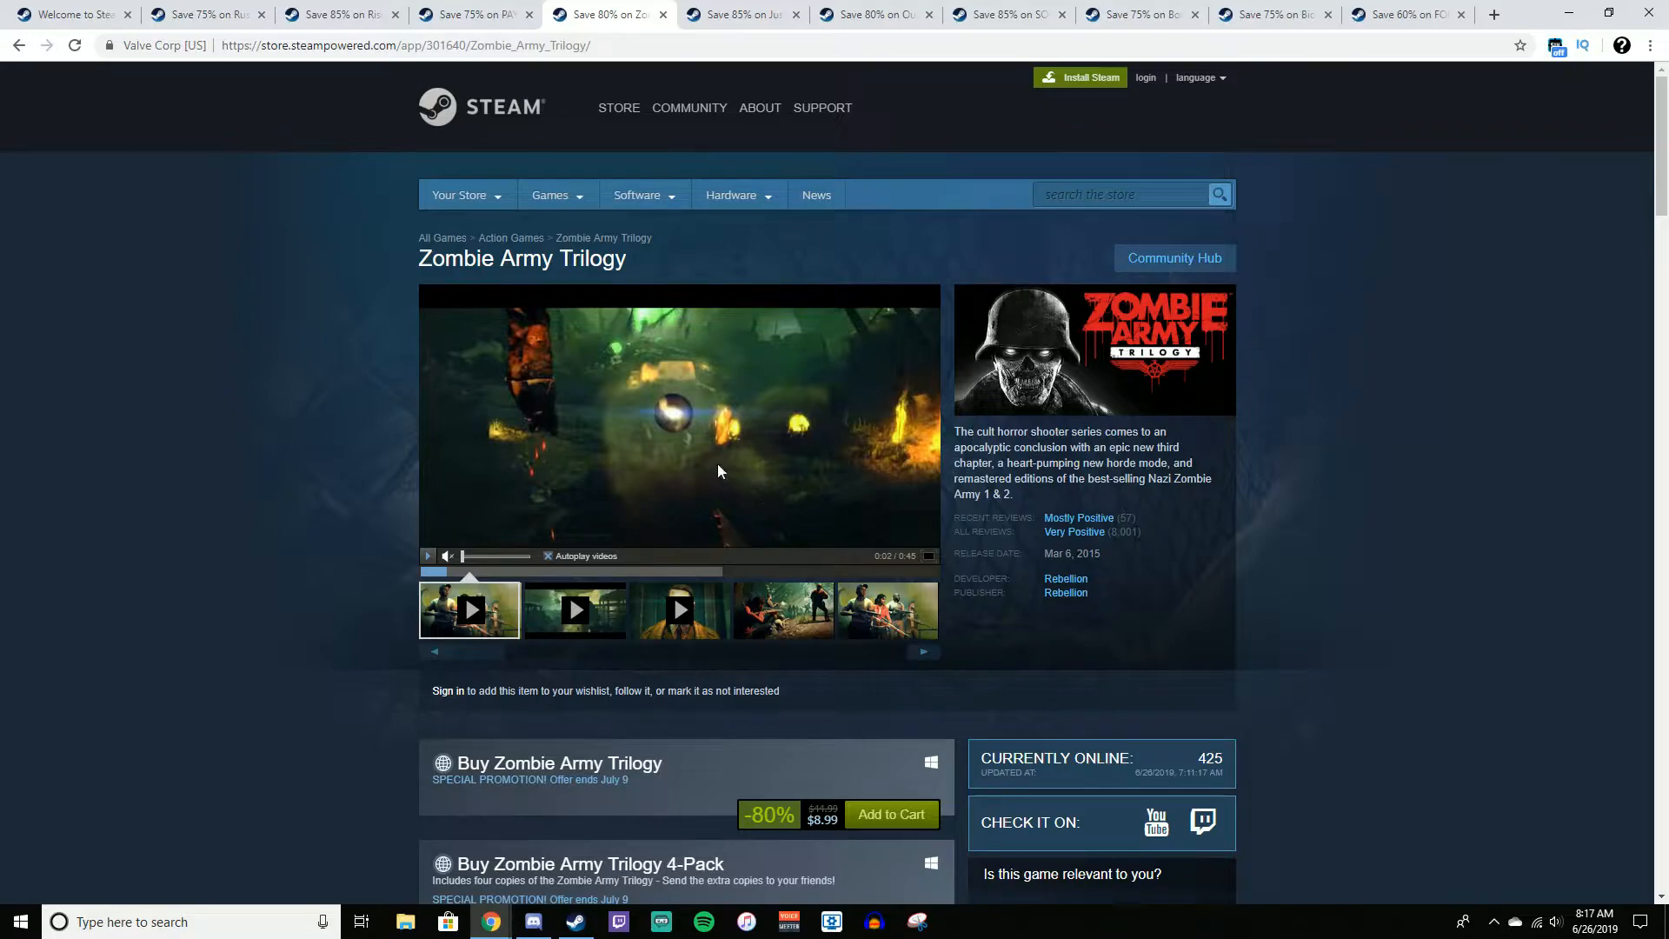
pyautogui.moveTo(715, 469)
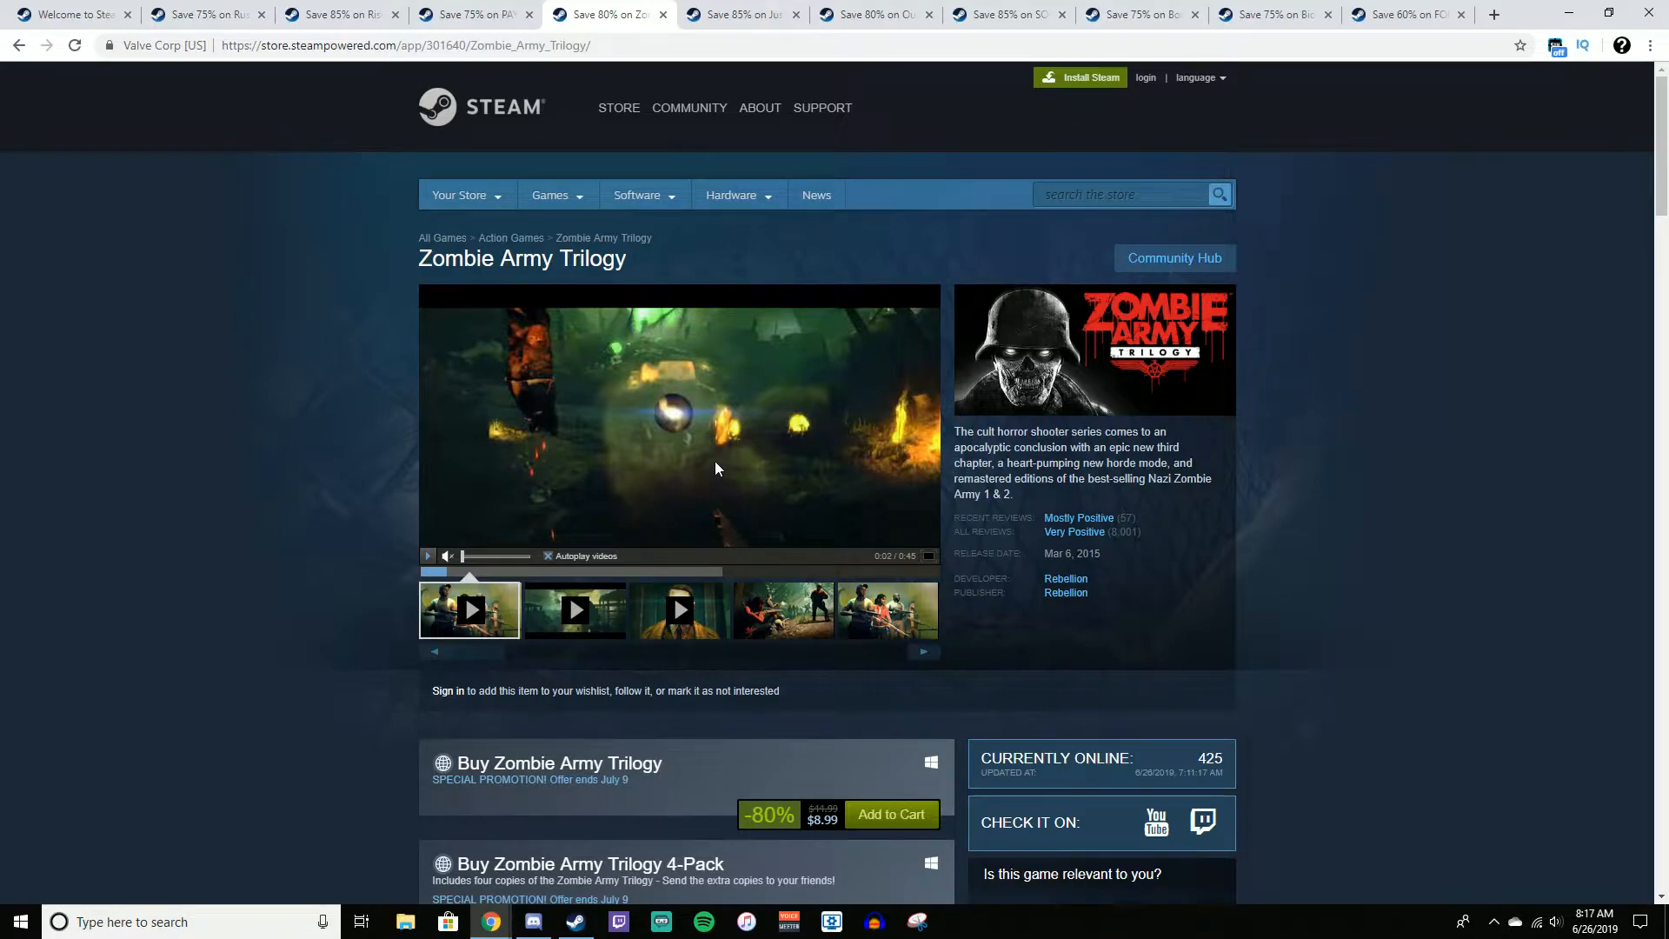
pyautogui.scroll(-3)
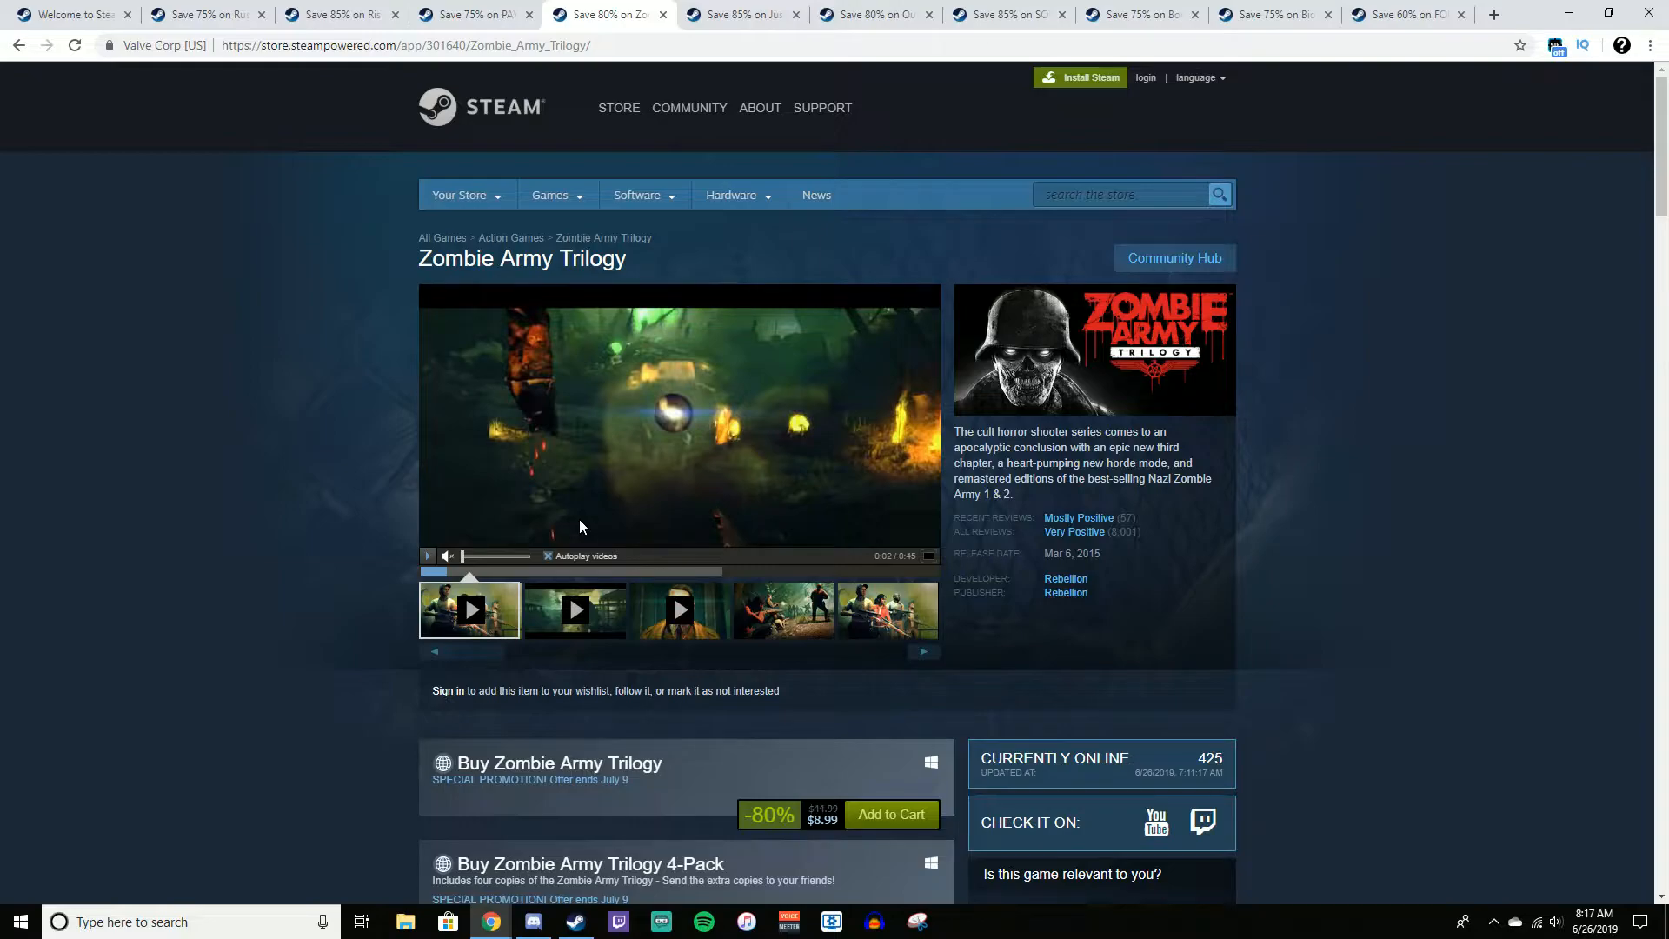
pyautogui.moveTo(623, 605)
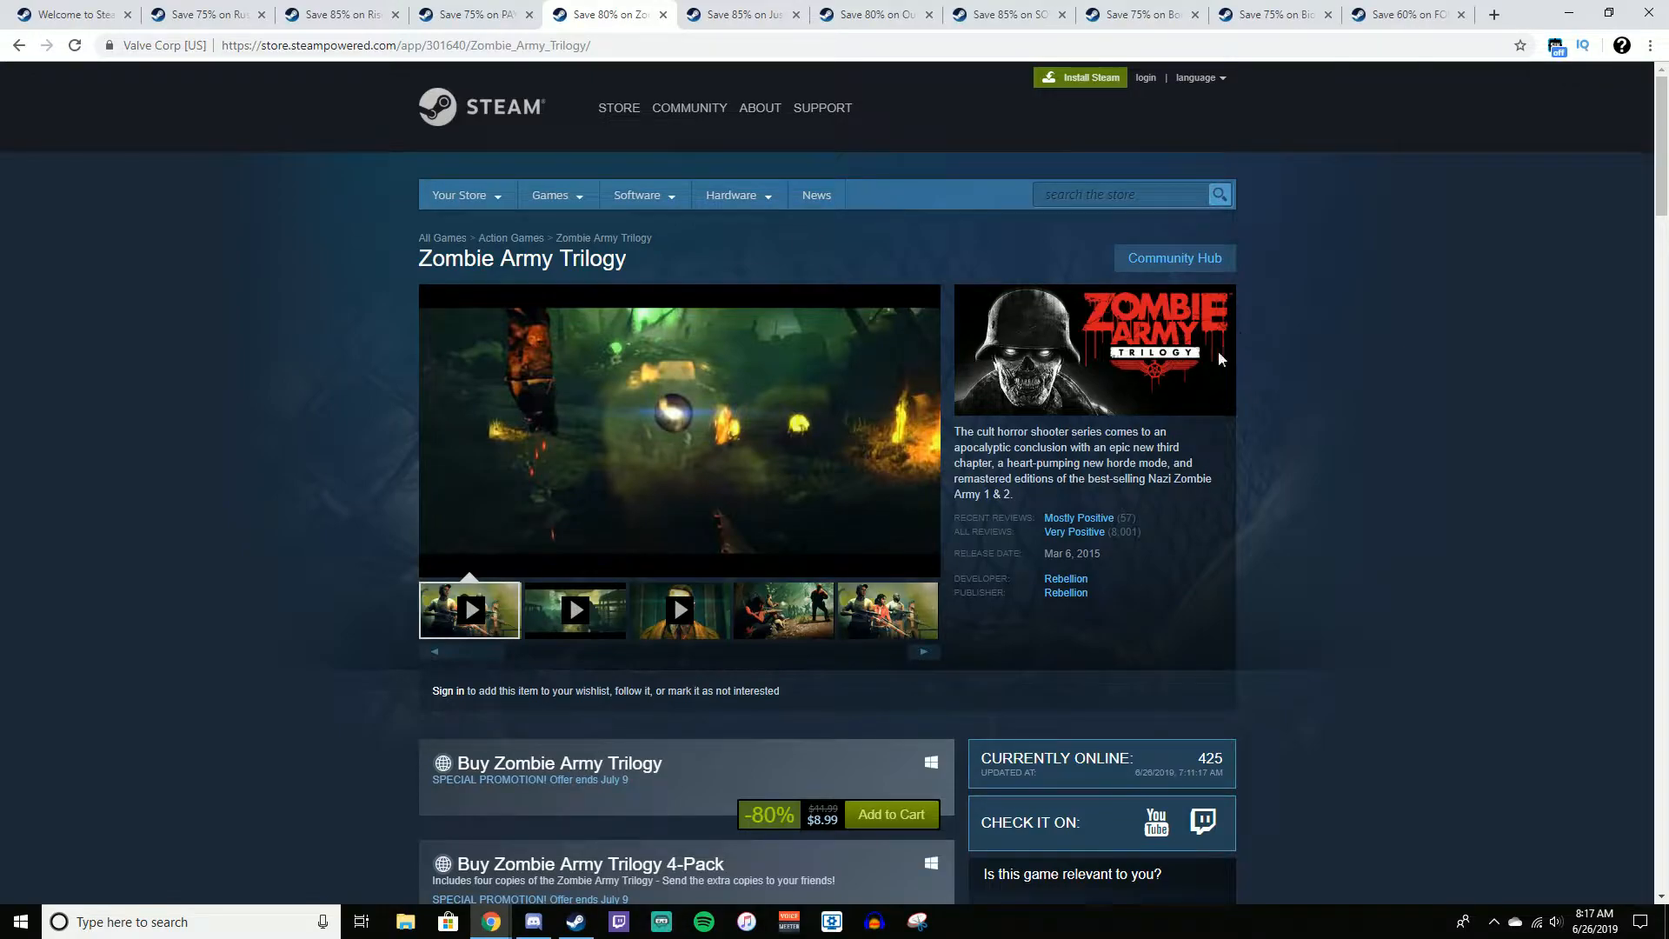
pyautogui.click(679, 428)
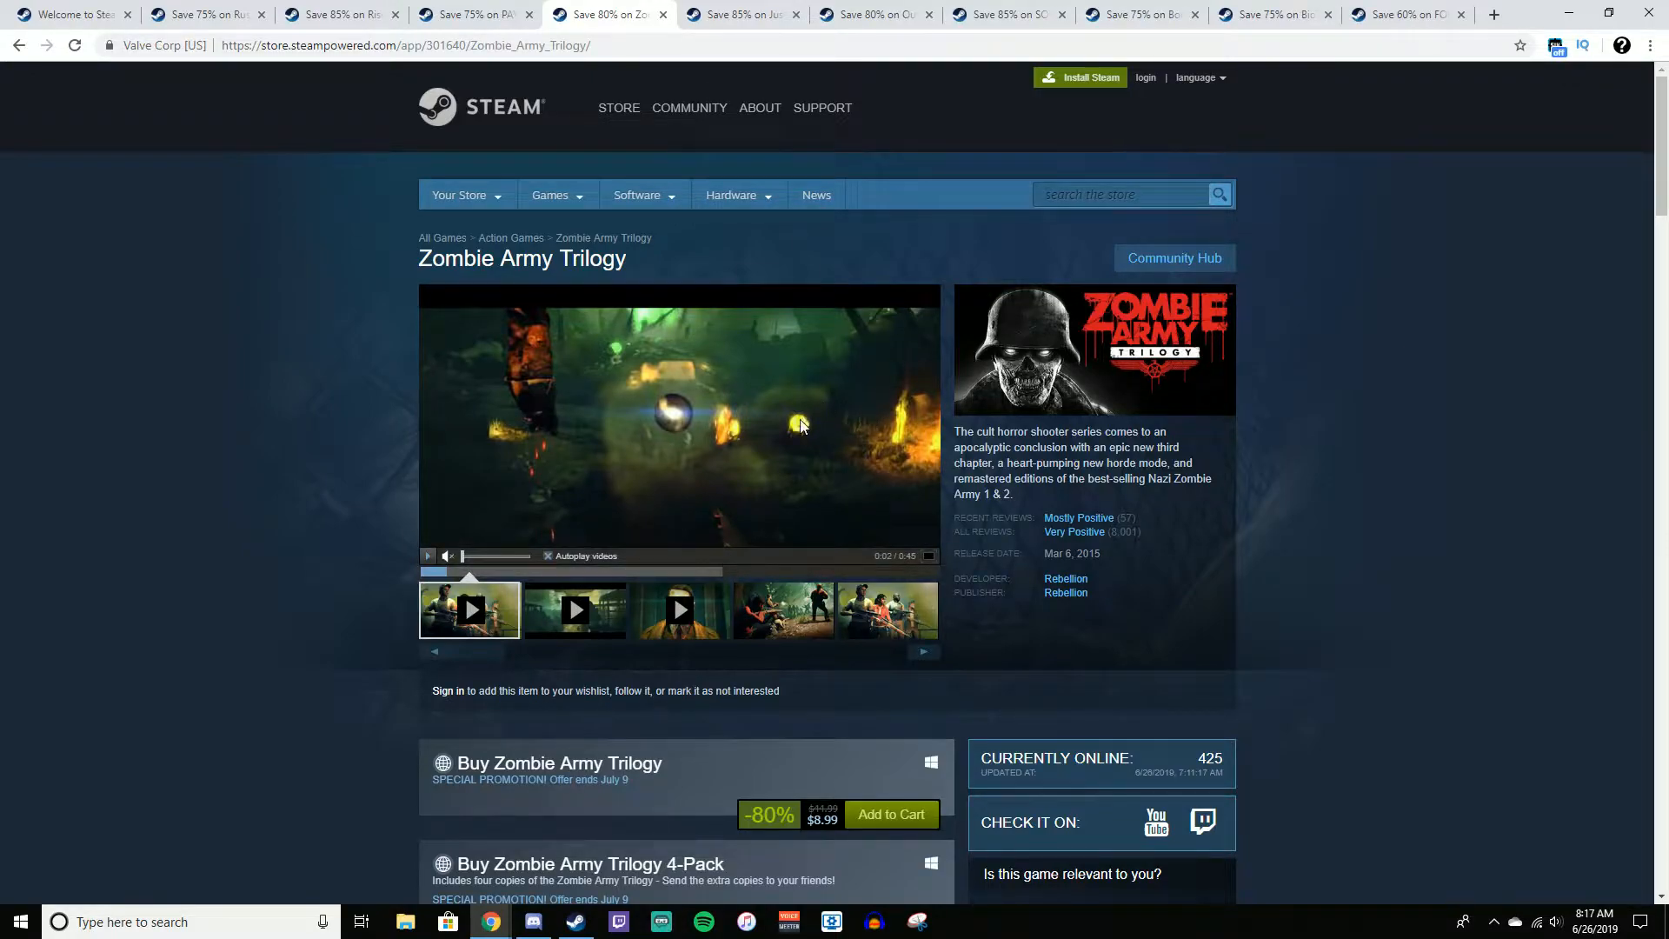
pyautogui.scroll(-3)
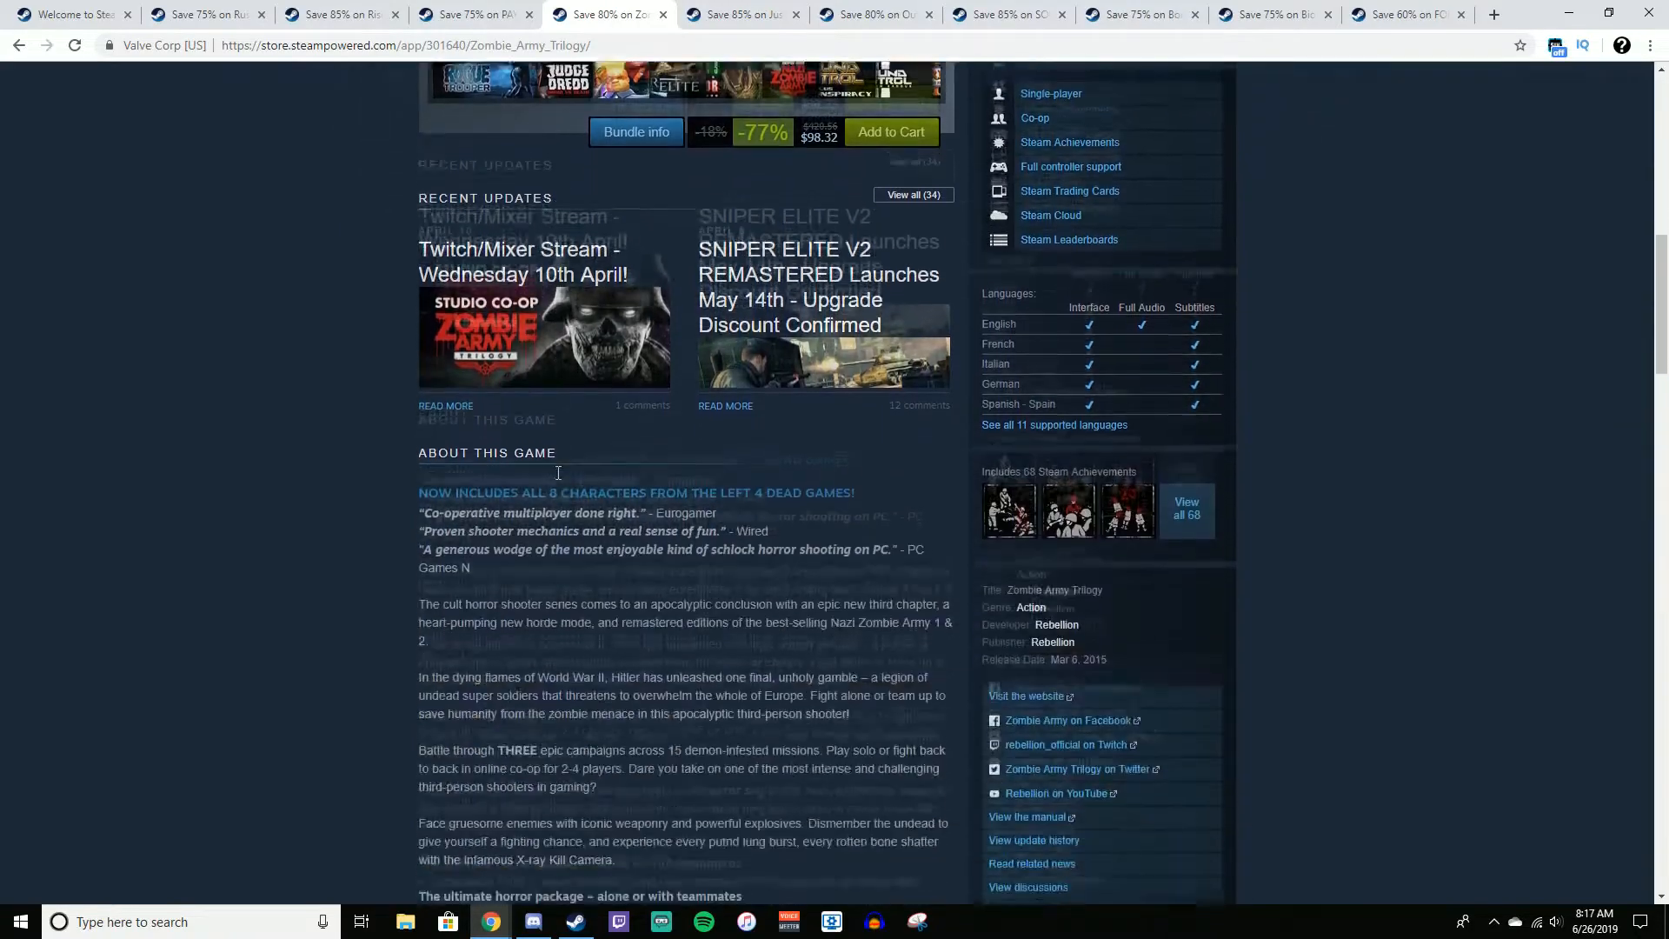
pyautogui.scroll(3)
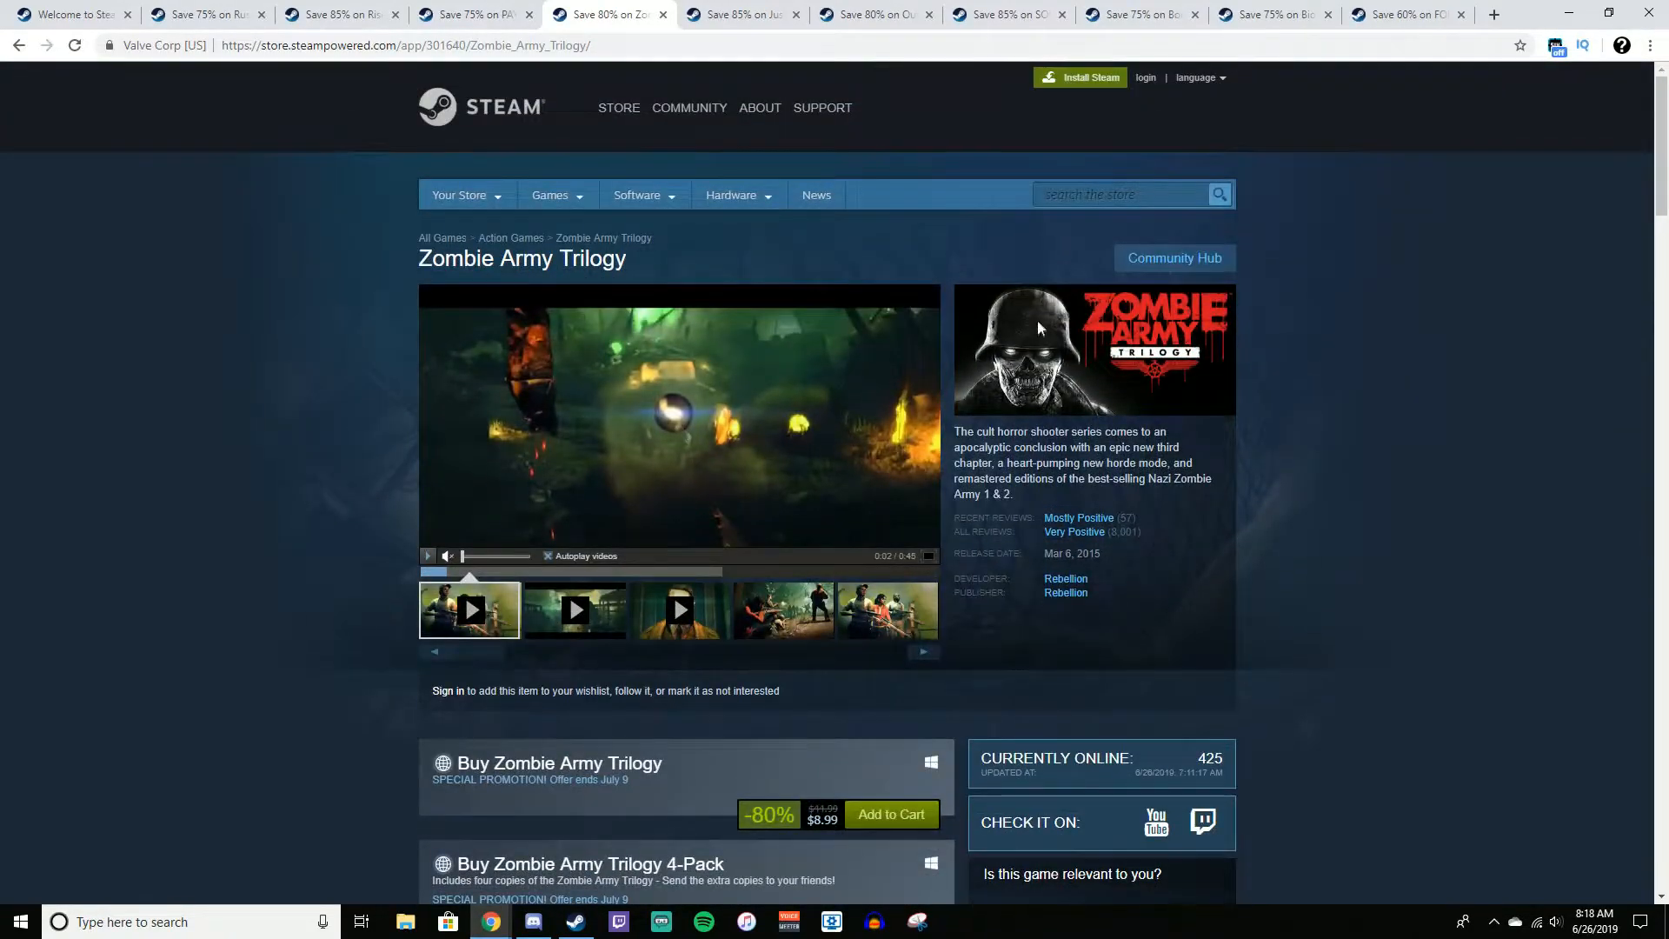
pyautogui.moveTo(1066, 578)
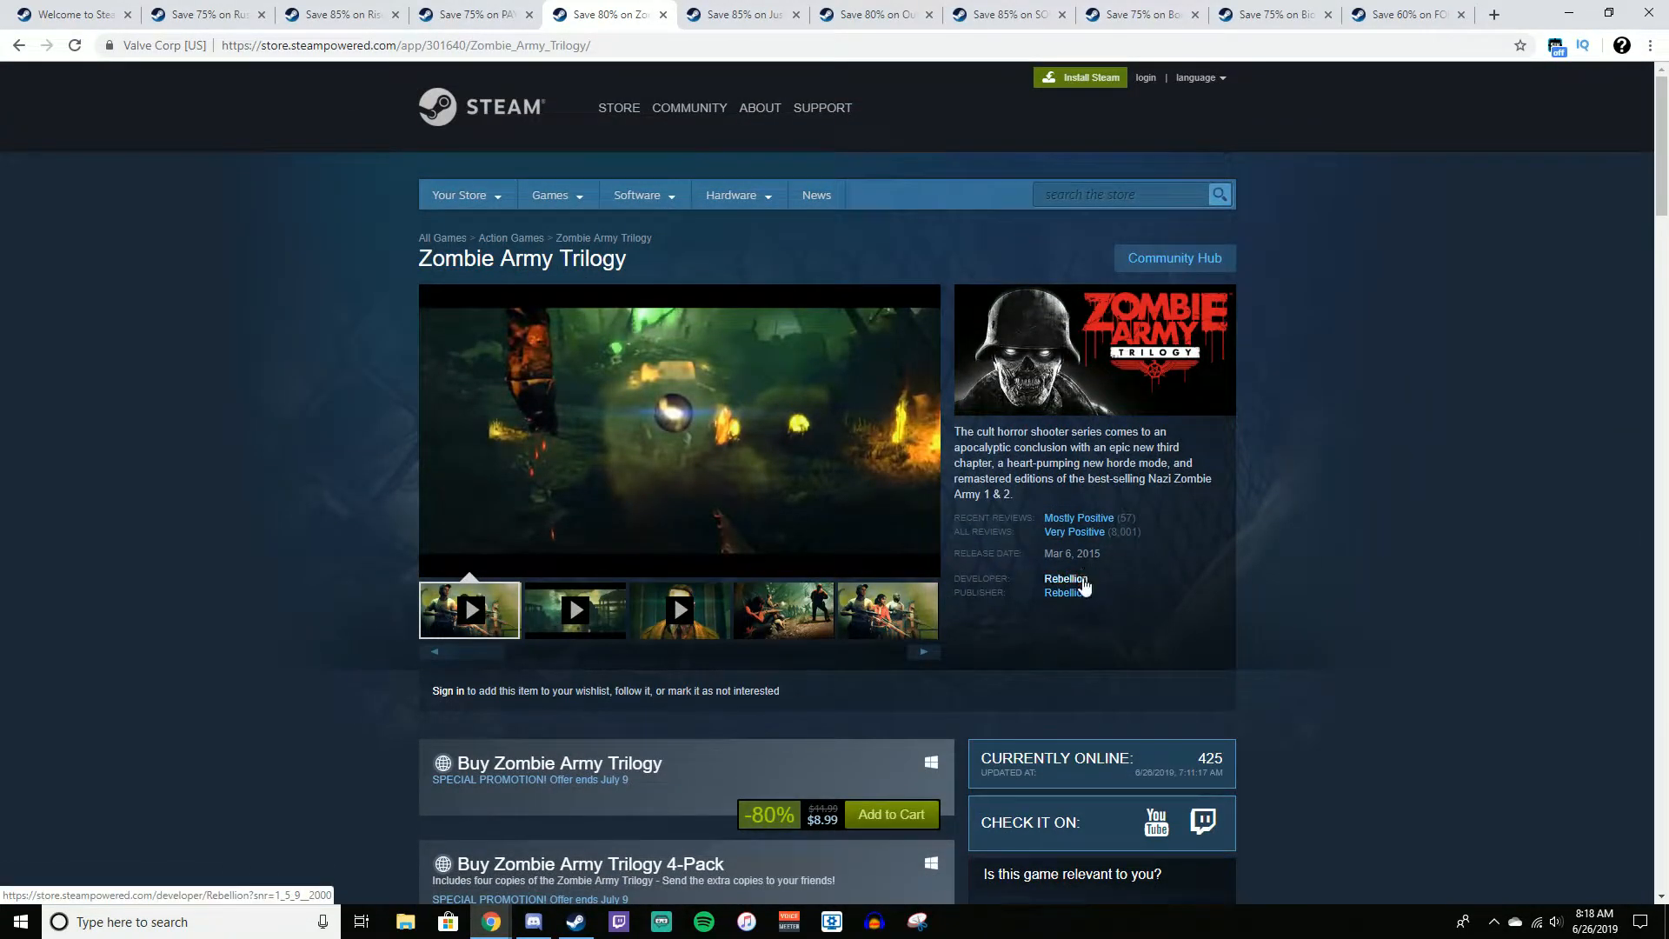
# Open Rebellion's developer page and page through its specials, like Sniper Elite at $1.99
pyautogui.click(1063, 578)
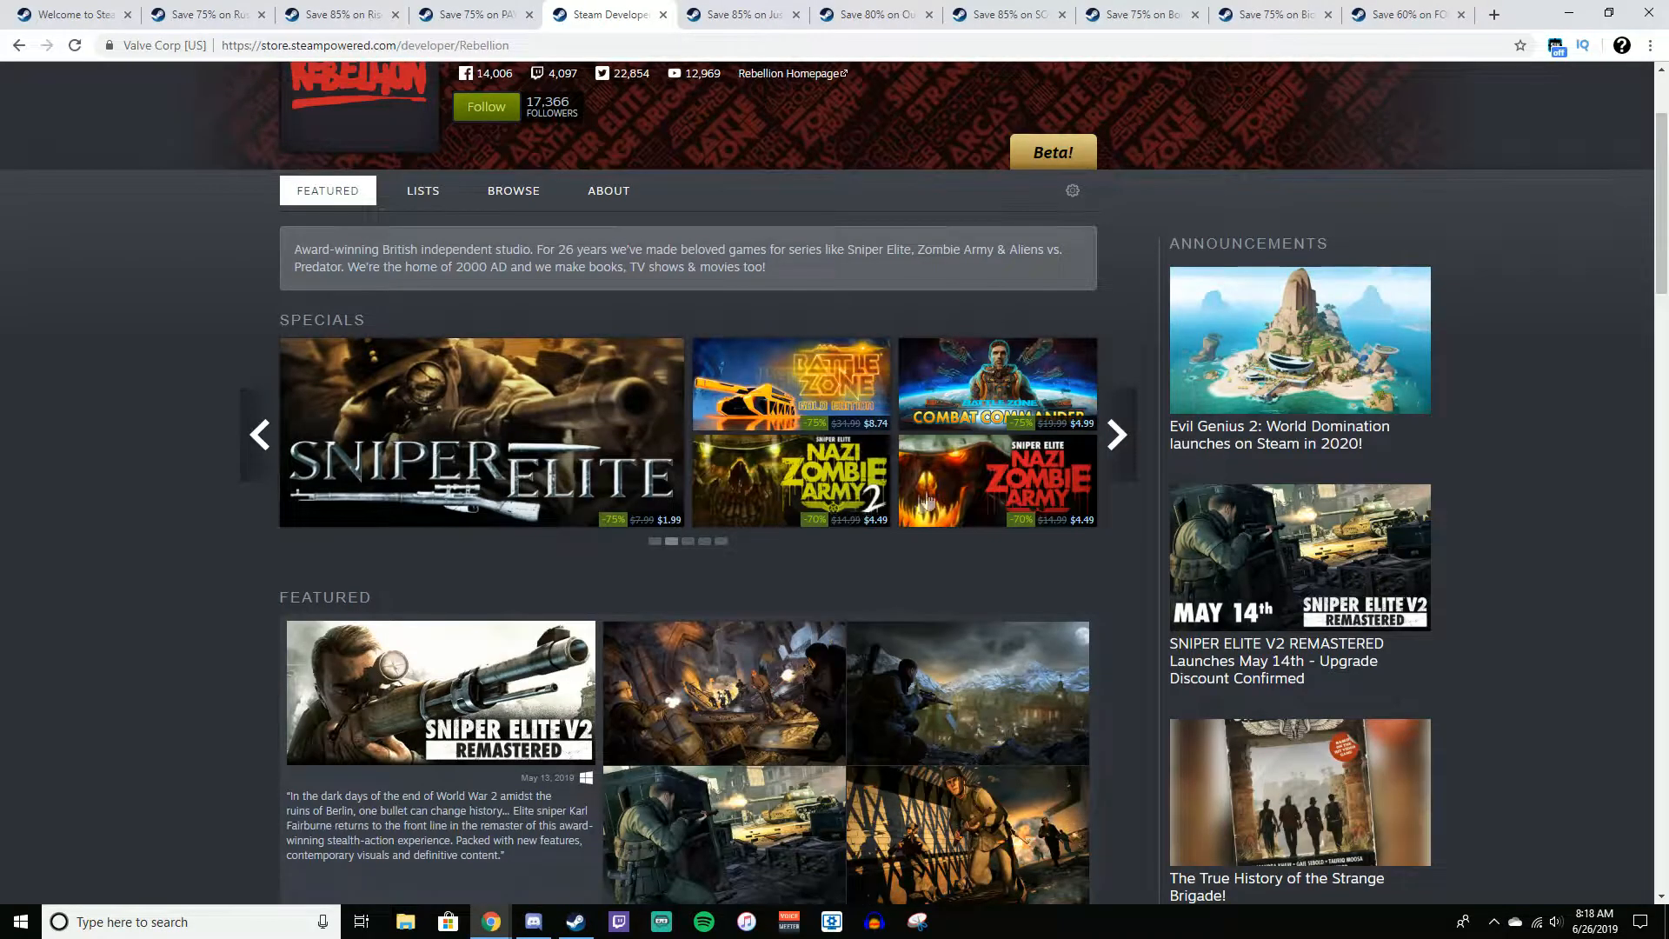
pyautogui.moveTo(1054, 516)
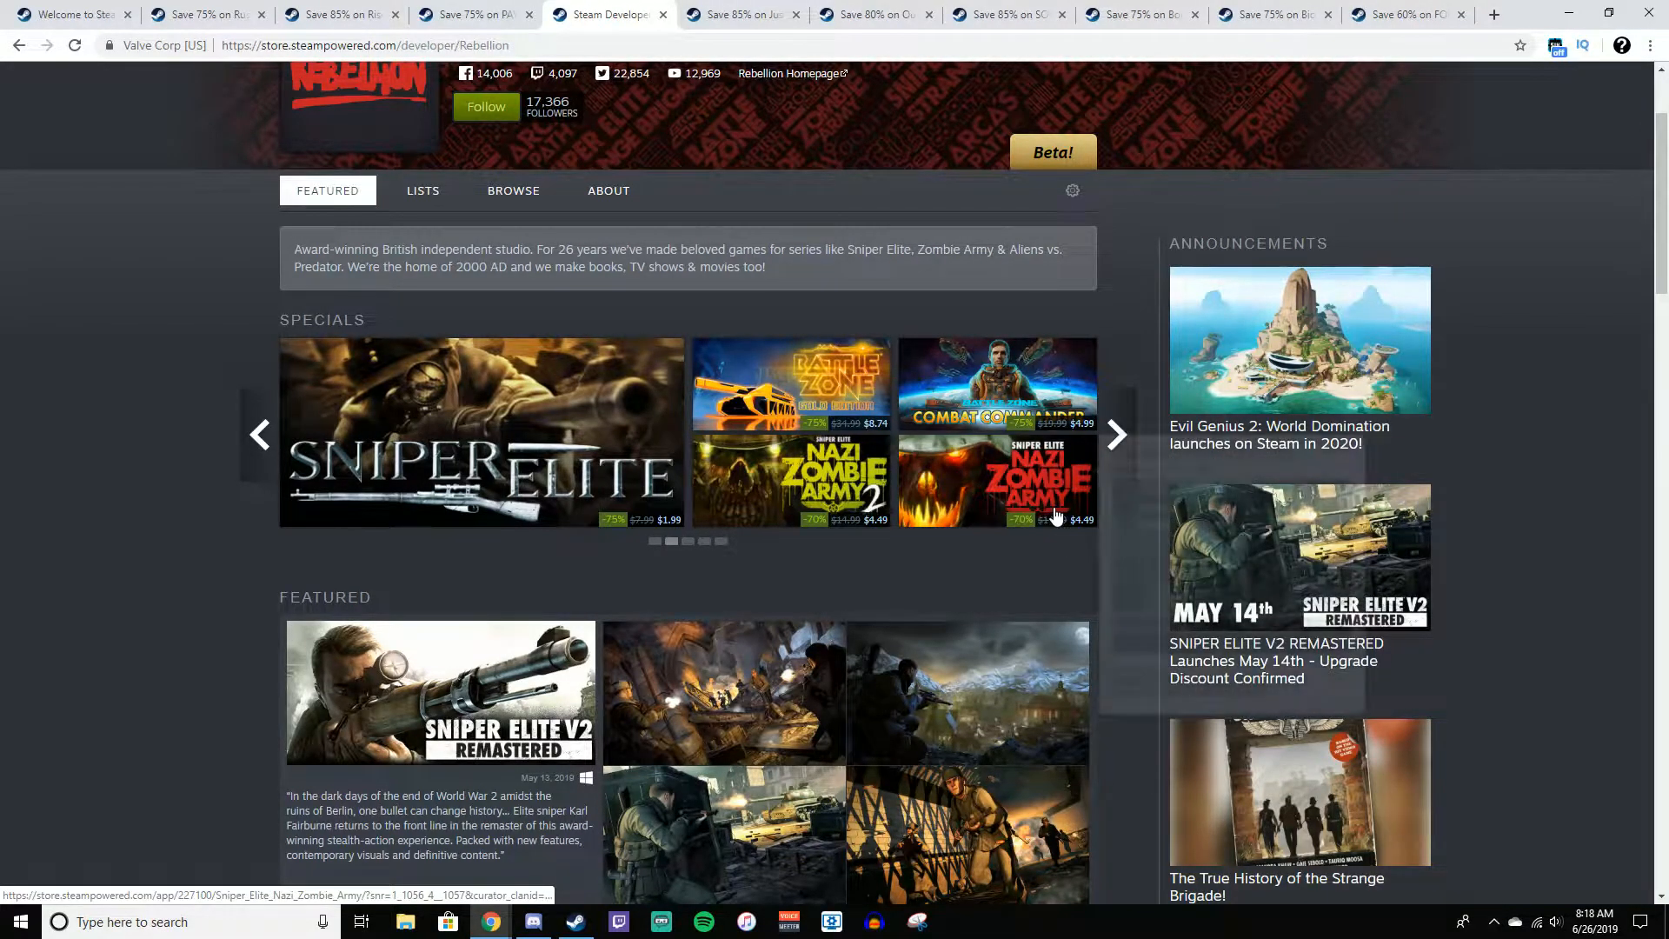
pyautogui.moveTo(830, 484)
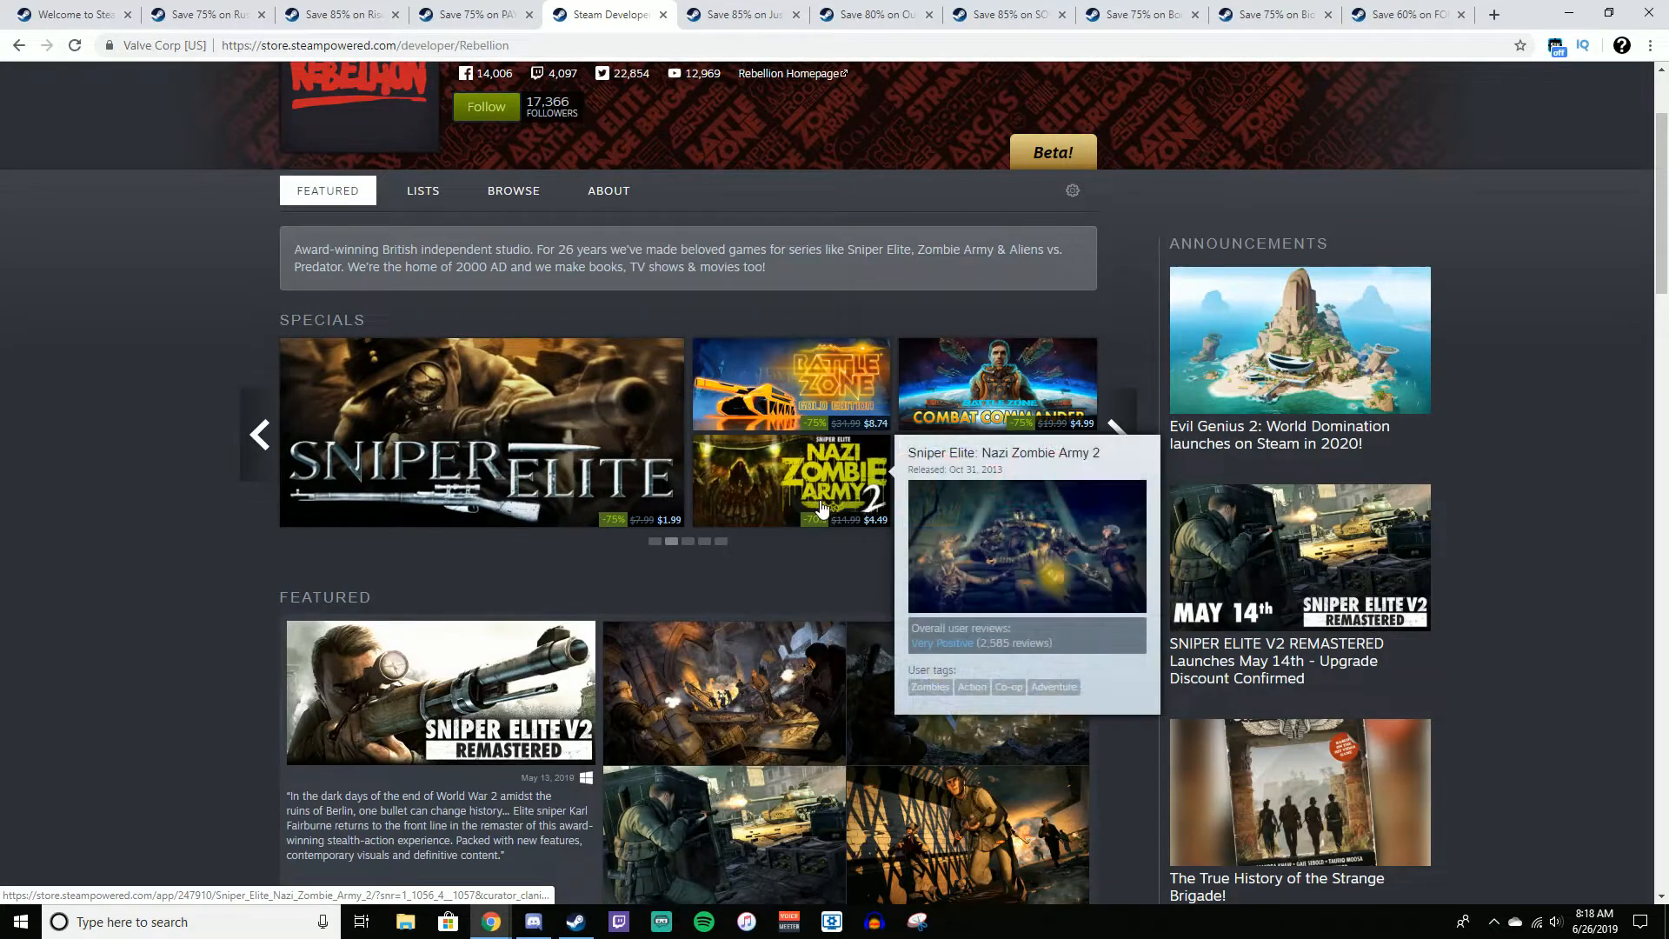
pyautogui.click(1113, 432)
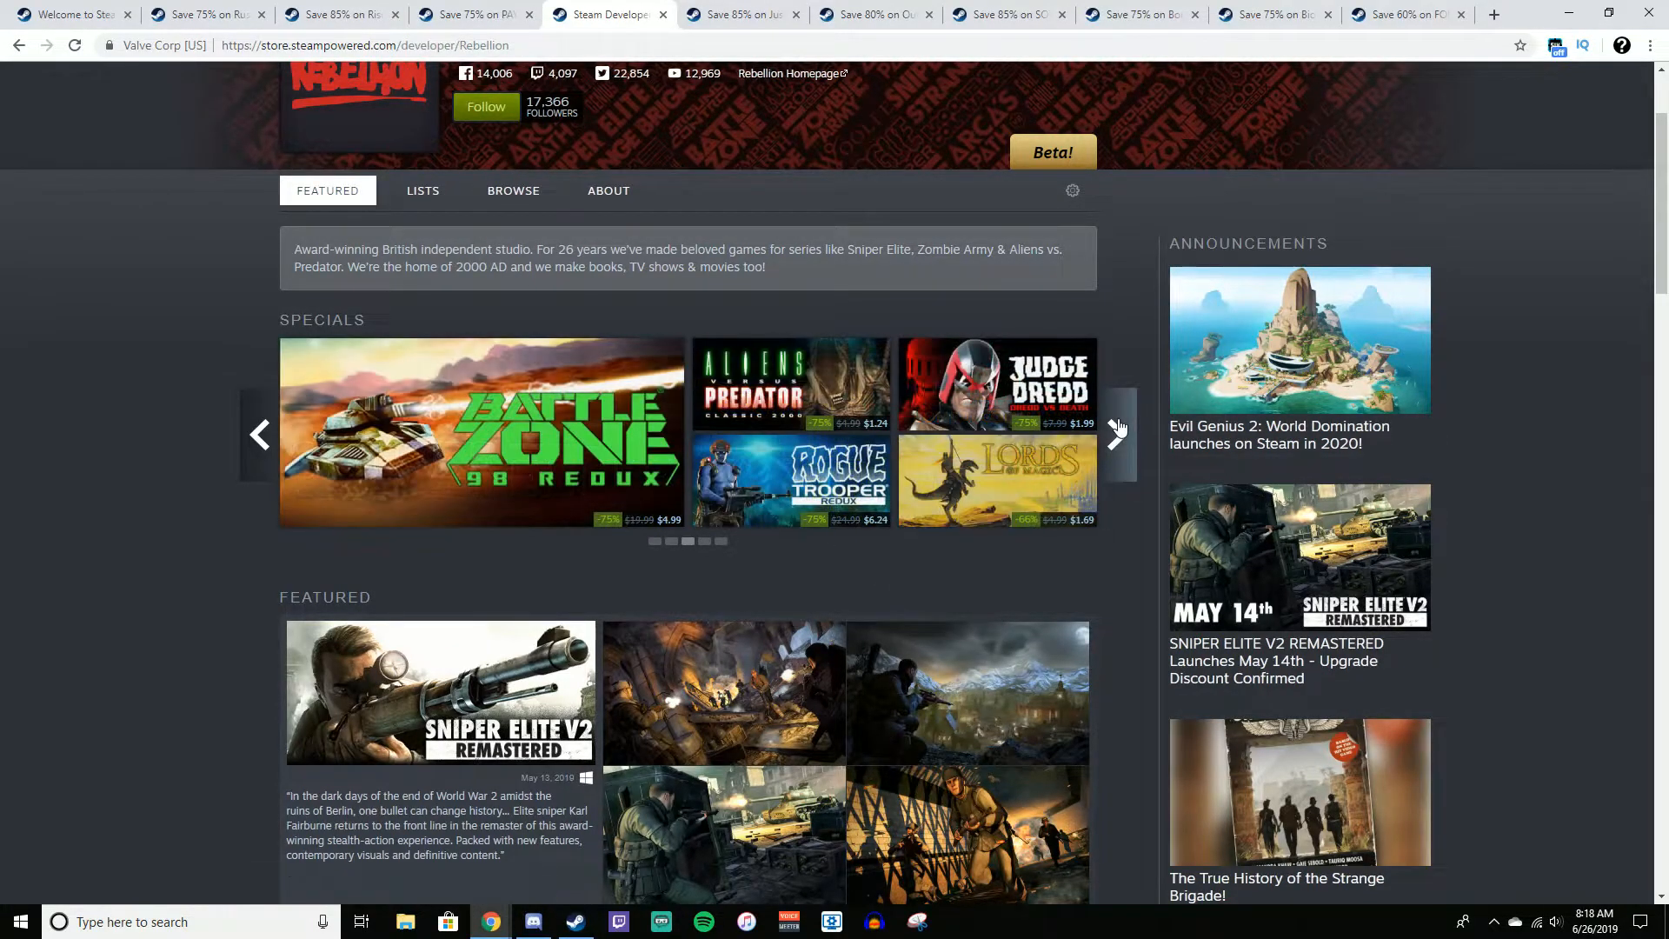
pyautogui.click(1115, 435)
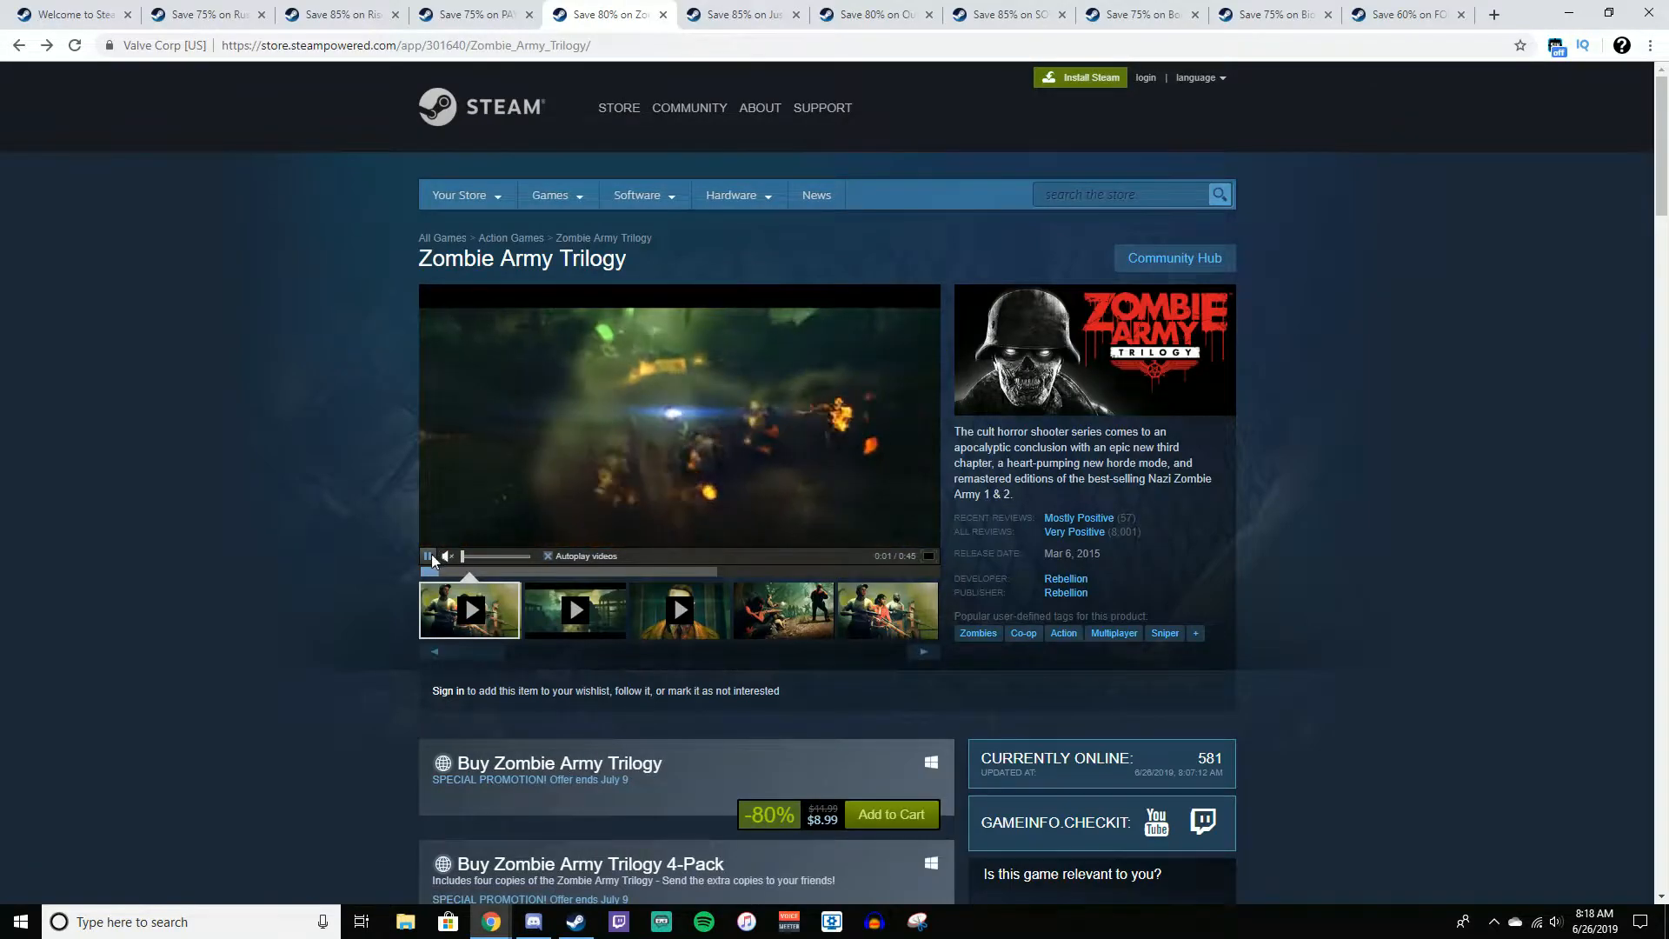
# View Zombie Army Trilogy's full user tag list, then close it
pyautogui.scroll(-3)
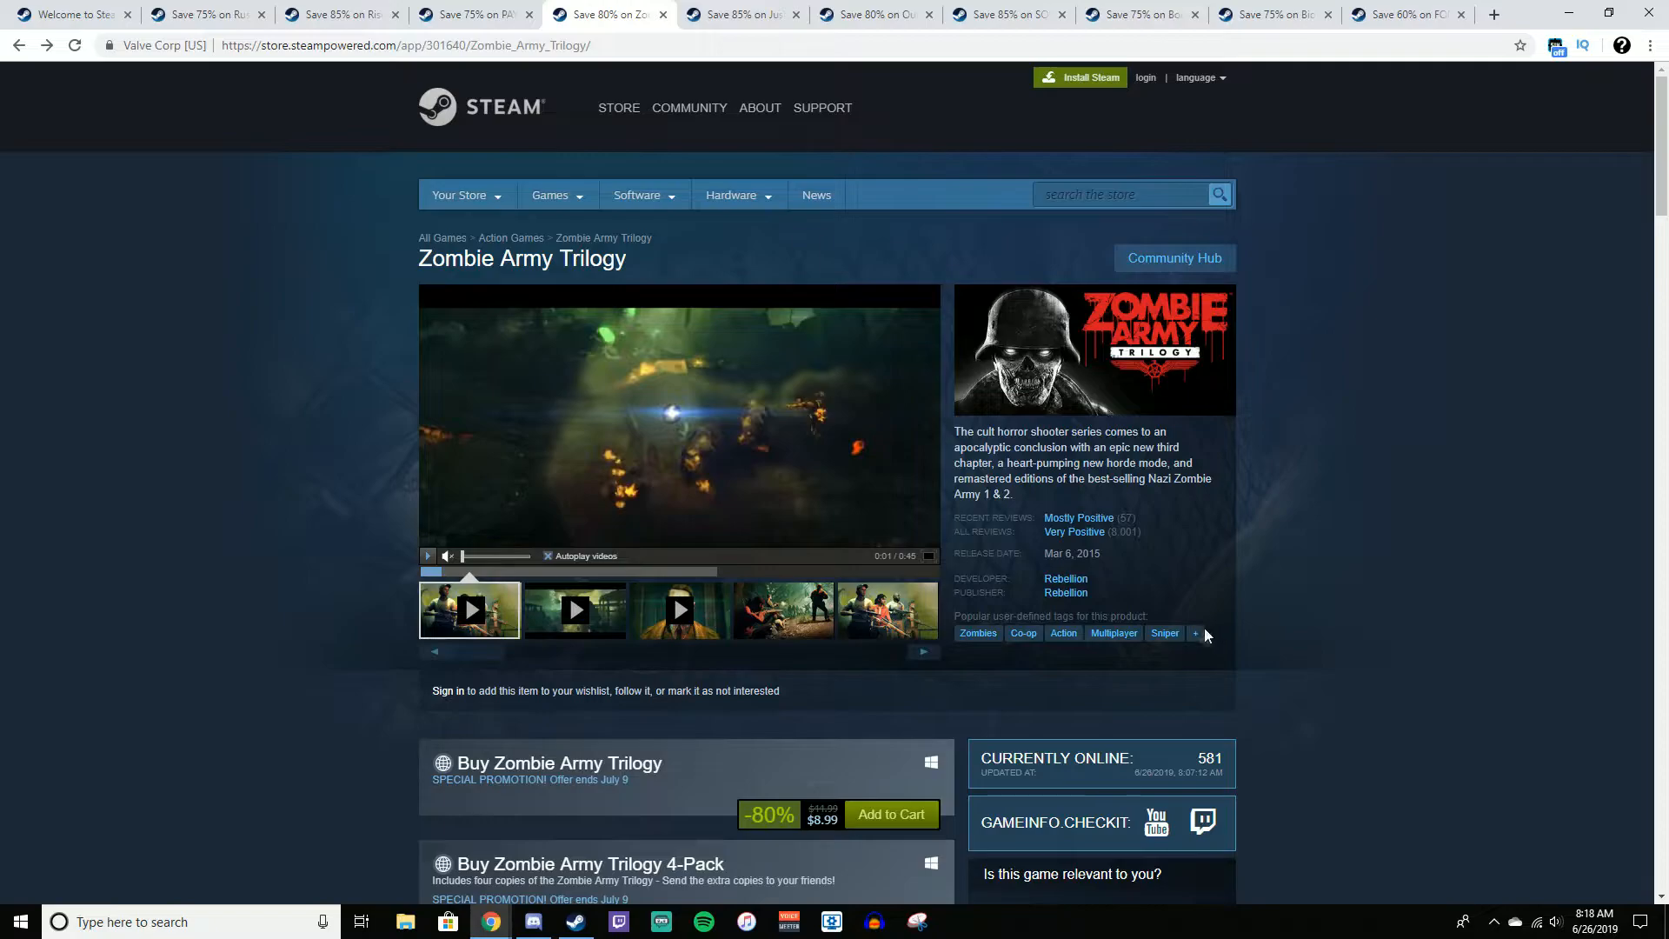
pyautogui.click(1195, 633)
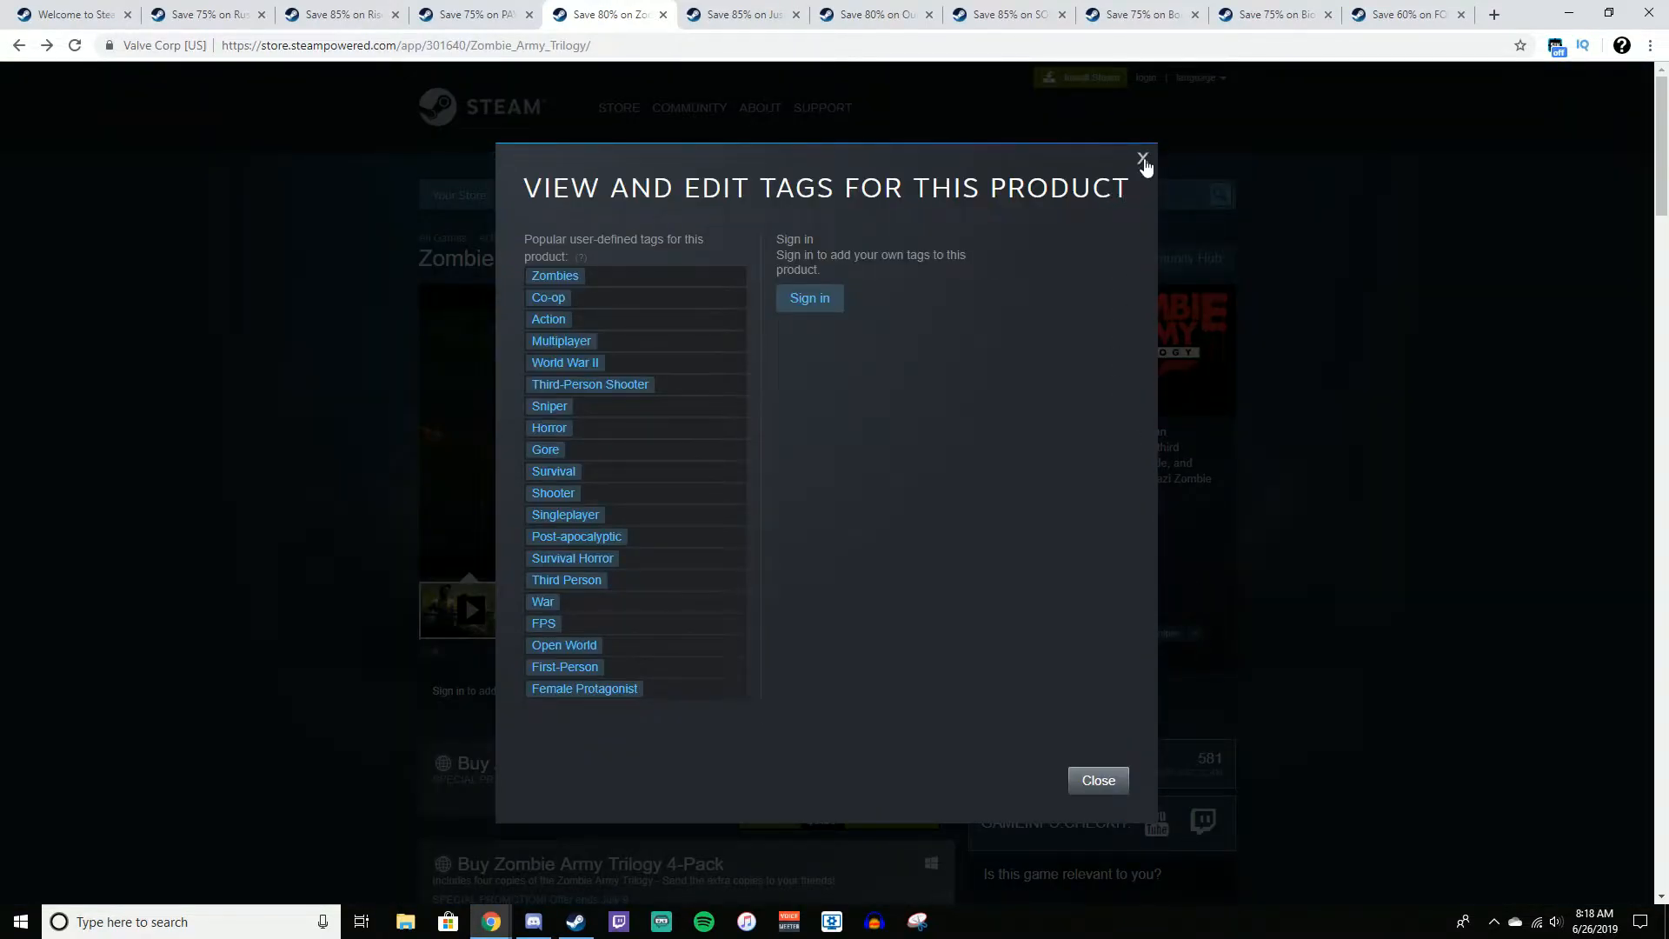
pyautogui.click(1141, 157)
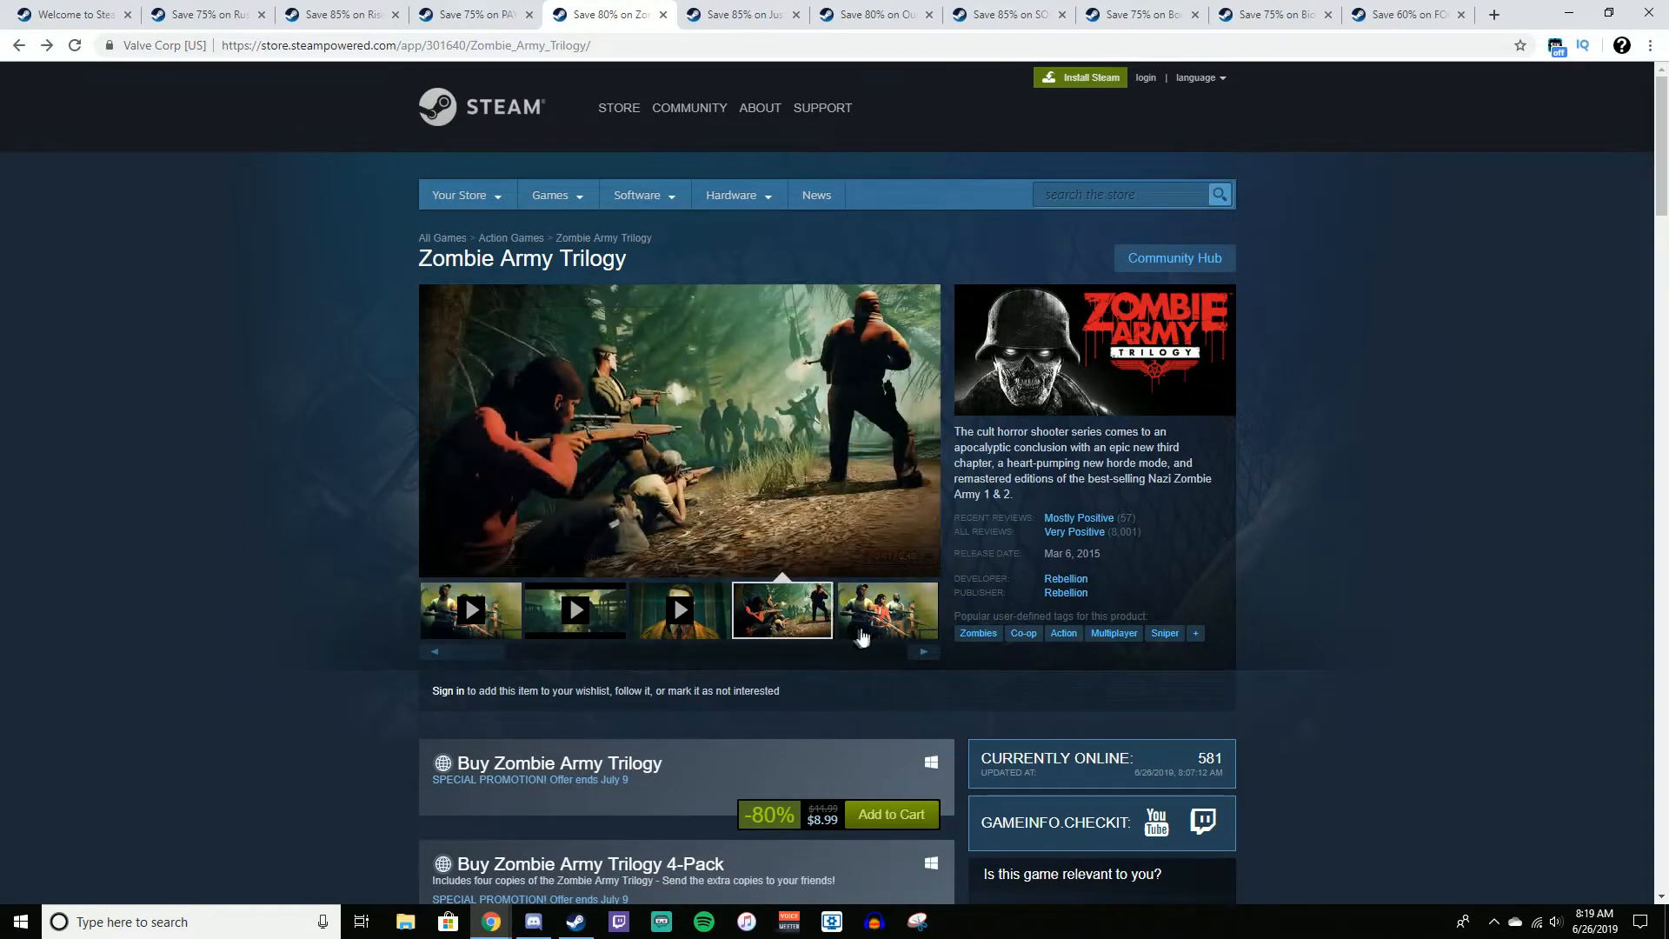
# Browse Zombie Army Trilogy screenshots, then bring up Just Cause 3 at 85% off ($2.99)
pyautogui.click(887, 609)
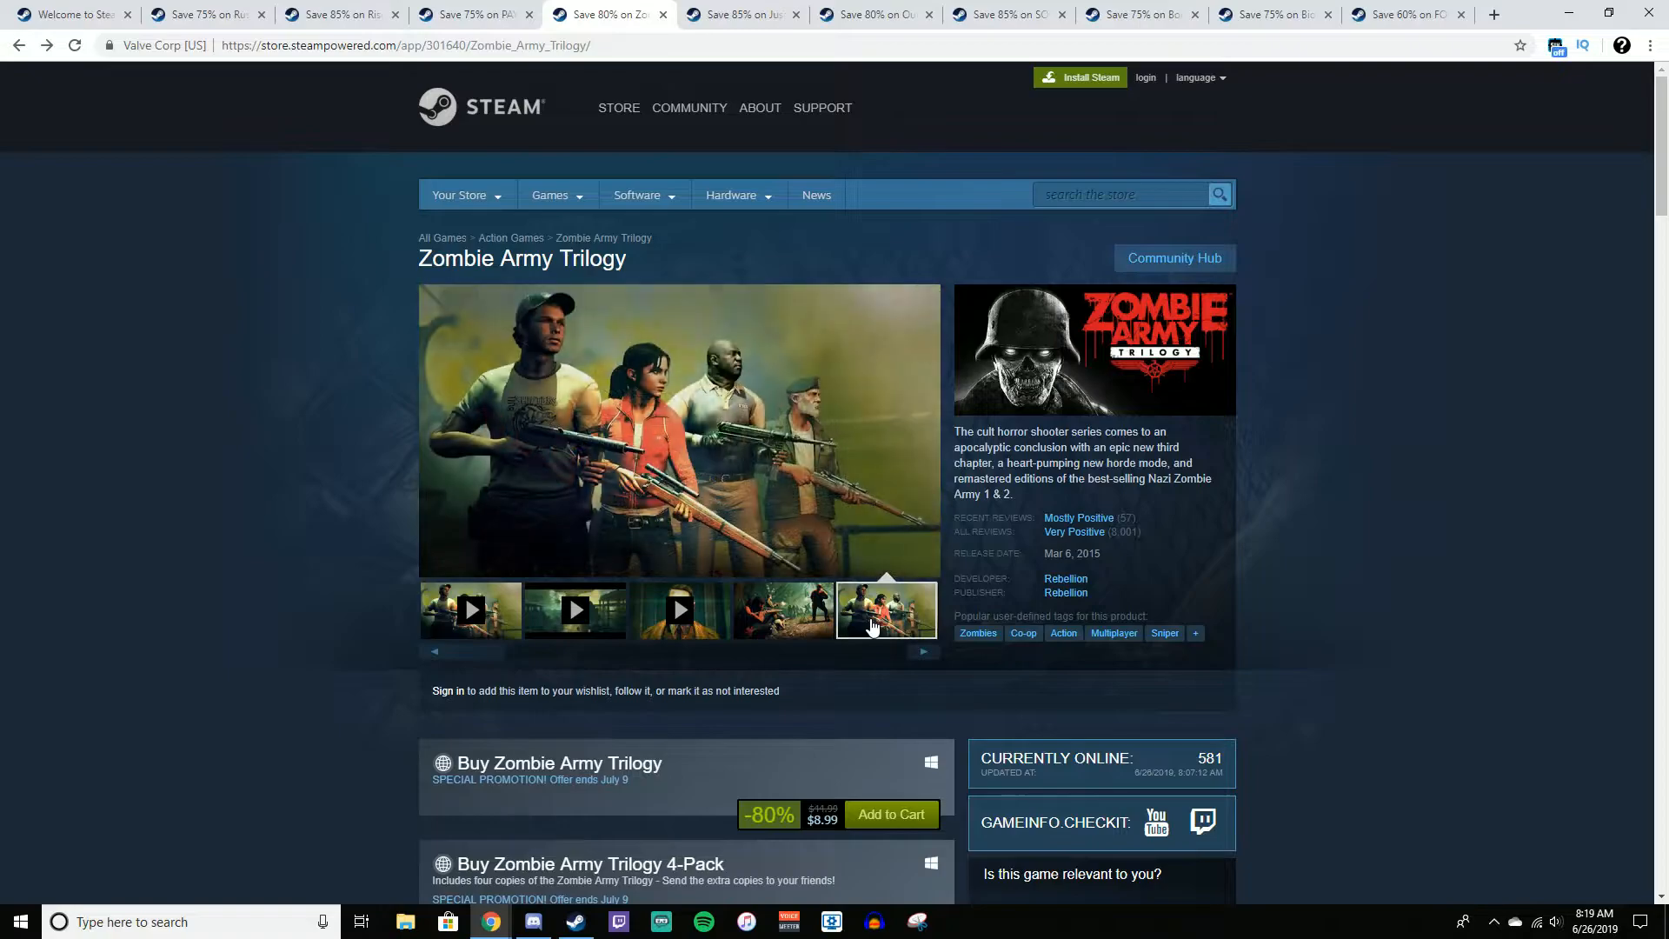
pyautogui.click(921, 654)
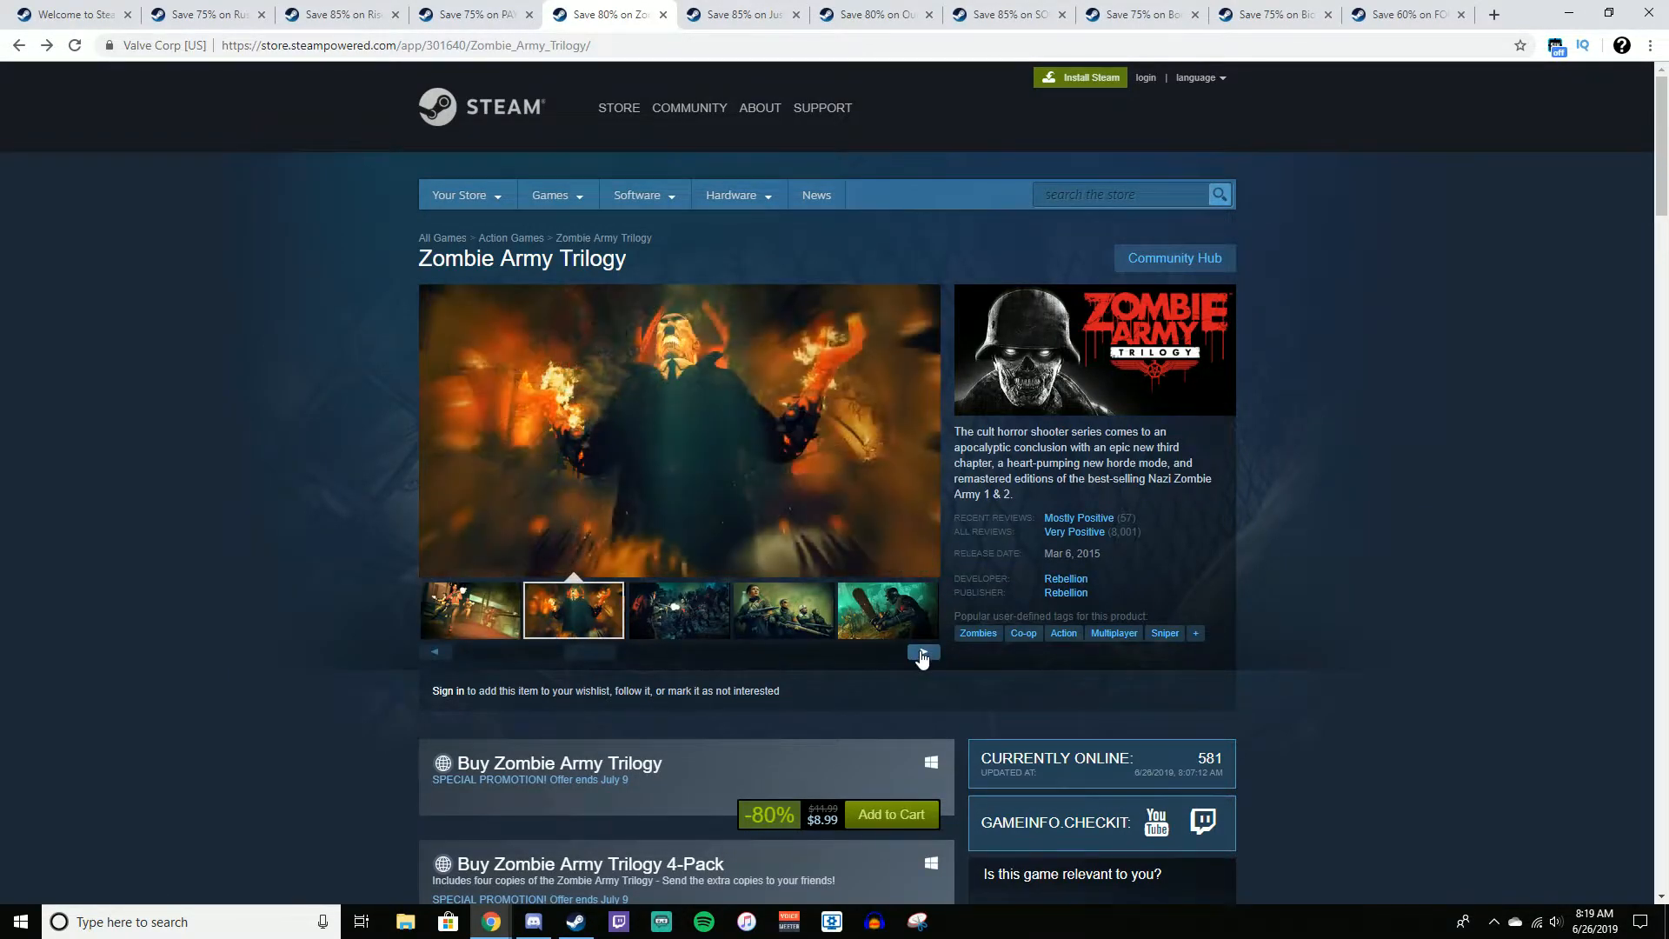
pyautogui.click(920, 653)
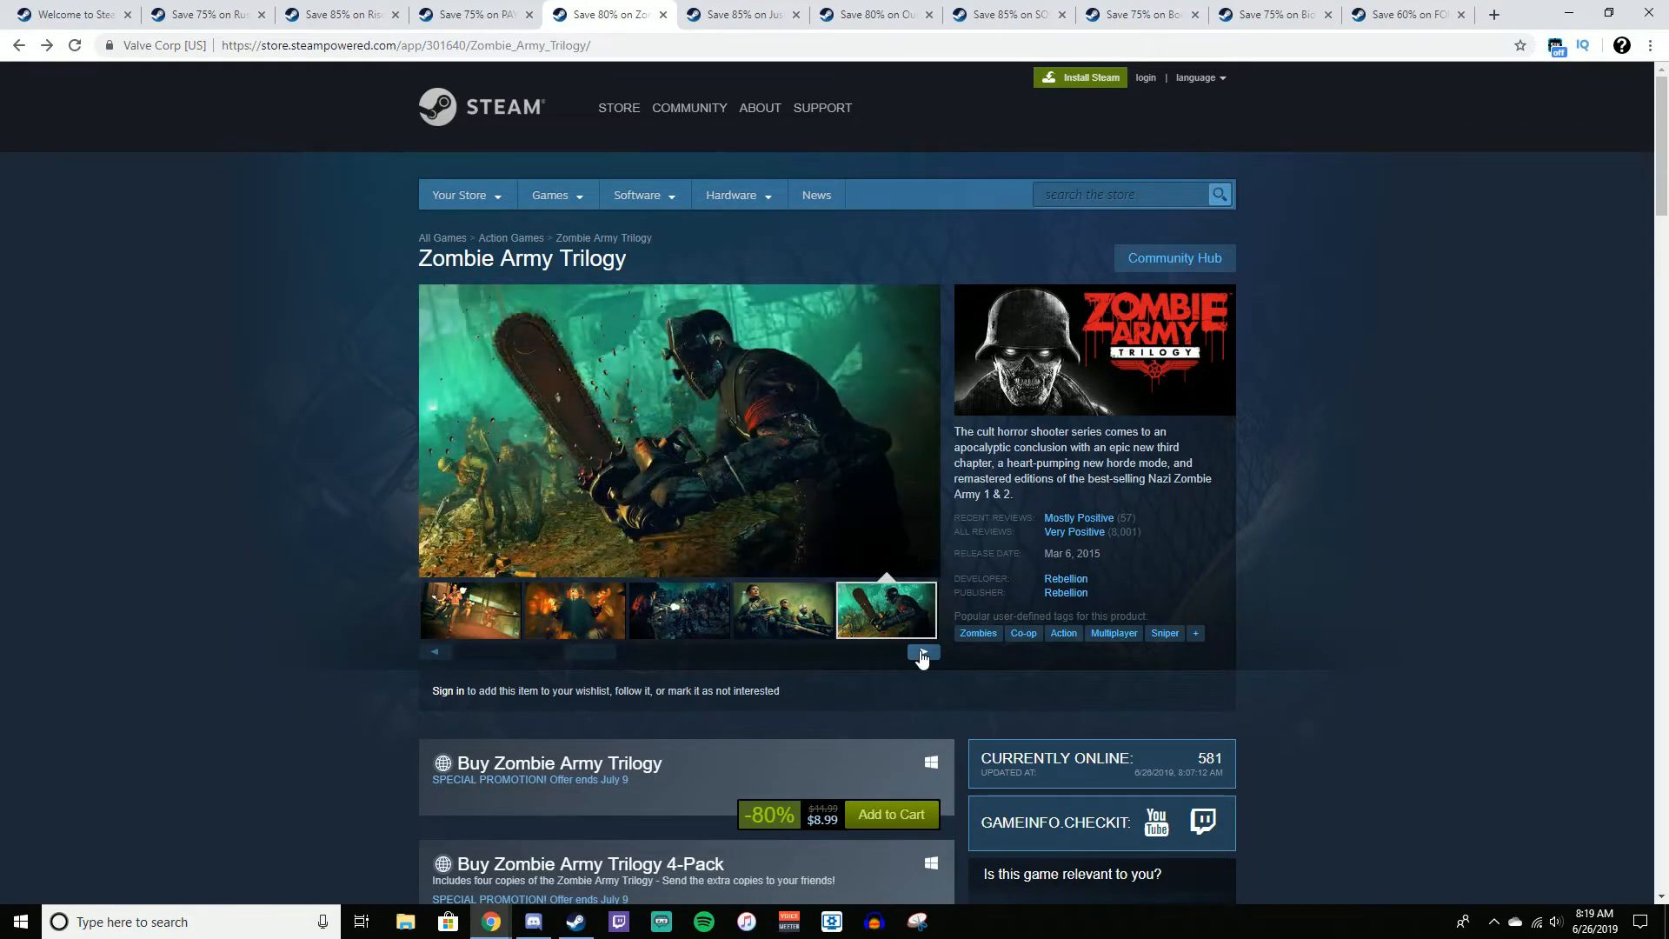
pyautogui.click(735, 14)
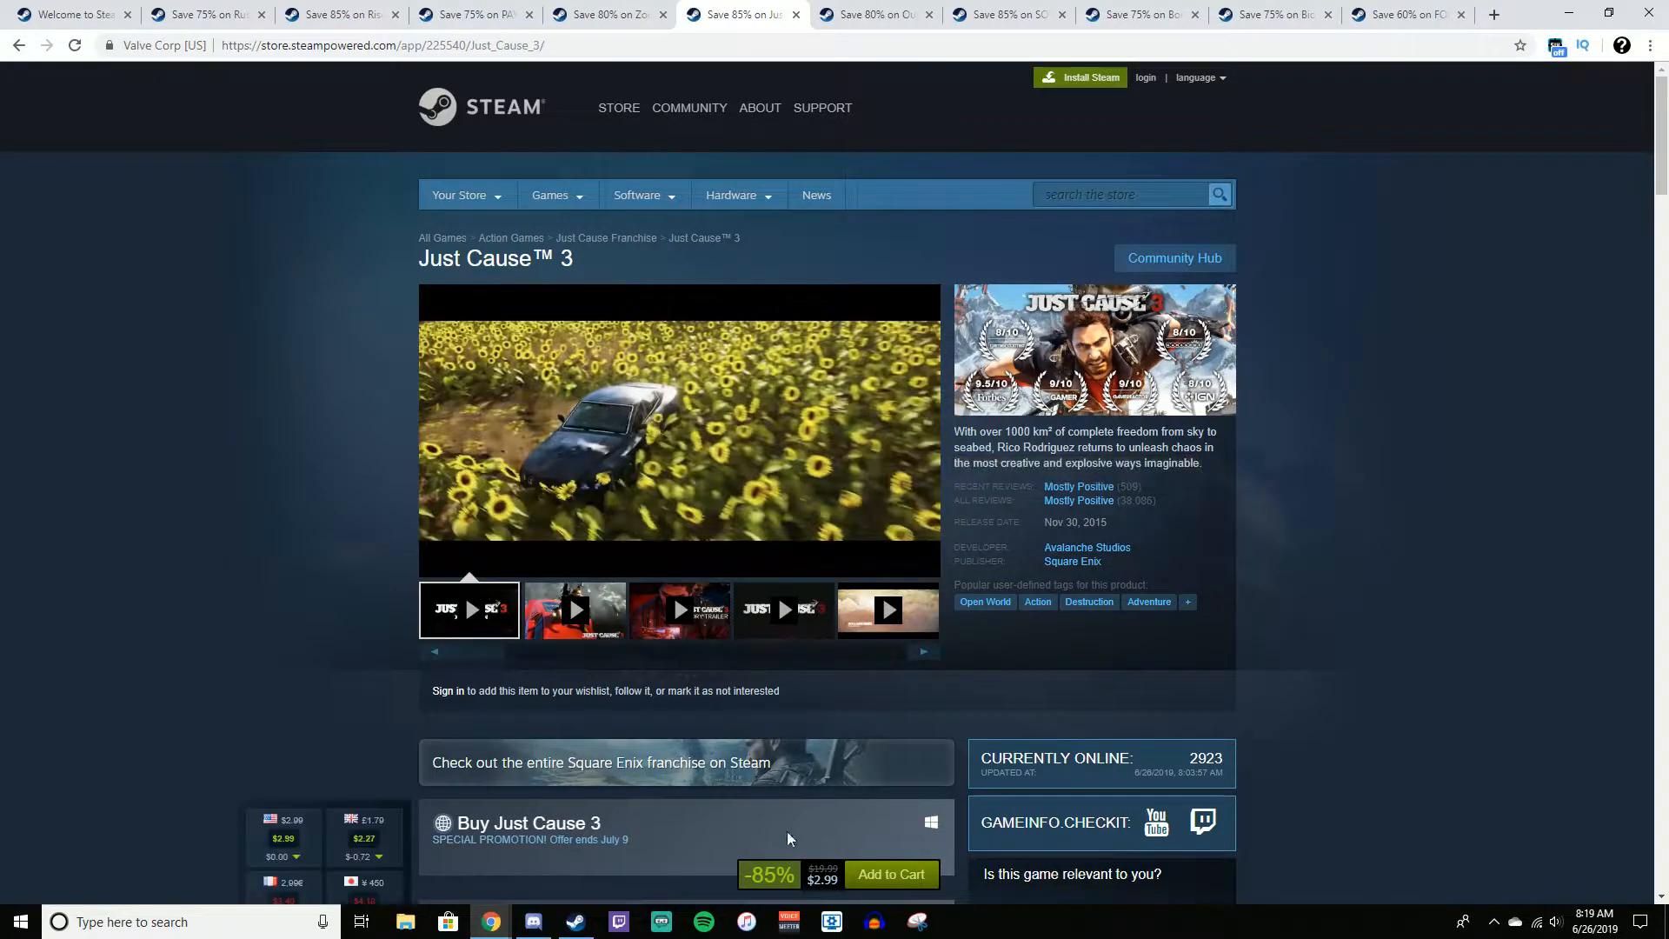
pyautogui.scroll(-3)
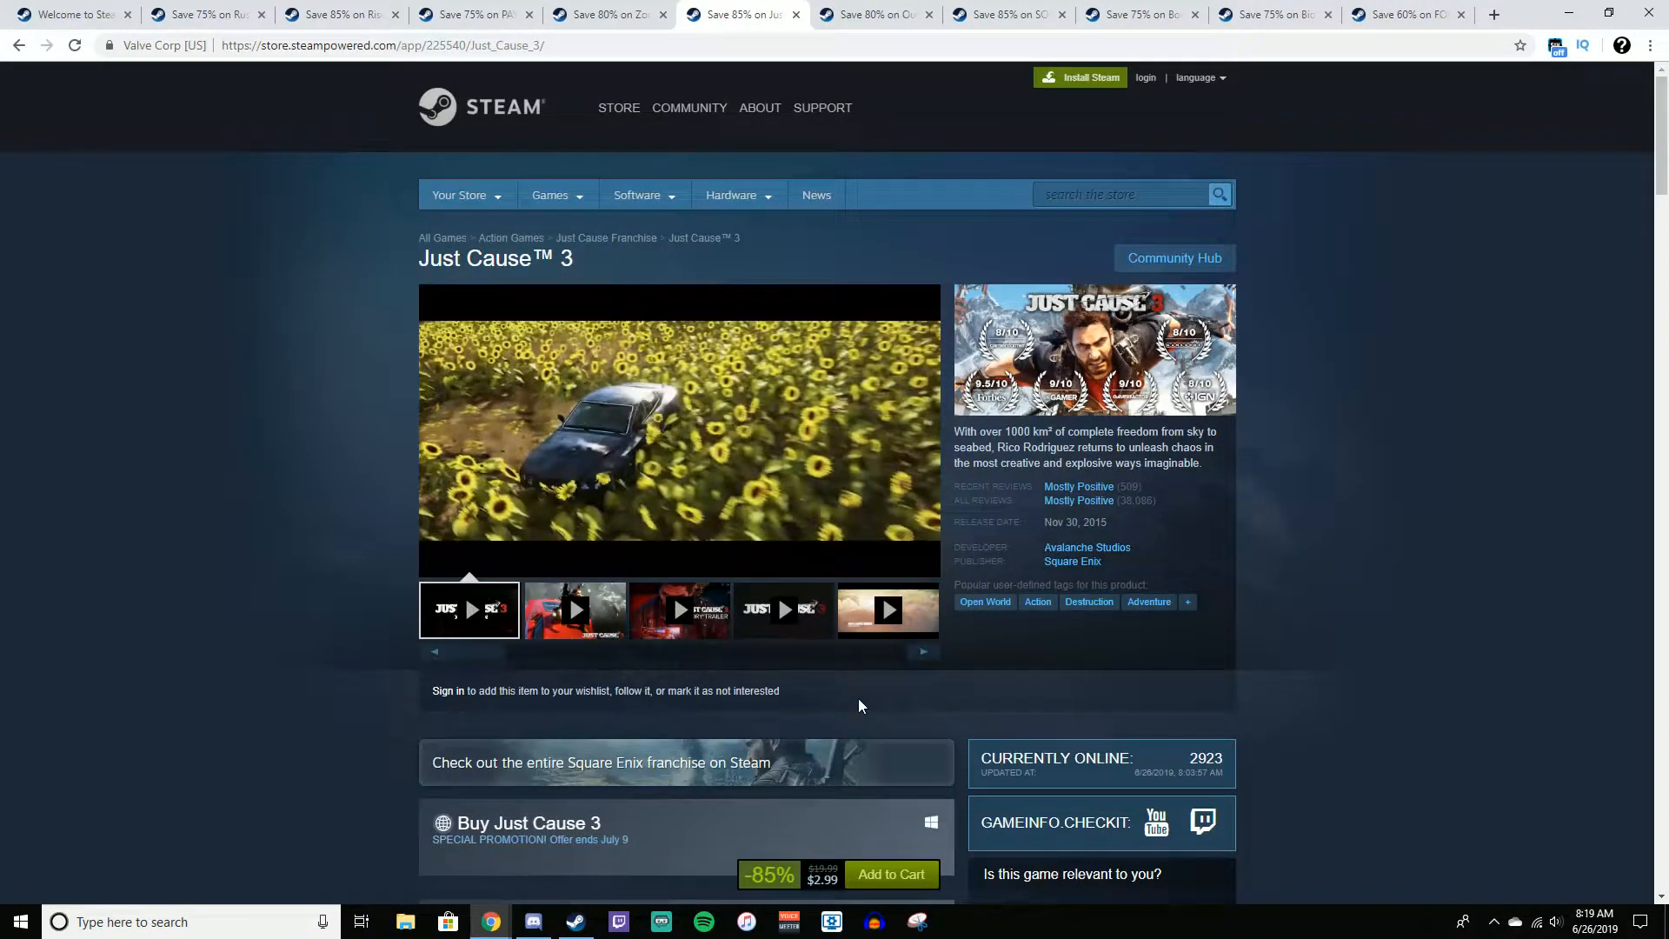
pyautogui.moveTo(1019, 649)
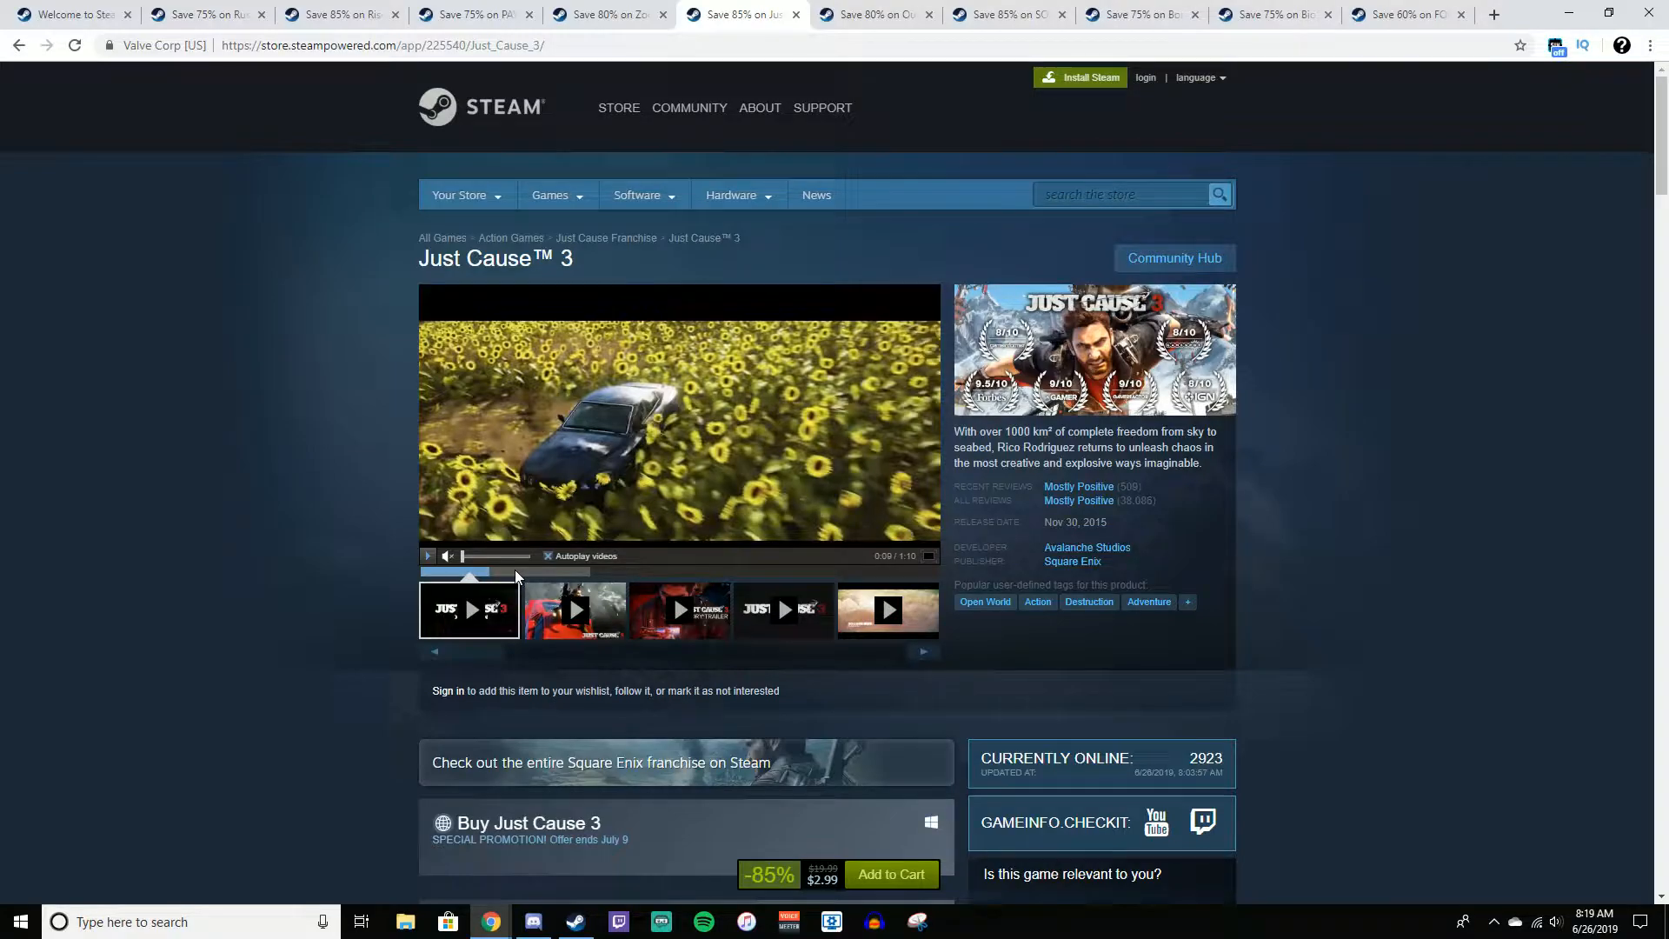
pyautogui.scroll(-3)
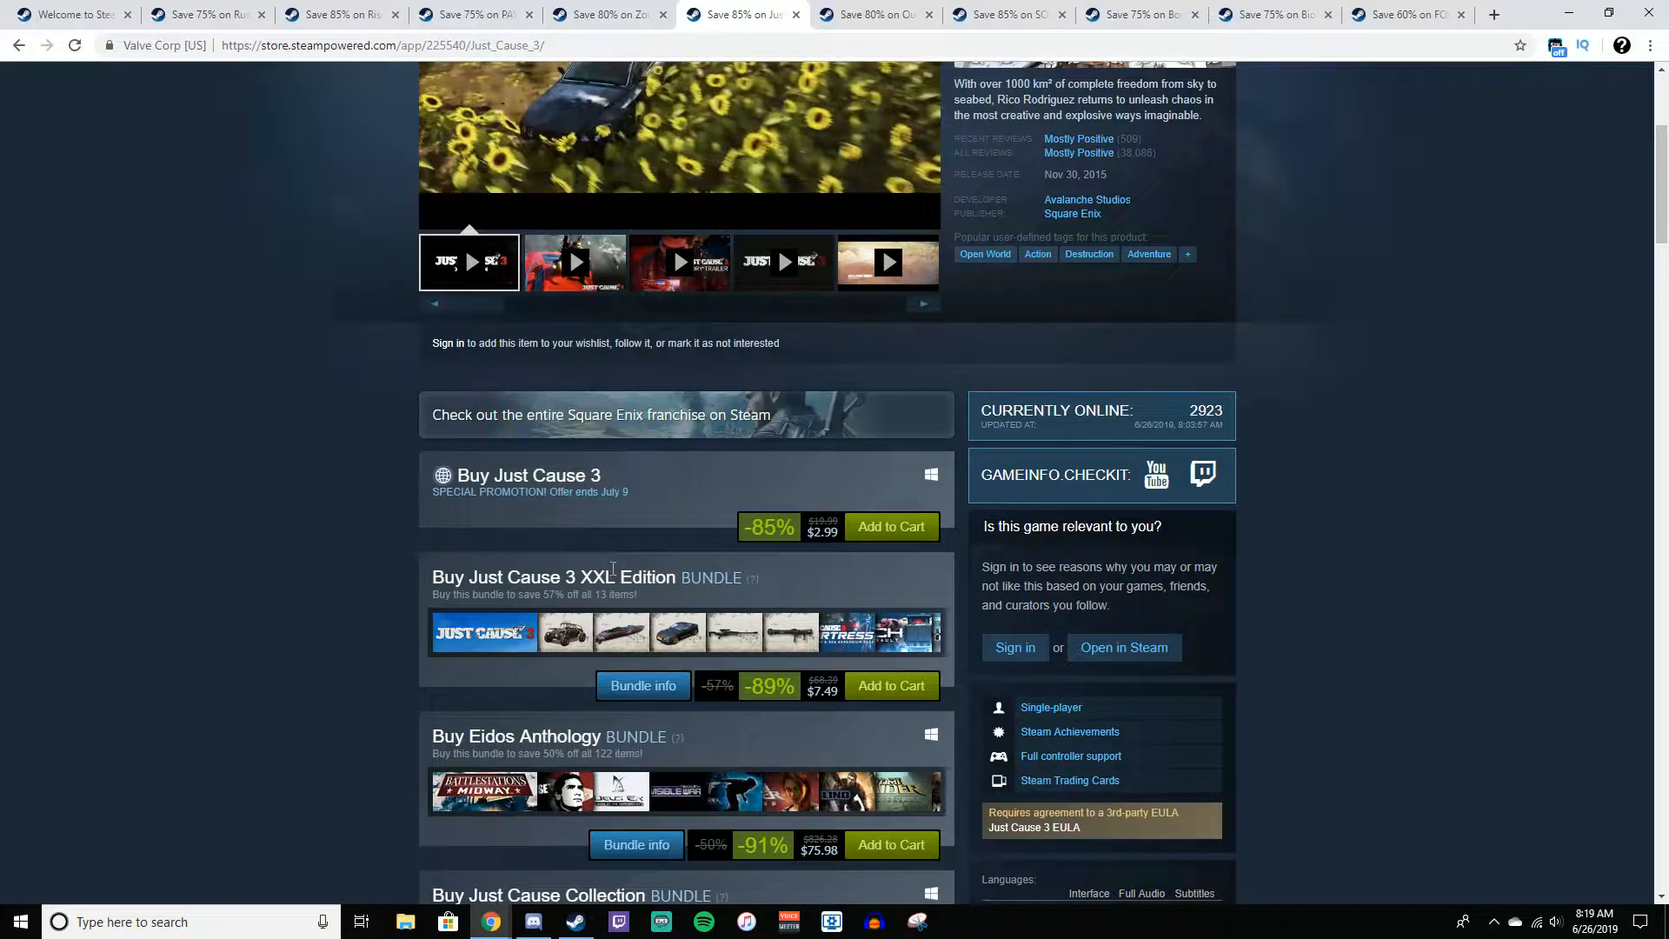
pyautogui.moveTo(721, 646)
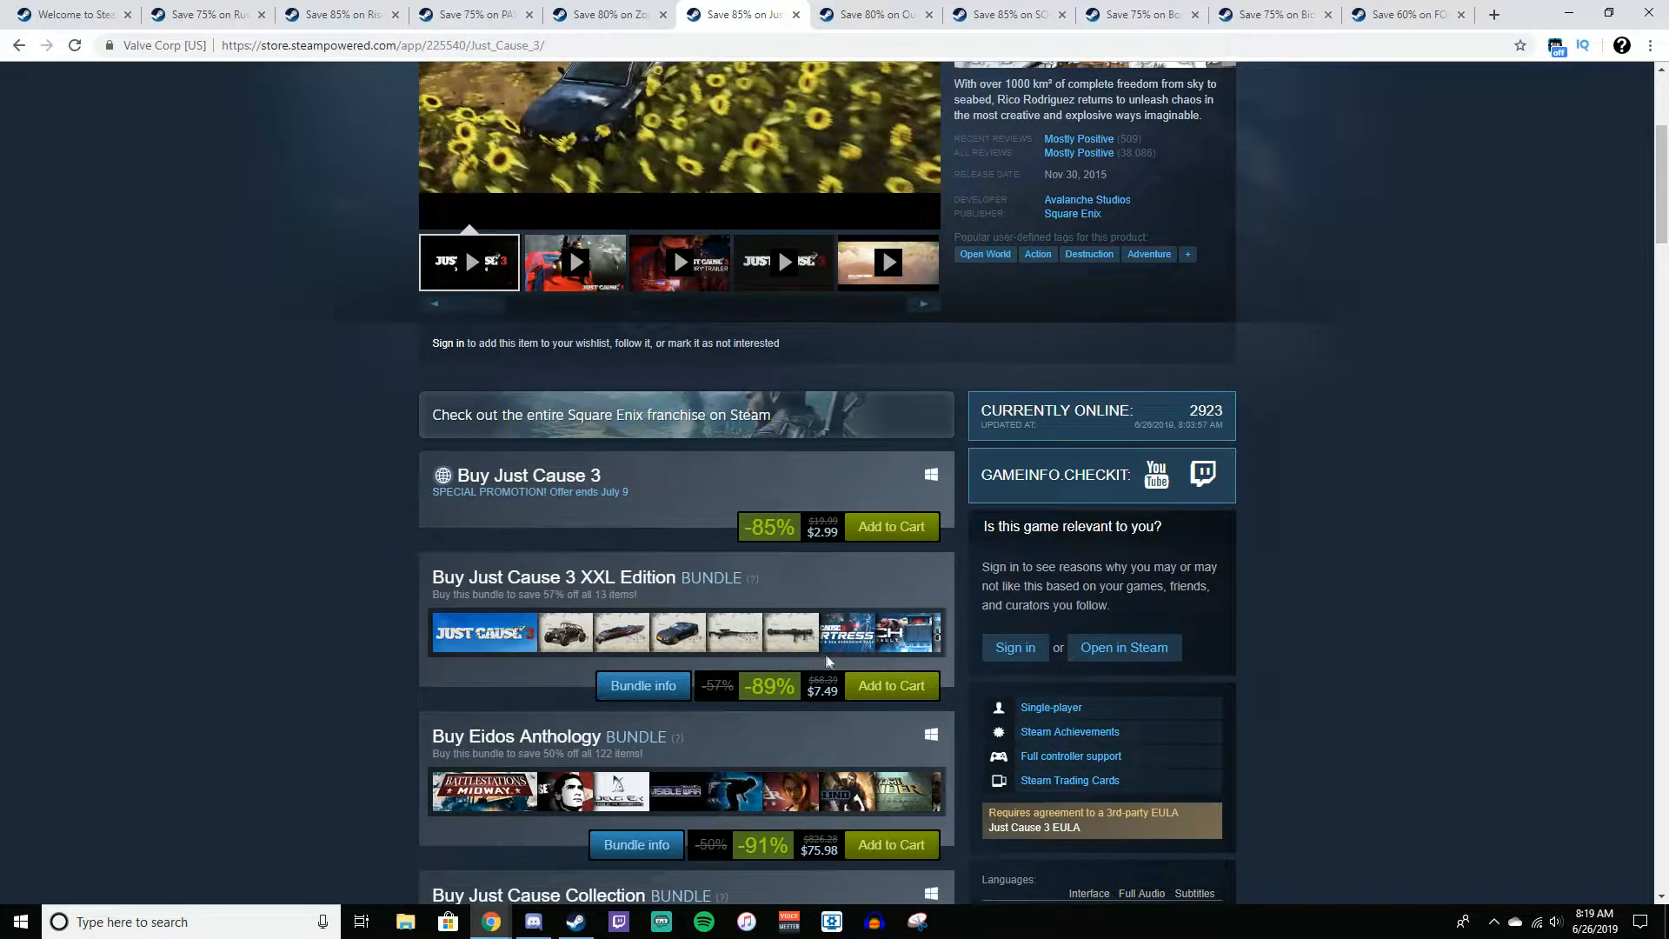
pyautogui.moveTo(848, 632)
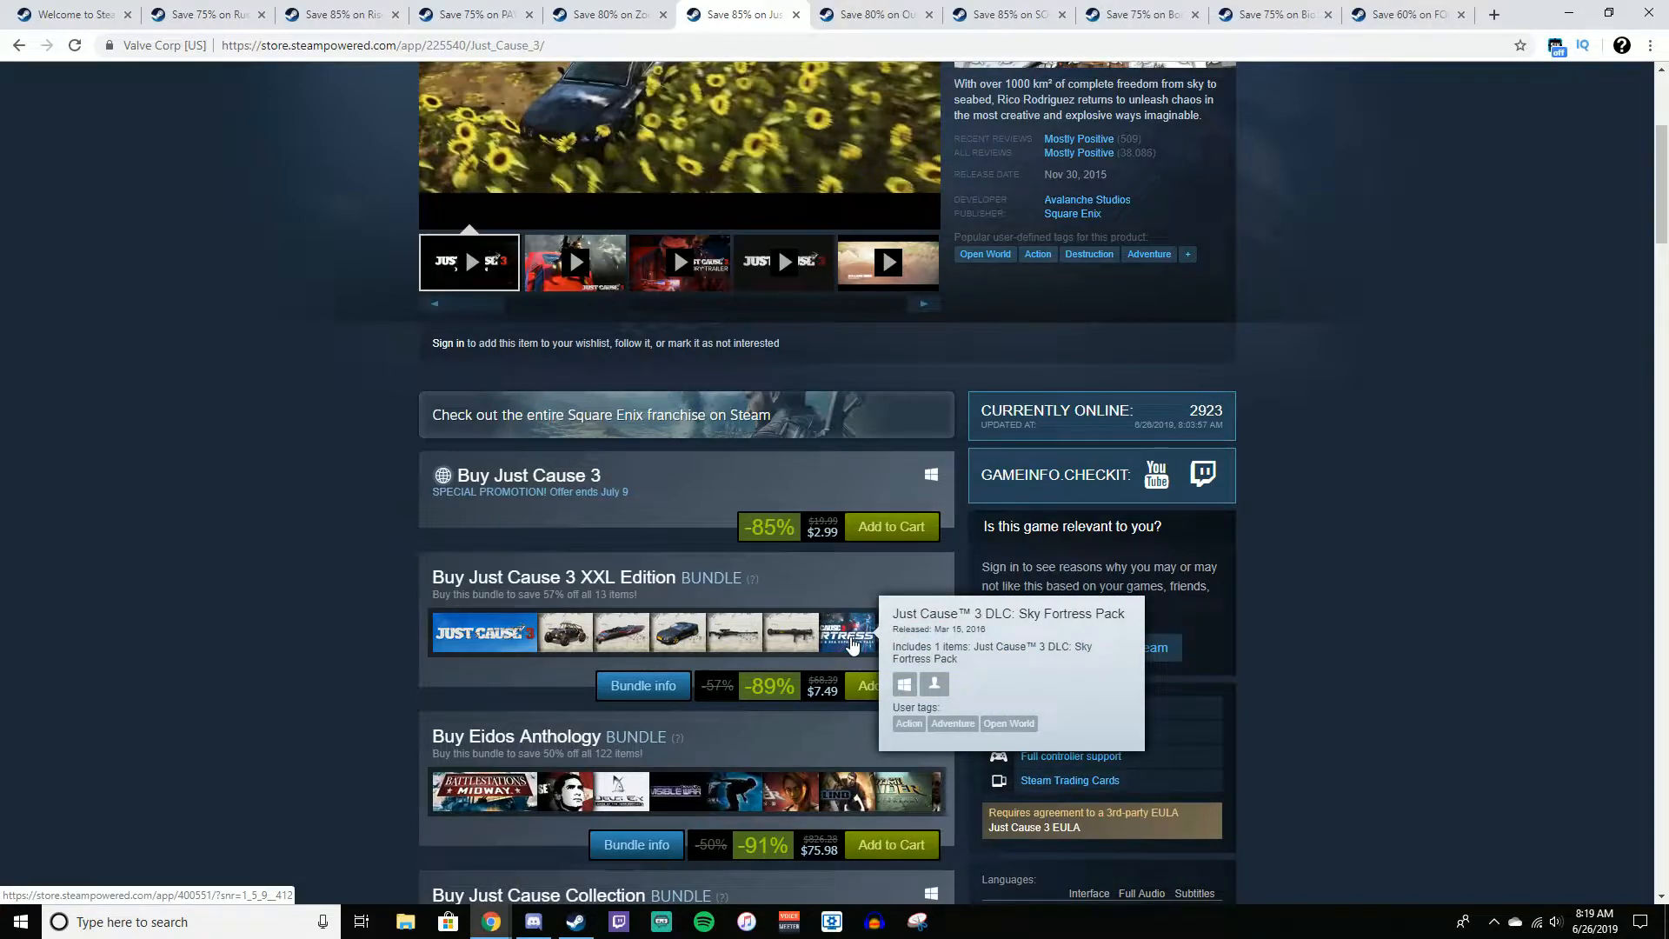
pyautogui.moveTo(812, 589)
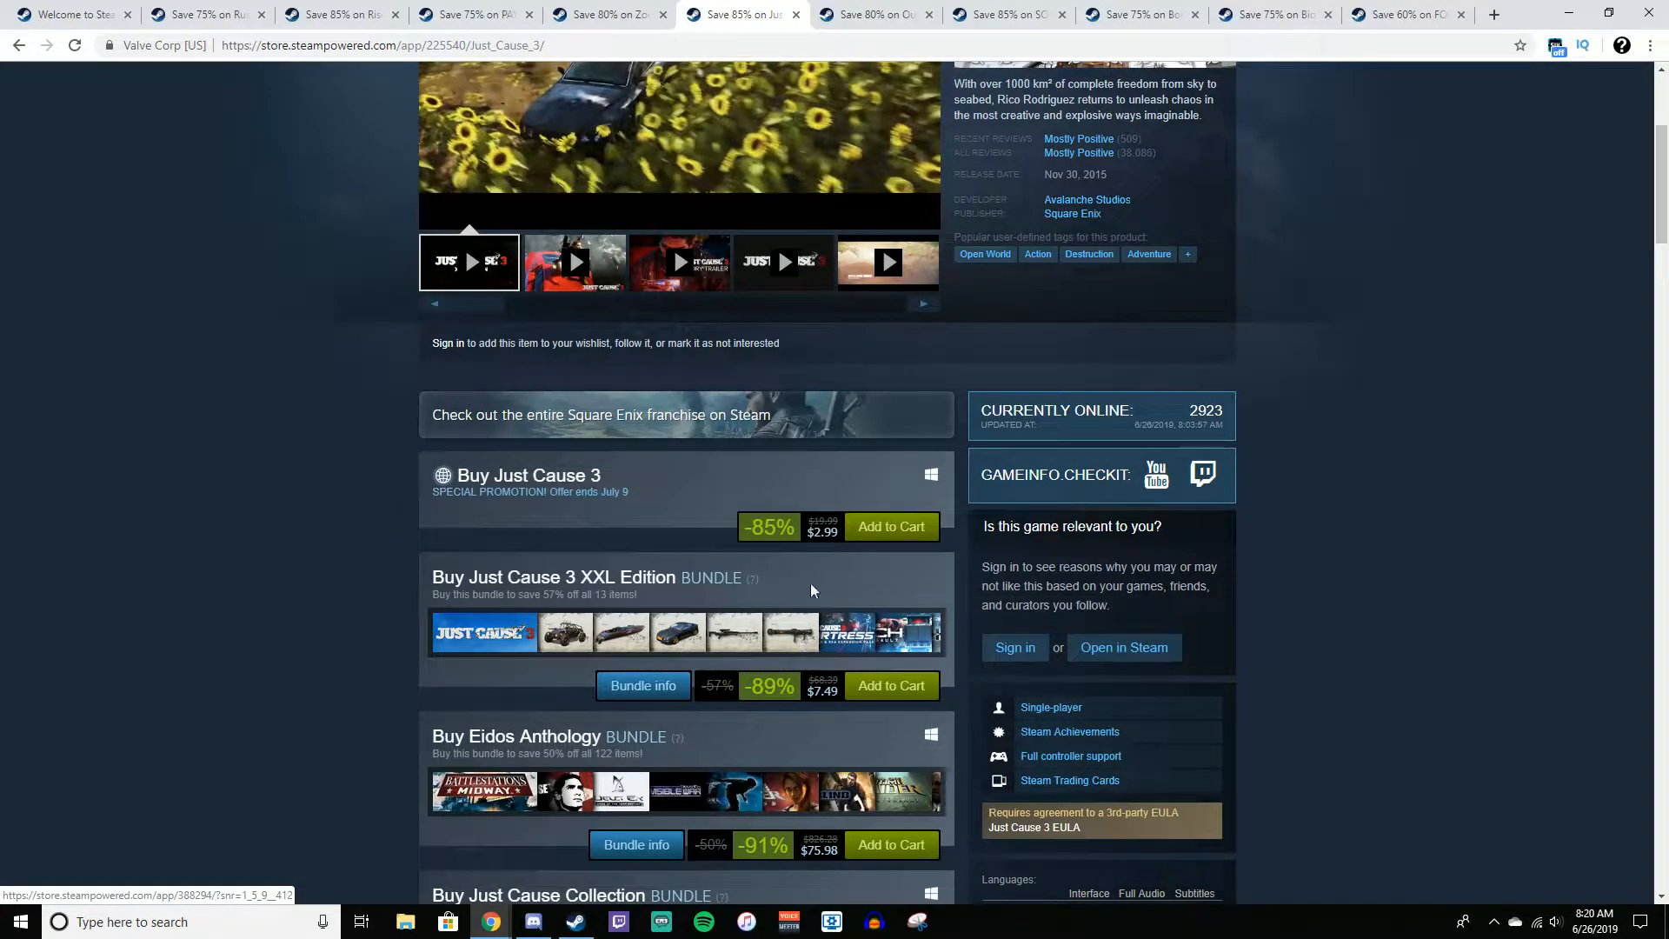
pyautogui.scroll(-3)
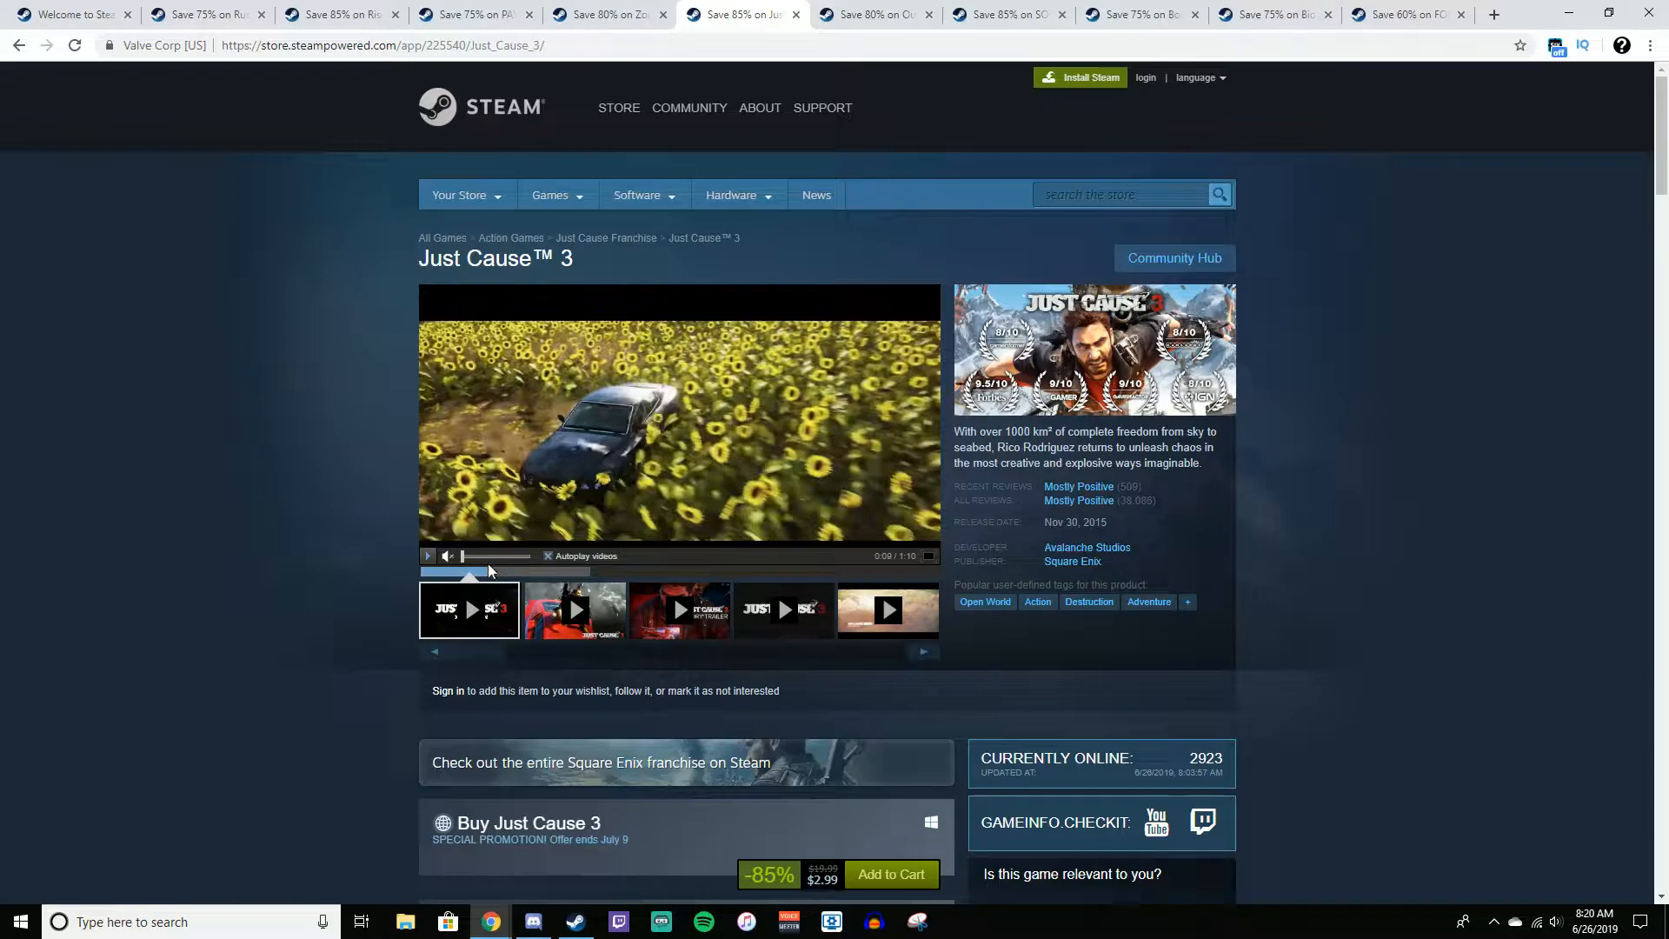
pyautogui.moveTo(540, 575)
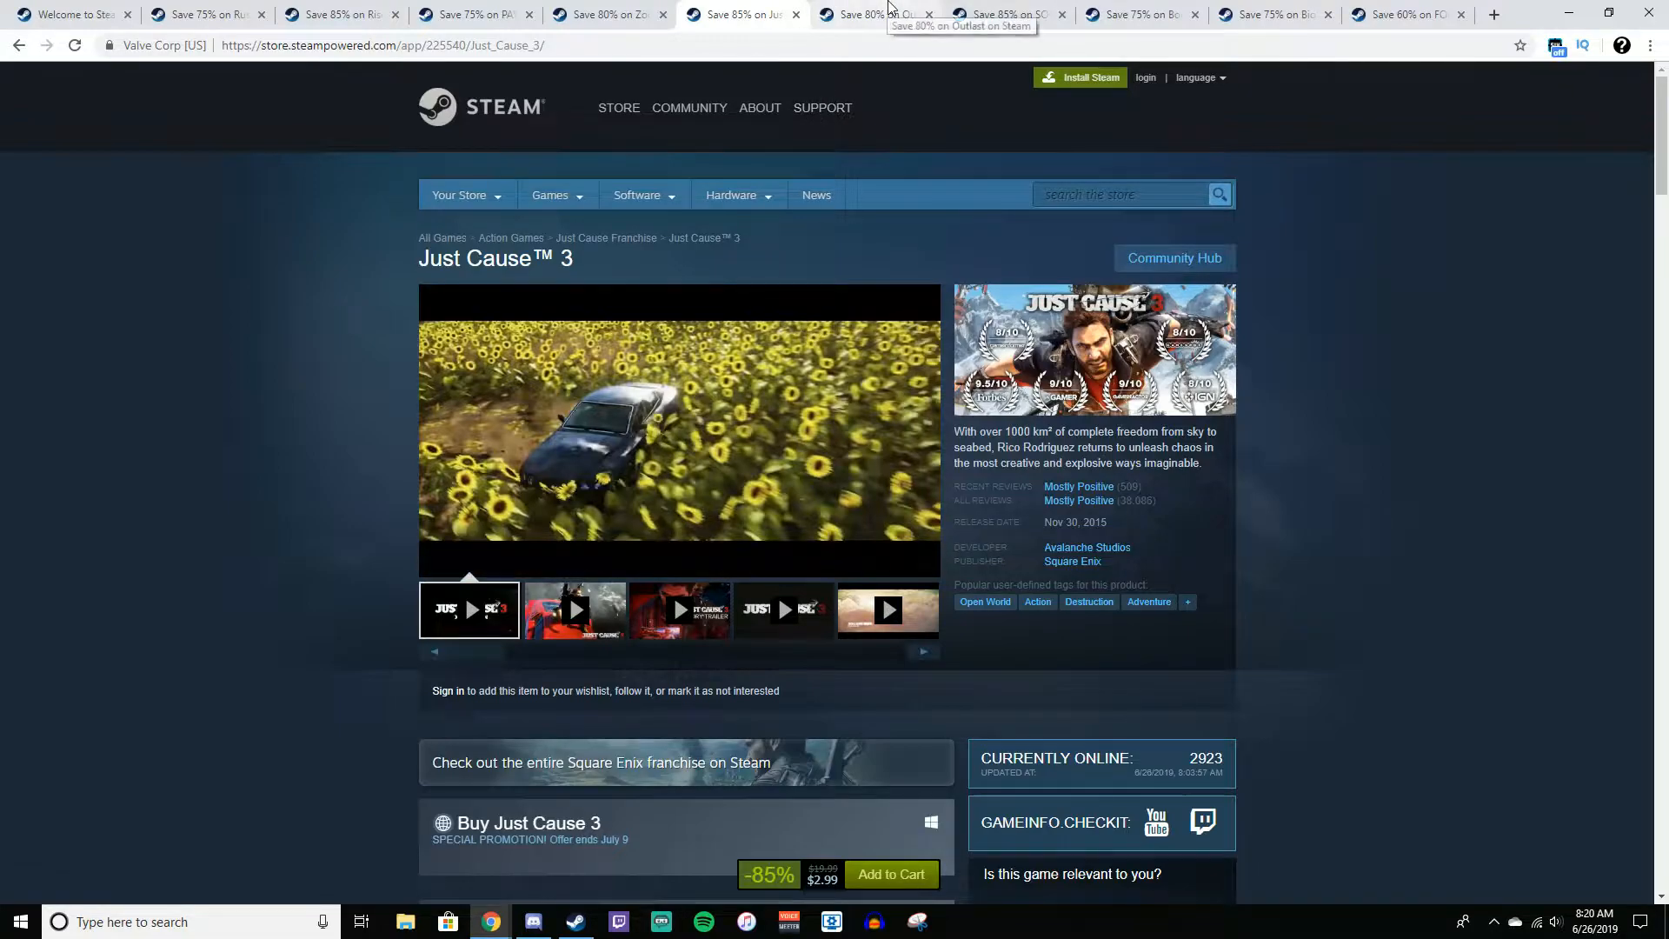
pyautogui.click(875, 14)
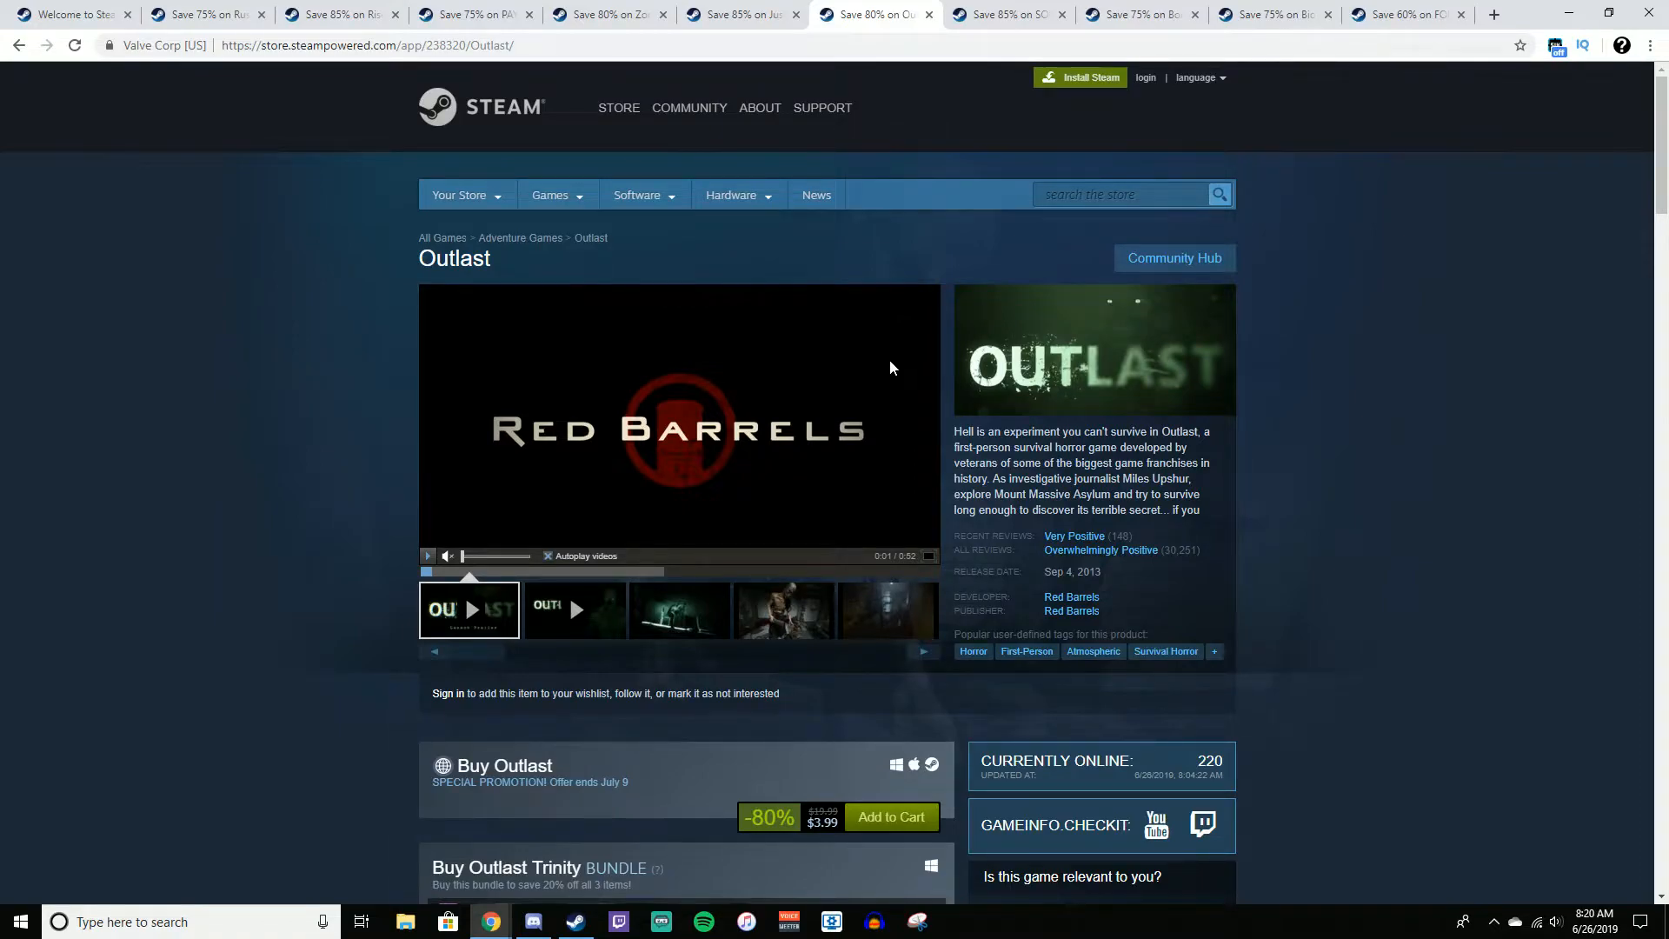
pyautogui.moveTo(608, 504)
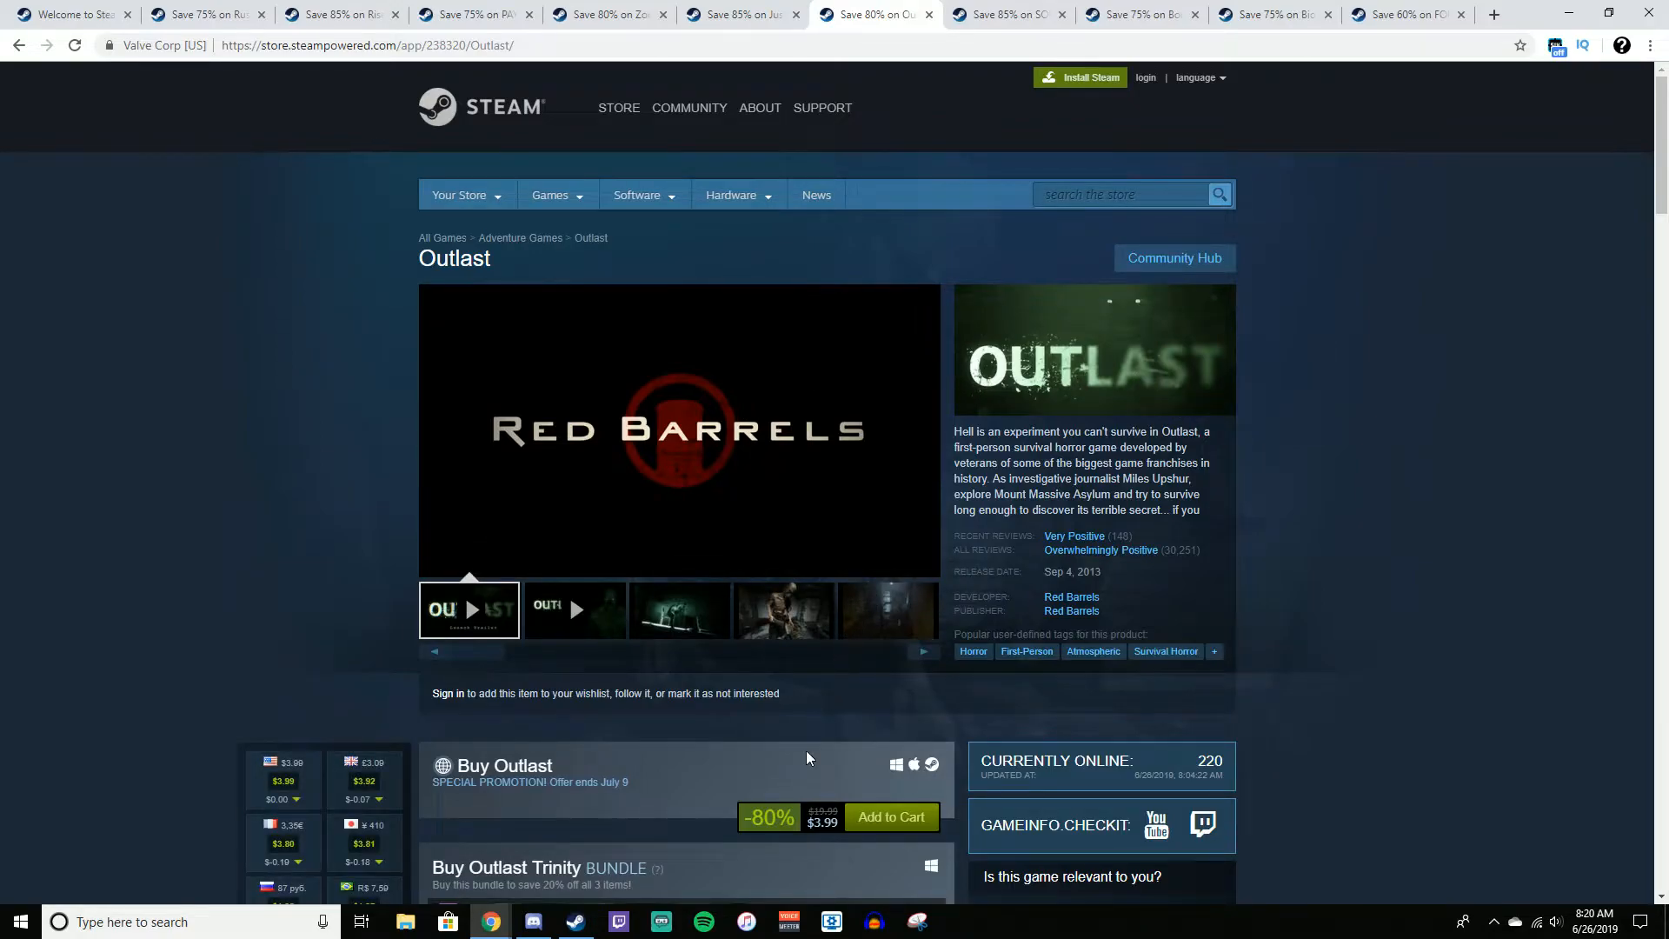
pyautogui.moveTo(825, 748)
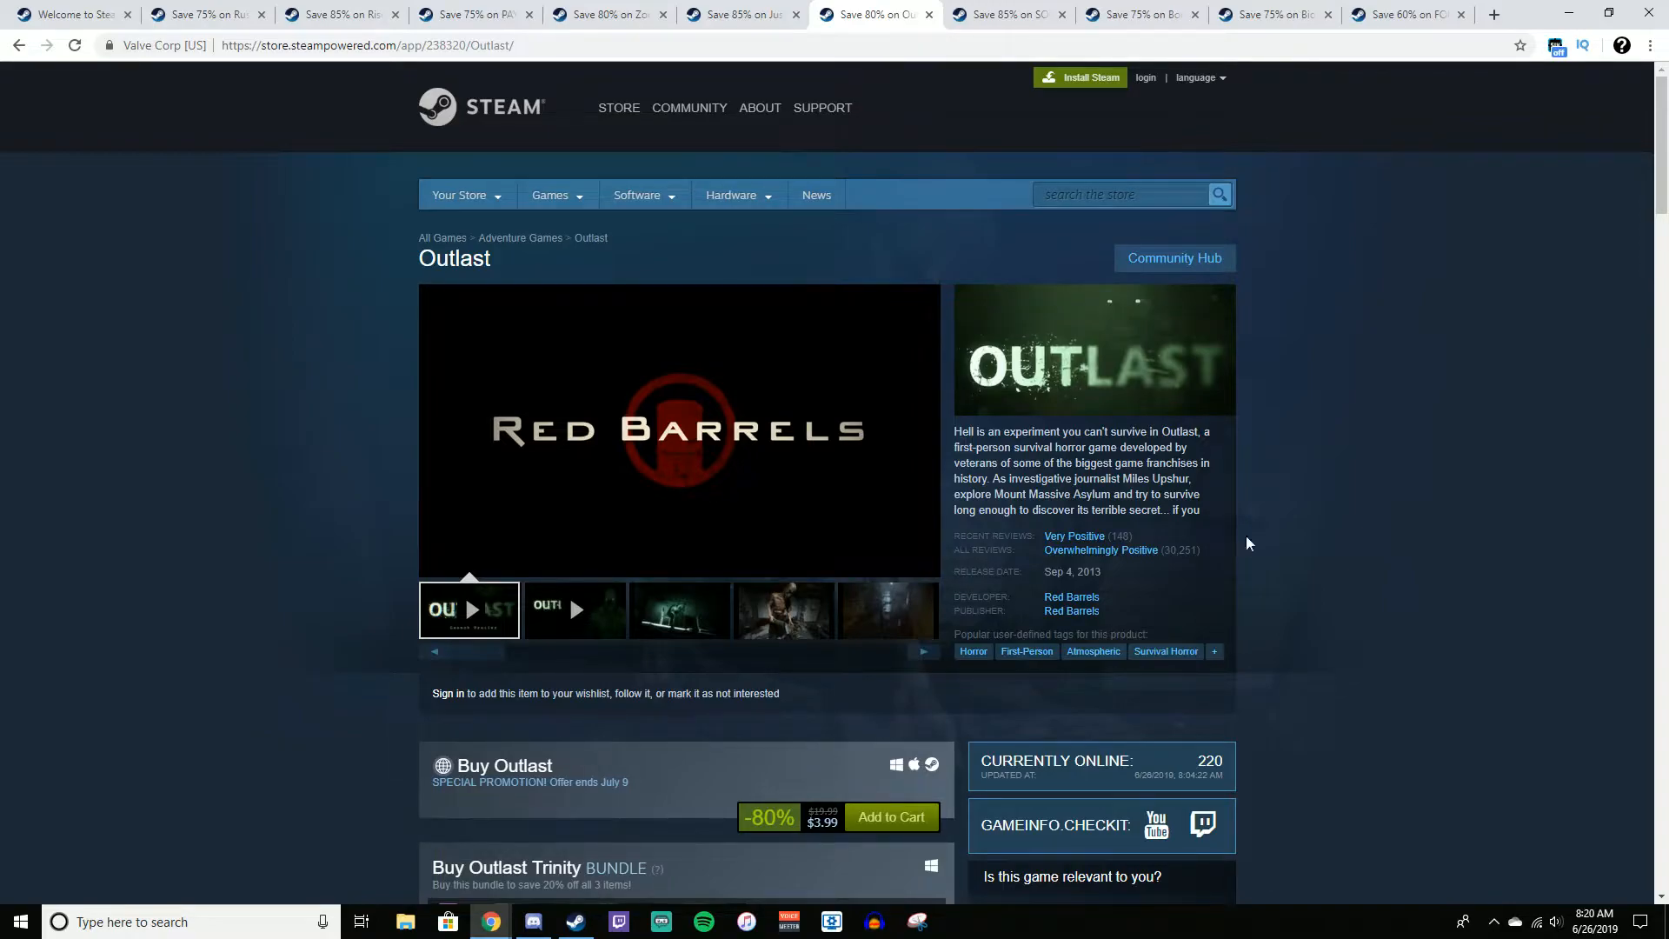
pyautogui.moveTo(1191, 559)
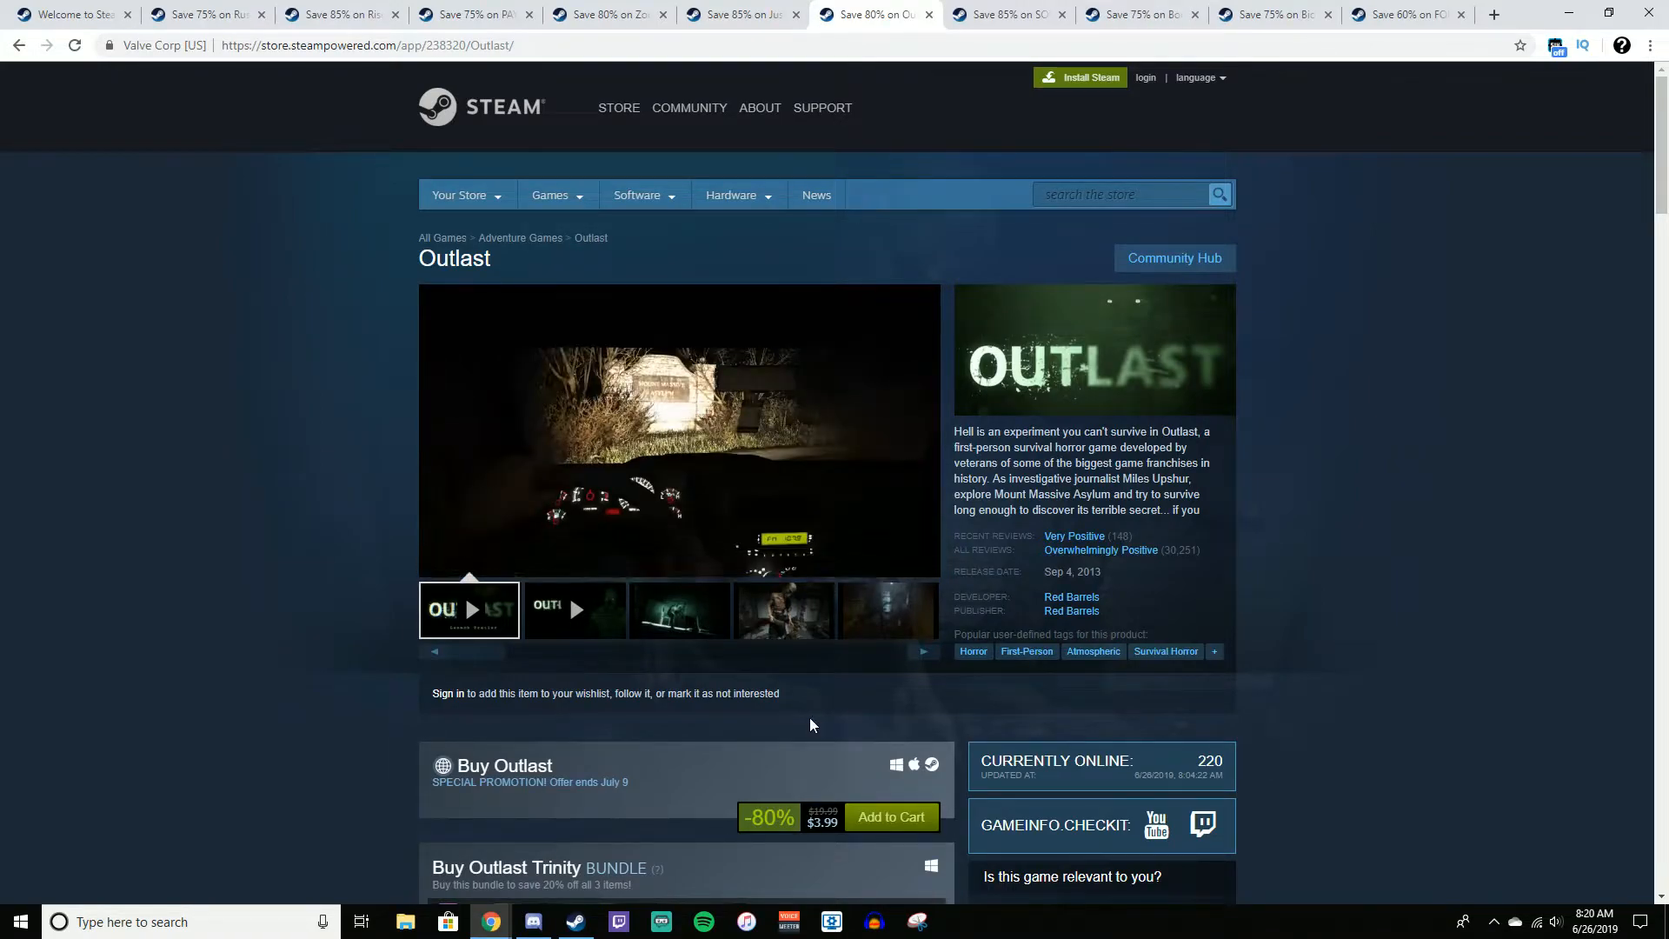
pyautogui.moveTo(813, 731)
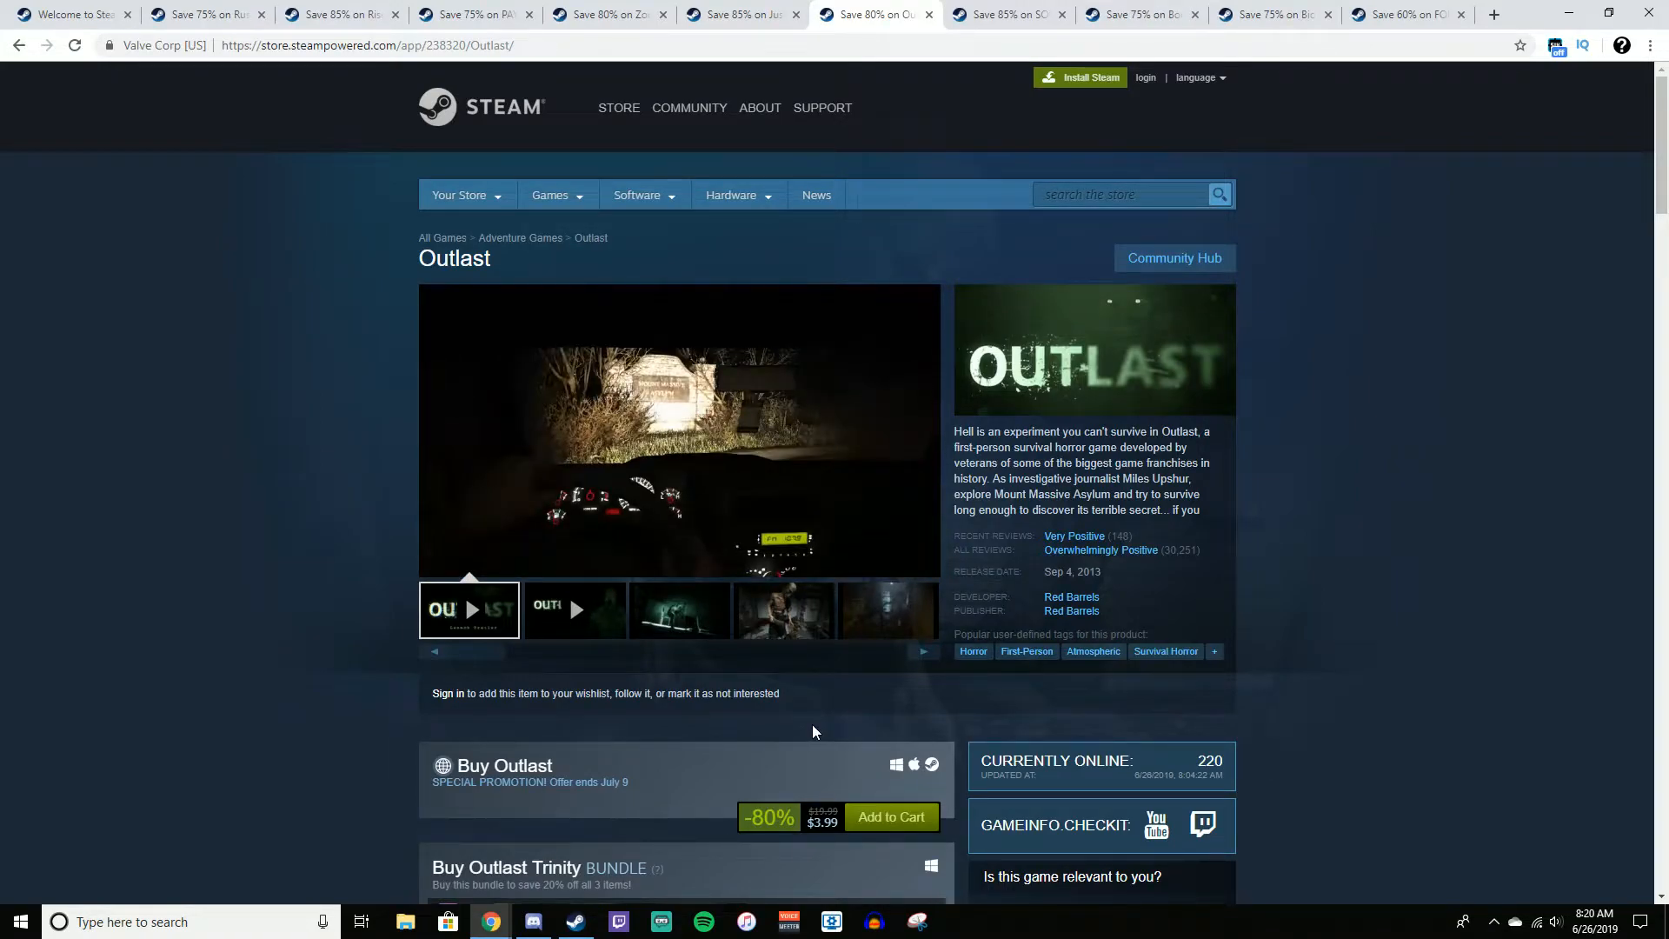
# Browse Outlast screenshots and scroll to the $10.61 Trinity bundle and similar games like Outlast 2
pyautogui.click(885, 610)
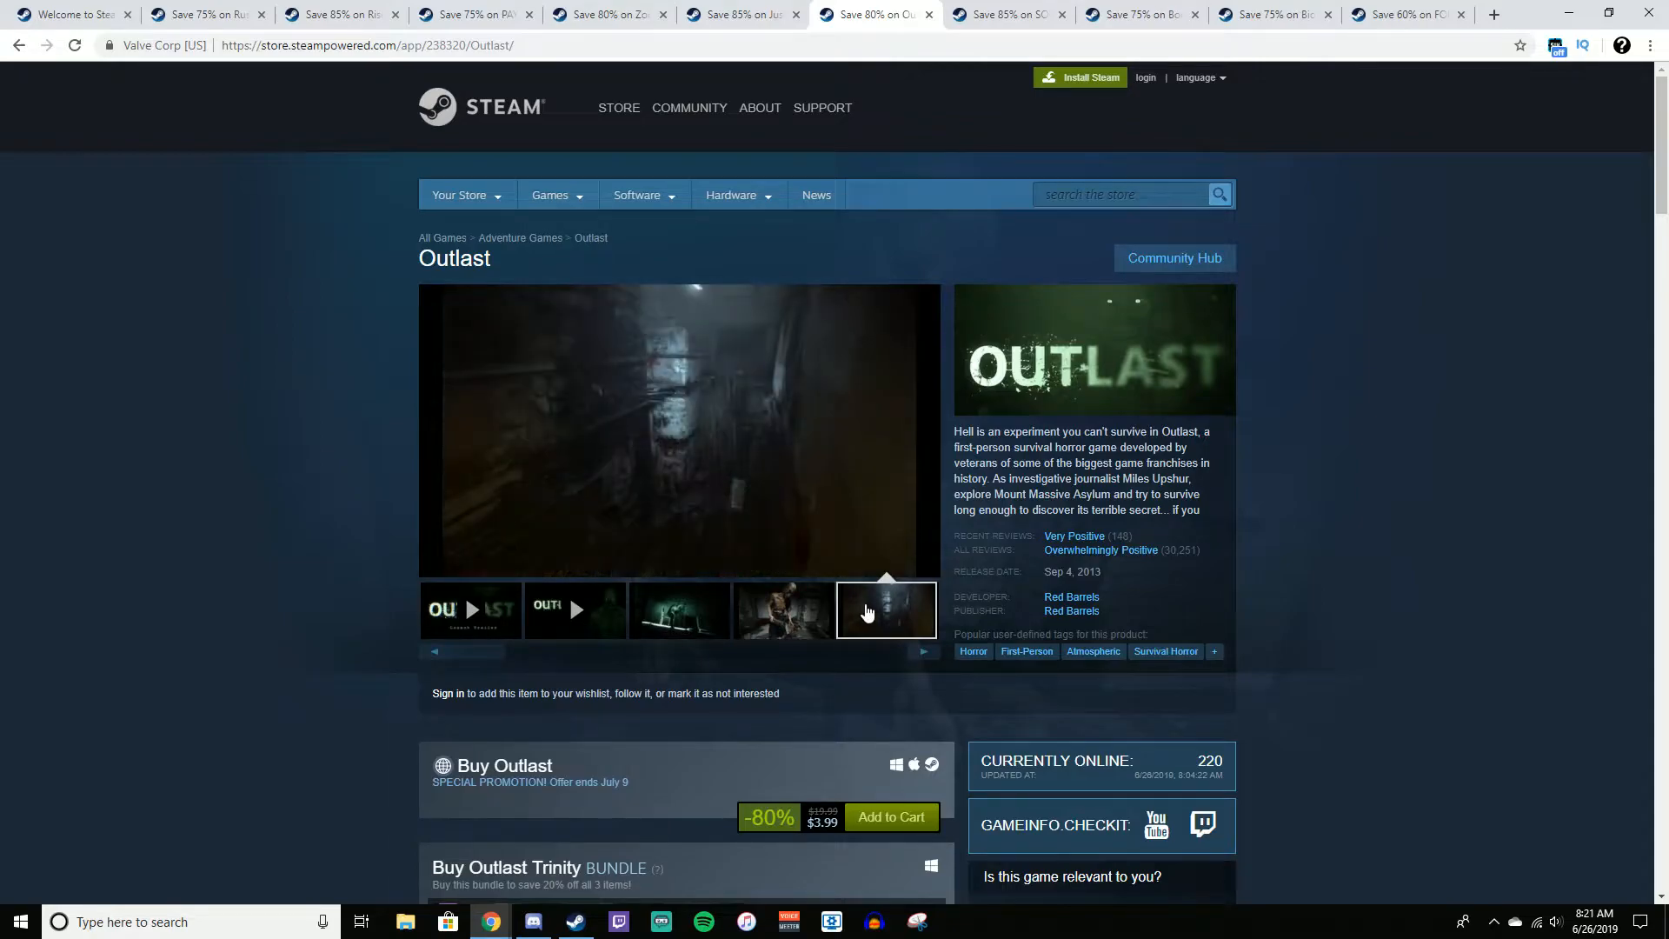
pyautogui.click(677, 609)
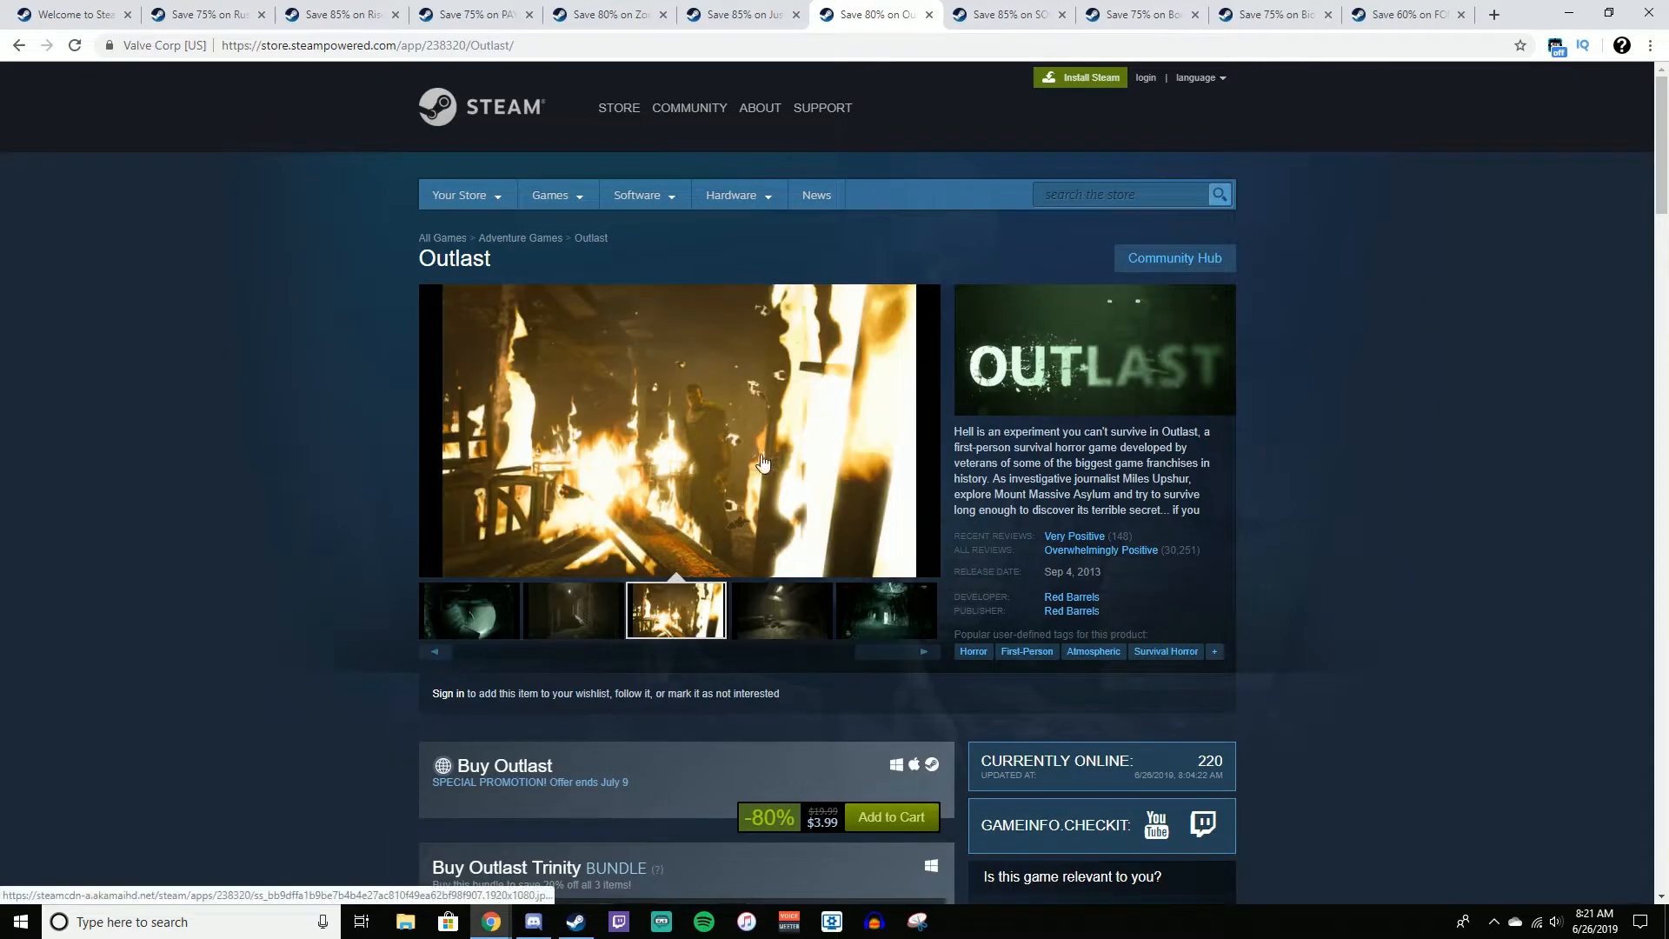
pyautogui.scroll(-3)
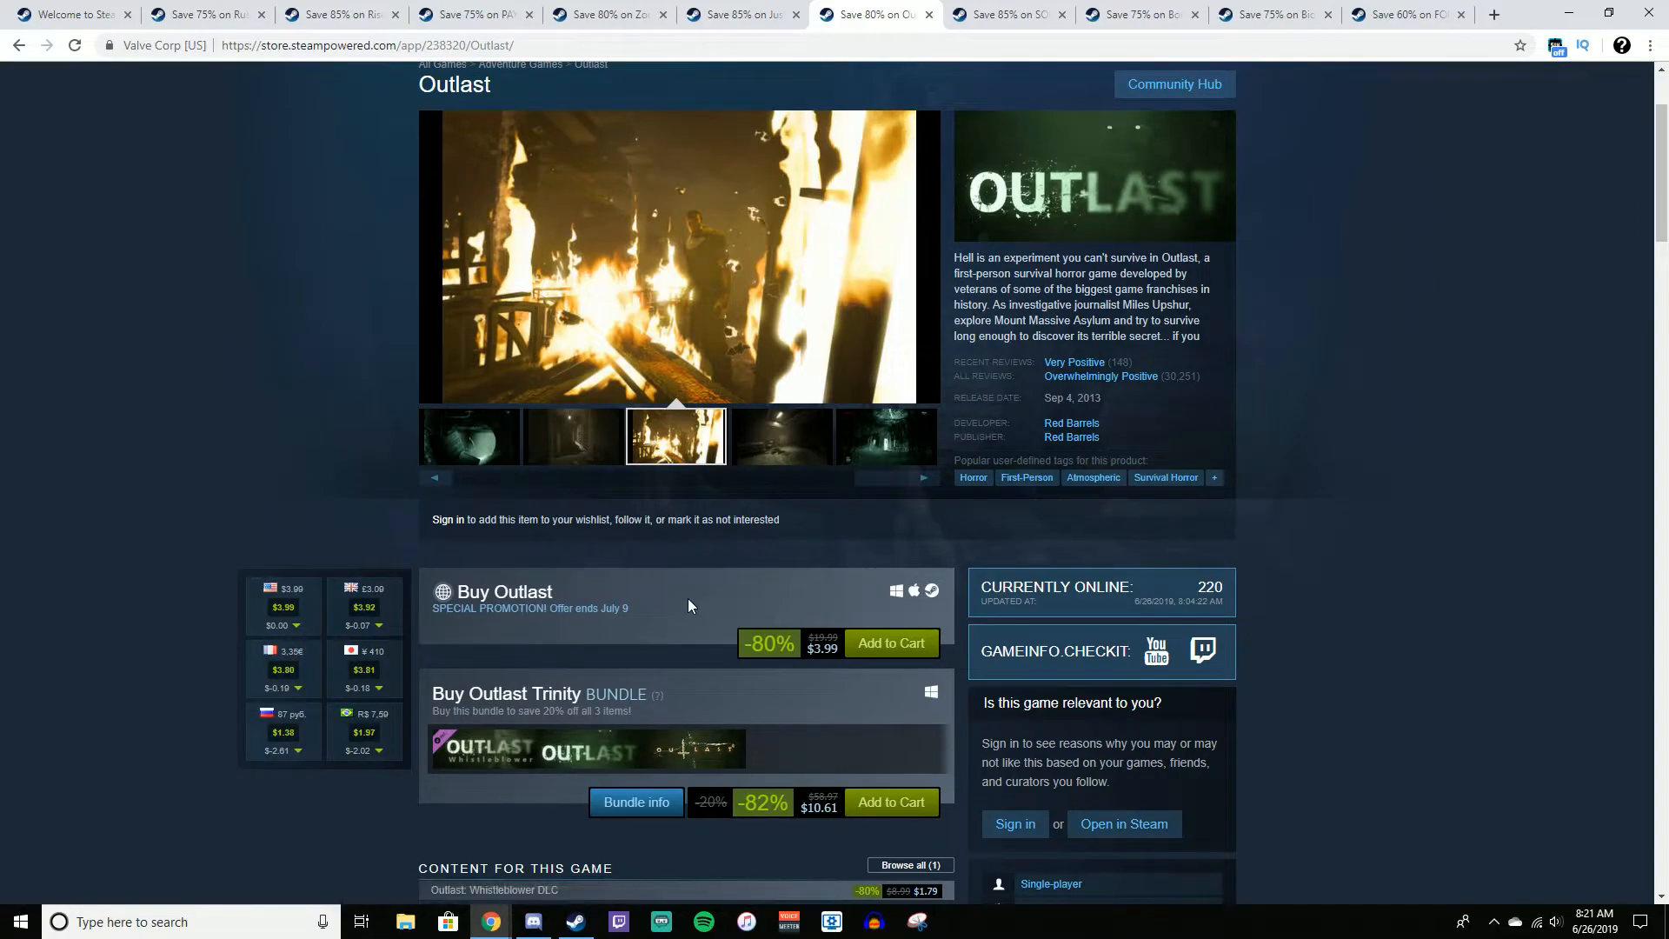
pyautogui.scroll(-3)
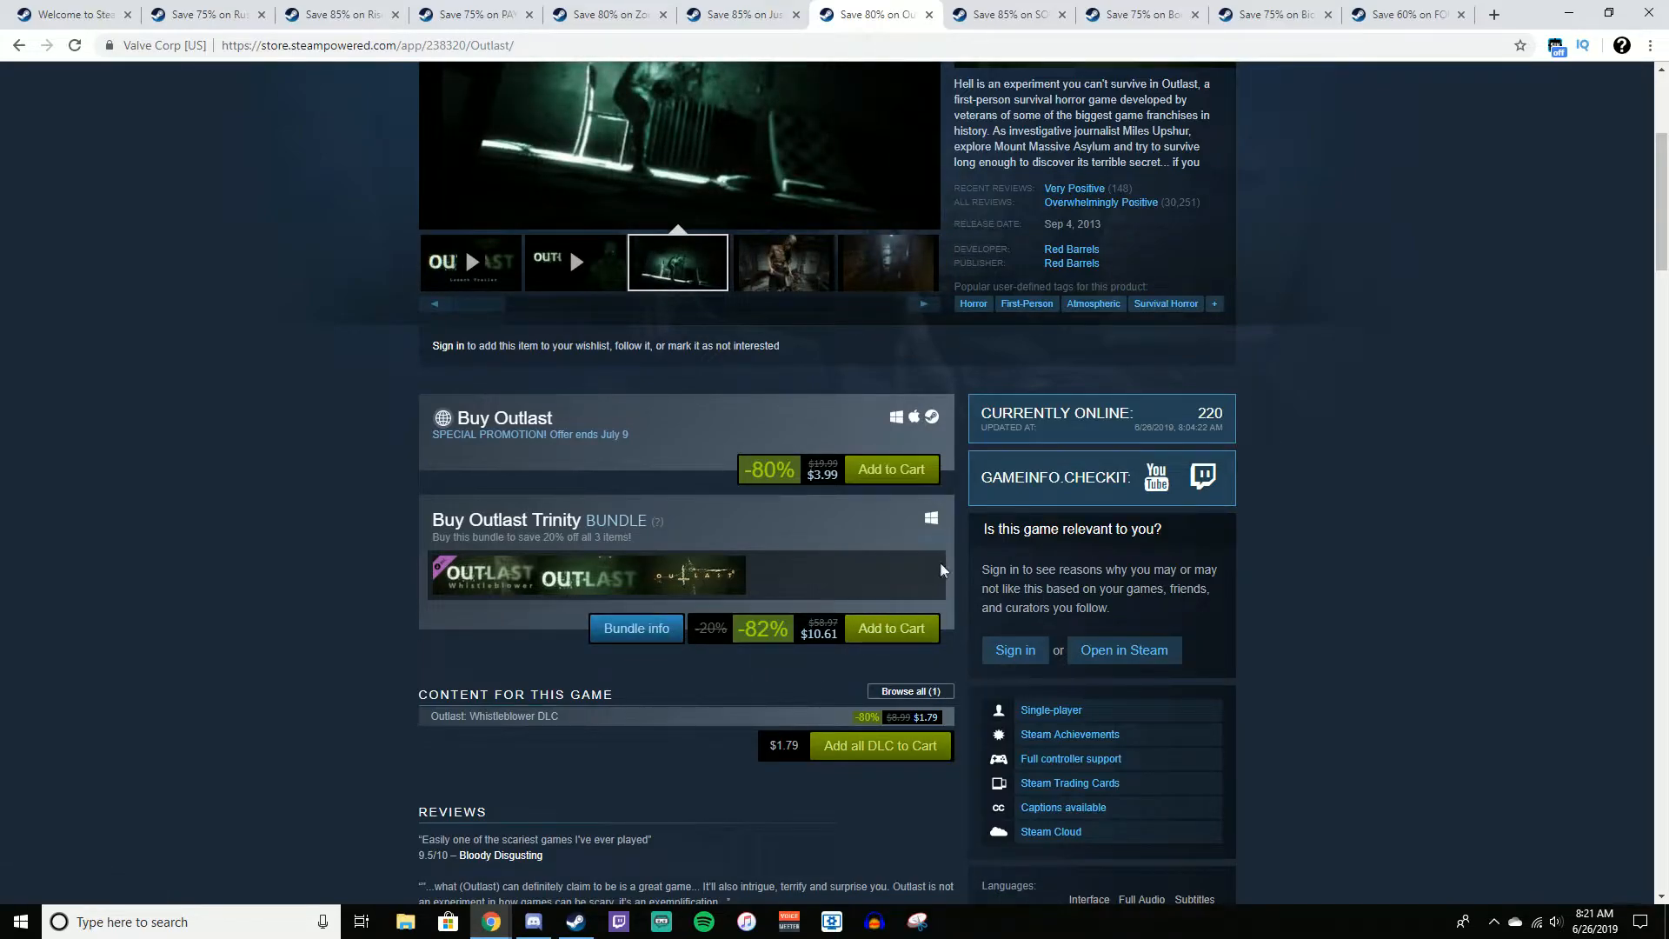
pyautogui.click(781, 263)
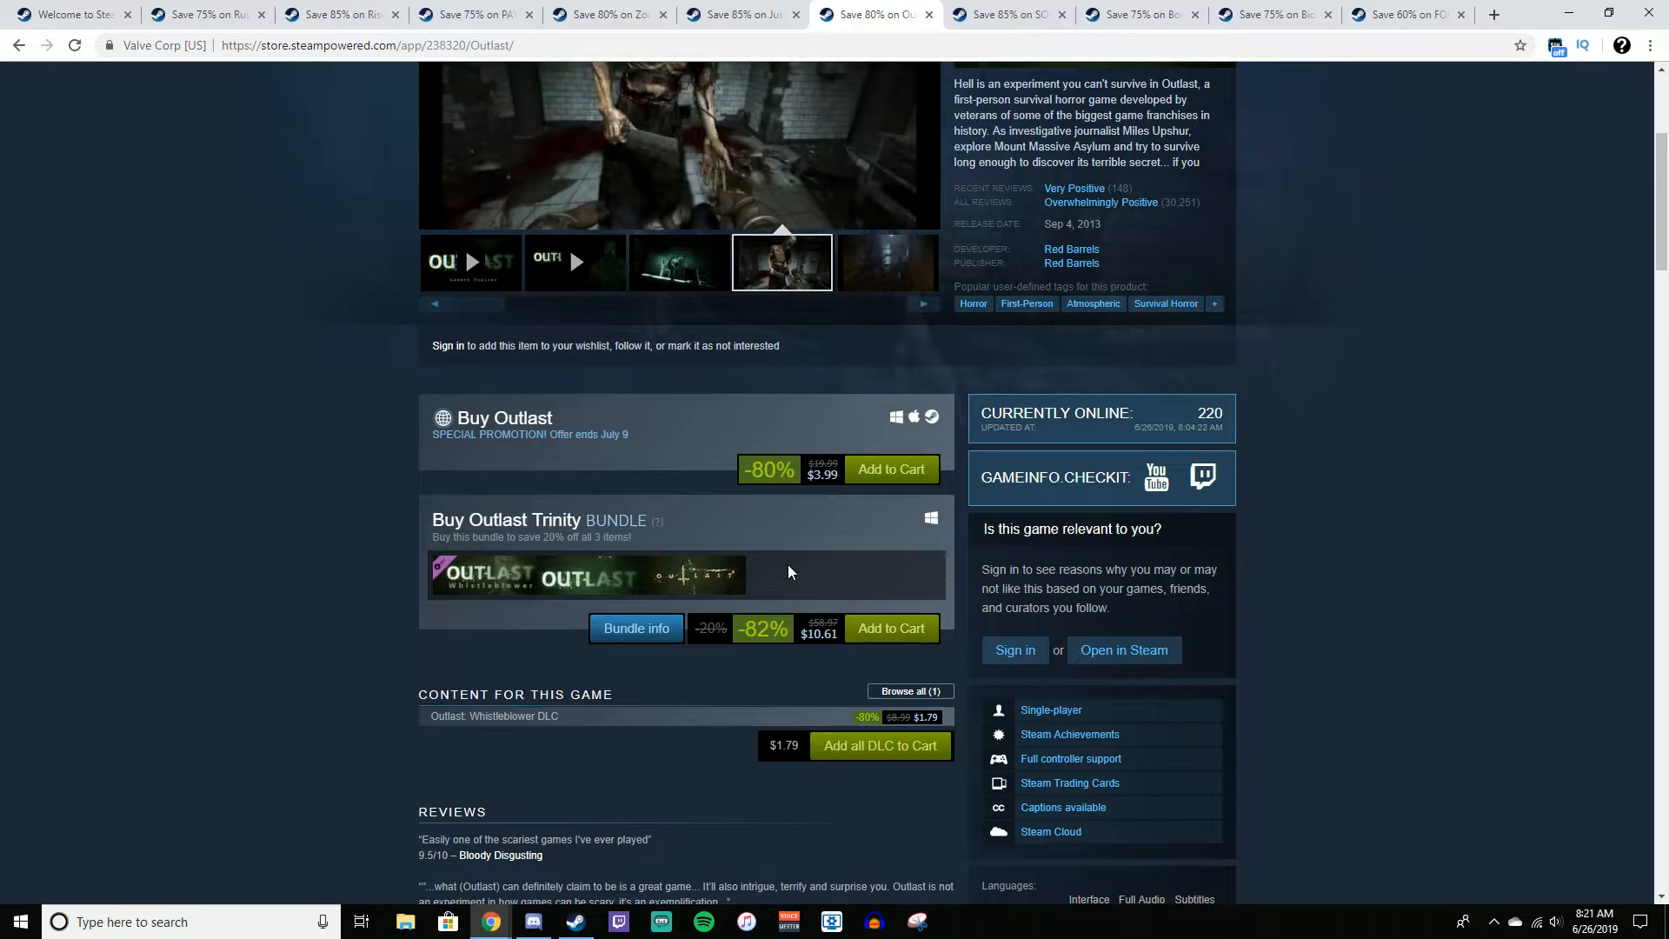
pyautogui.scroll(-3)
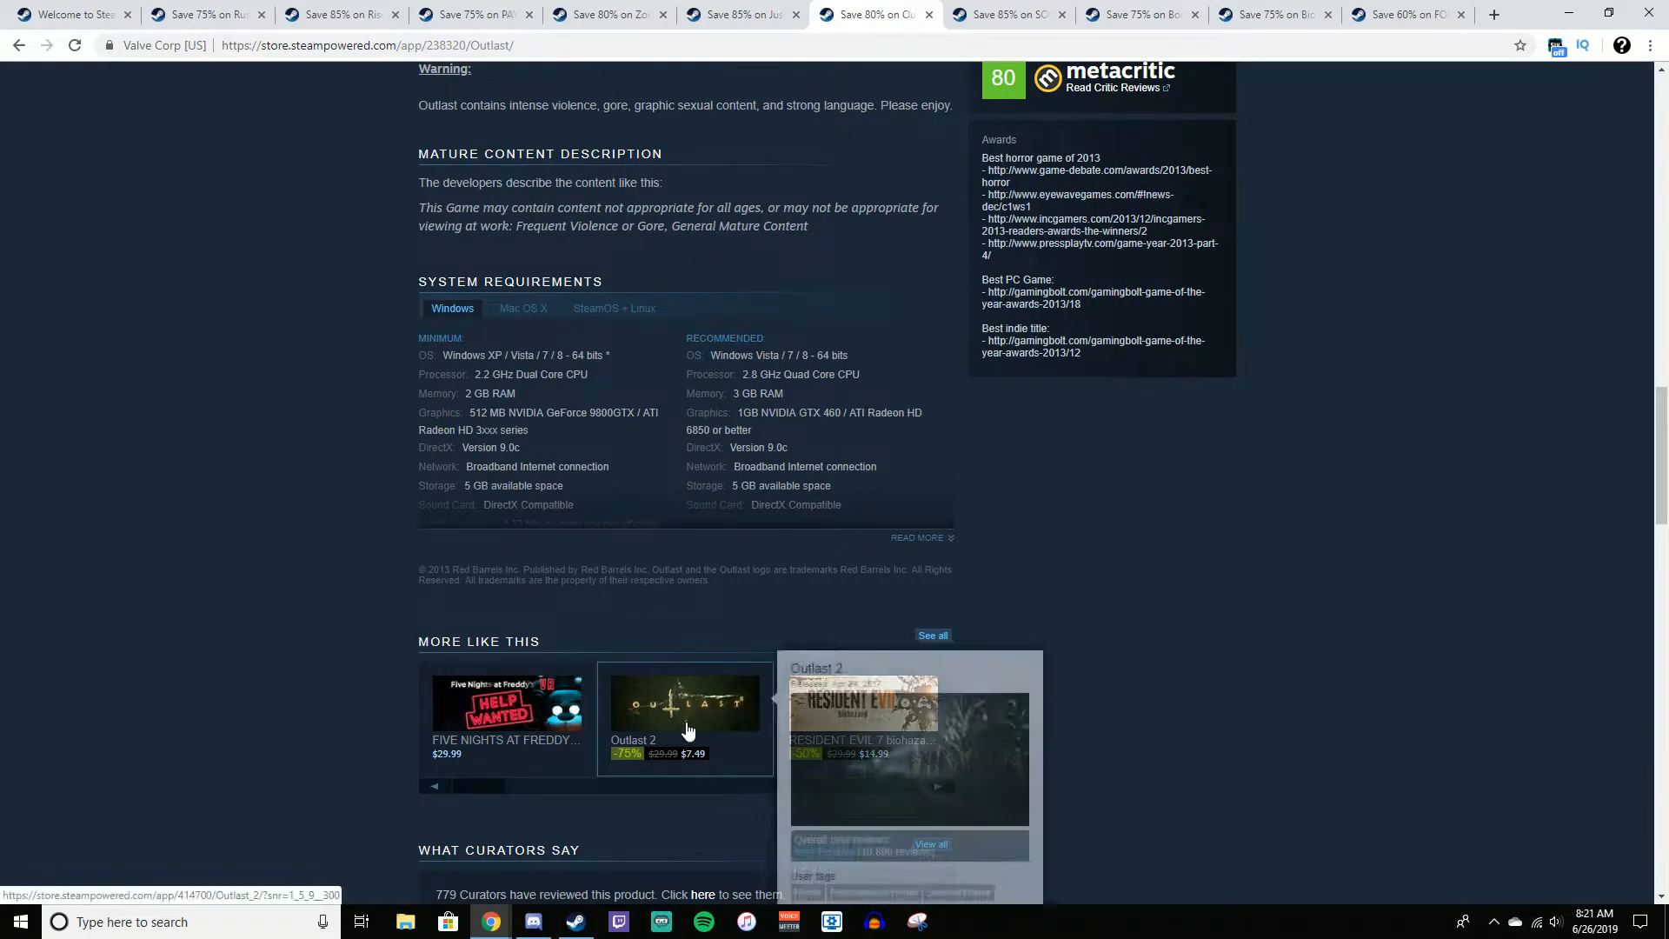
pyautogui.click(1005, 14)
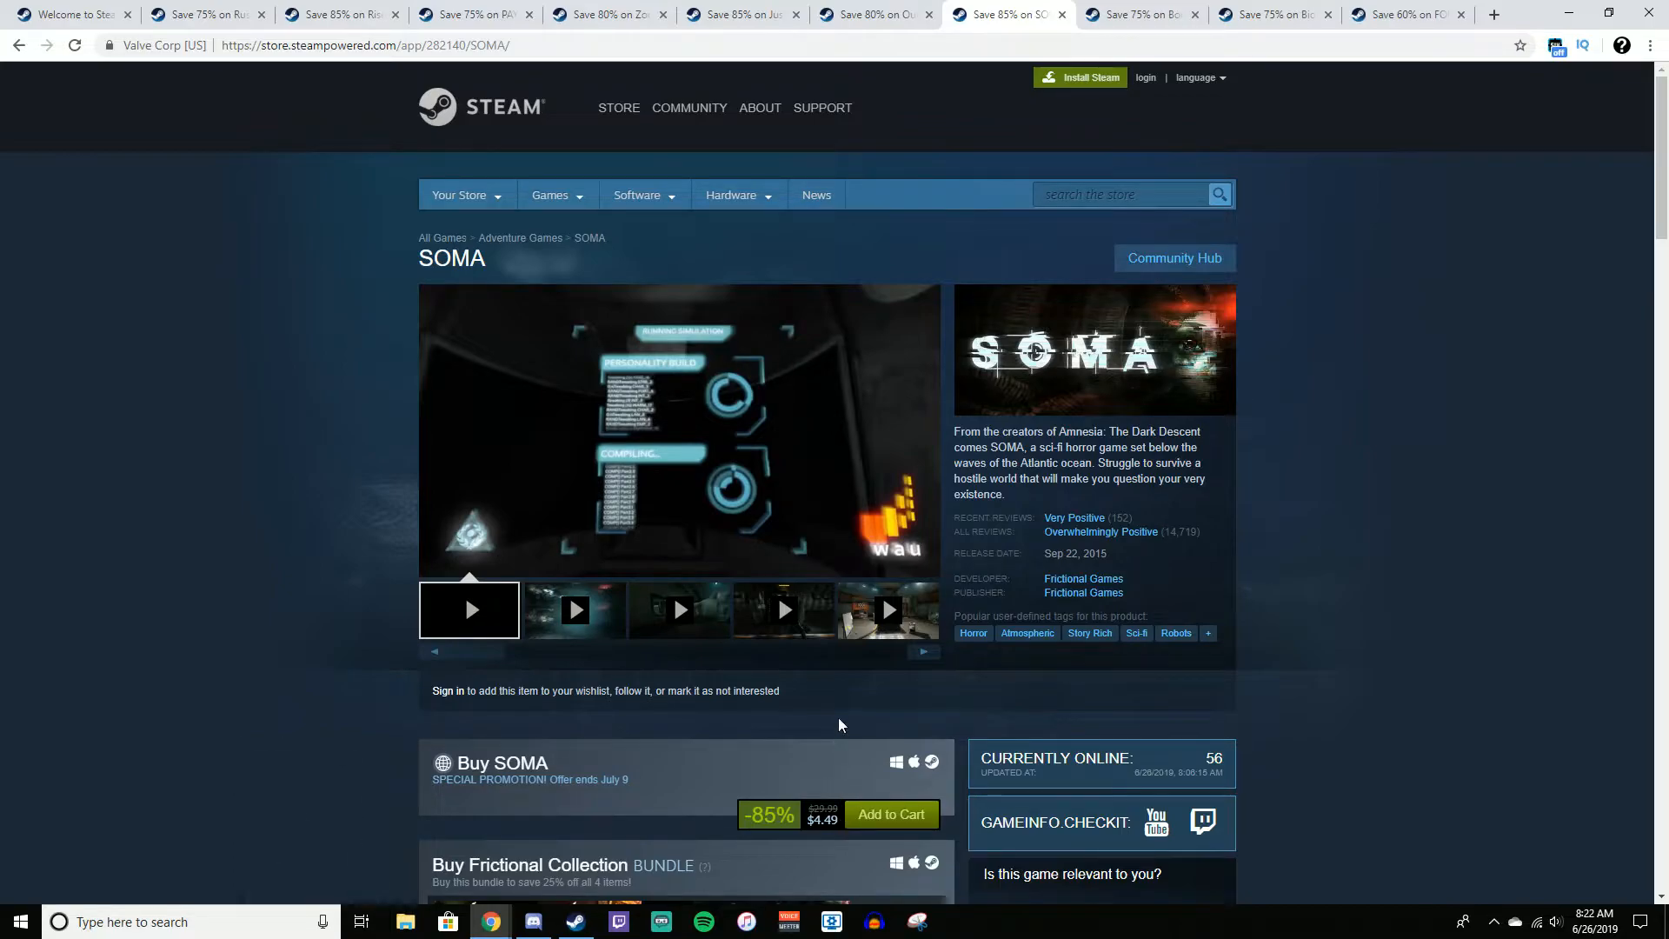
pyautogui.scroll(-3)
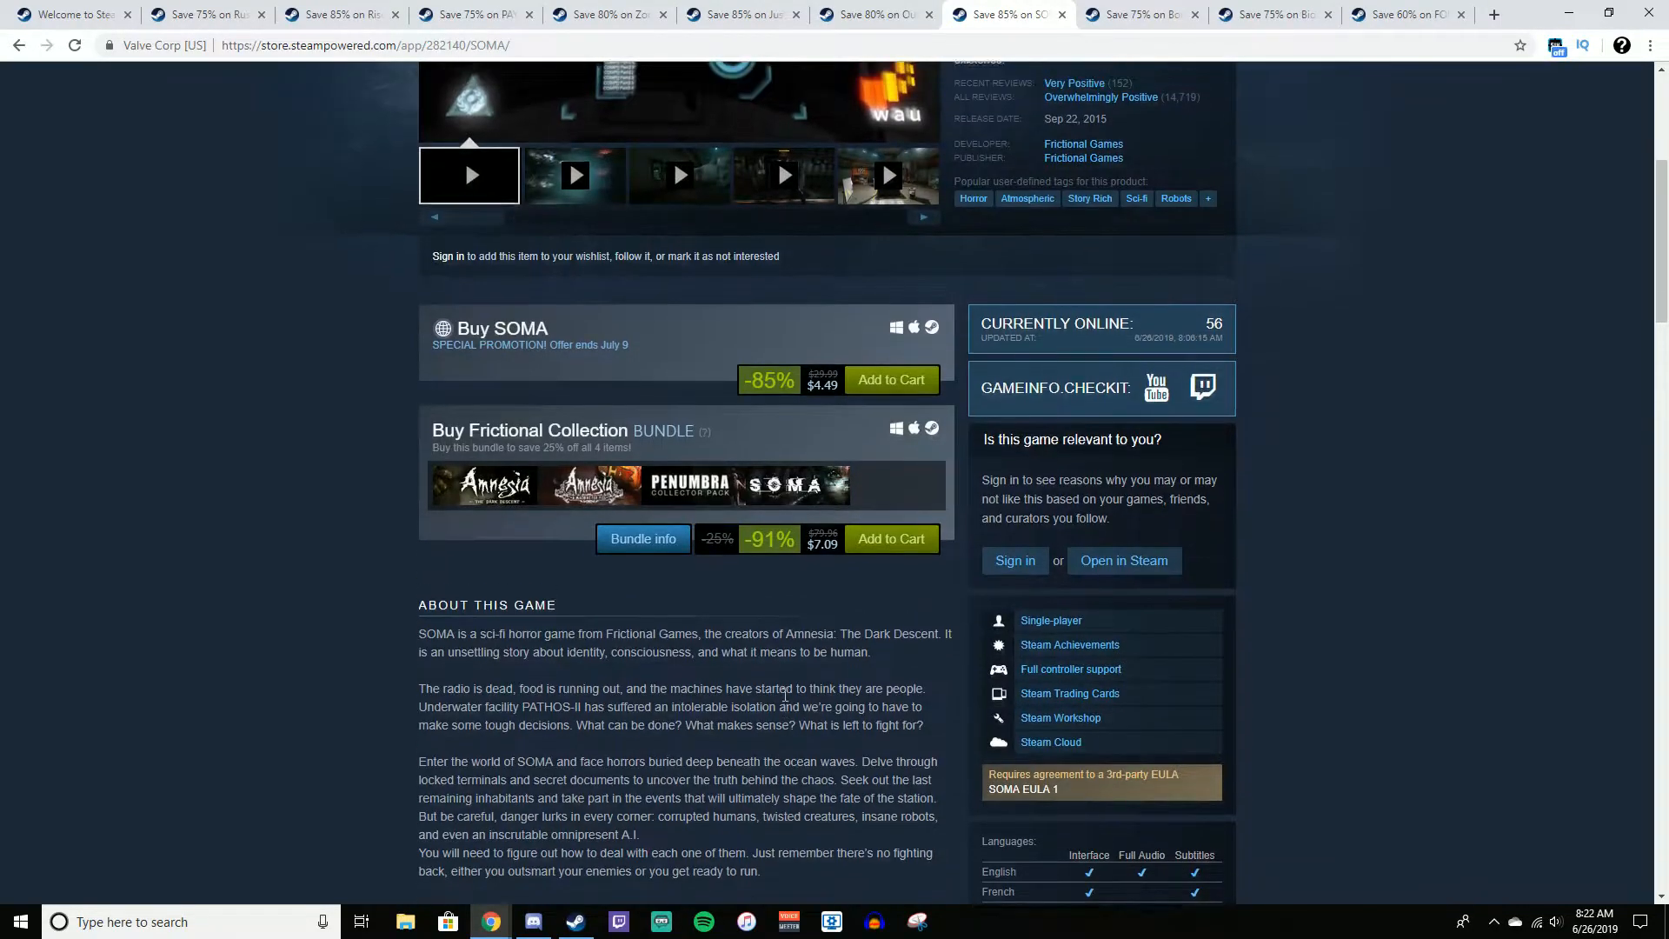
pyautogui.scroll(3)
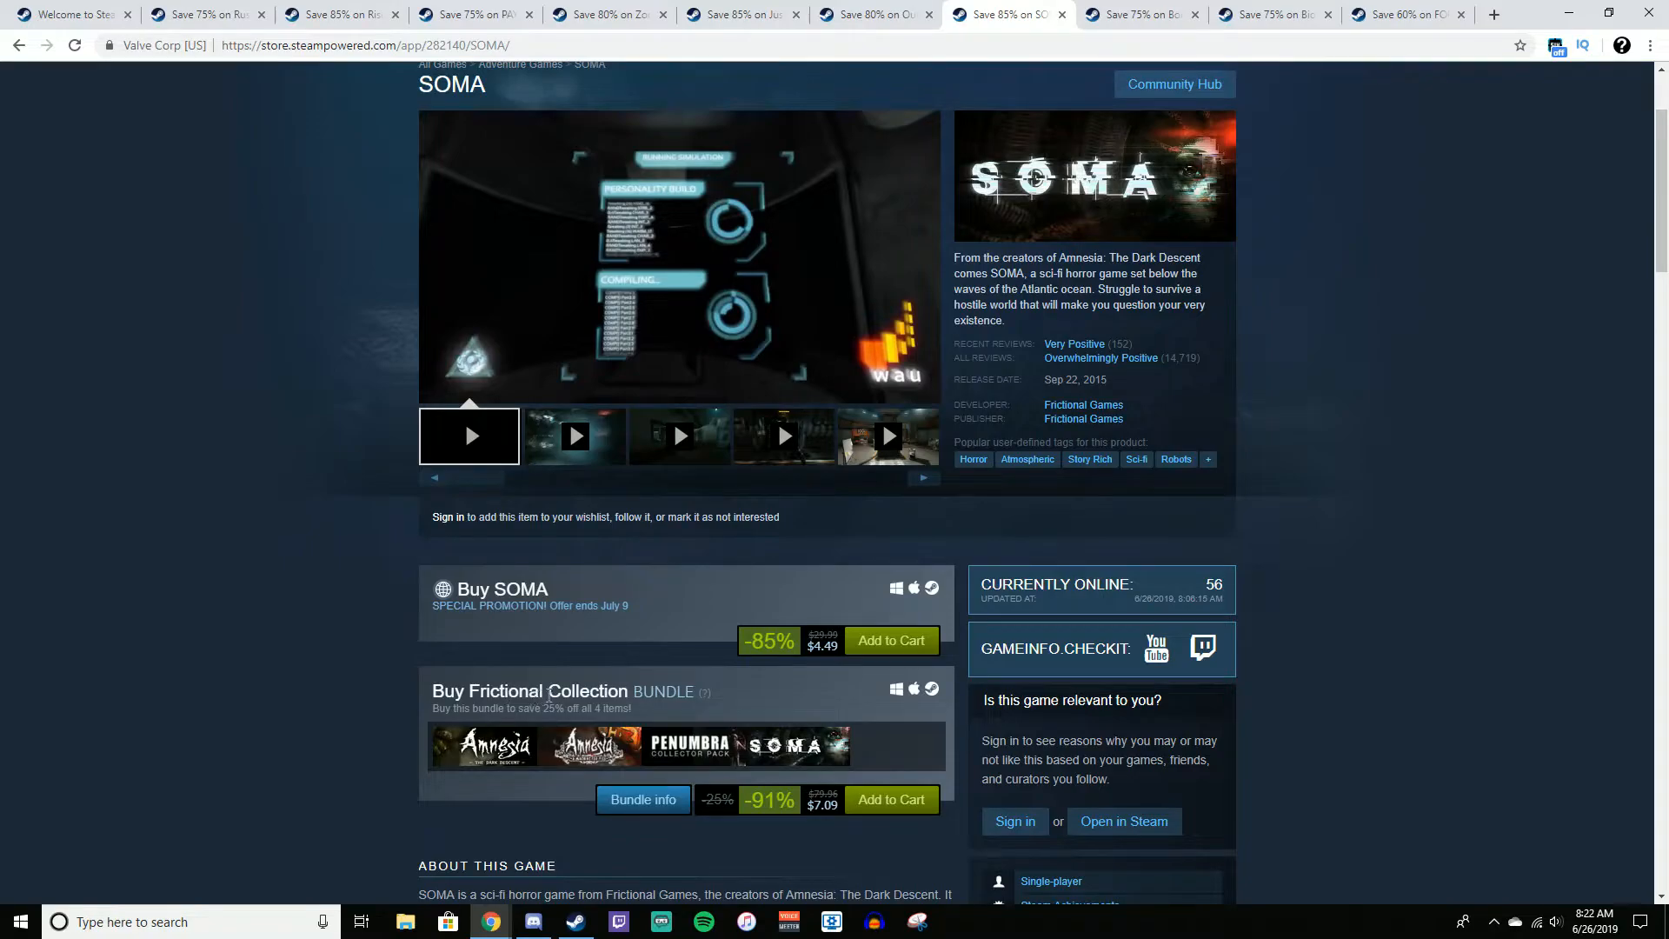
pyautogui.scroll(-3)
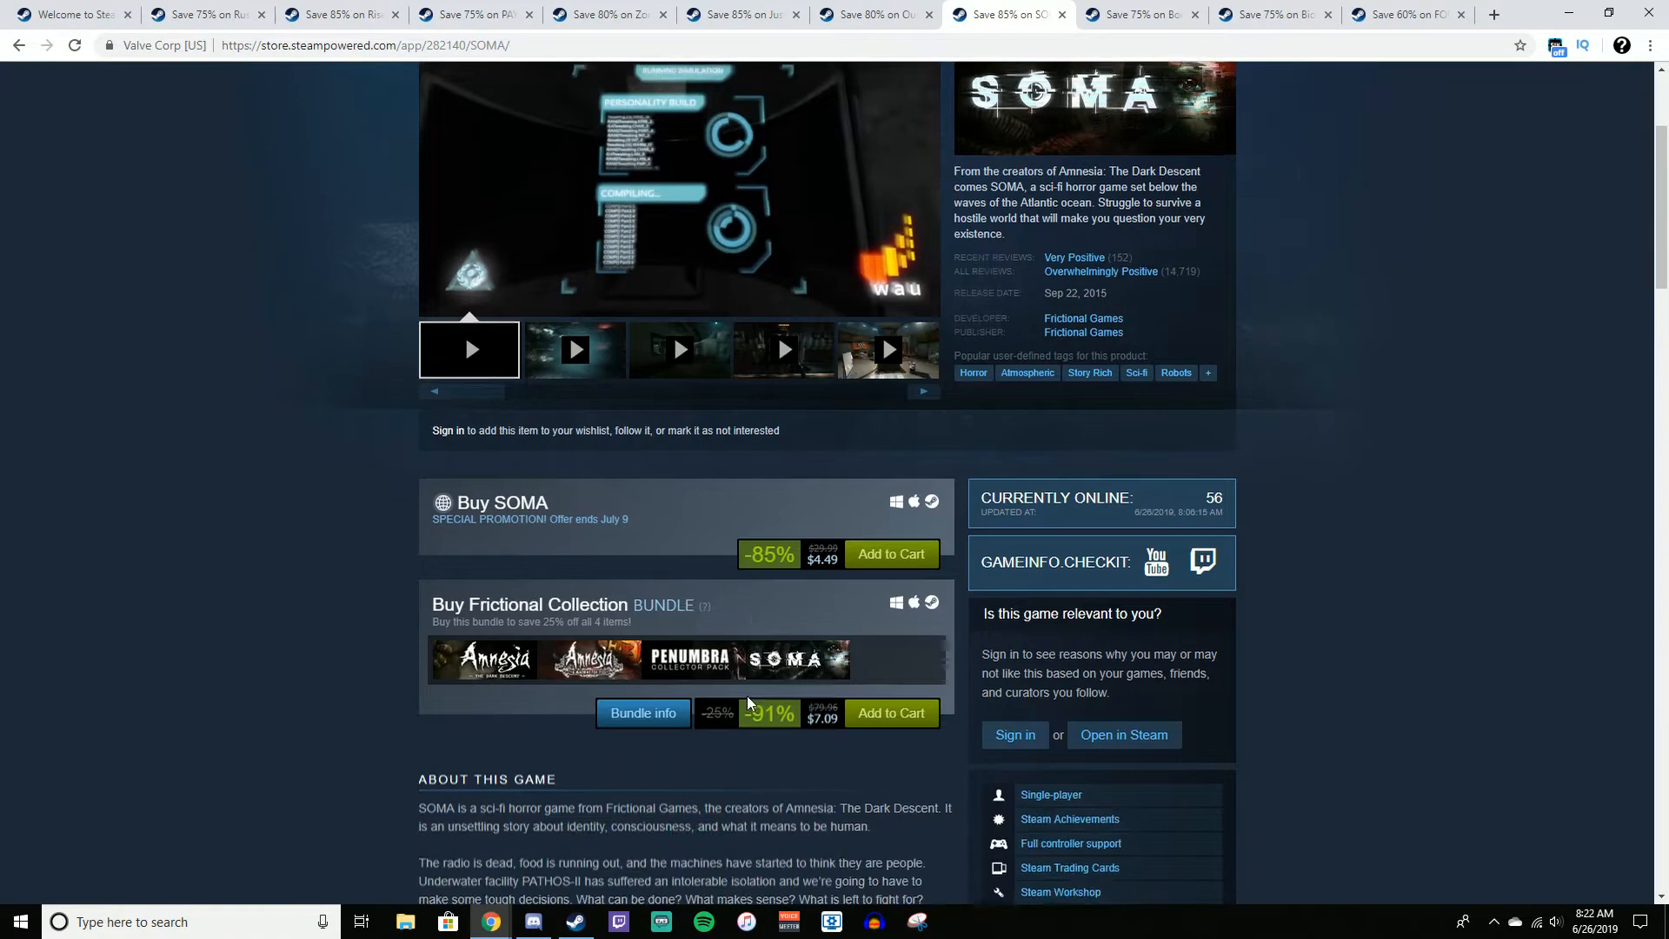
pyautogui.moveTo(484, 670)
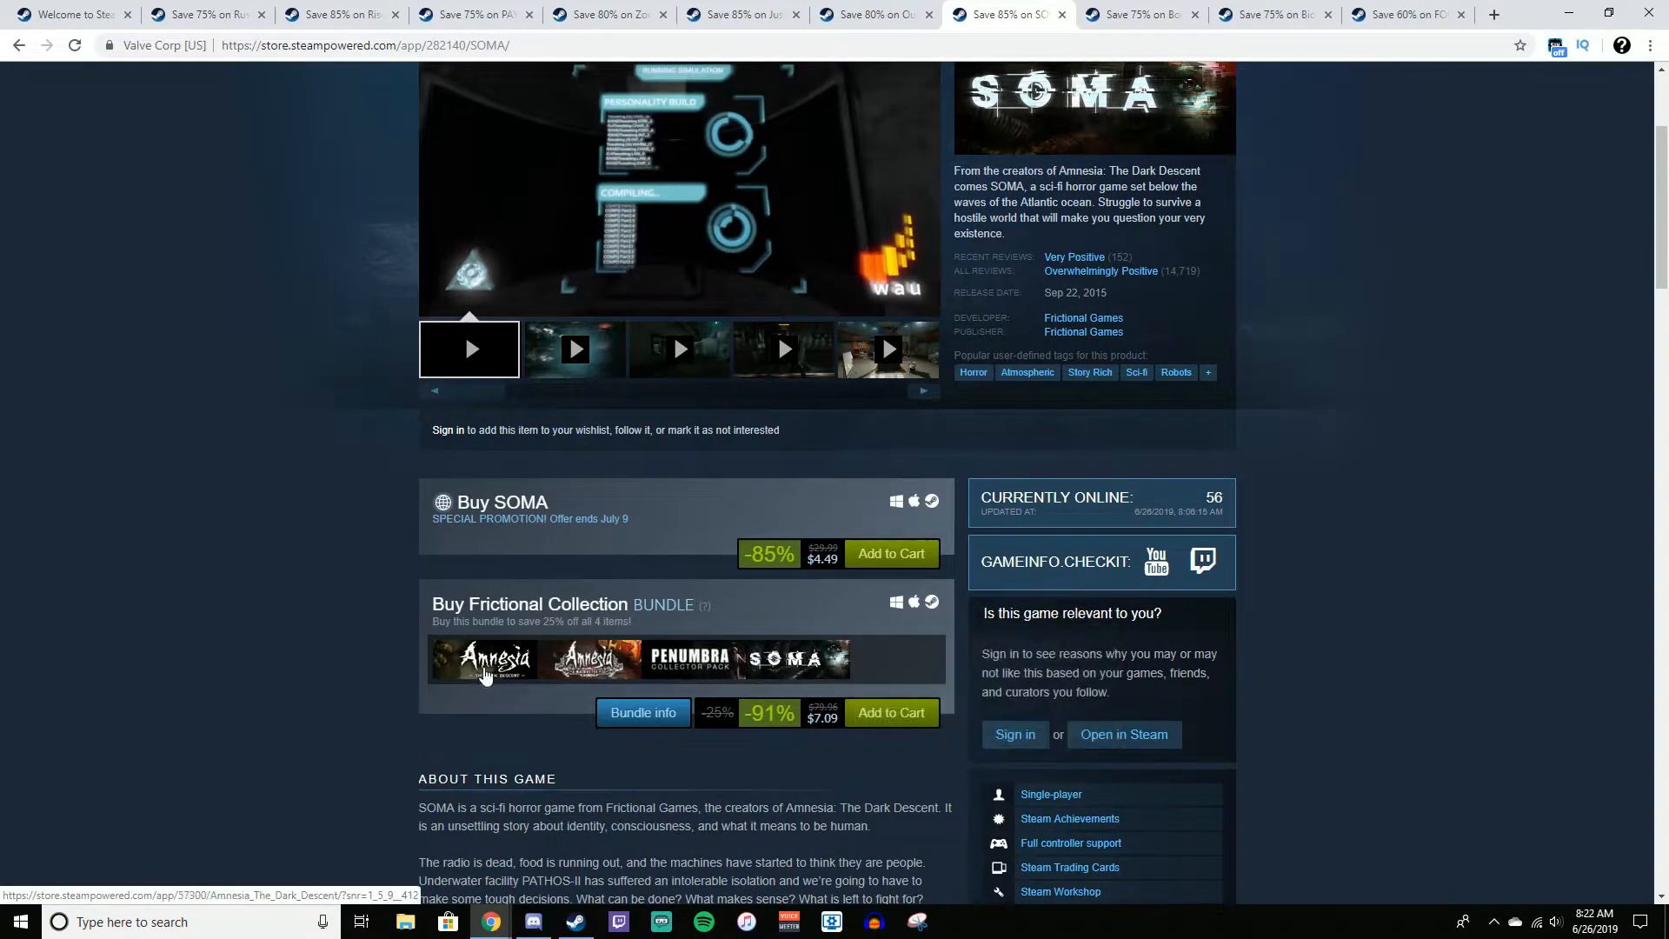
pyautogui.moveTo(630, 657)
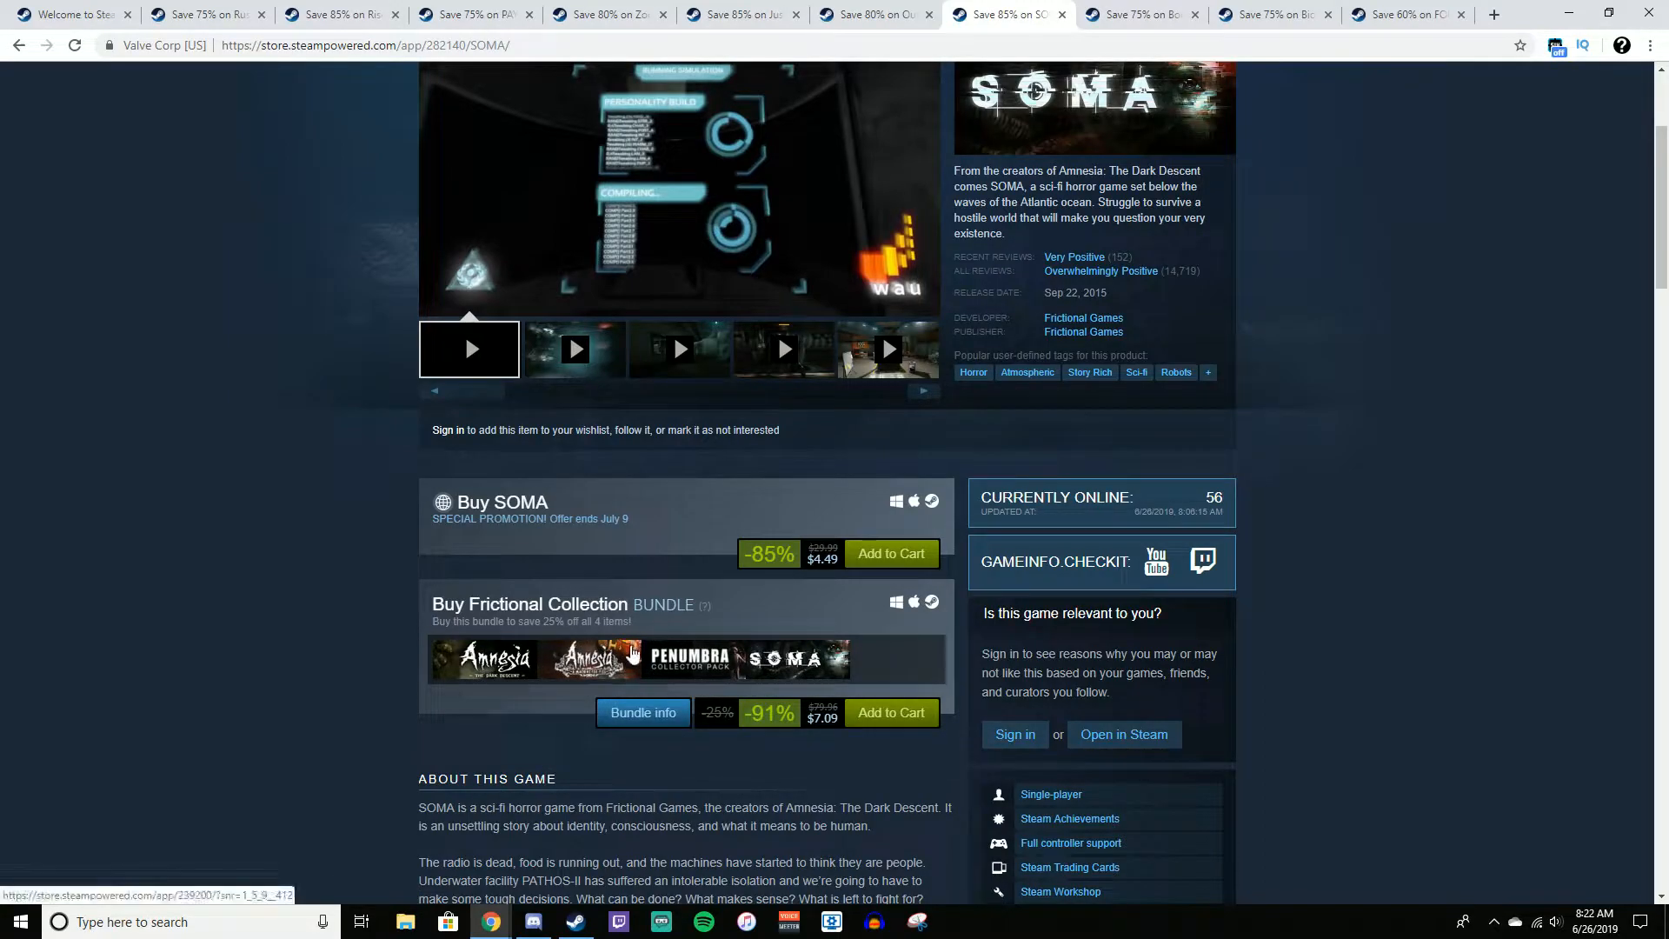
pyautogui.moveTo(688, 659)
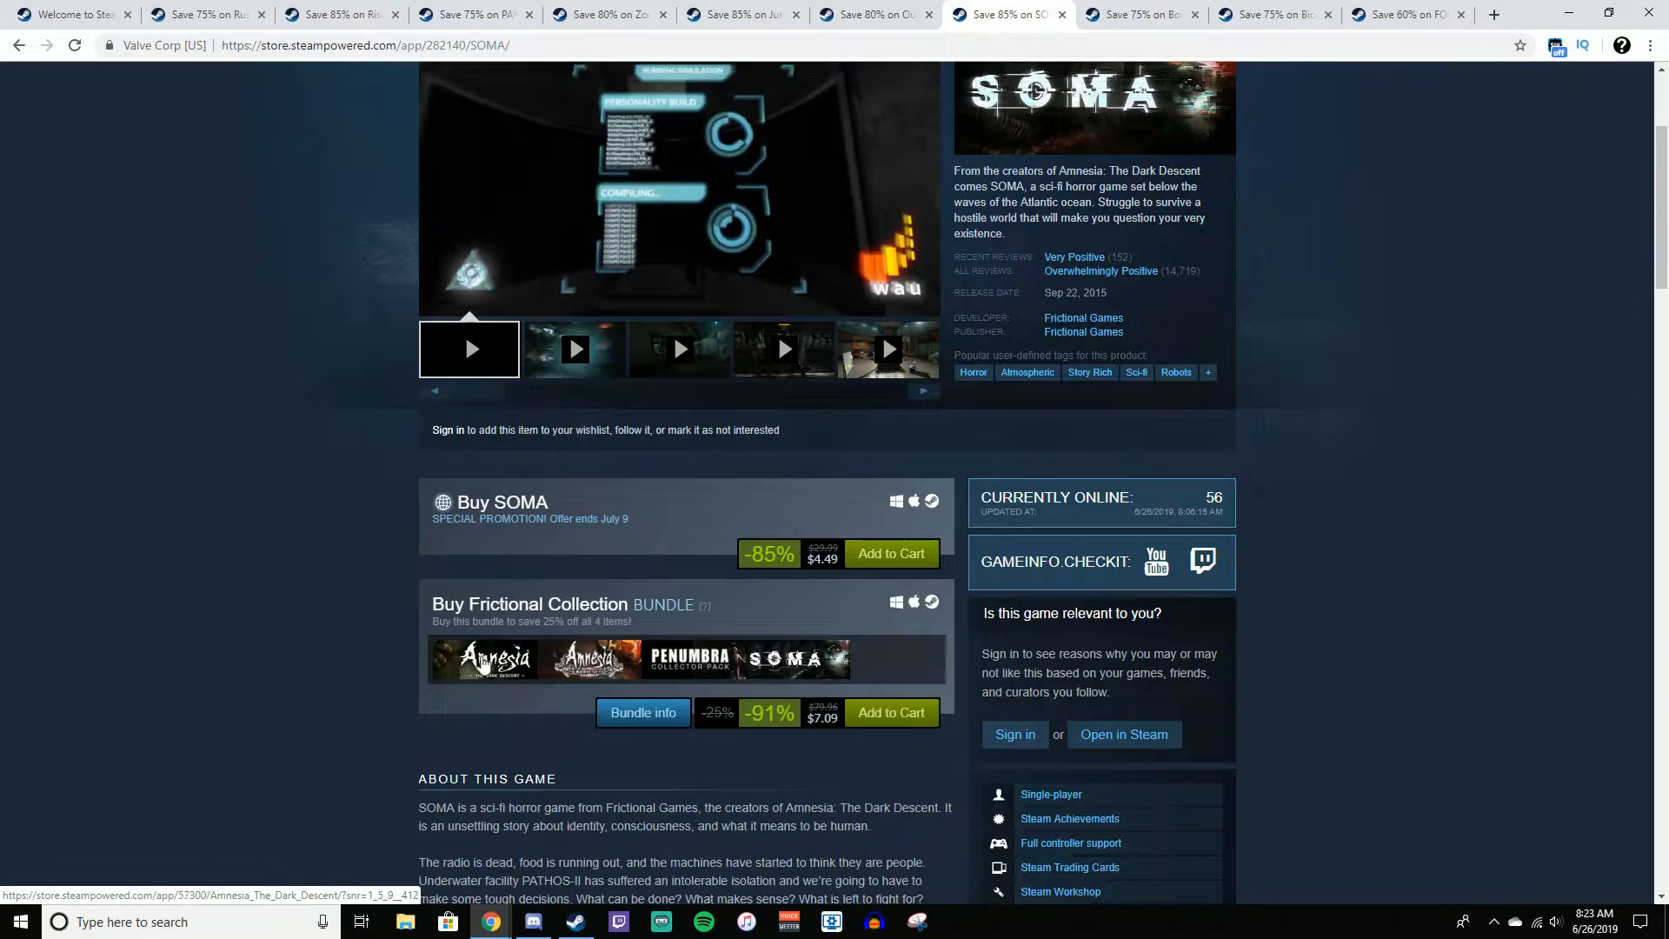
pyautogui.moveTo(787, 658)
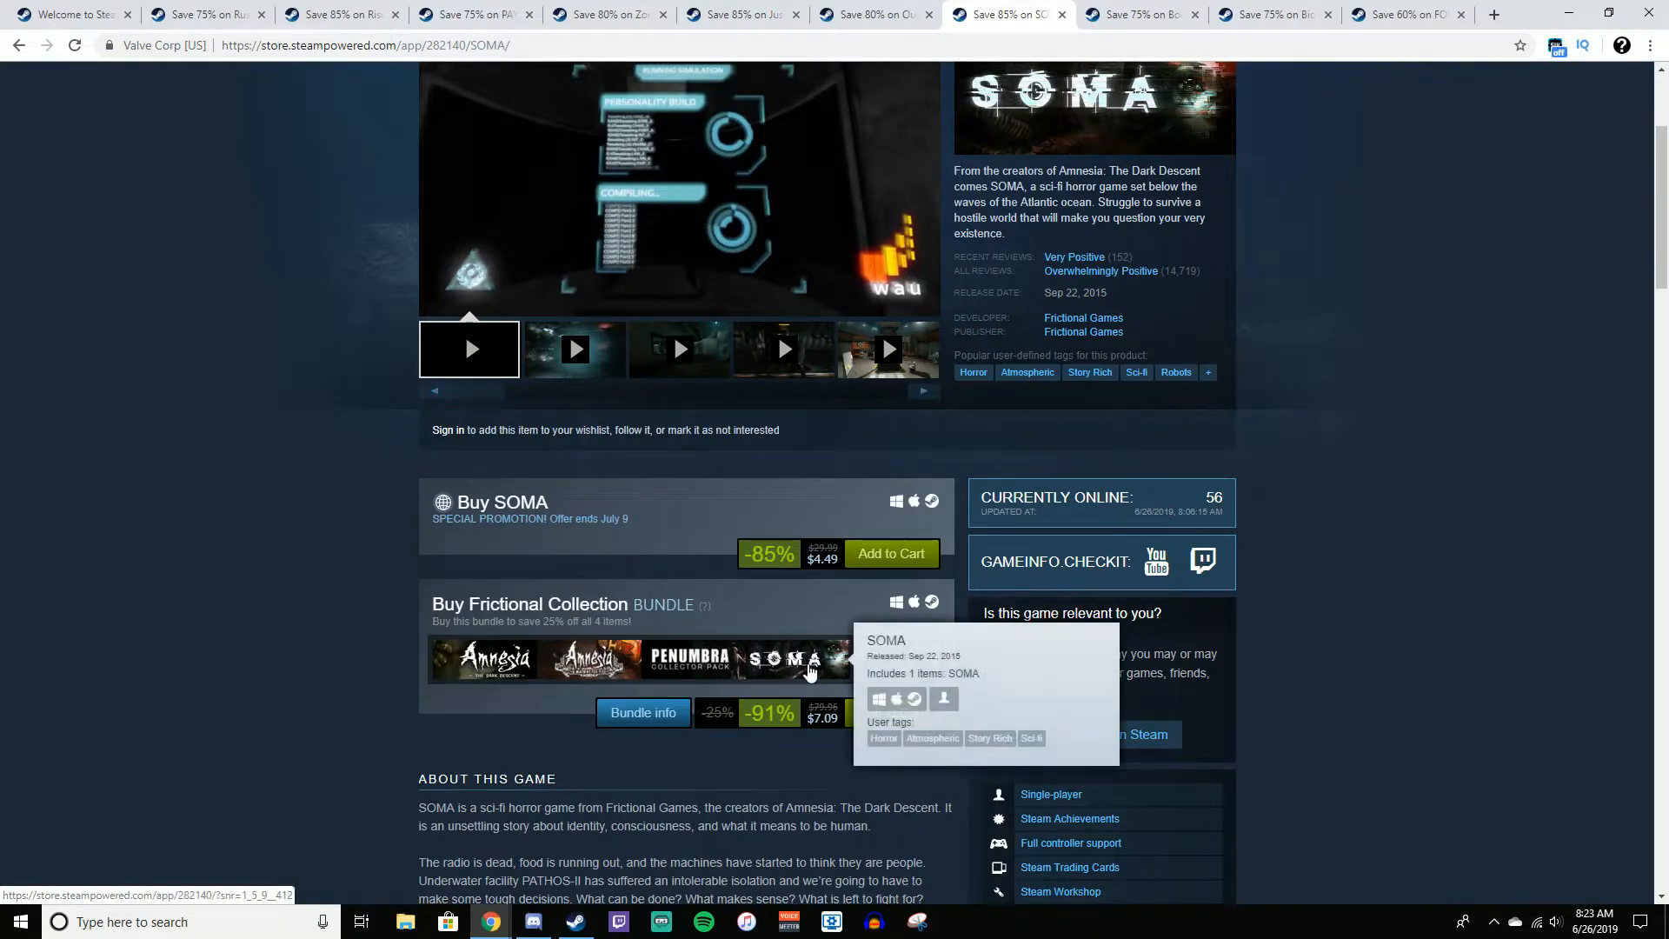
pyautogui.moveTo(826, 759)
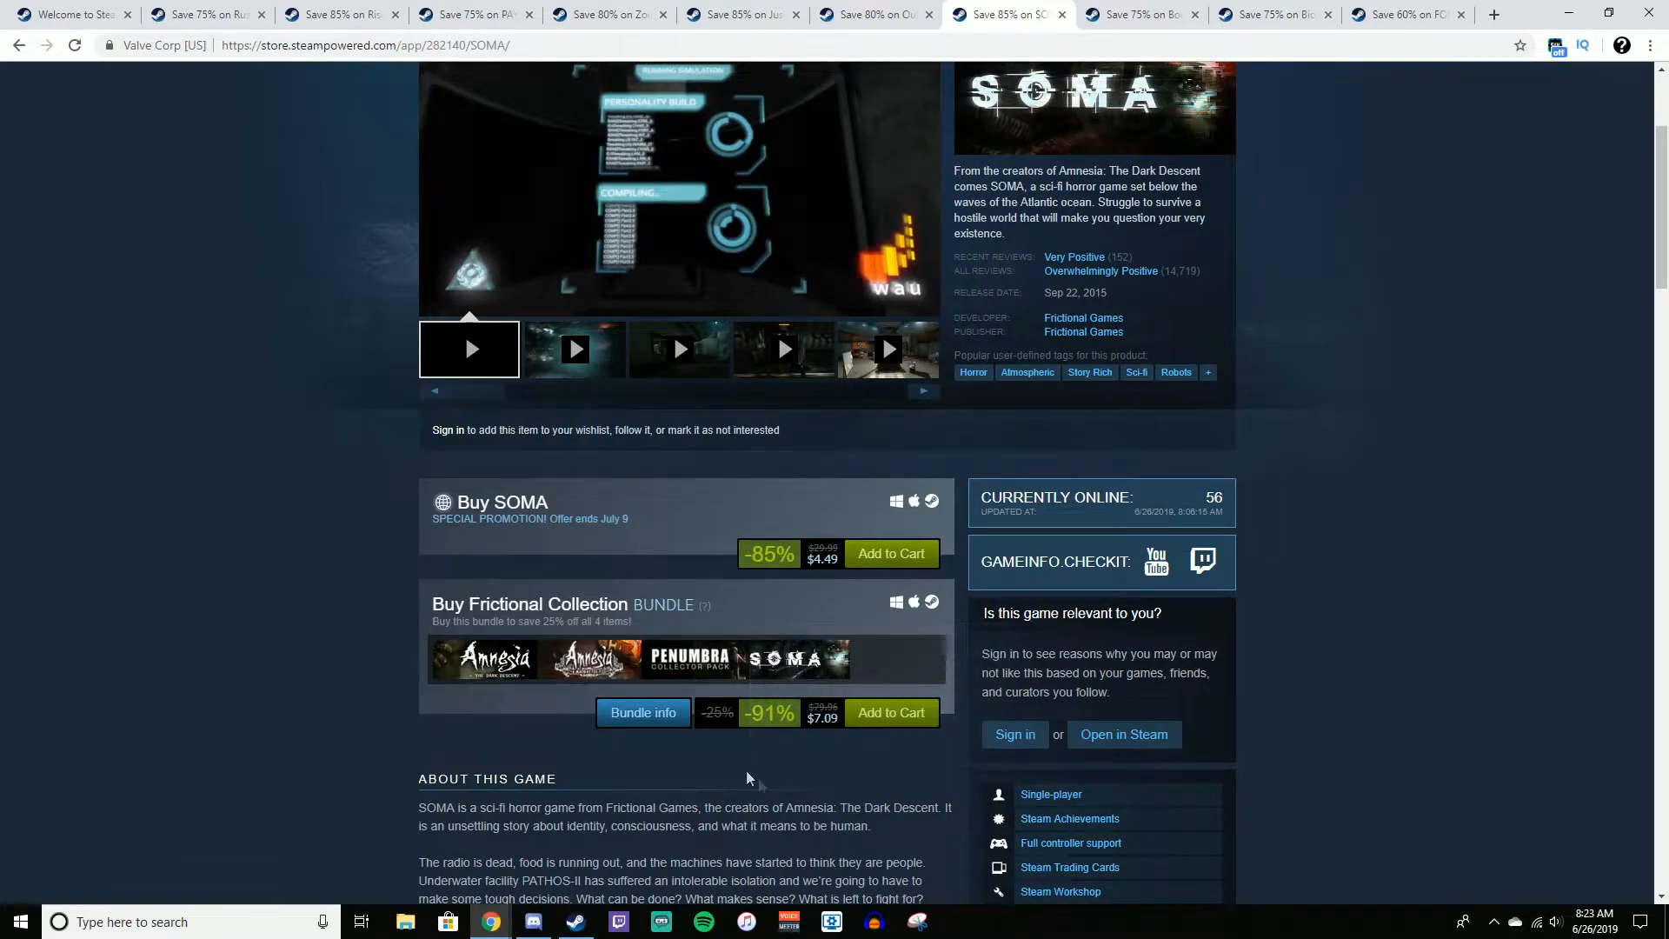
pyautogui.scroll(3)
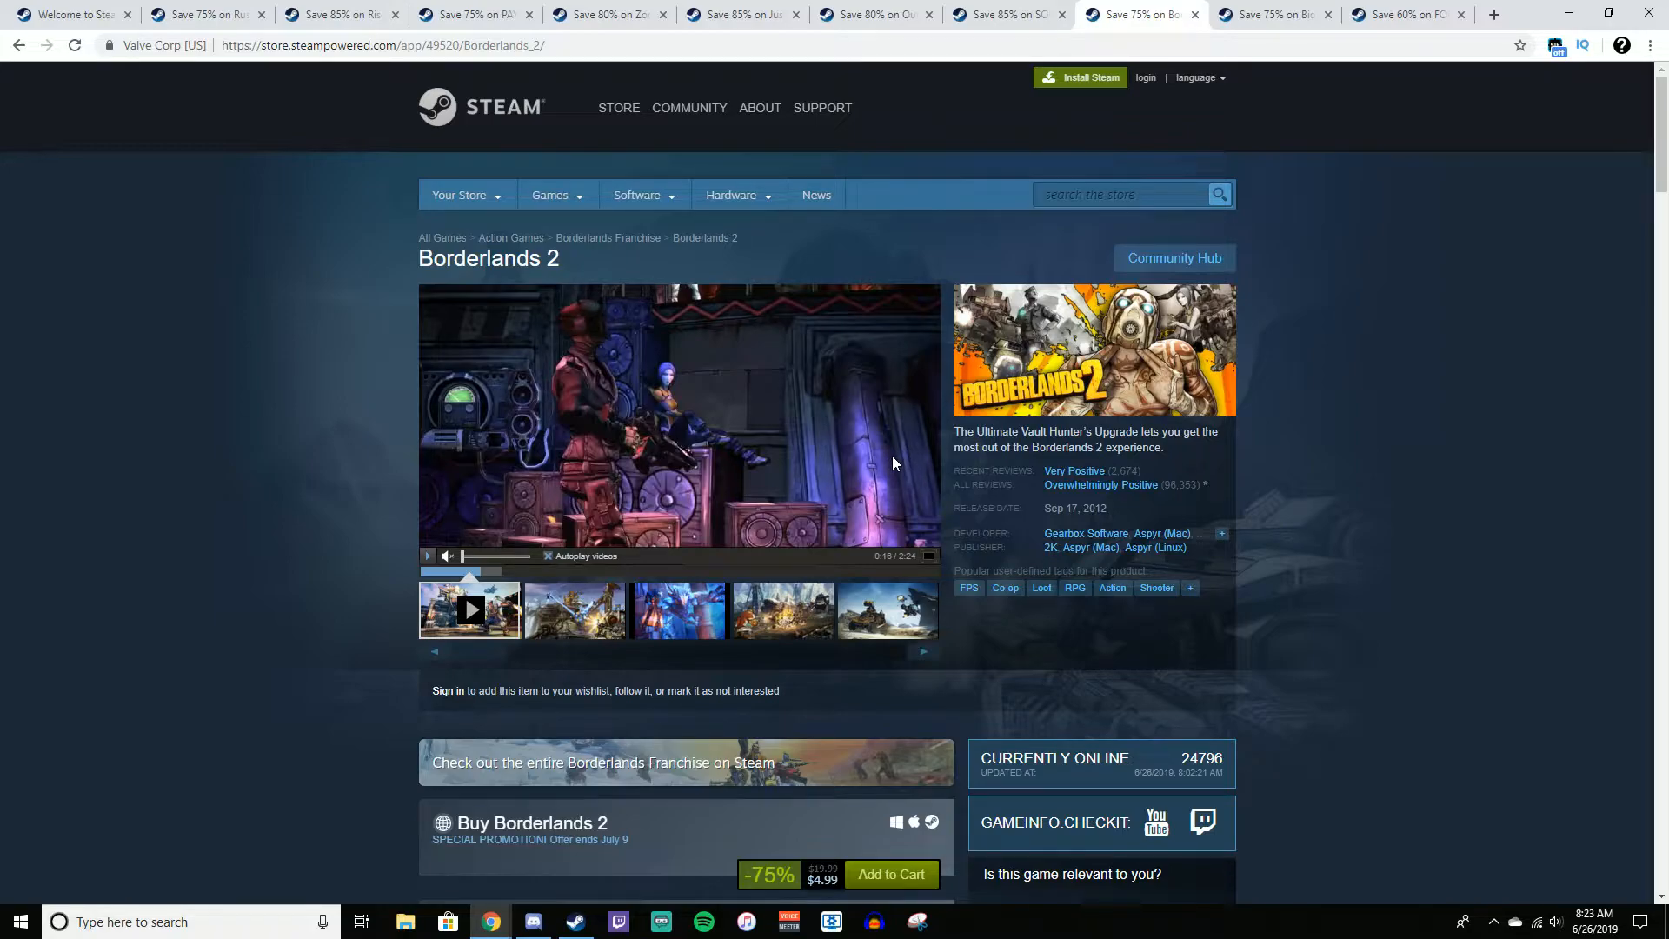
pyautogui.moveTo(1278, 528)
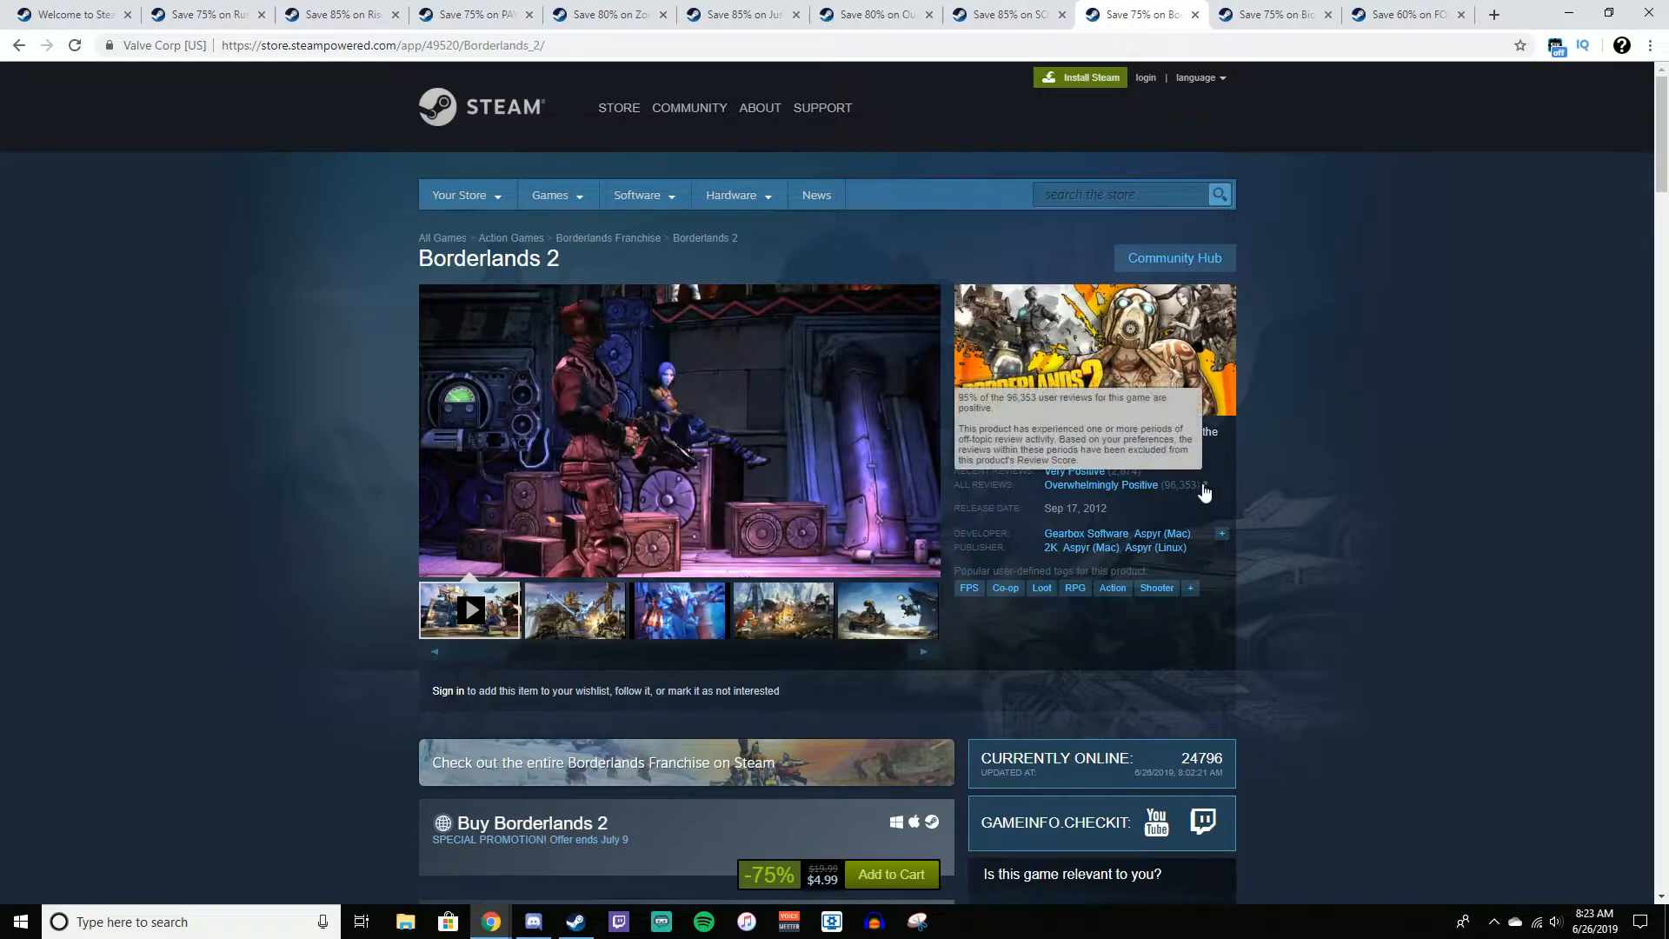
pyautogui.moveTo(1184, 492)
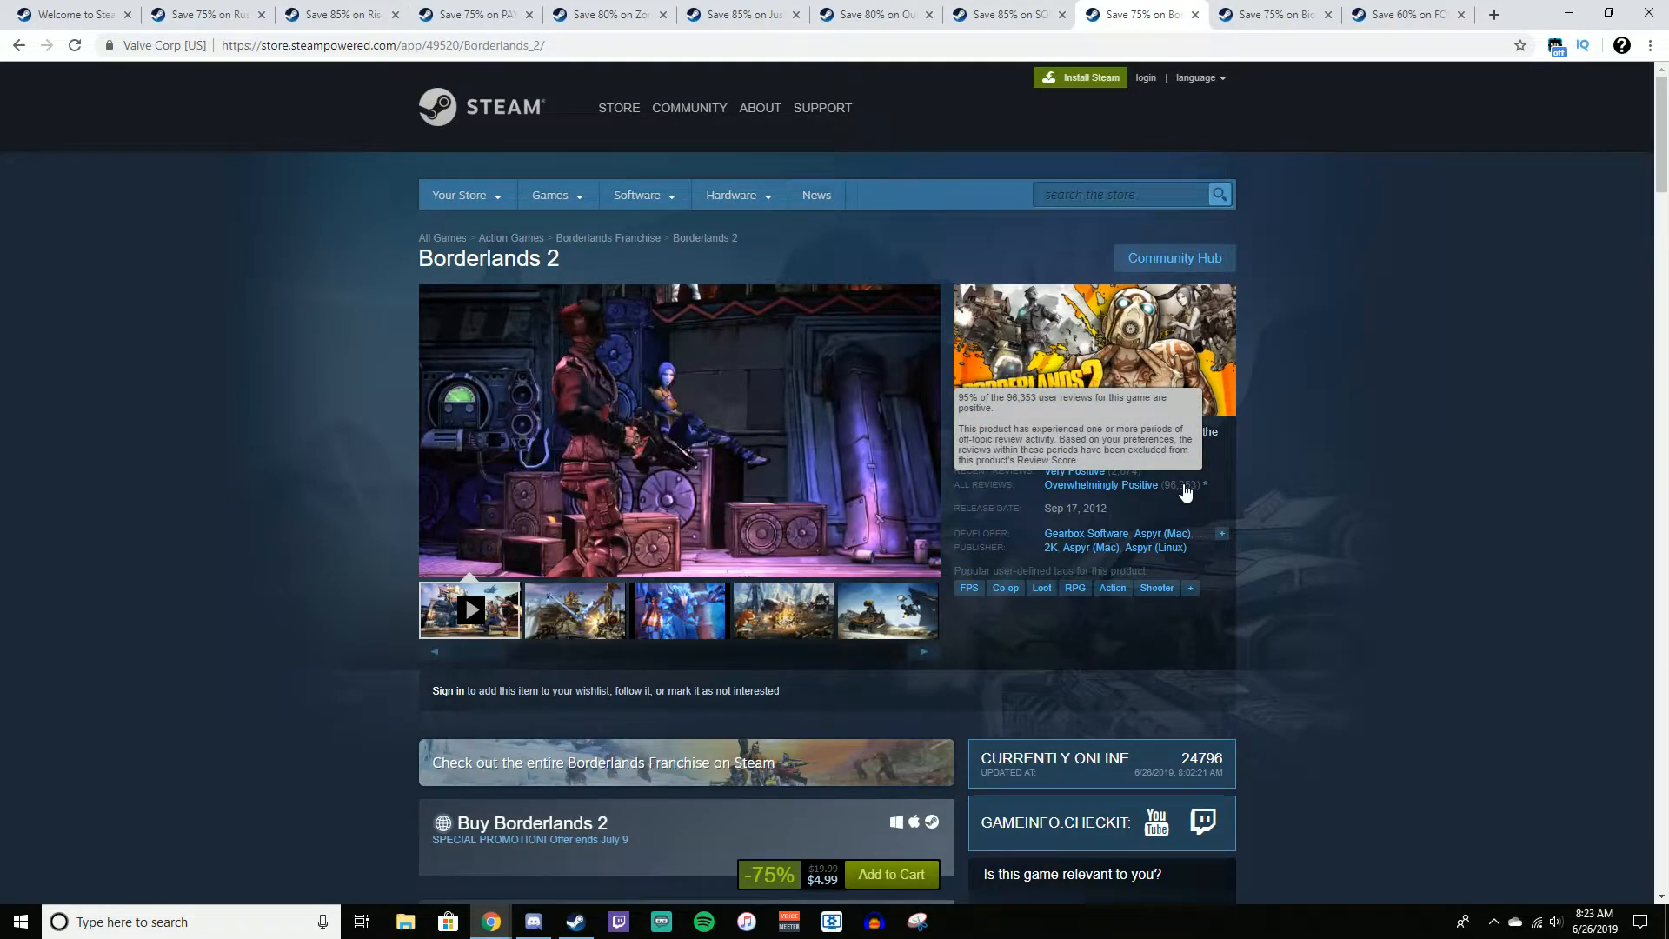
pyautogui.moveTo(1175, 494)
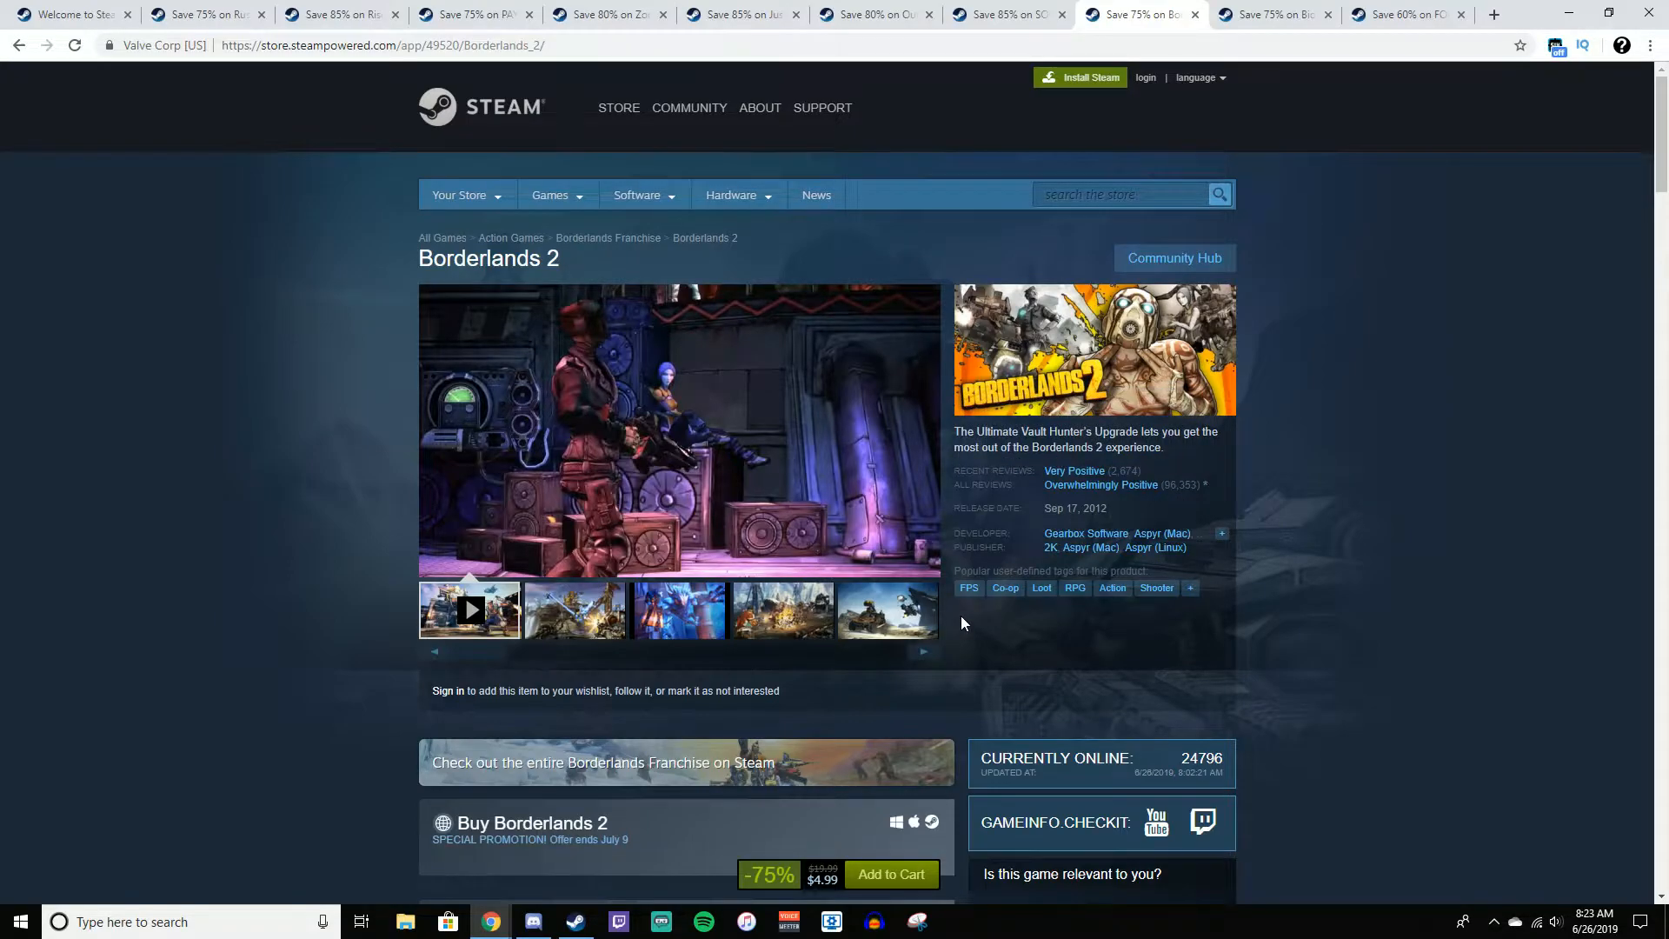
# Scroll through Borderlands 2's Game of the Year ($8.79) and Handsome Collection ($5.90) deals
pyautogui.scroll(-3)
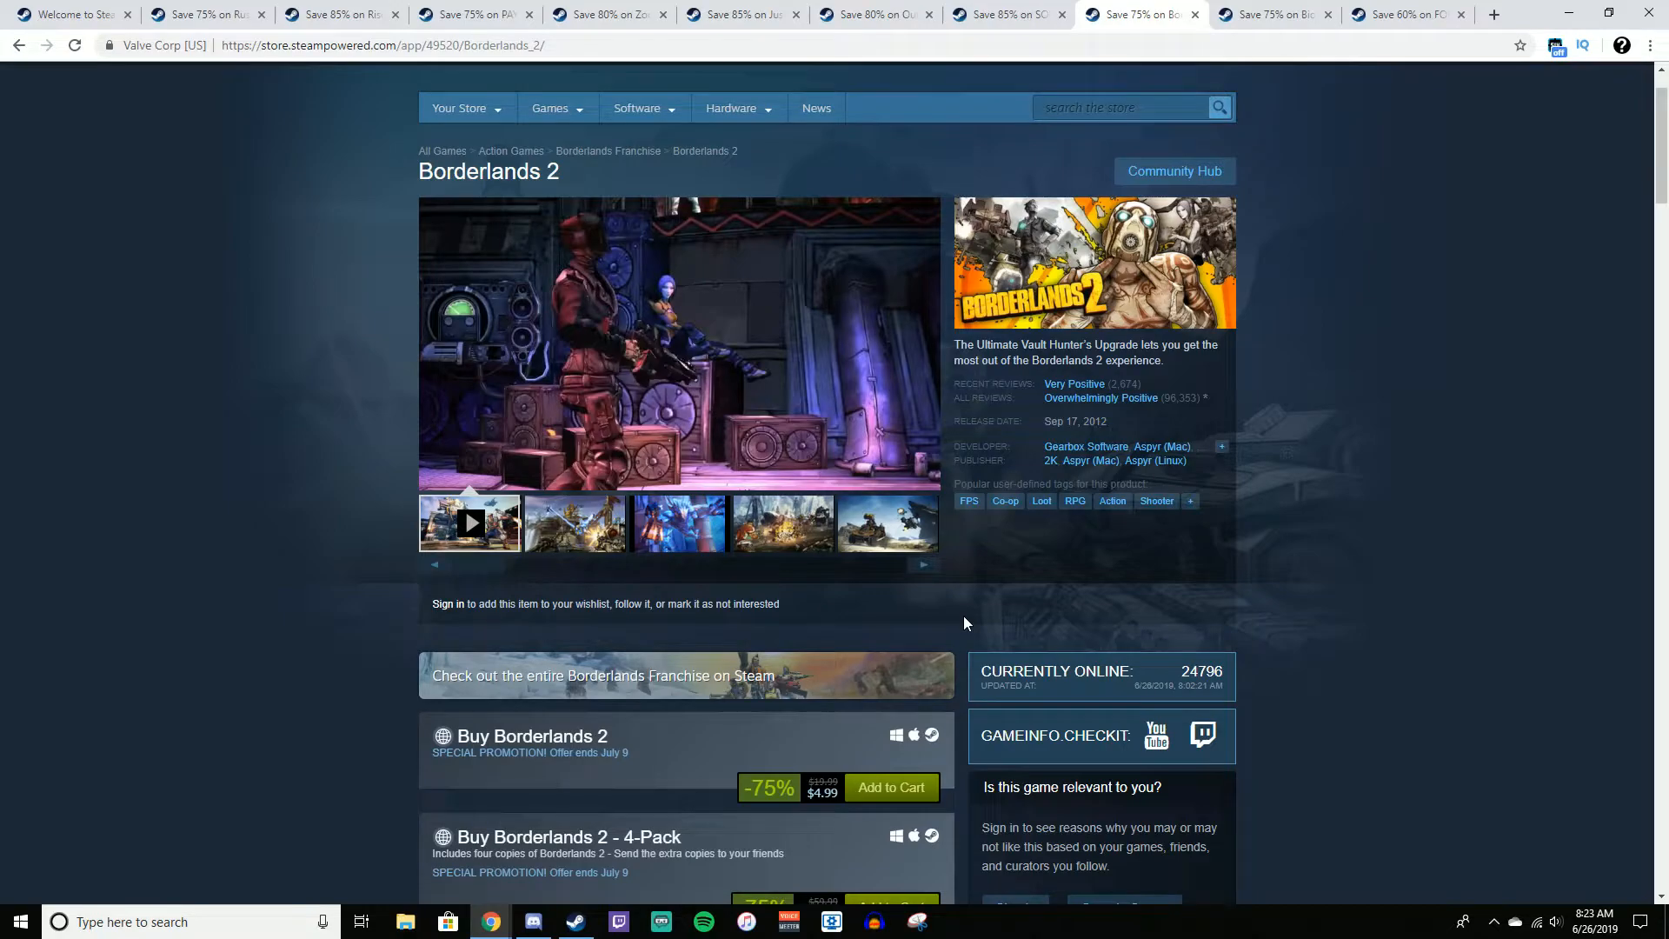
pyautogui.moveTo(969, 616)
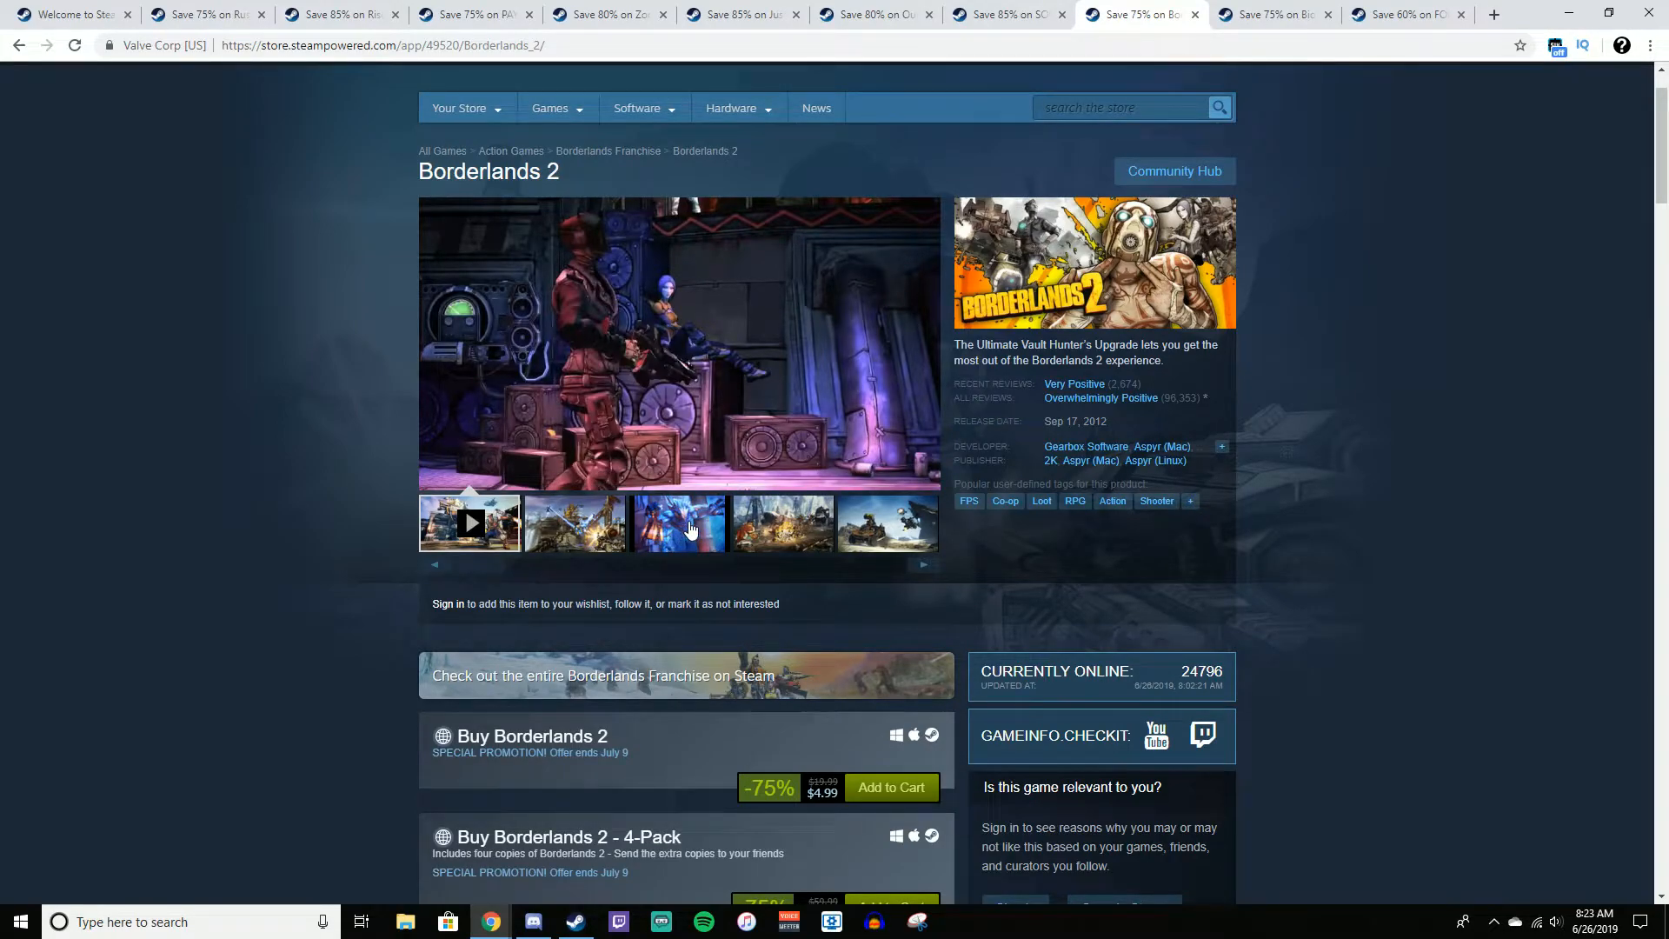
pyautogui.moveTo(1181, 537)
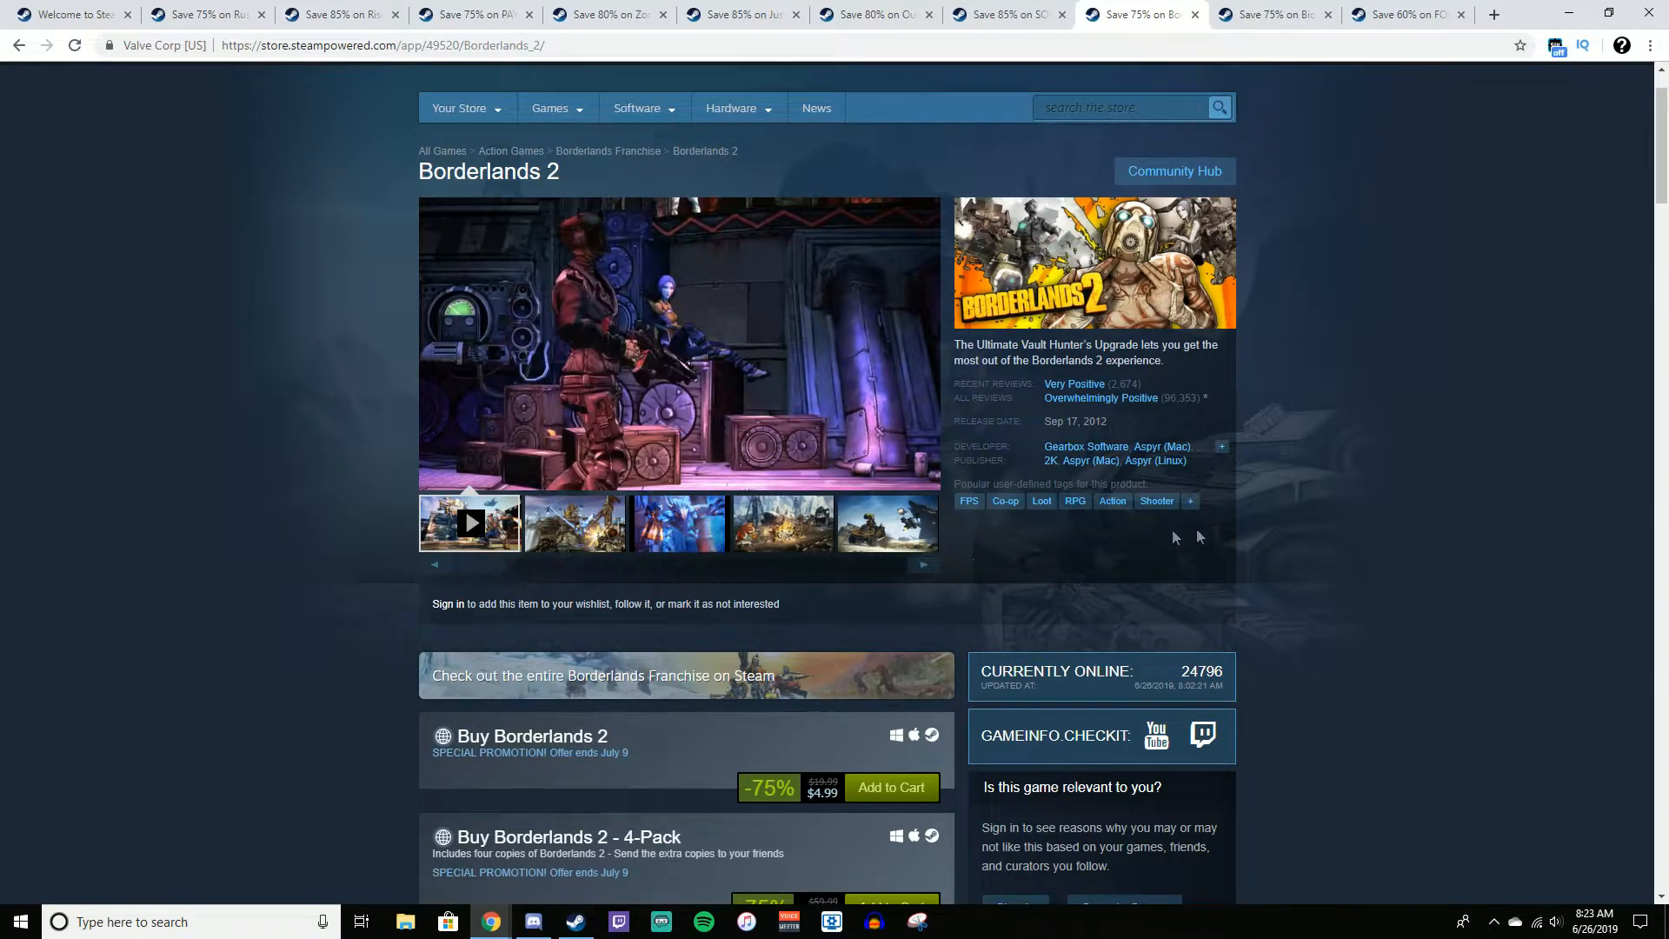
pyautogui.moveTo(1330, 603)
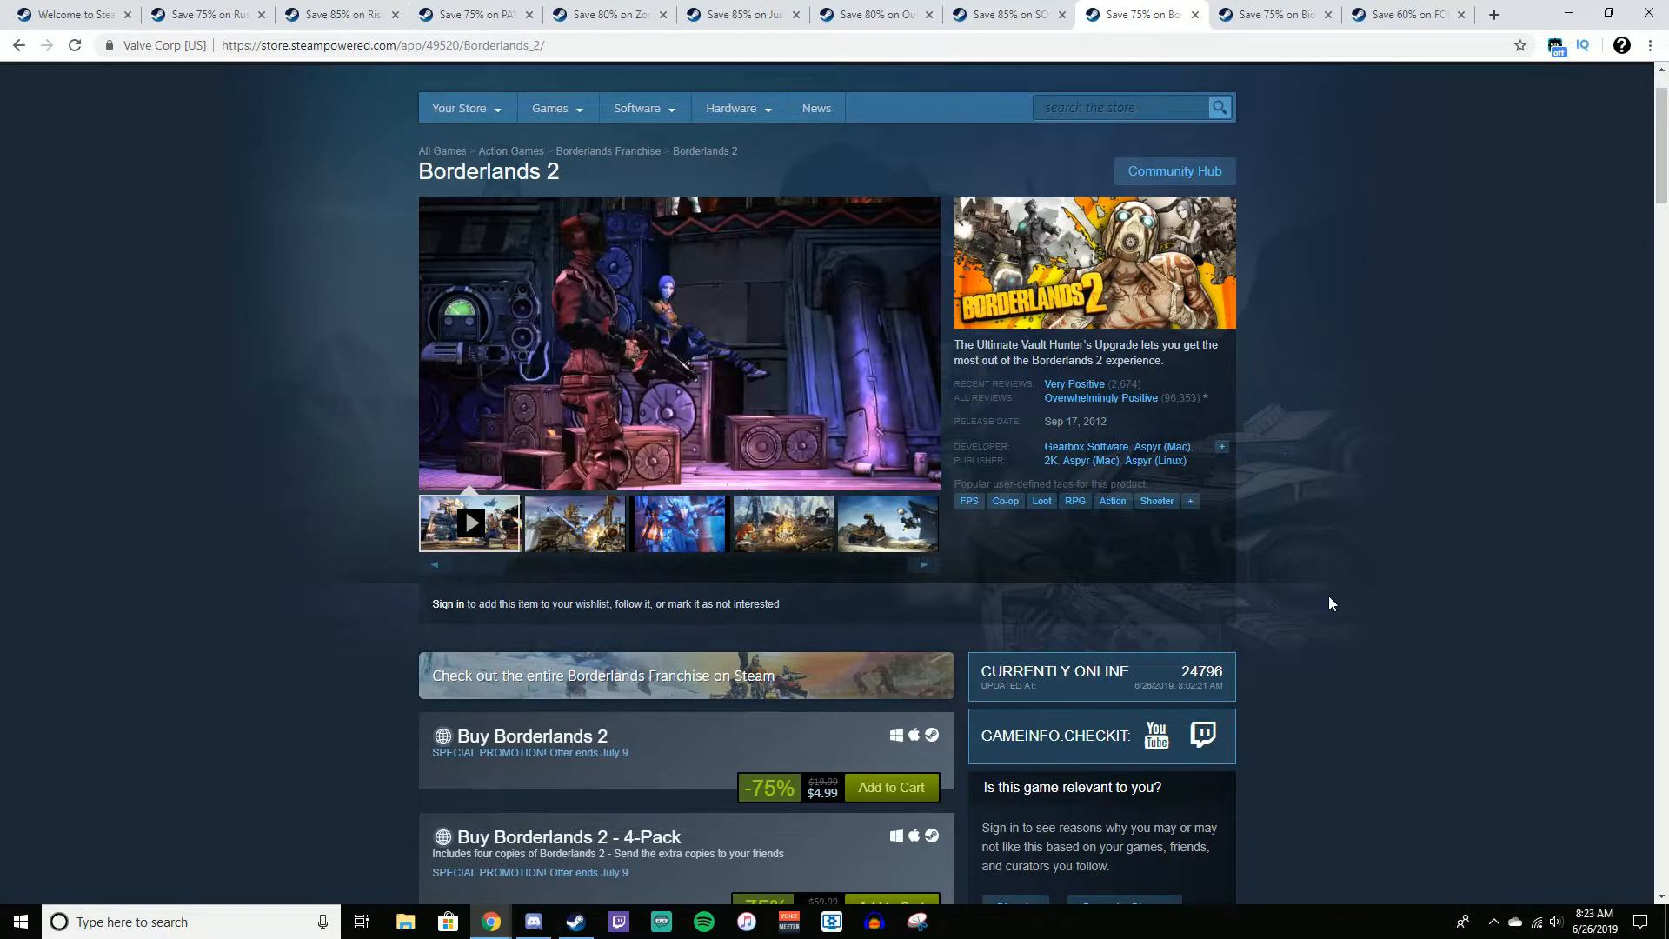
pyautogui.scroll(-3)
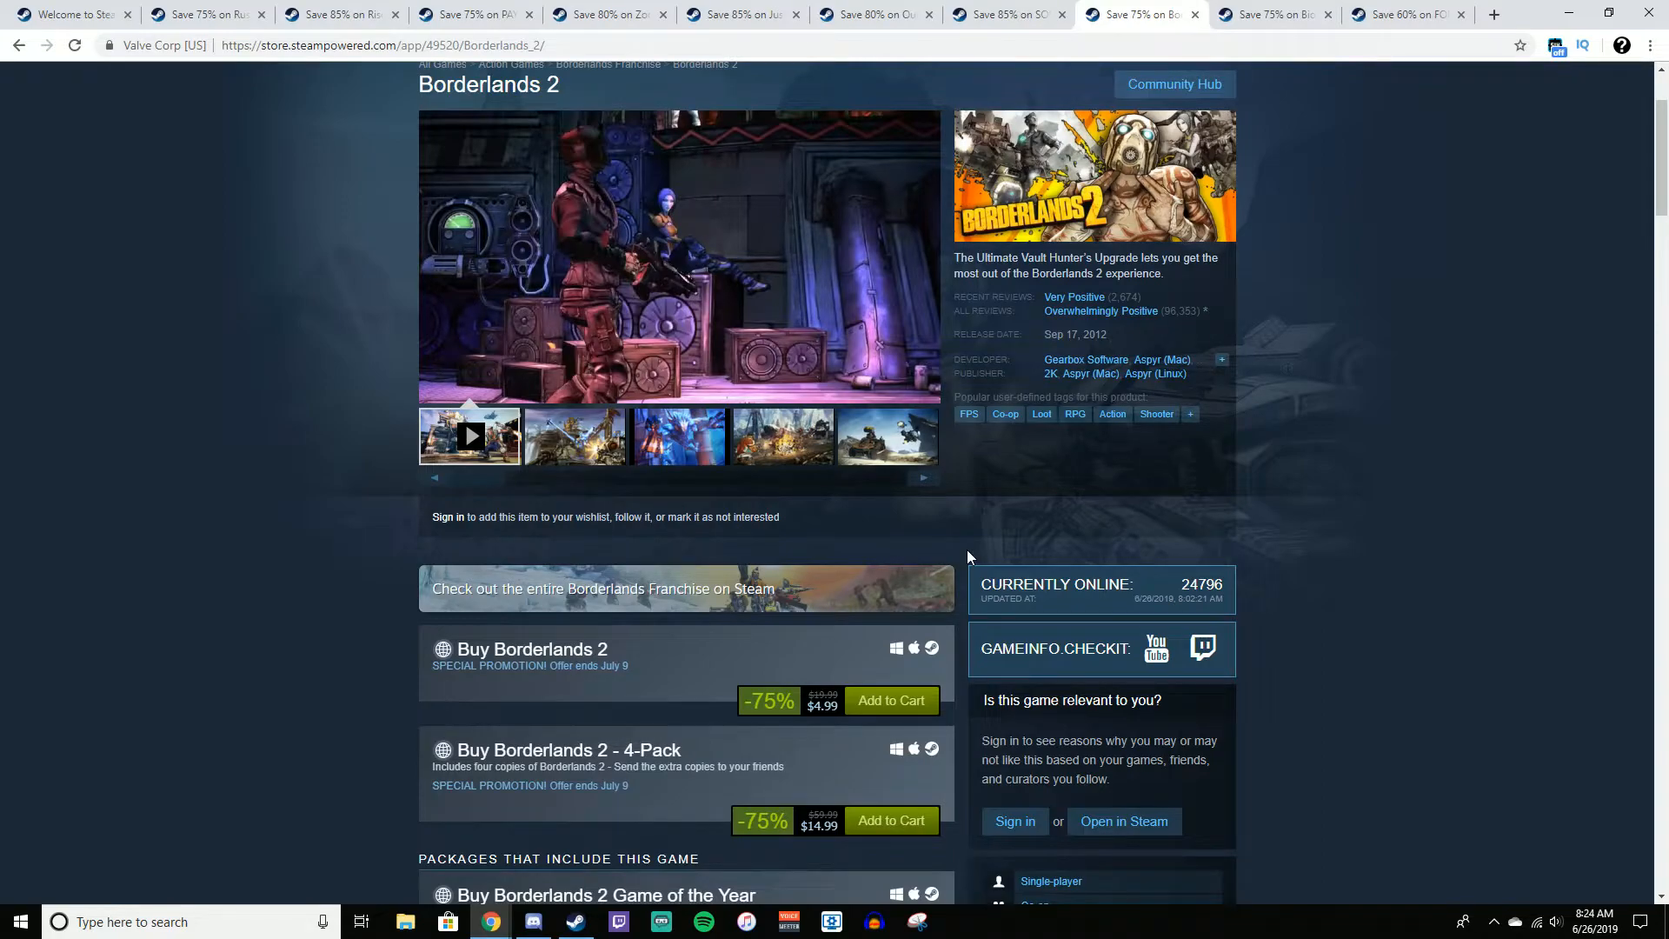
pyautogui.scroll(-3)
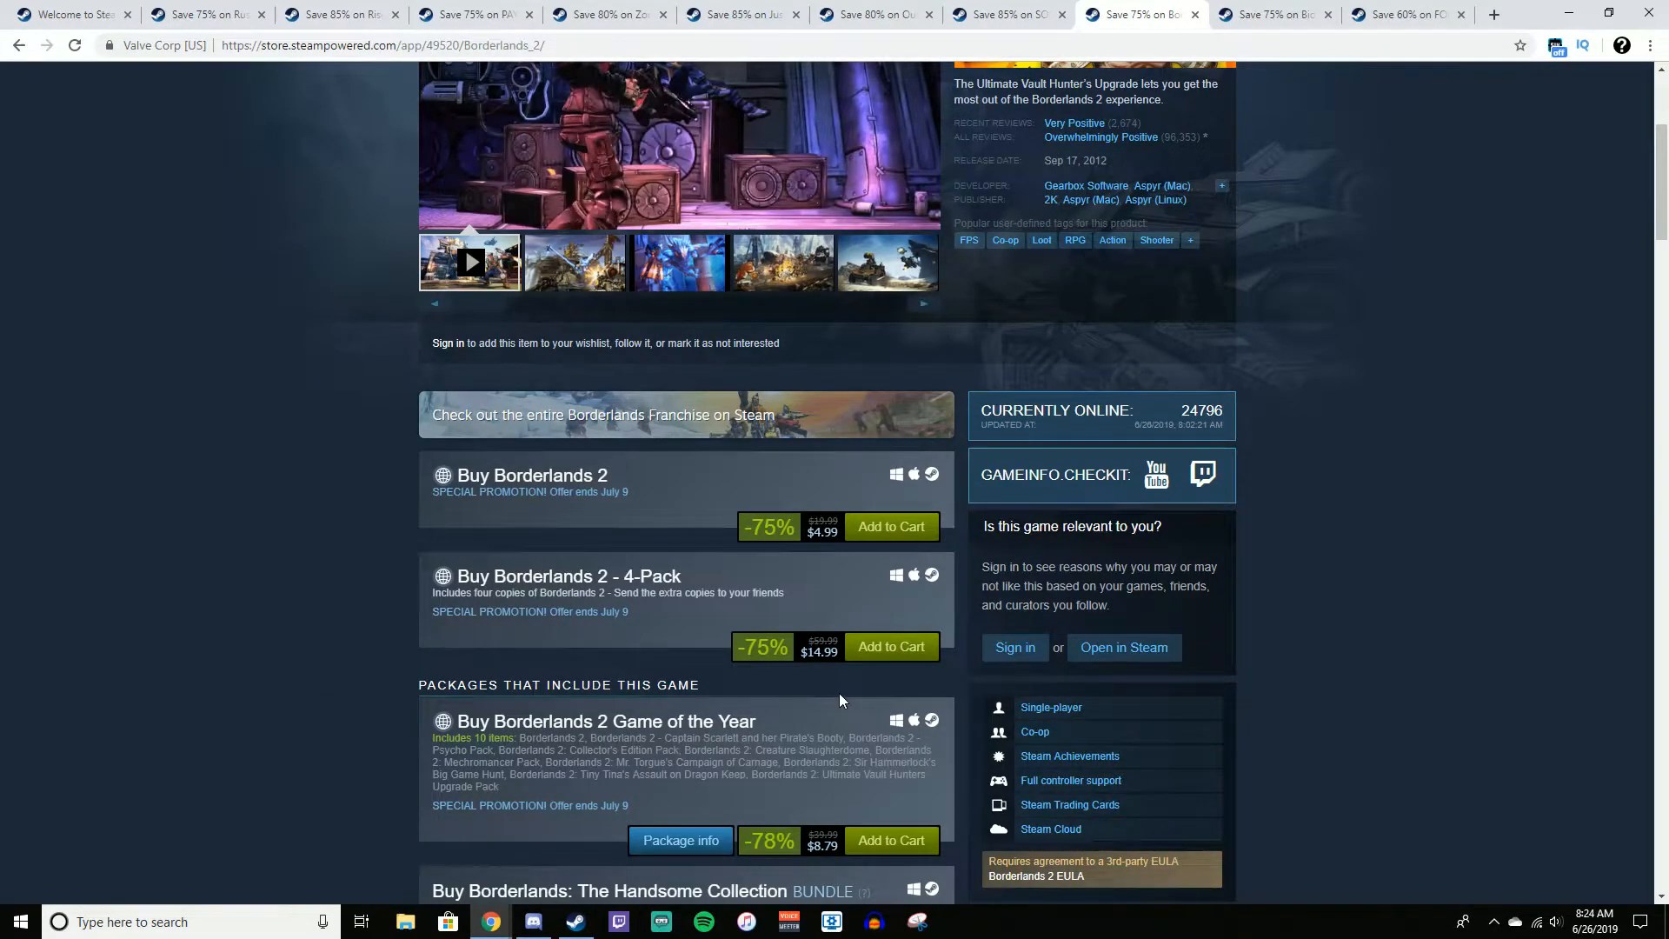
pyautogui.scroll(-3)
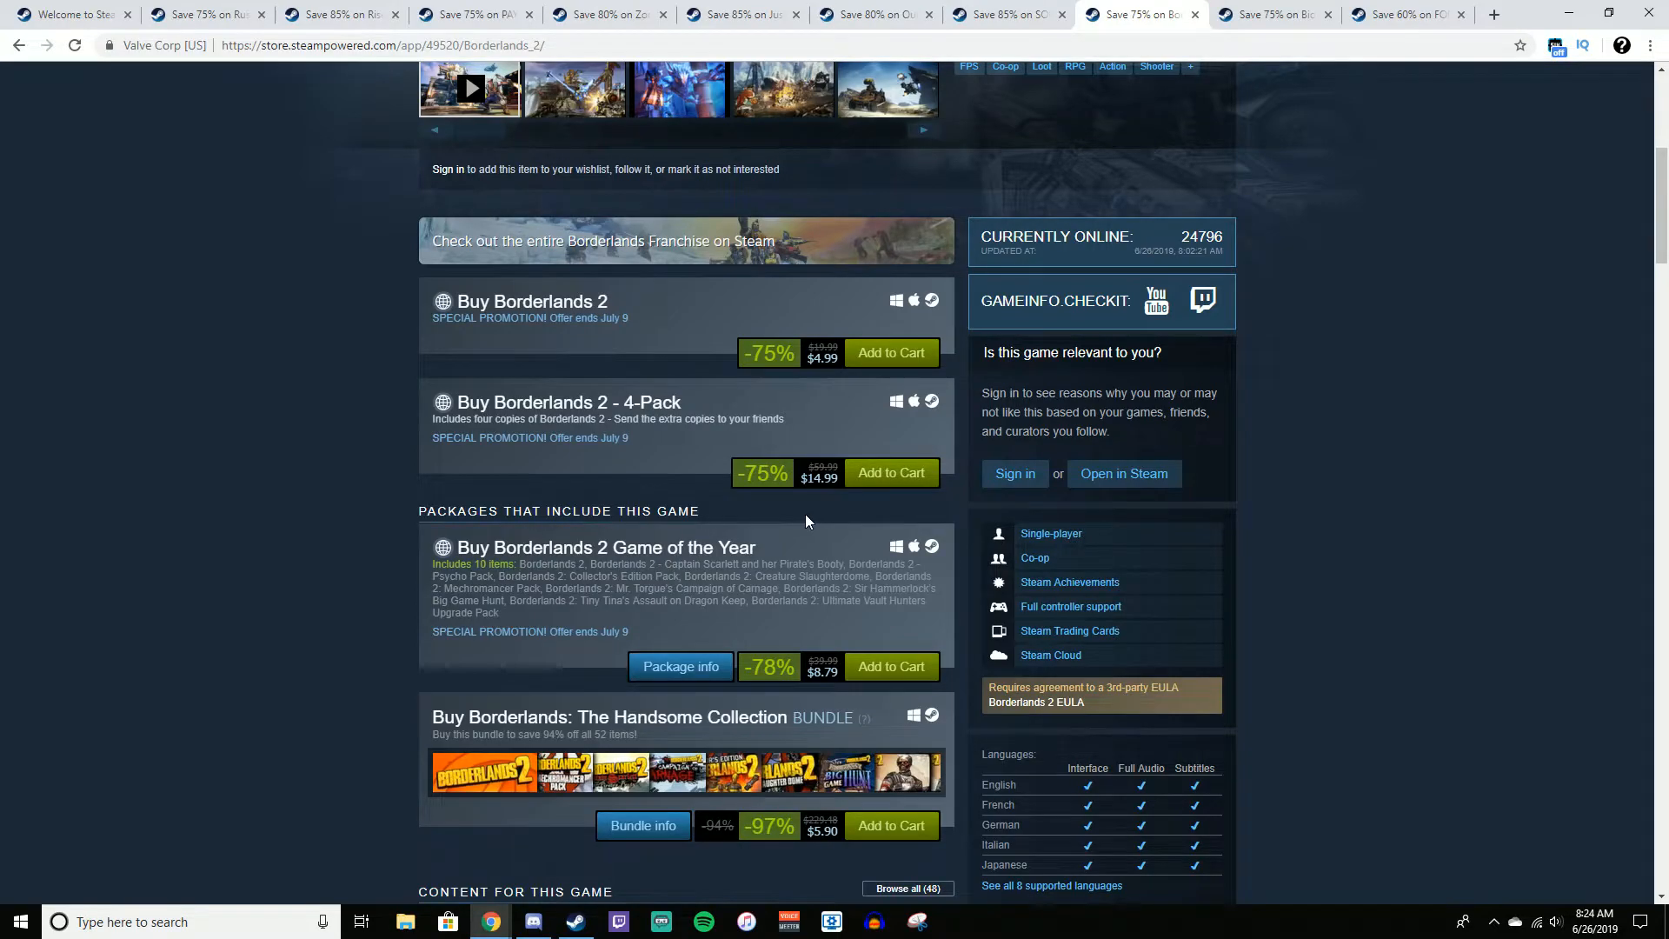
pyautogui.scroll(-3)
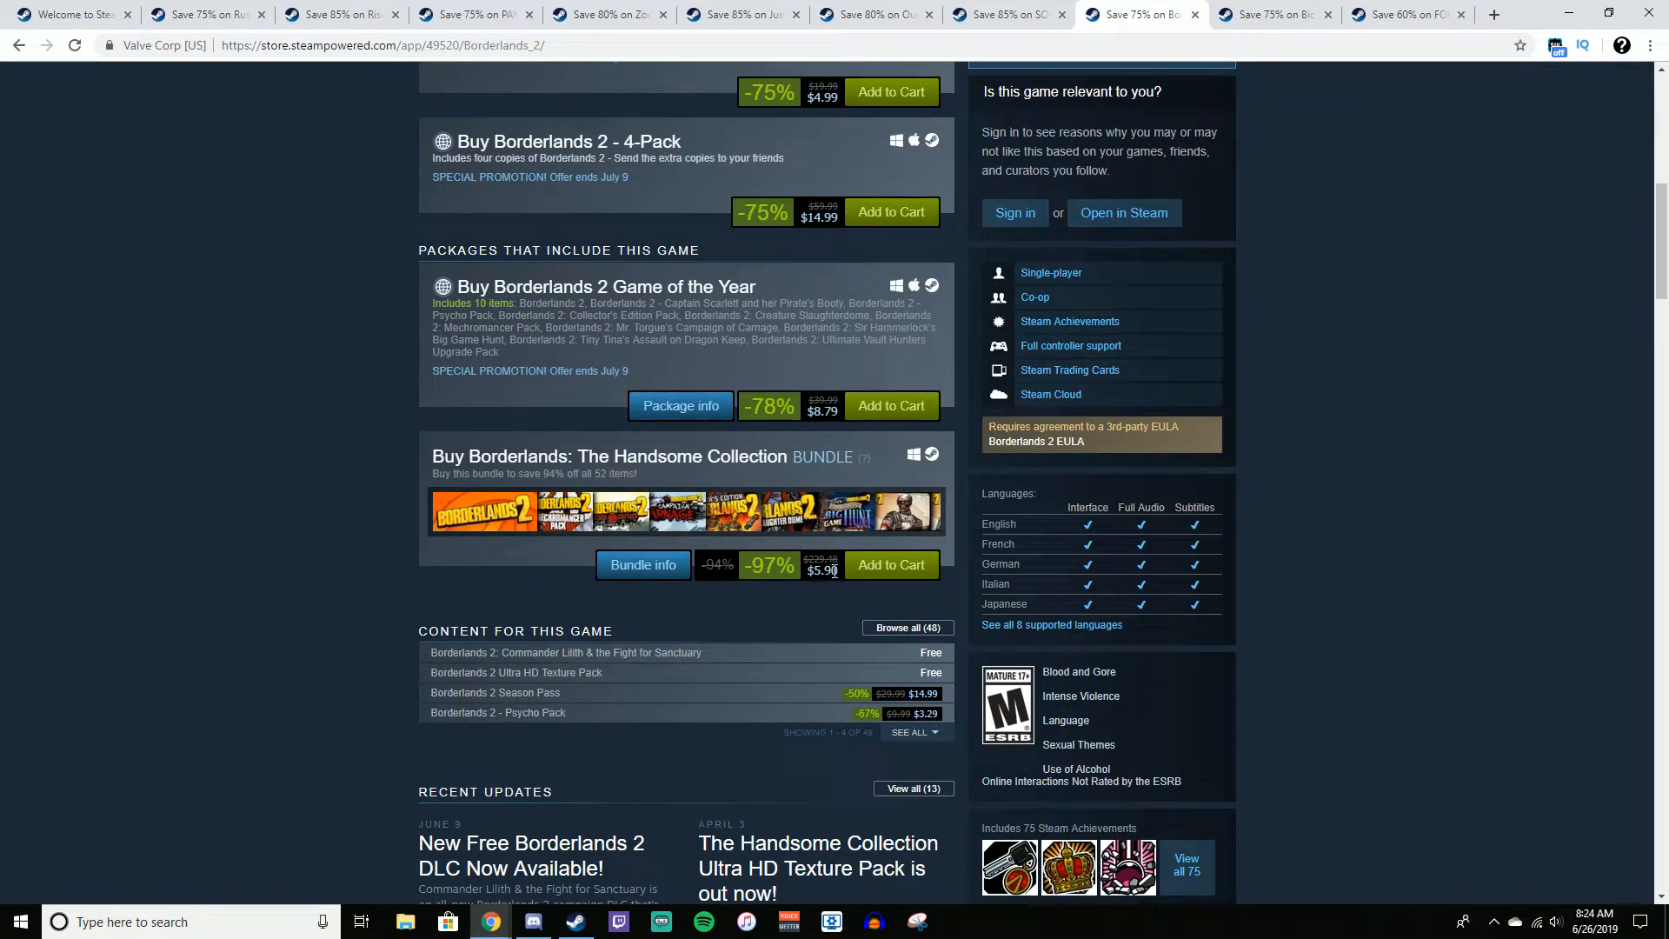
pyautogui.moveTo(596, 531)
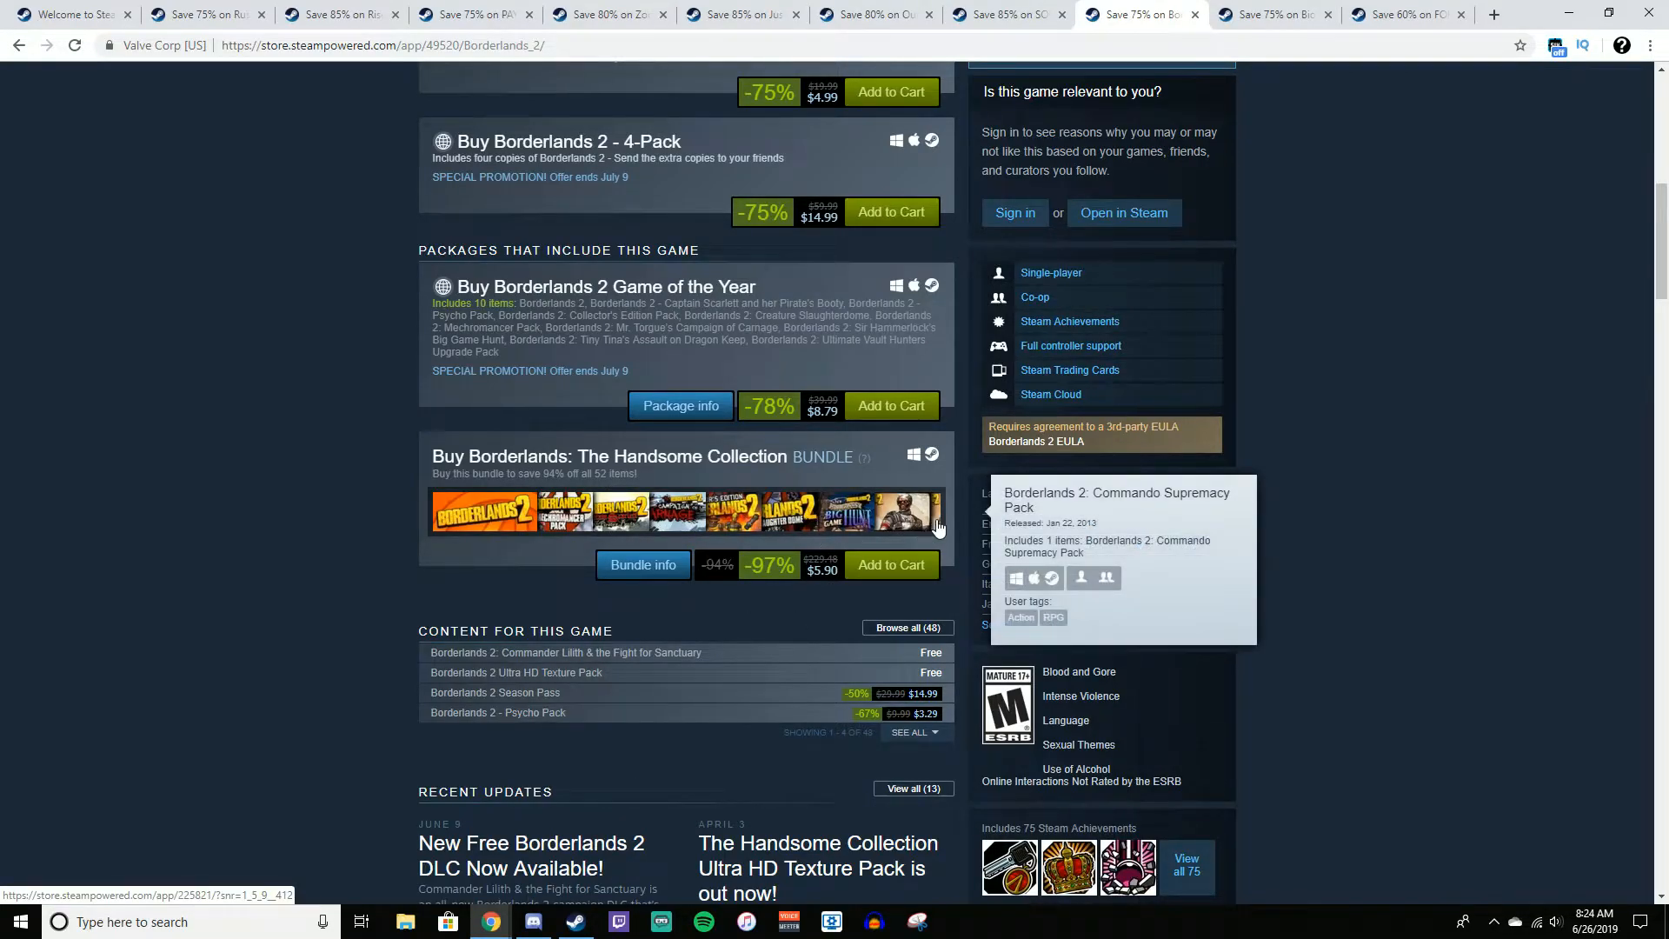
pyautogui.moveTo(830, 583)
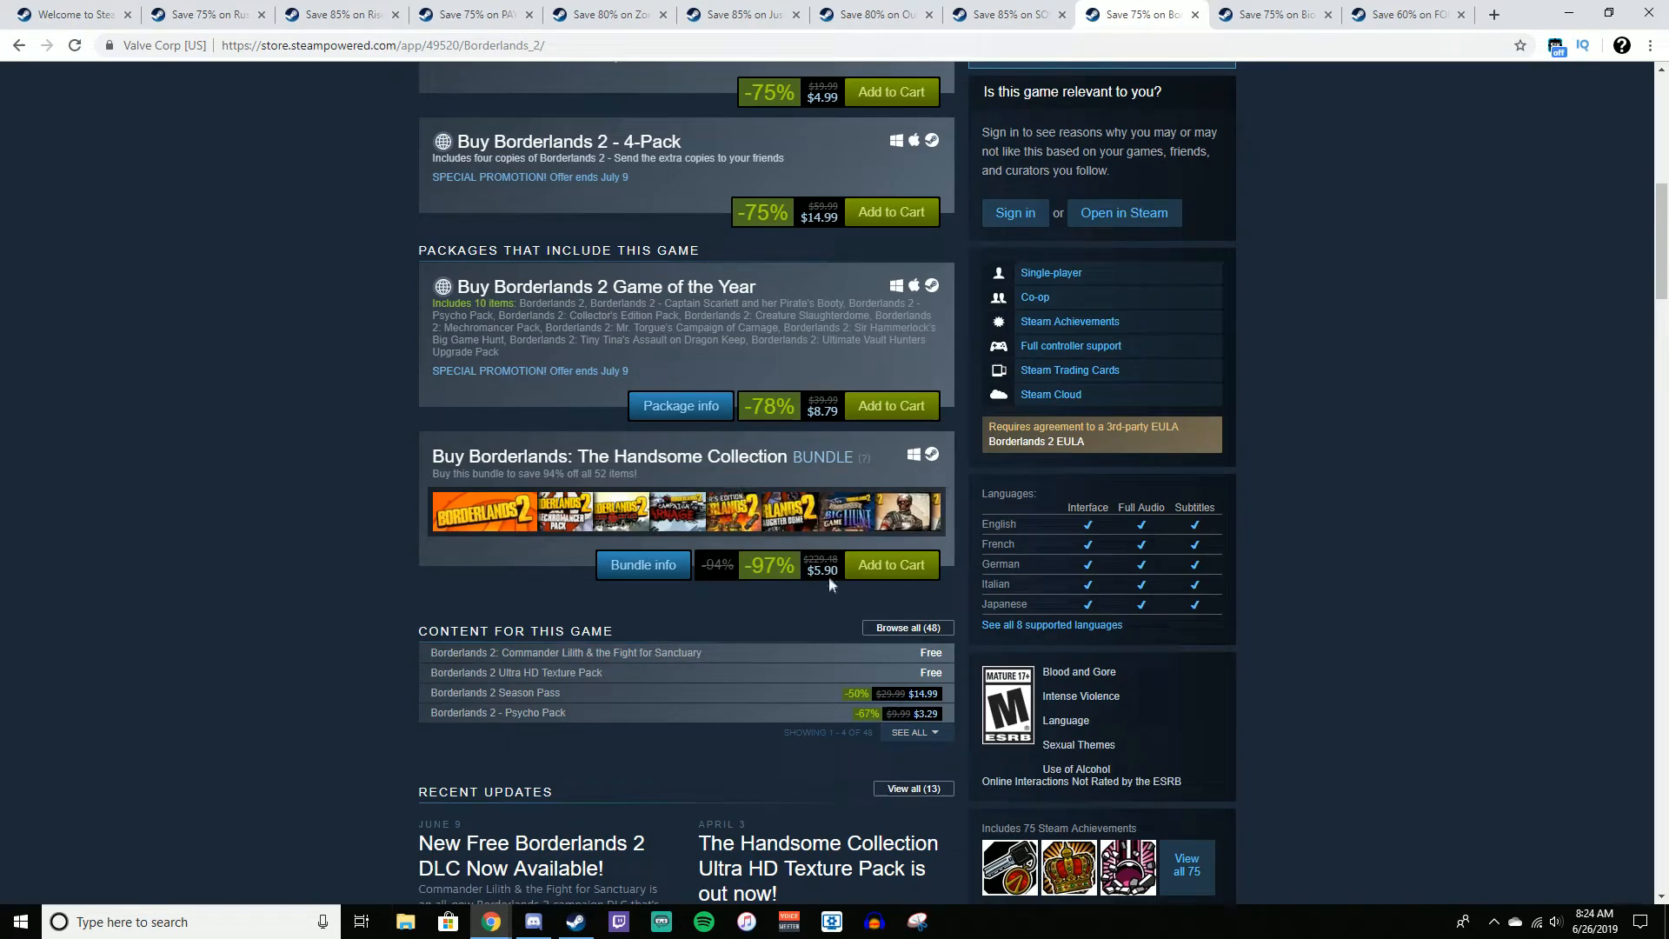
pyautogui.moveTo(774, 607)
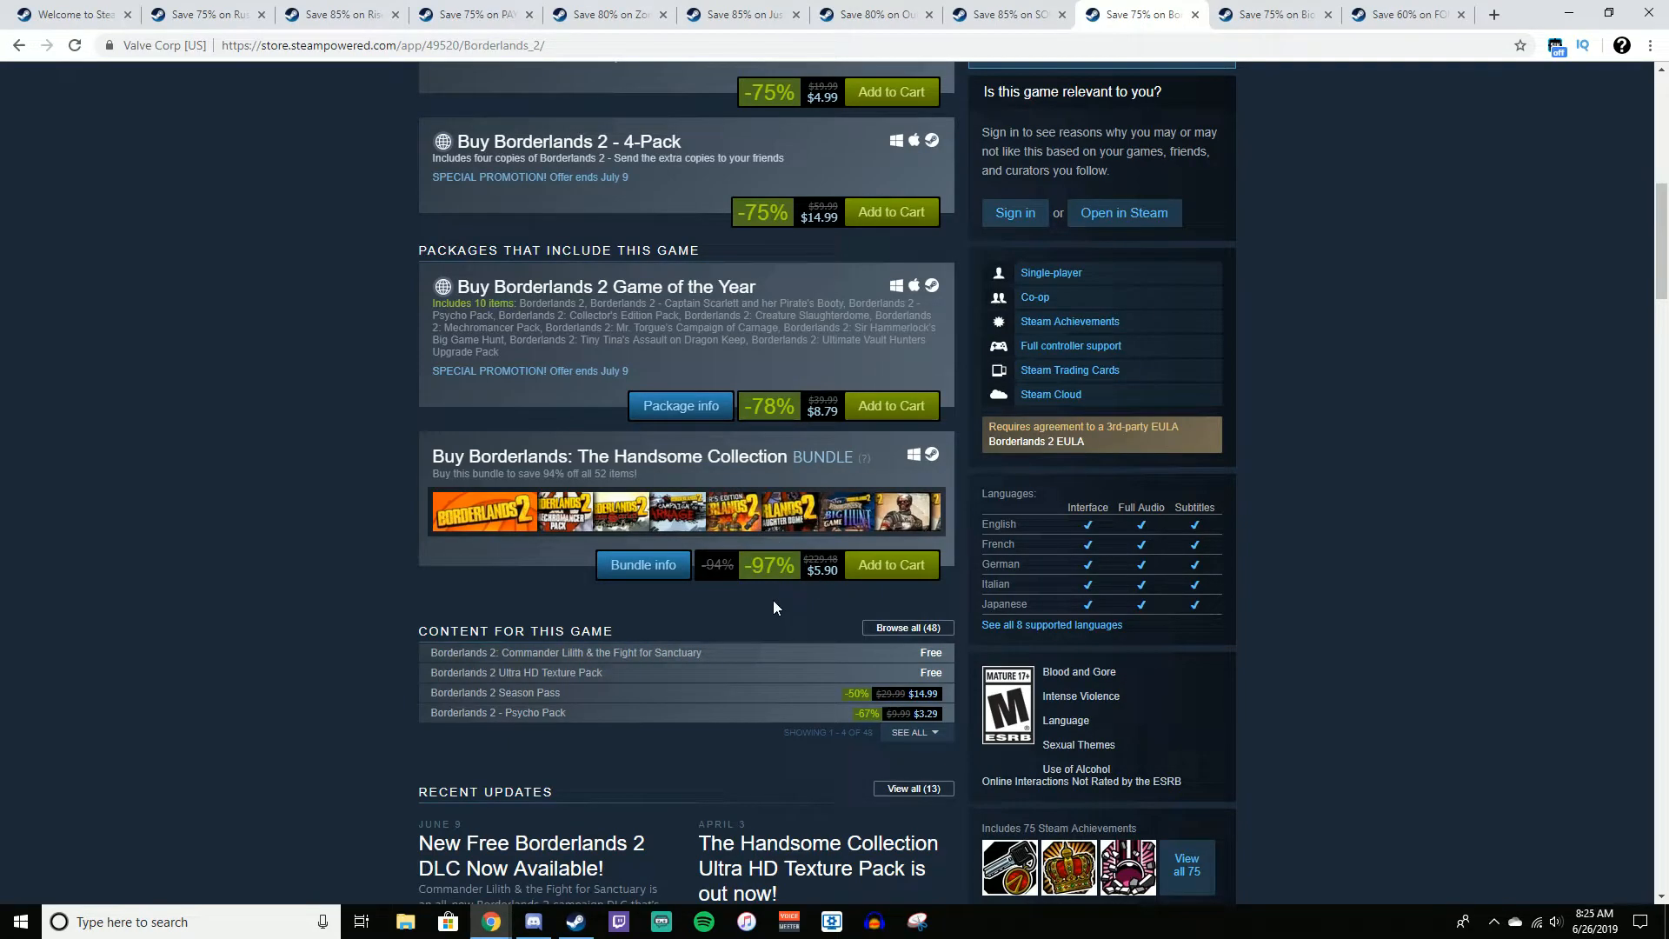
pyautogui.moveTo(763, 612)
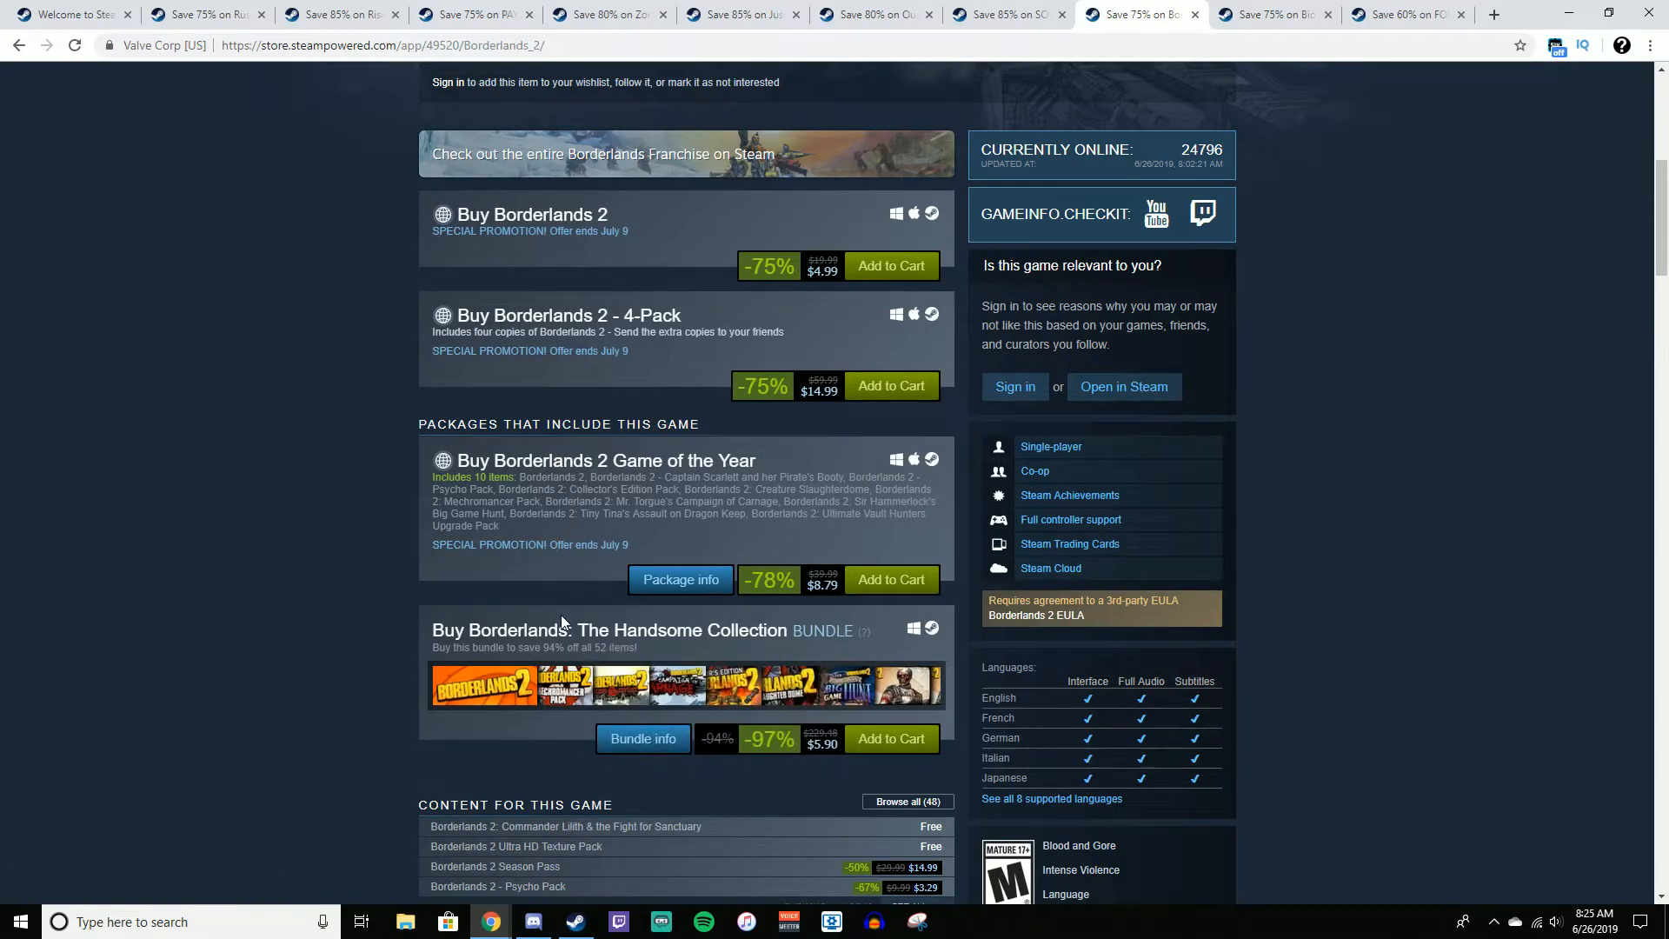
pyautogui.scroll(-3)
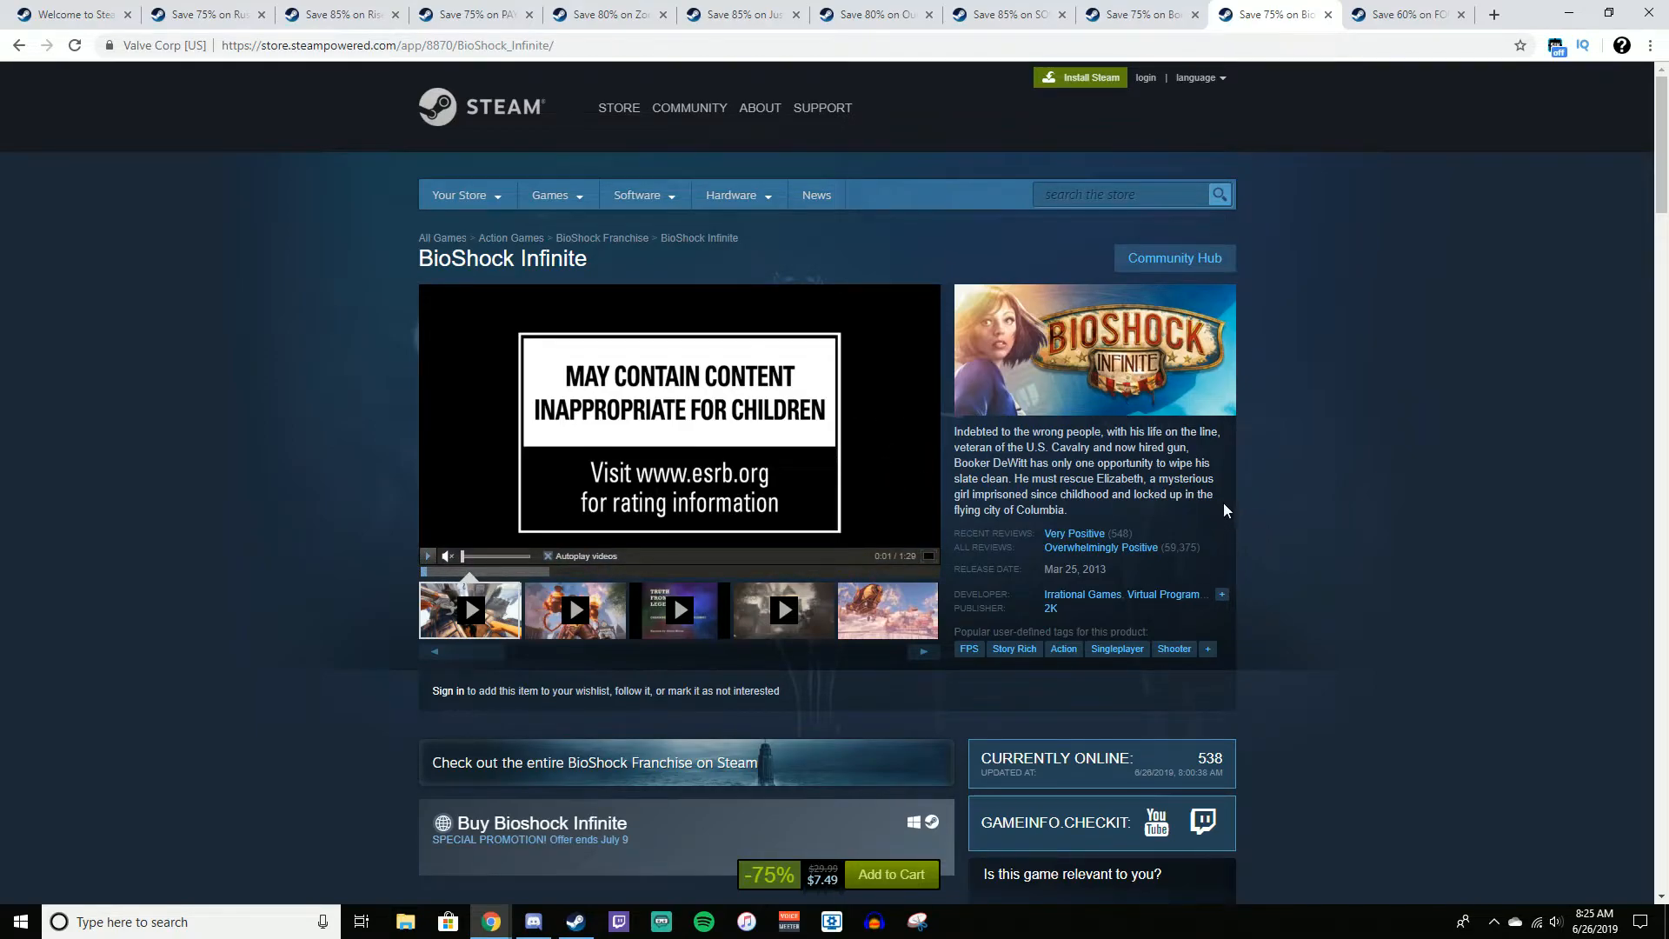
pyautogui.moveTo(1101, 547)
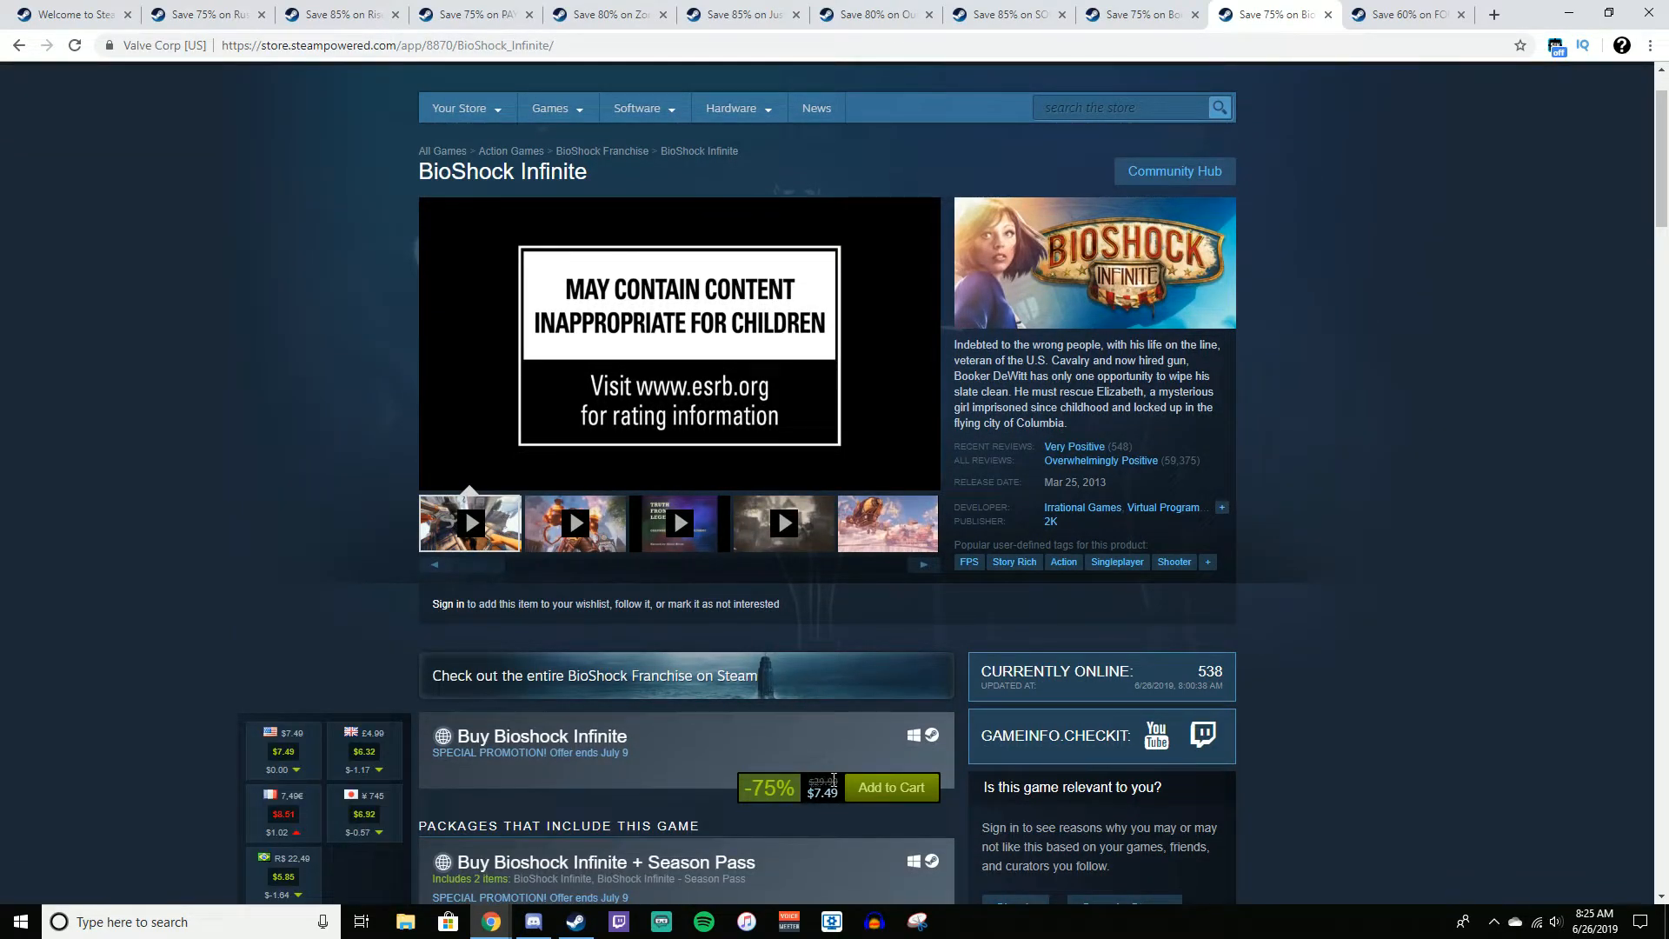
# Scroll through BioShock Infinite's $14.99 Season Pass and Collection packages and 50%-off DLC
pyautogui.scroll(-3)
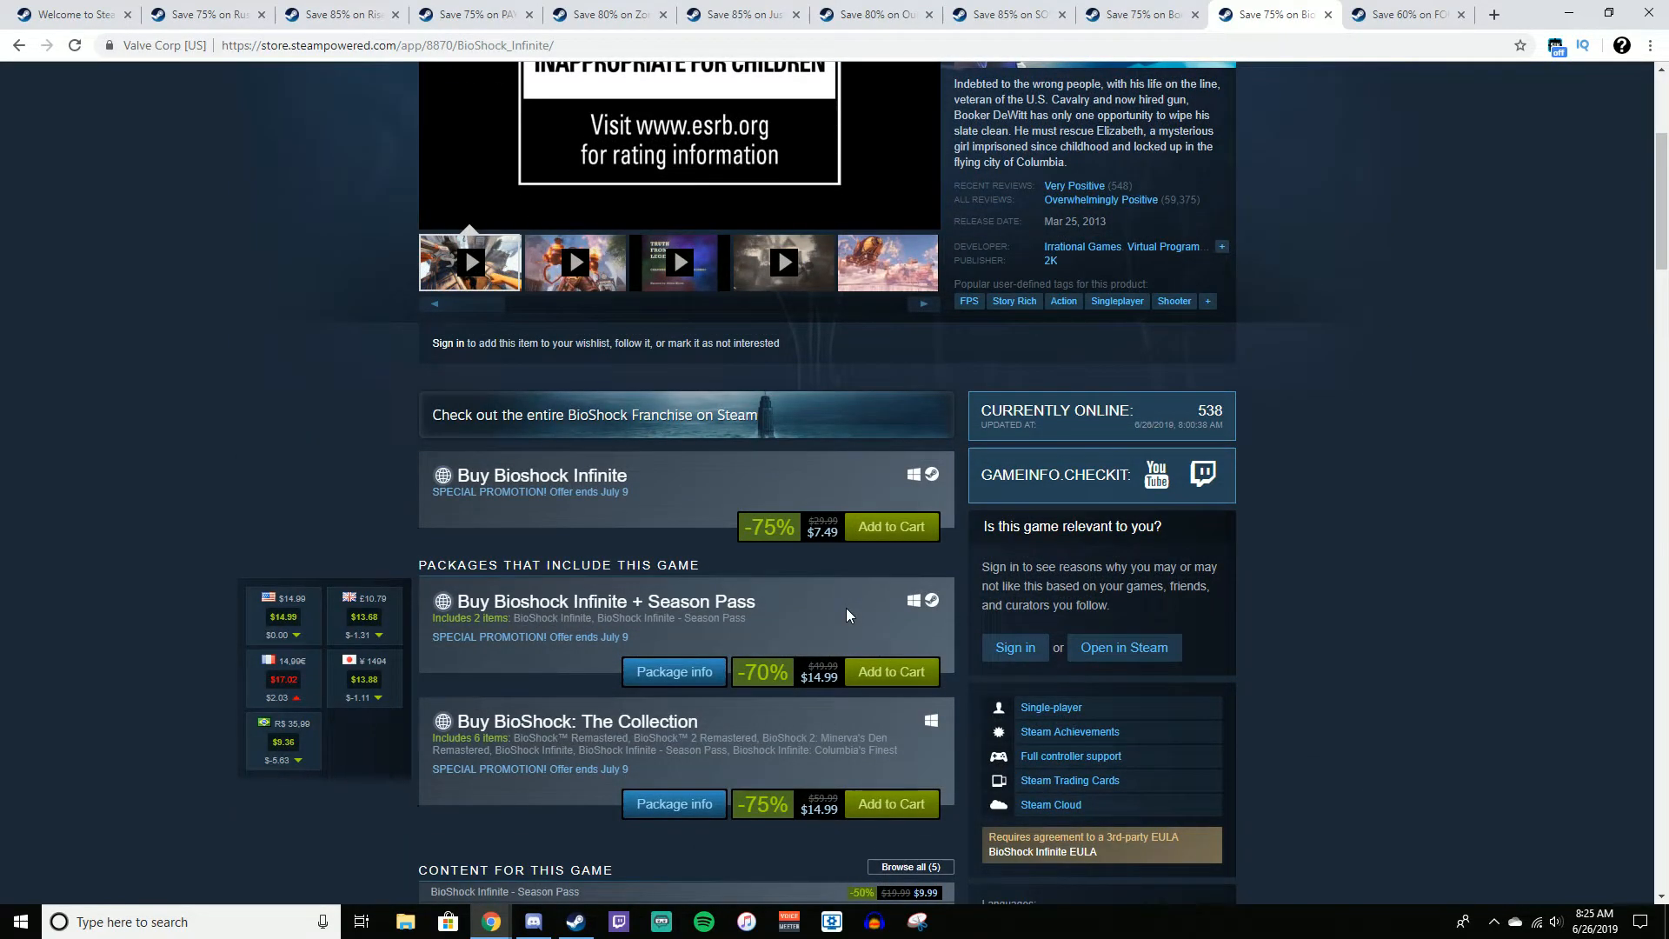
pyautogui.scroll(-3)
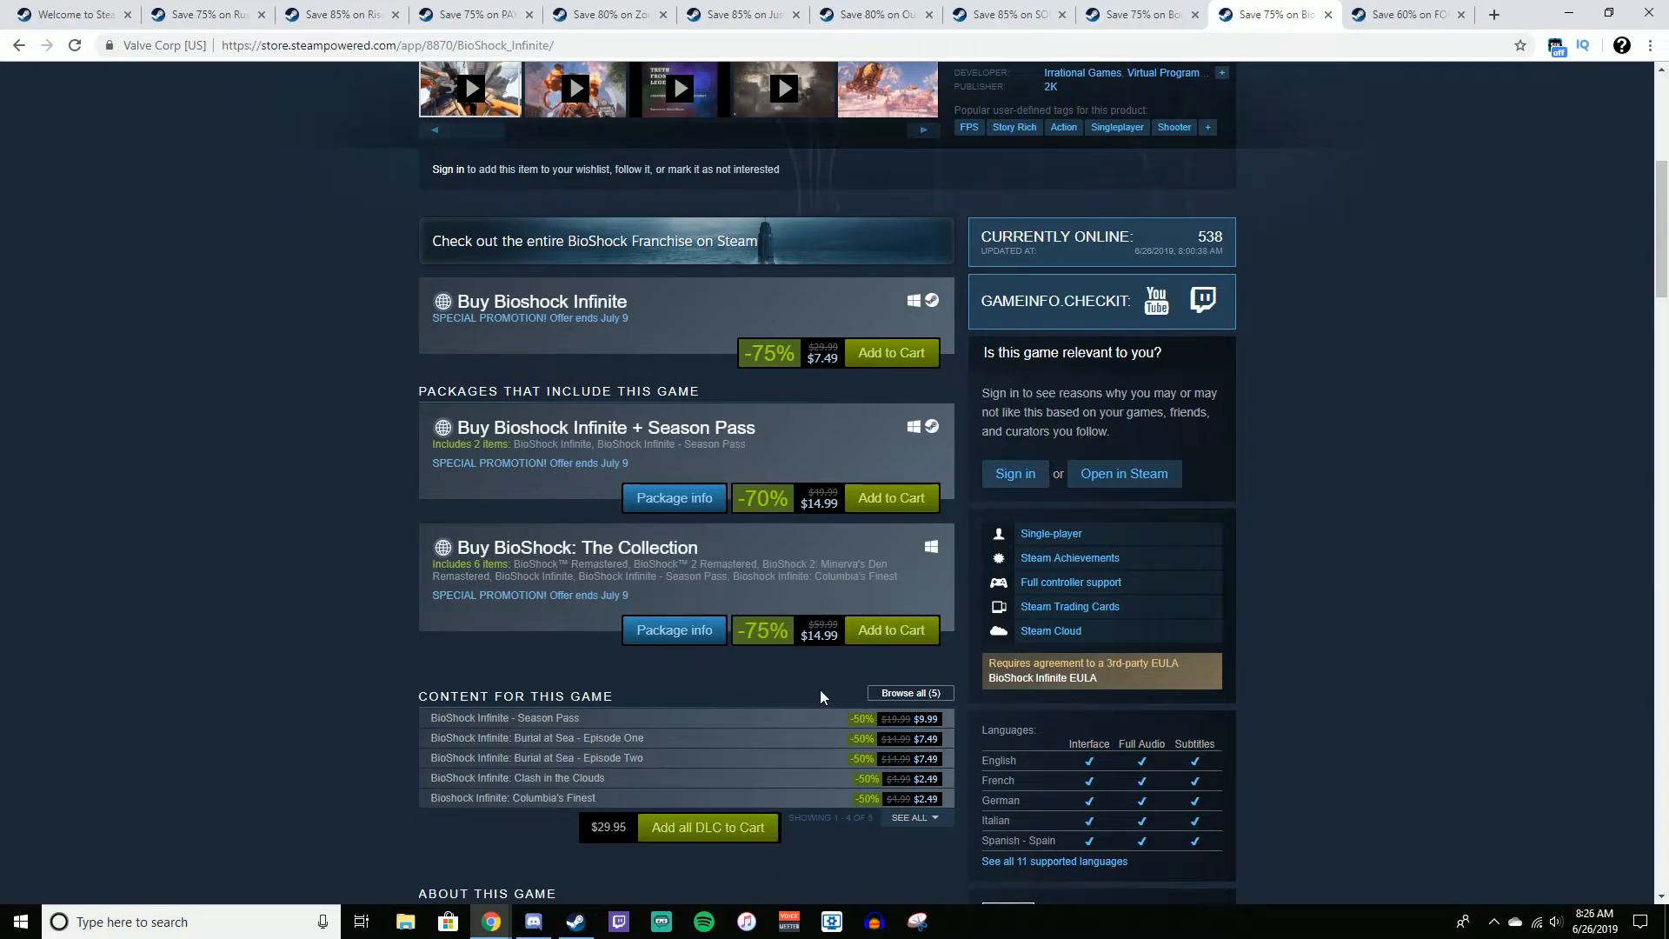
pyautogui.scroll(3)
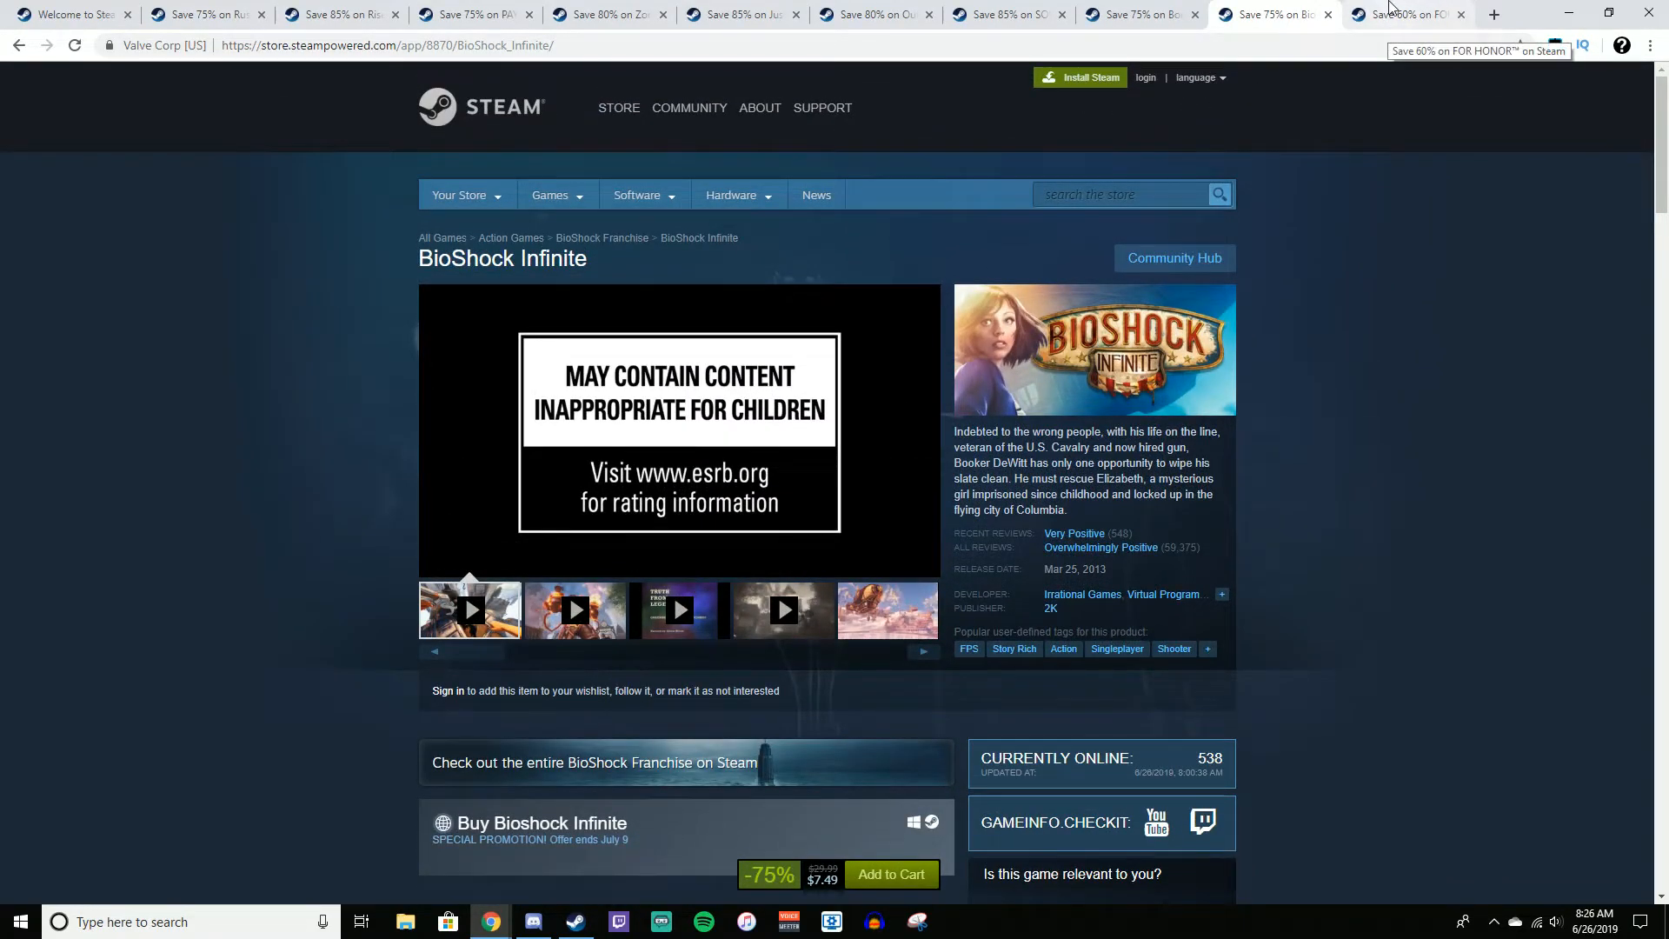
# Open For Honor and view its 60%-off editions: Starter $5.99, Standard $15.99, Marching Fire $23.99
pyautogui.click(1407, 14)
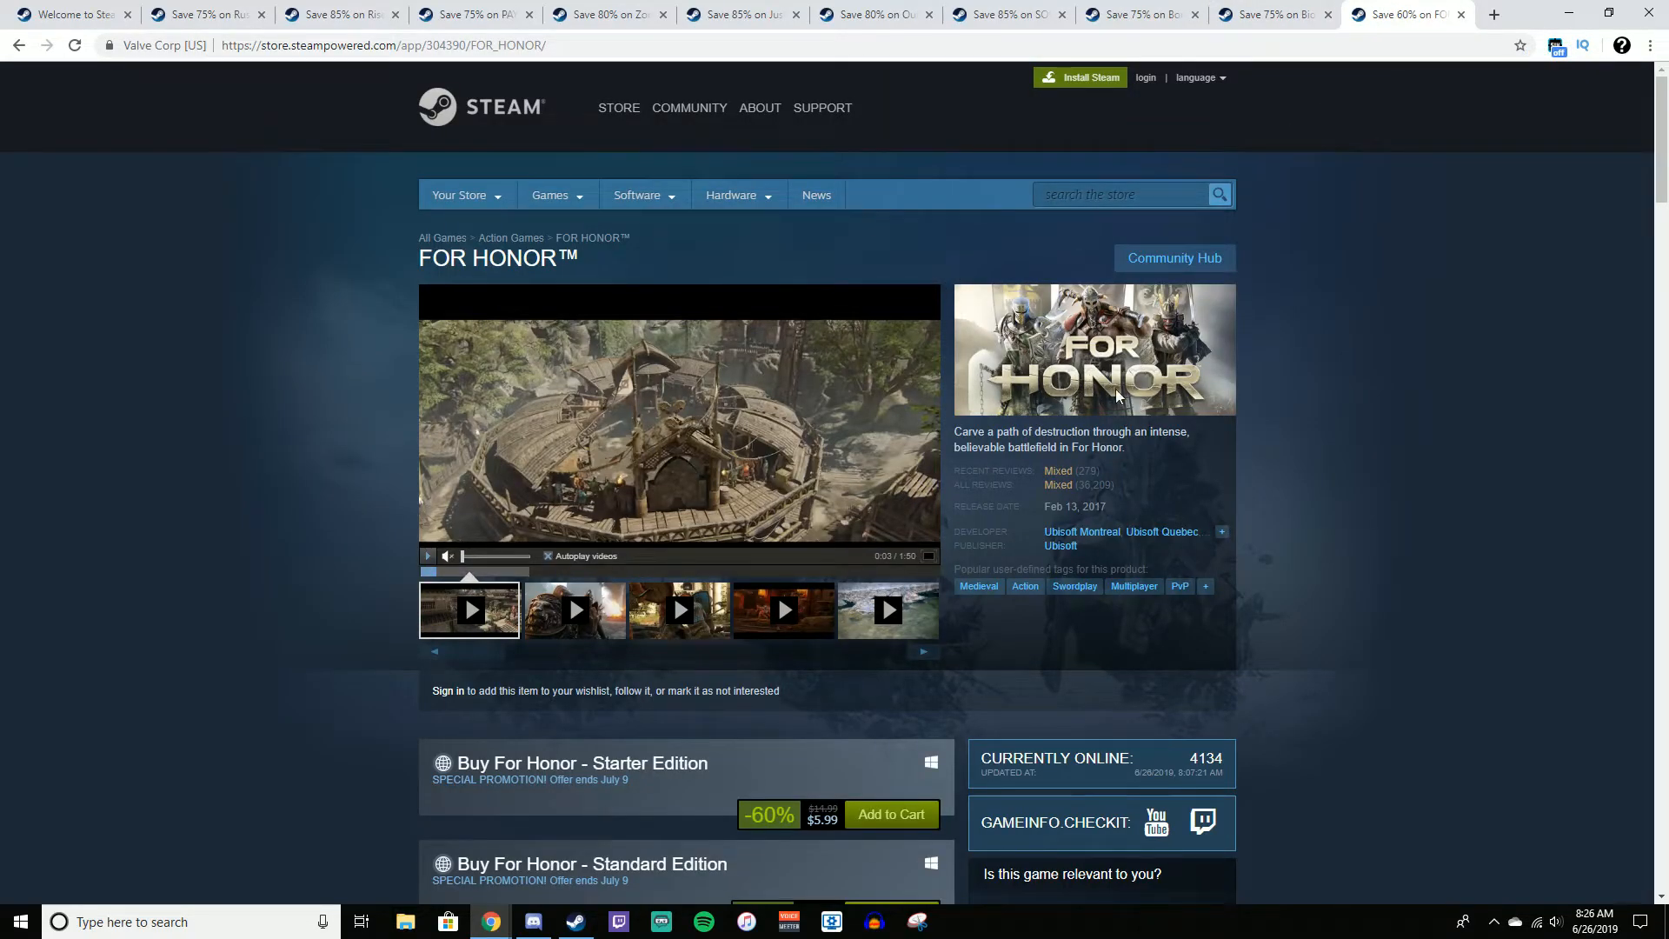
pyautogui.moveTo(1096, 491)
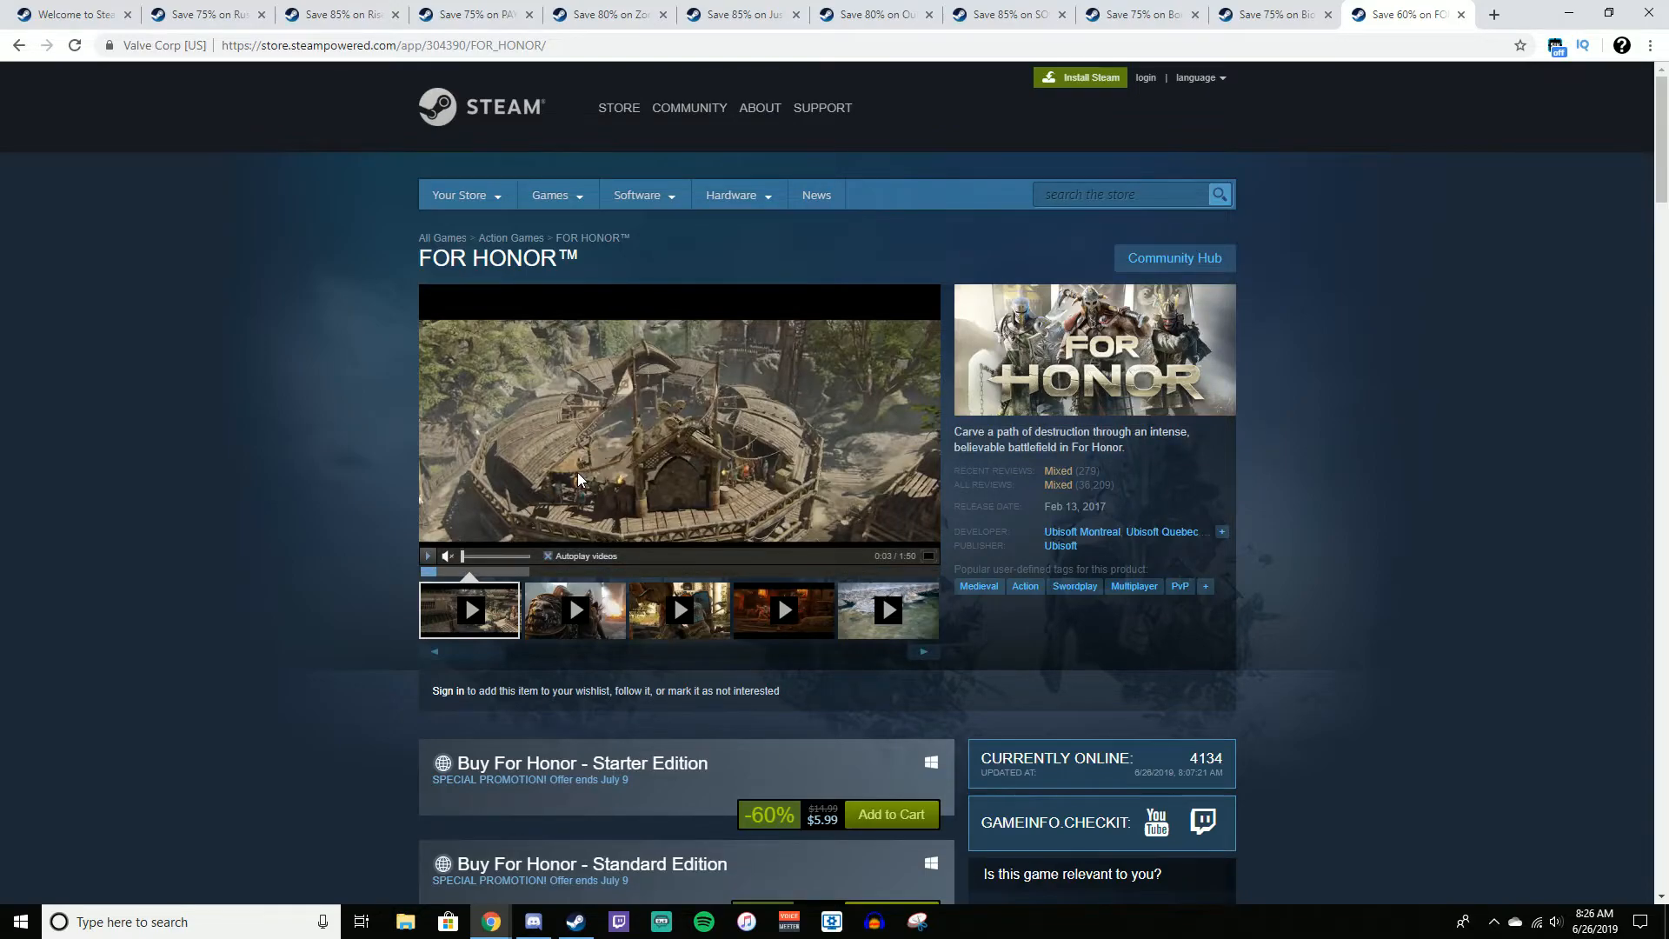
pyautogui.scroll(-3)
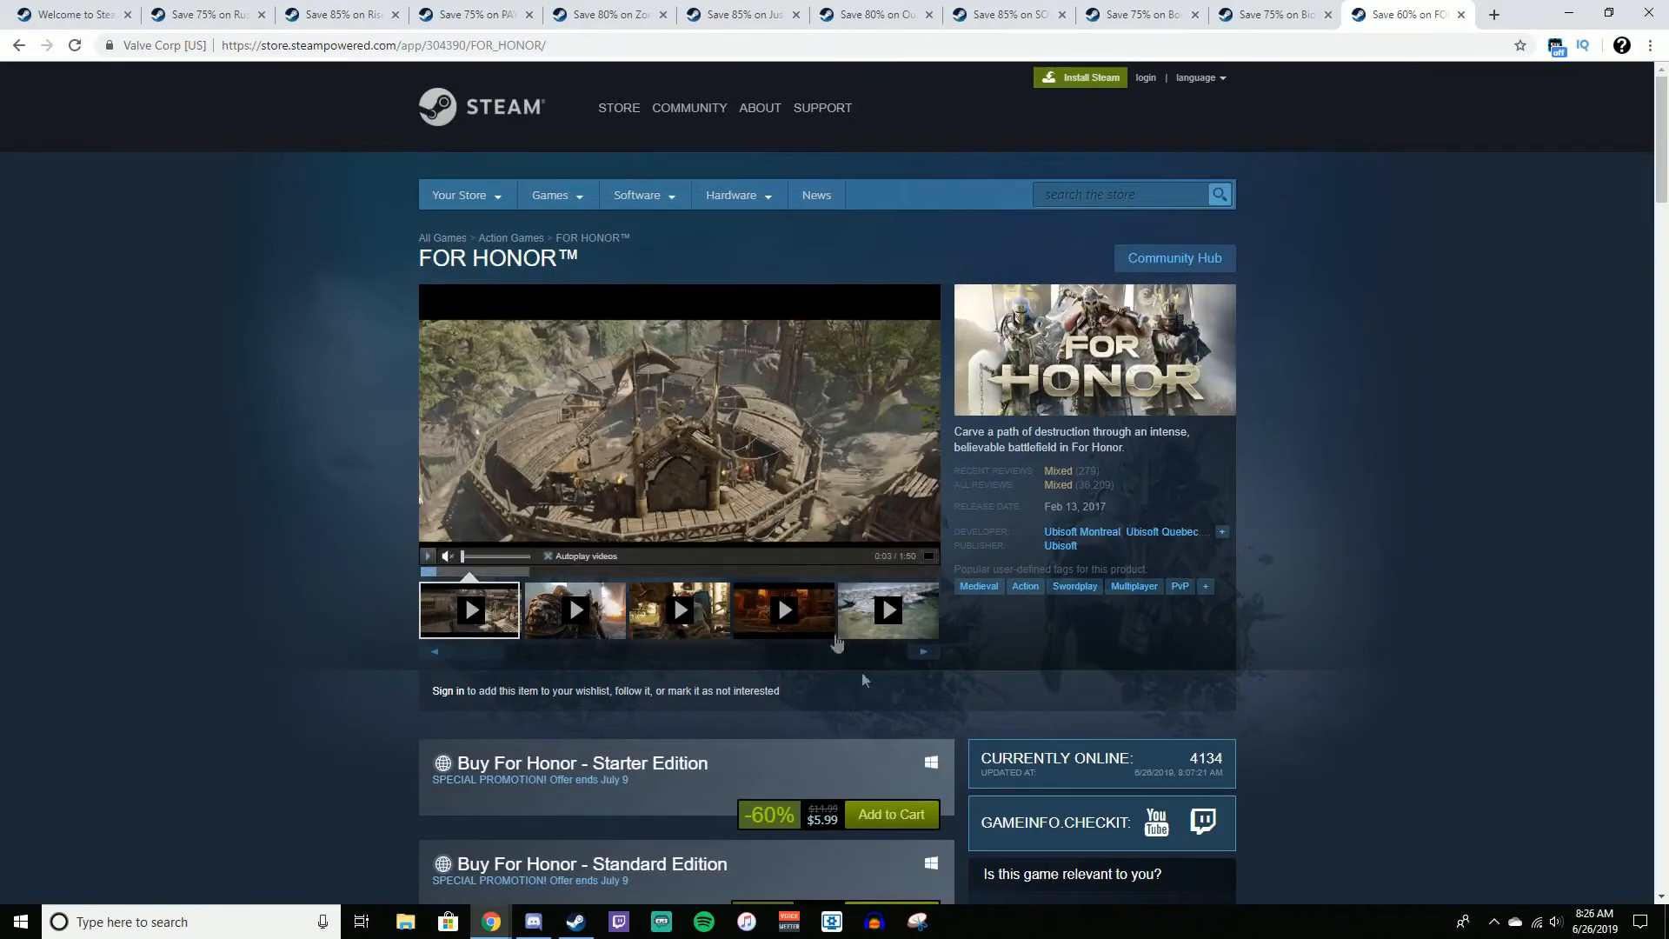
pyautogui.scroll(-3)
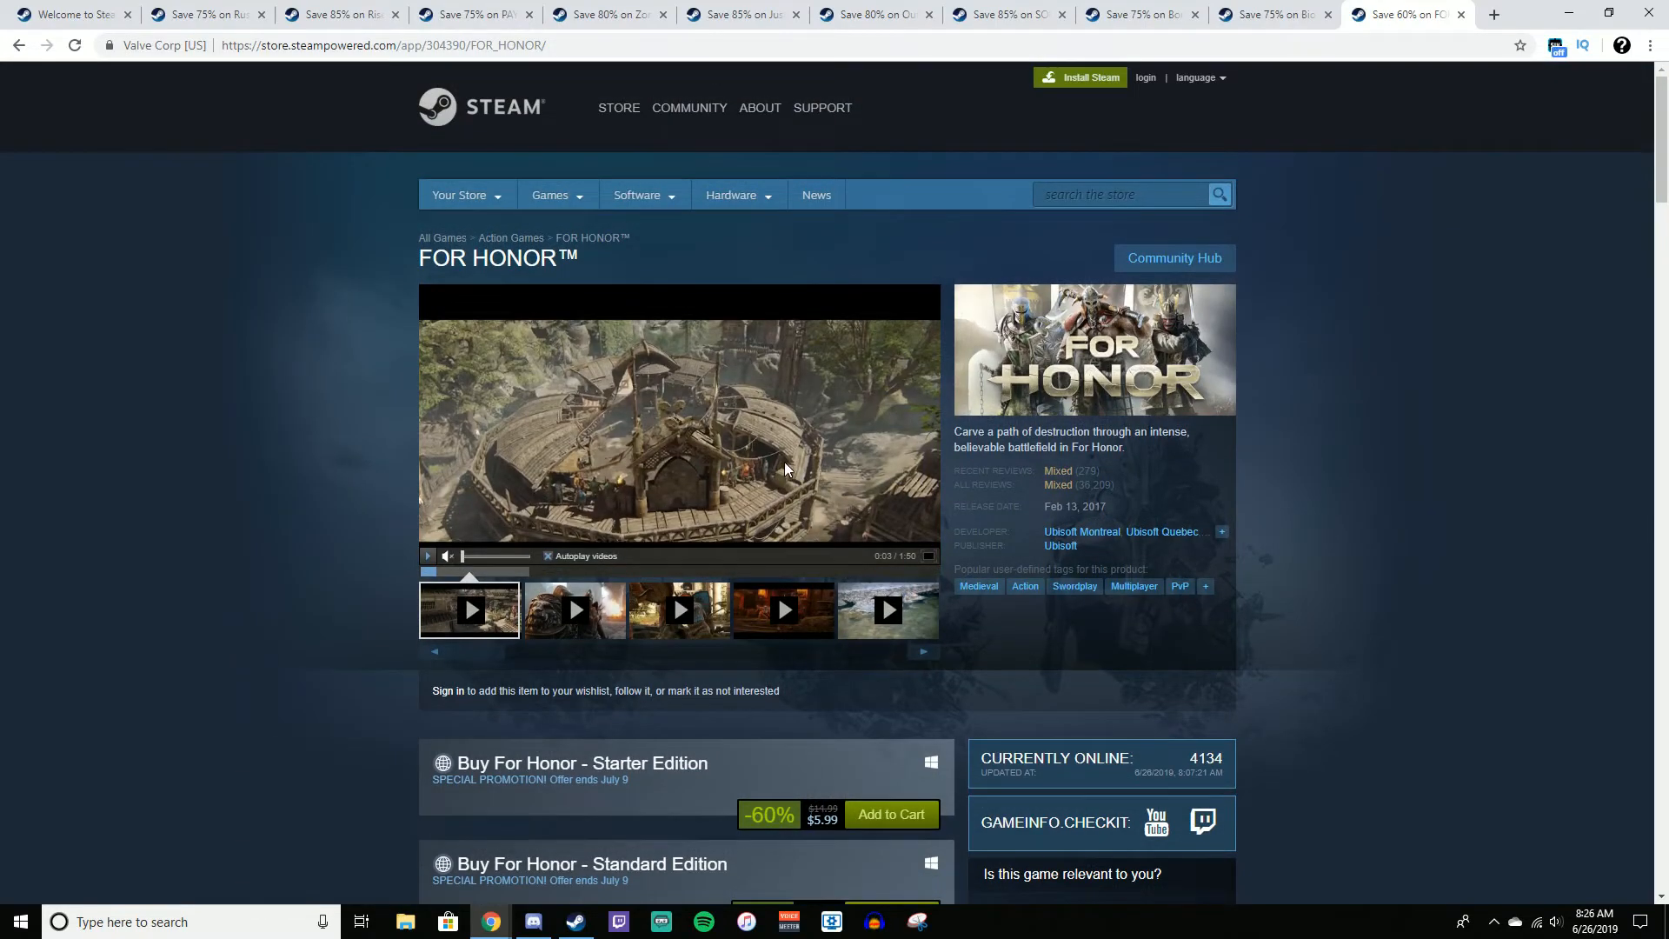
pyautogui.scroll(-3)
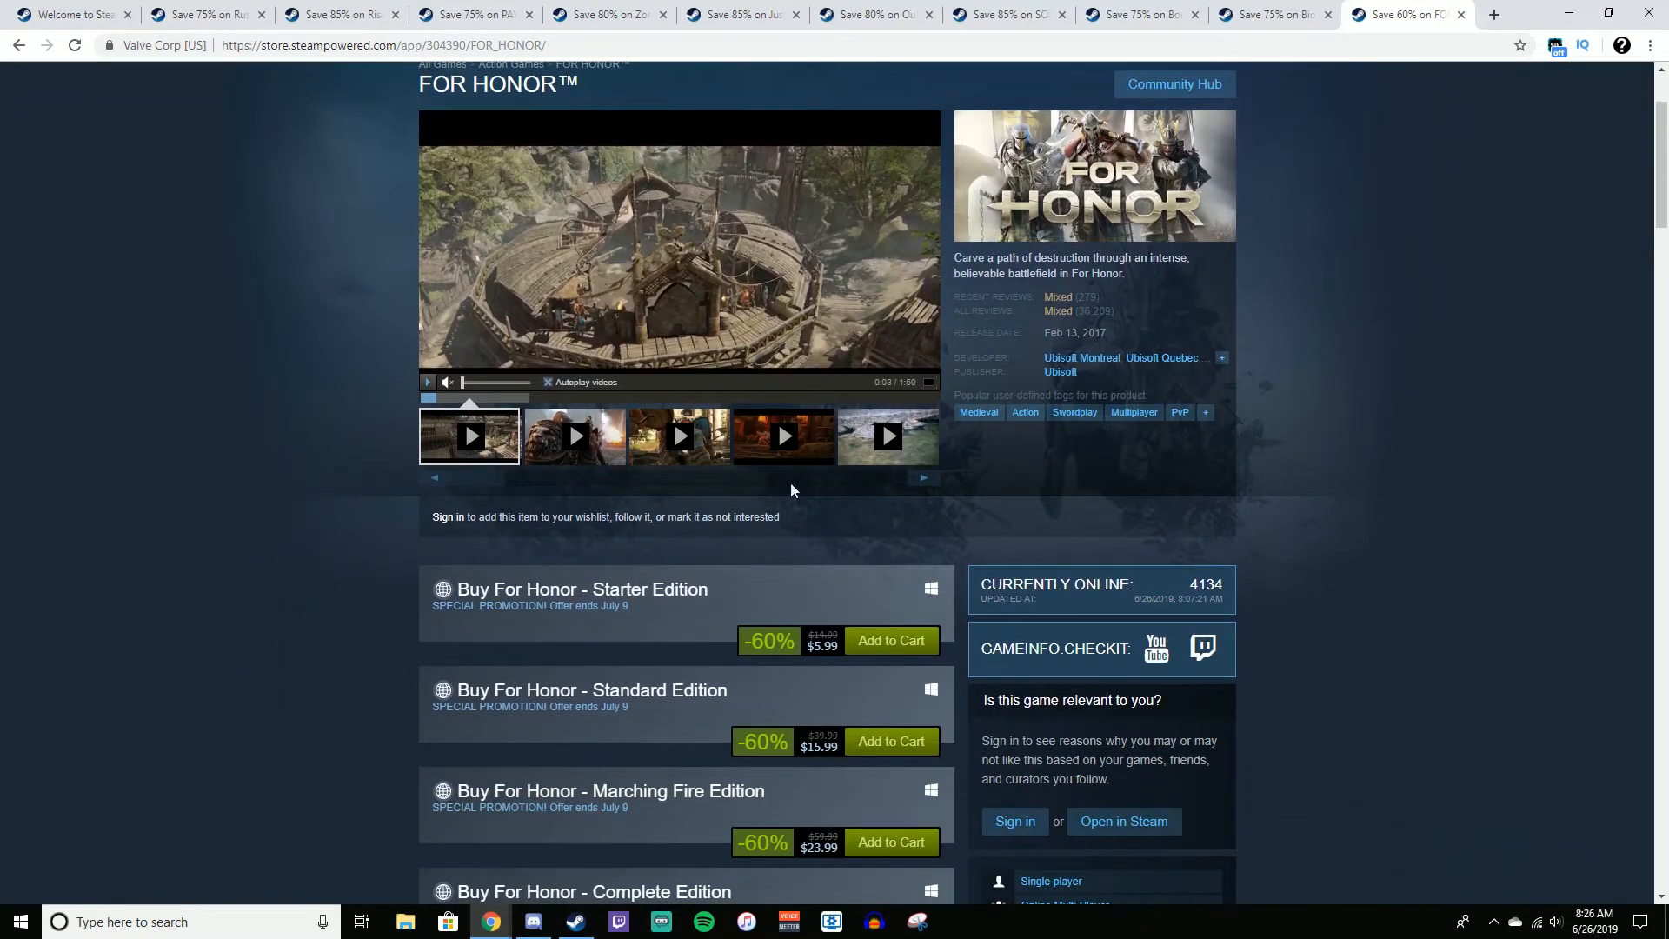